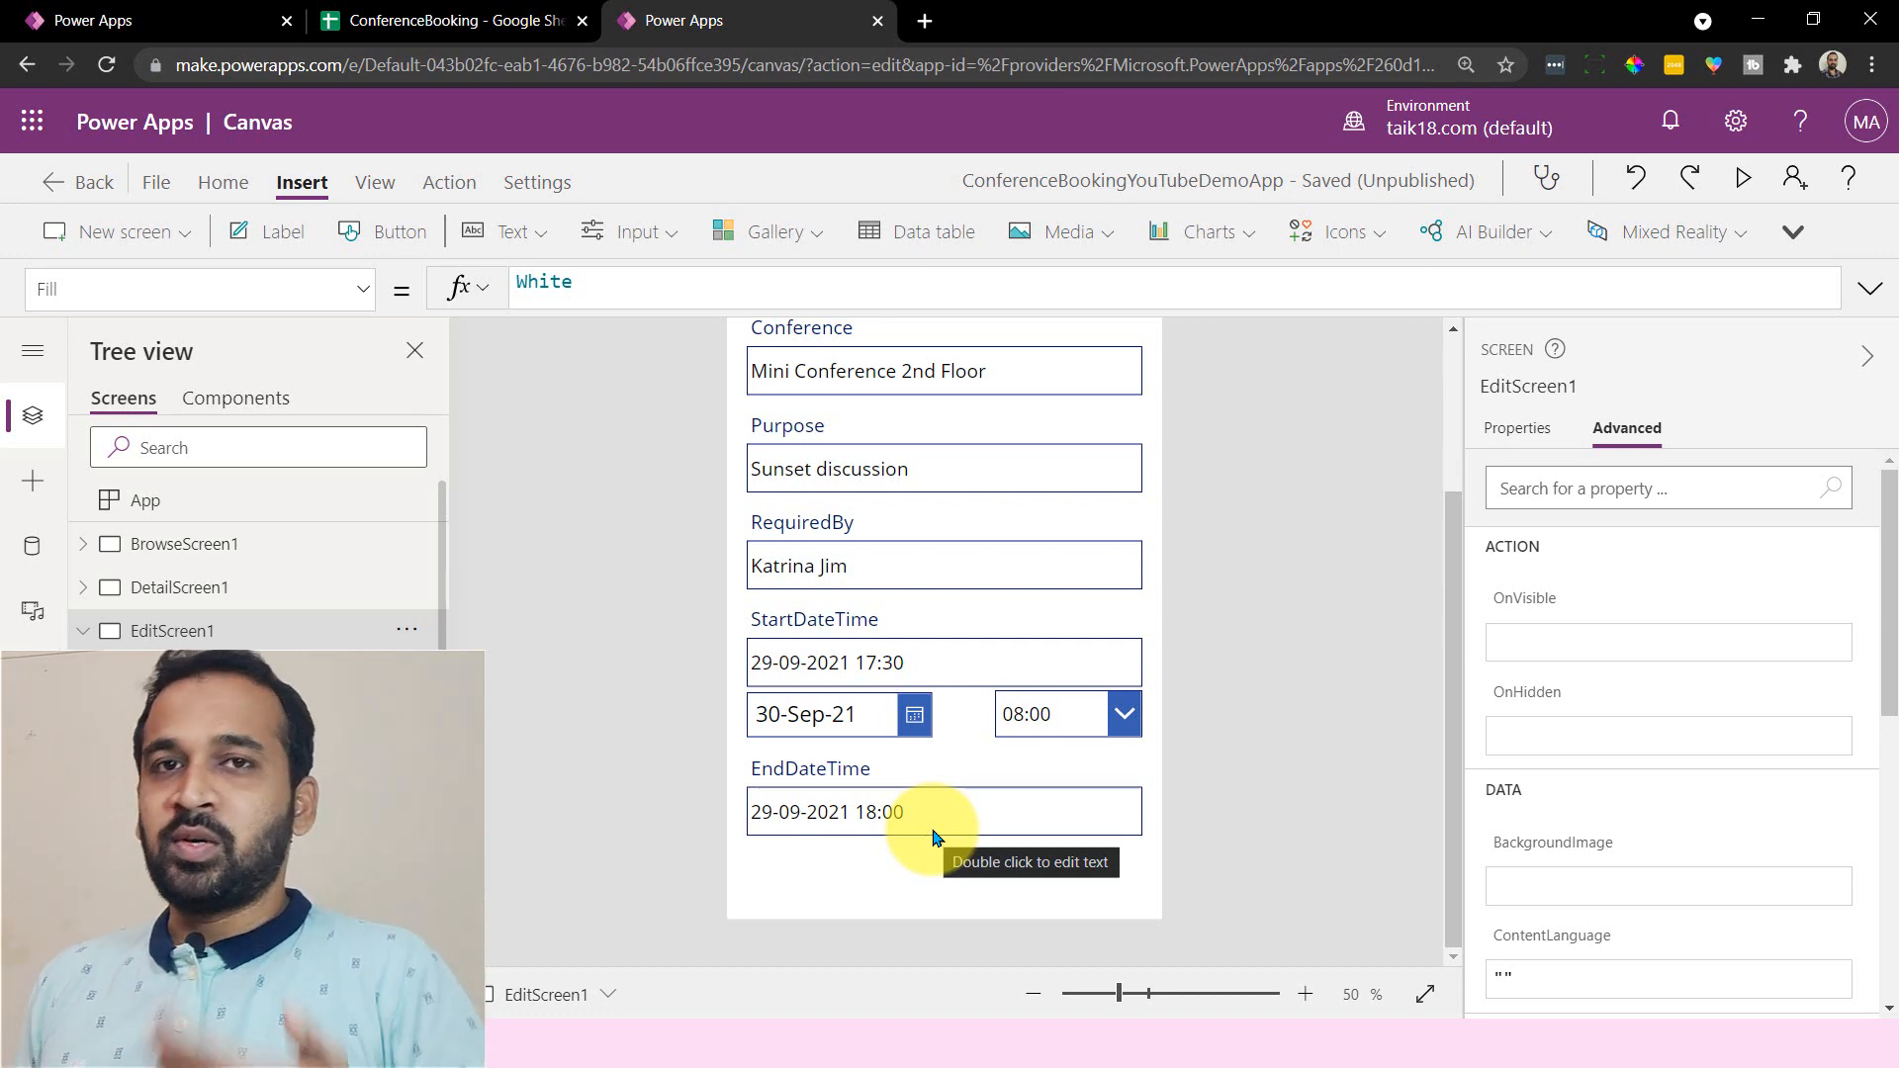
- Select the start date picker and review its dd-mmm-yy format and 1970–2050 year range
left_click(859, 713)
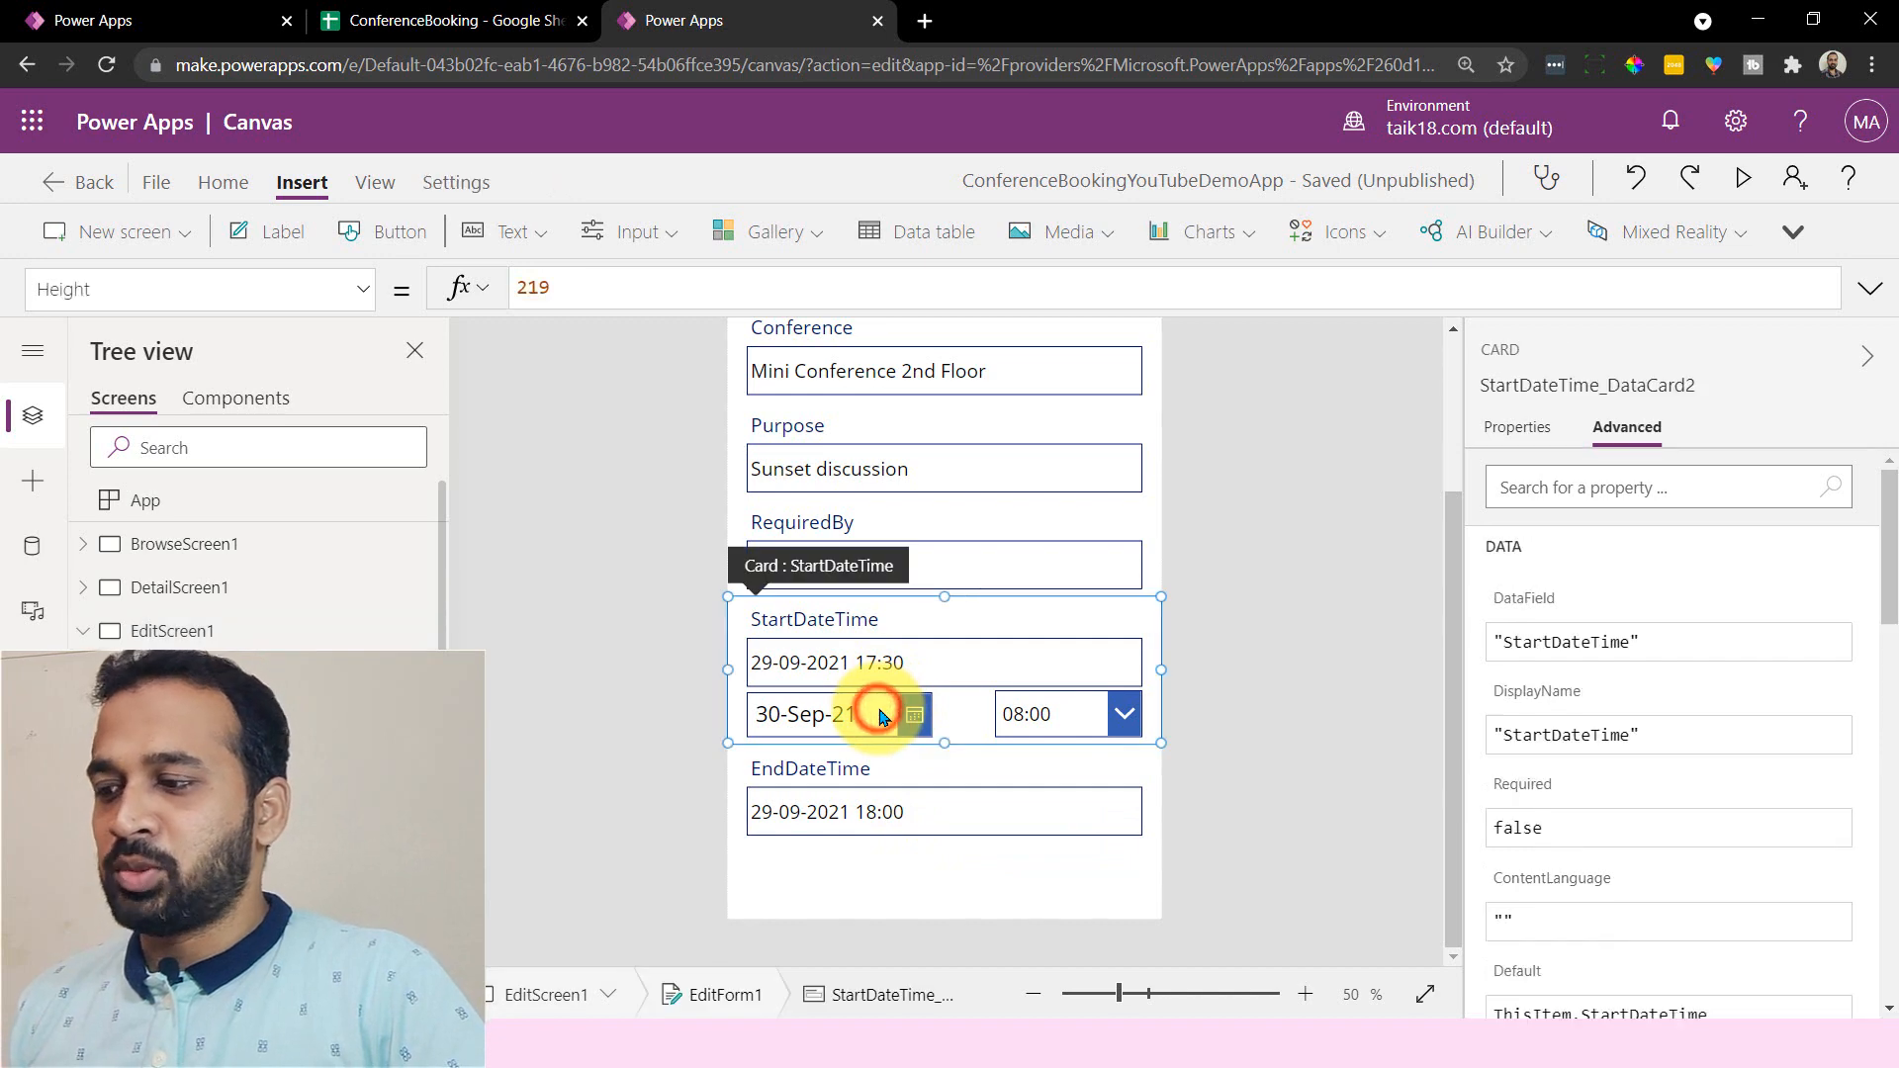
left_click(826, 713)
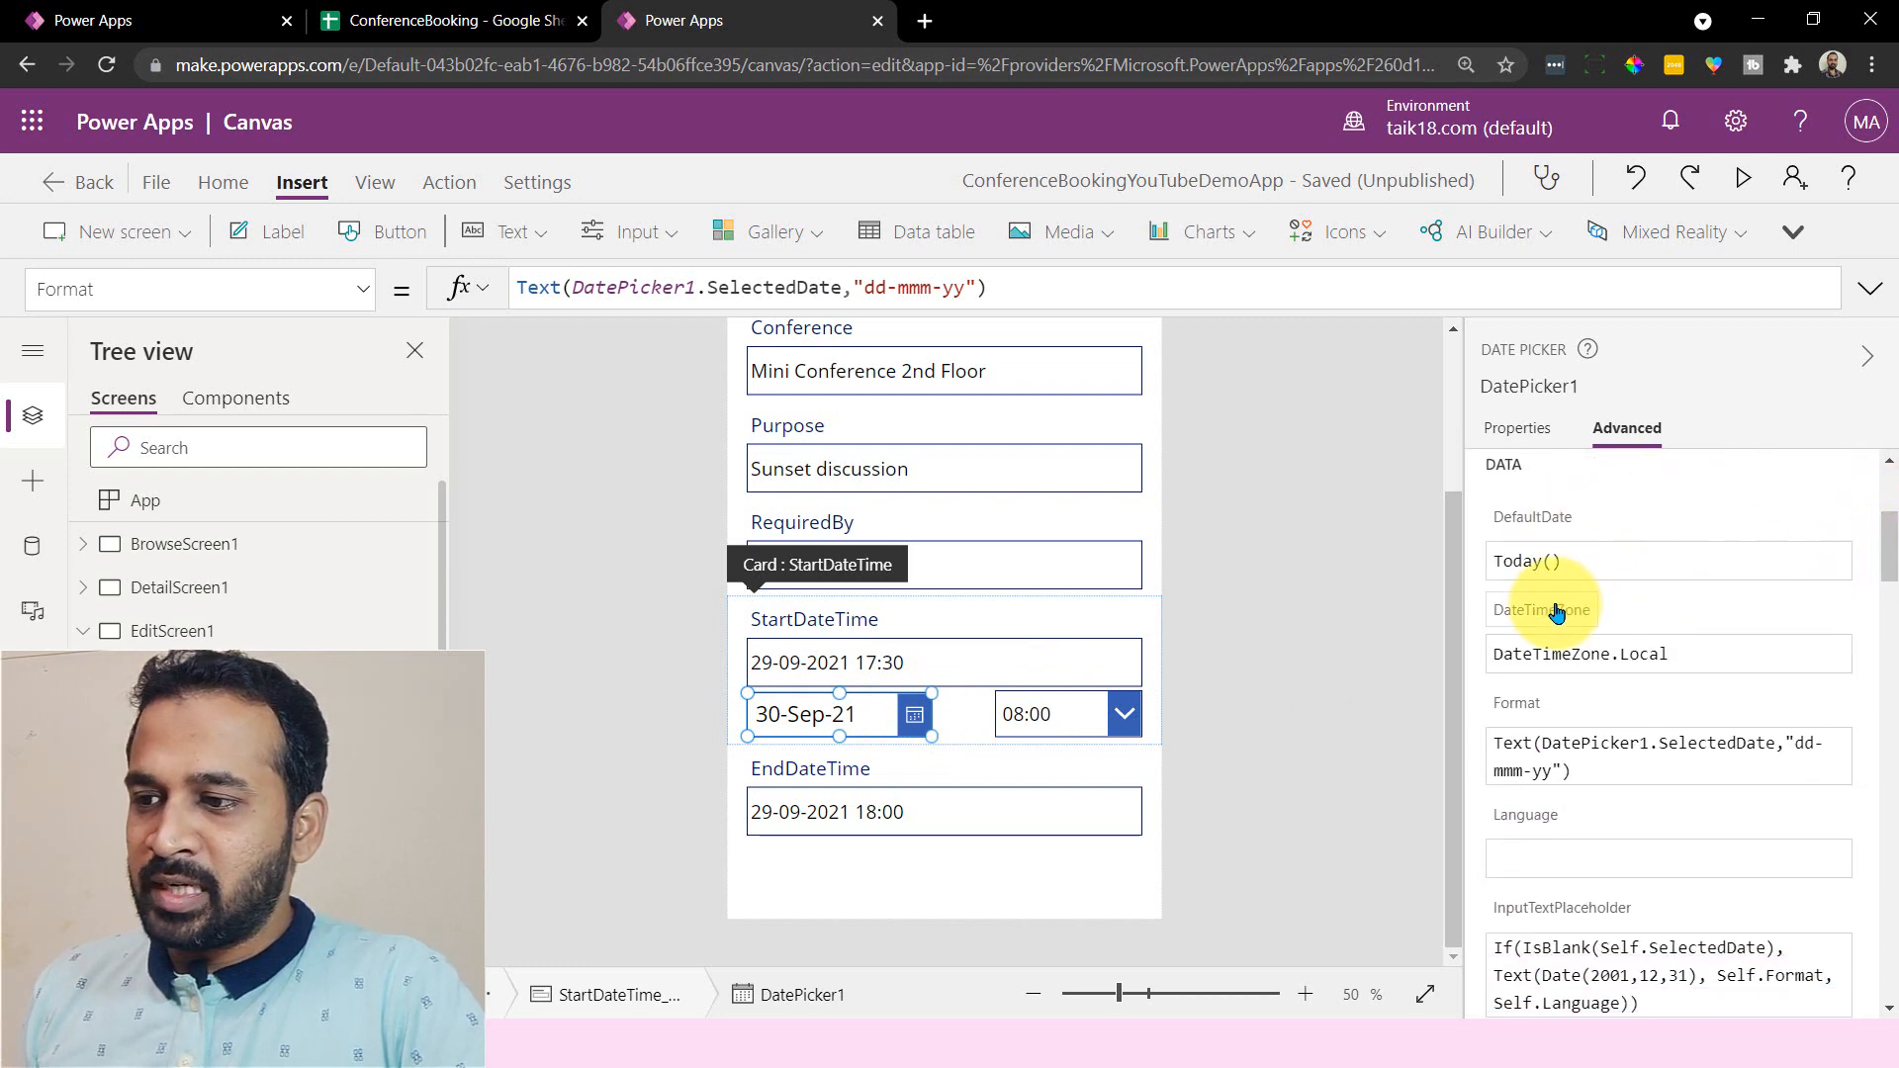
scroll("down", 3)
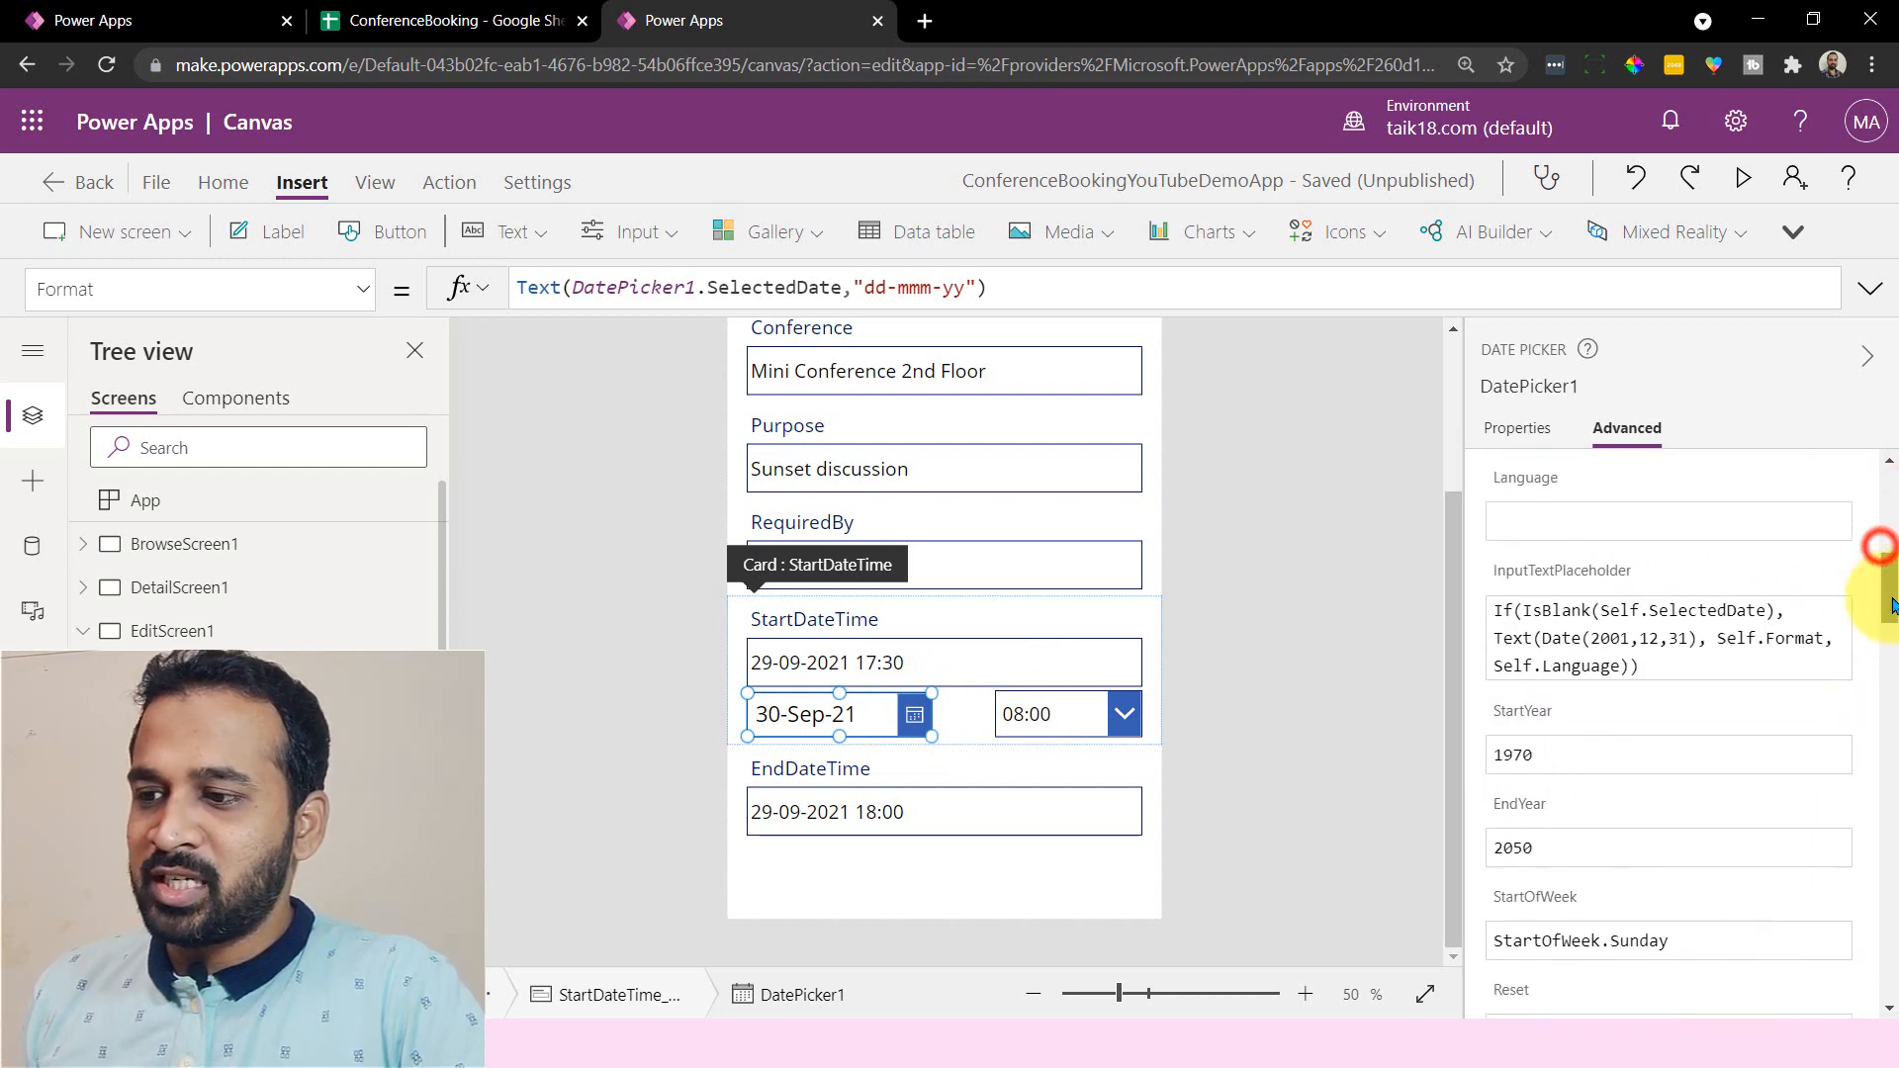
scroll("down", 3)
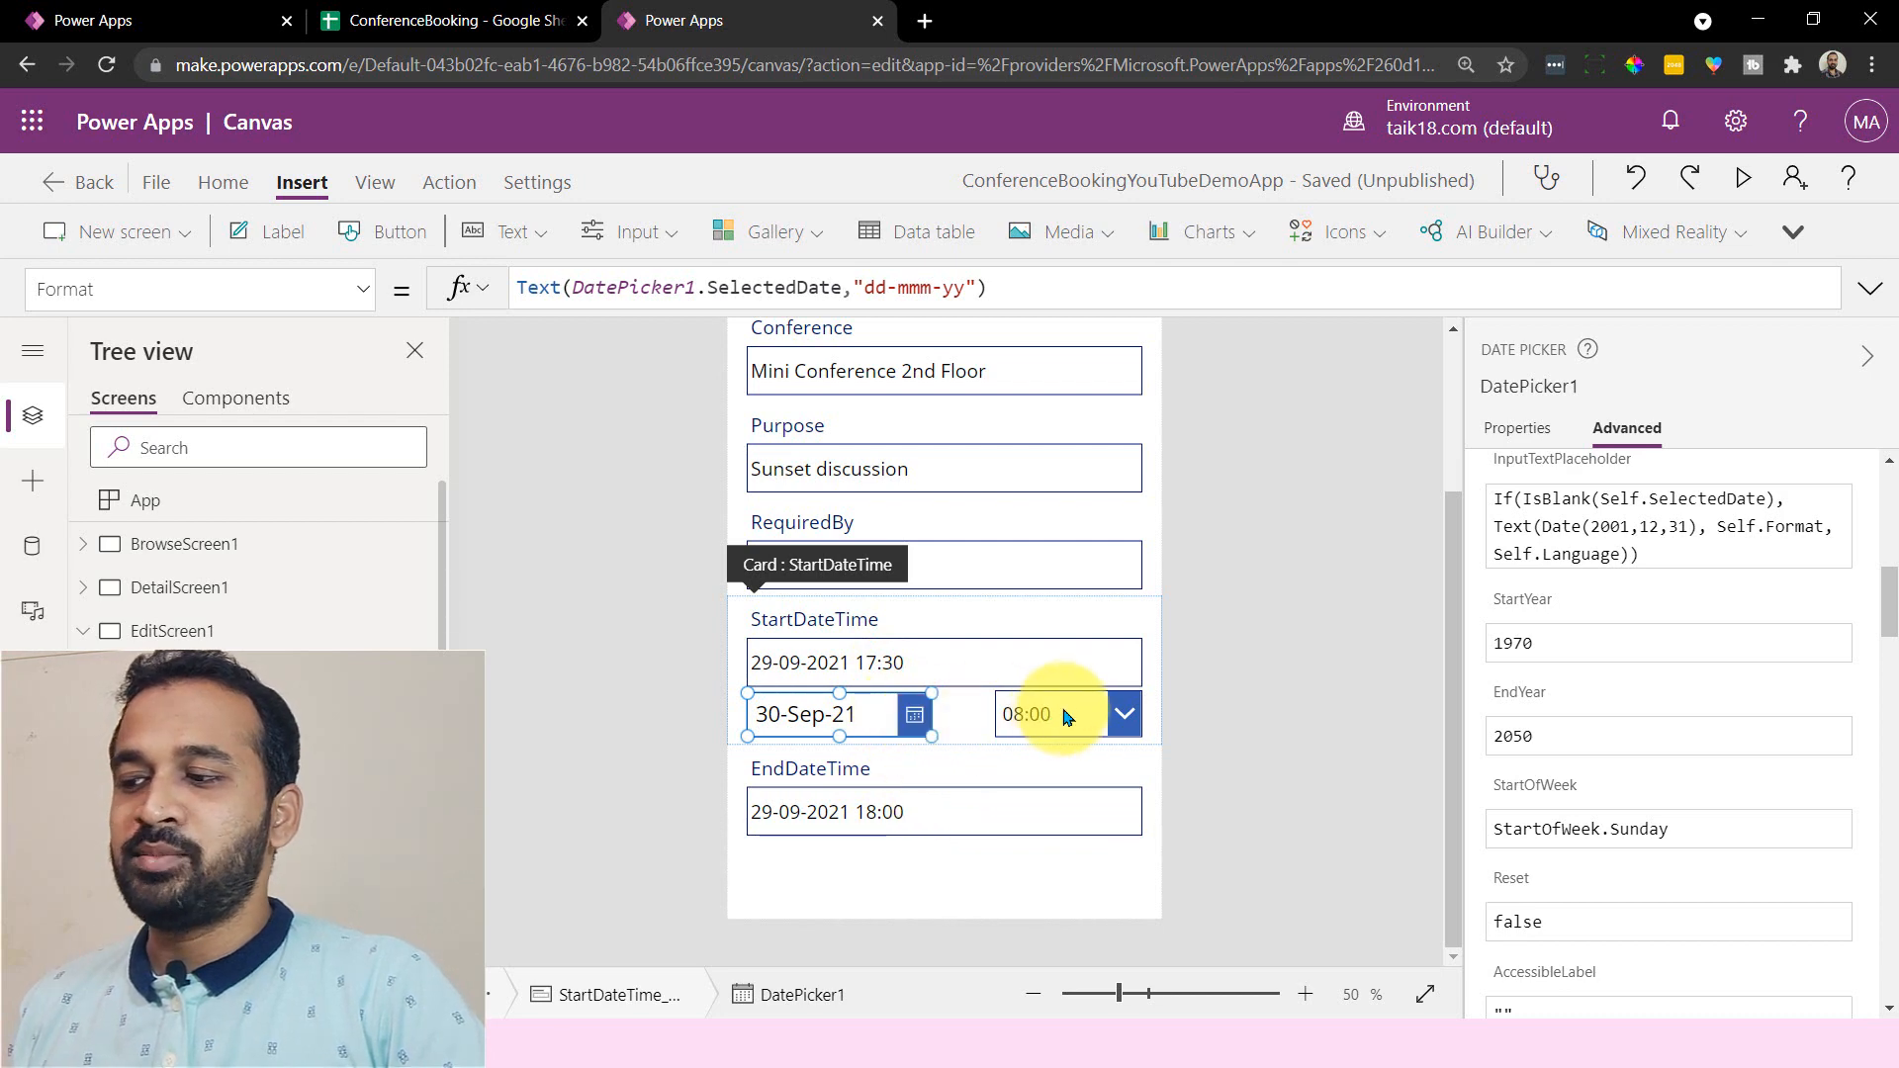
mouse_move(908, 811)
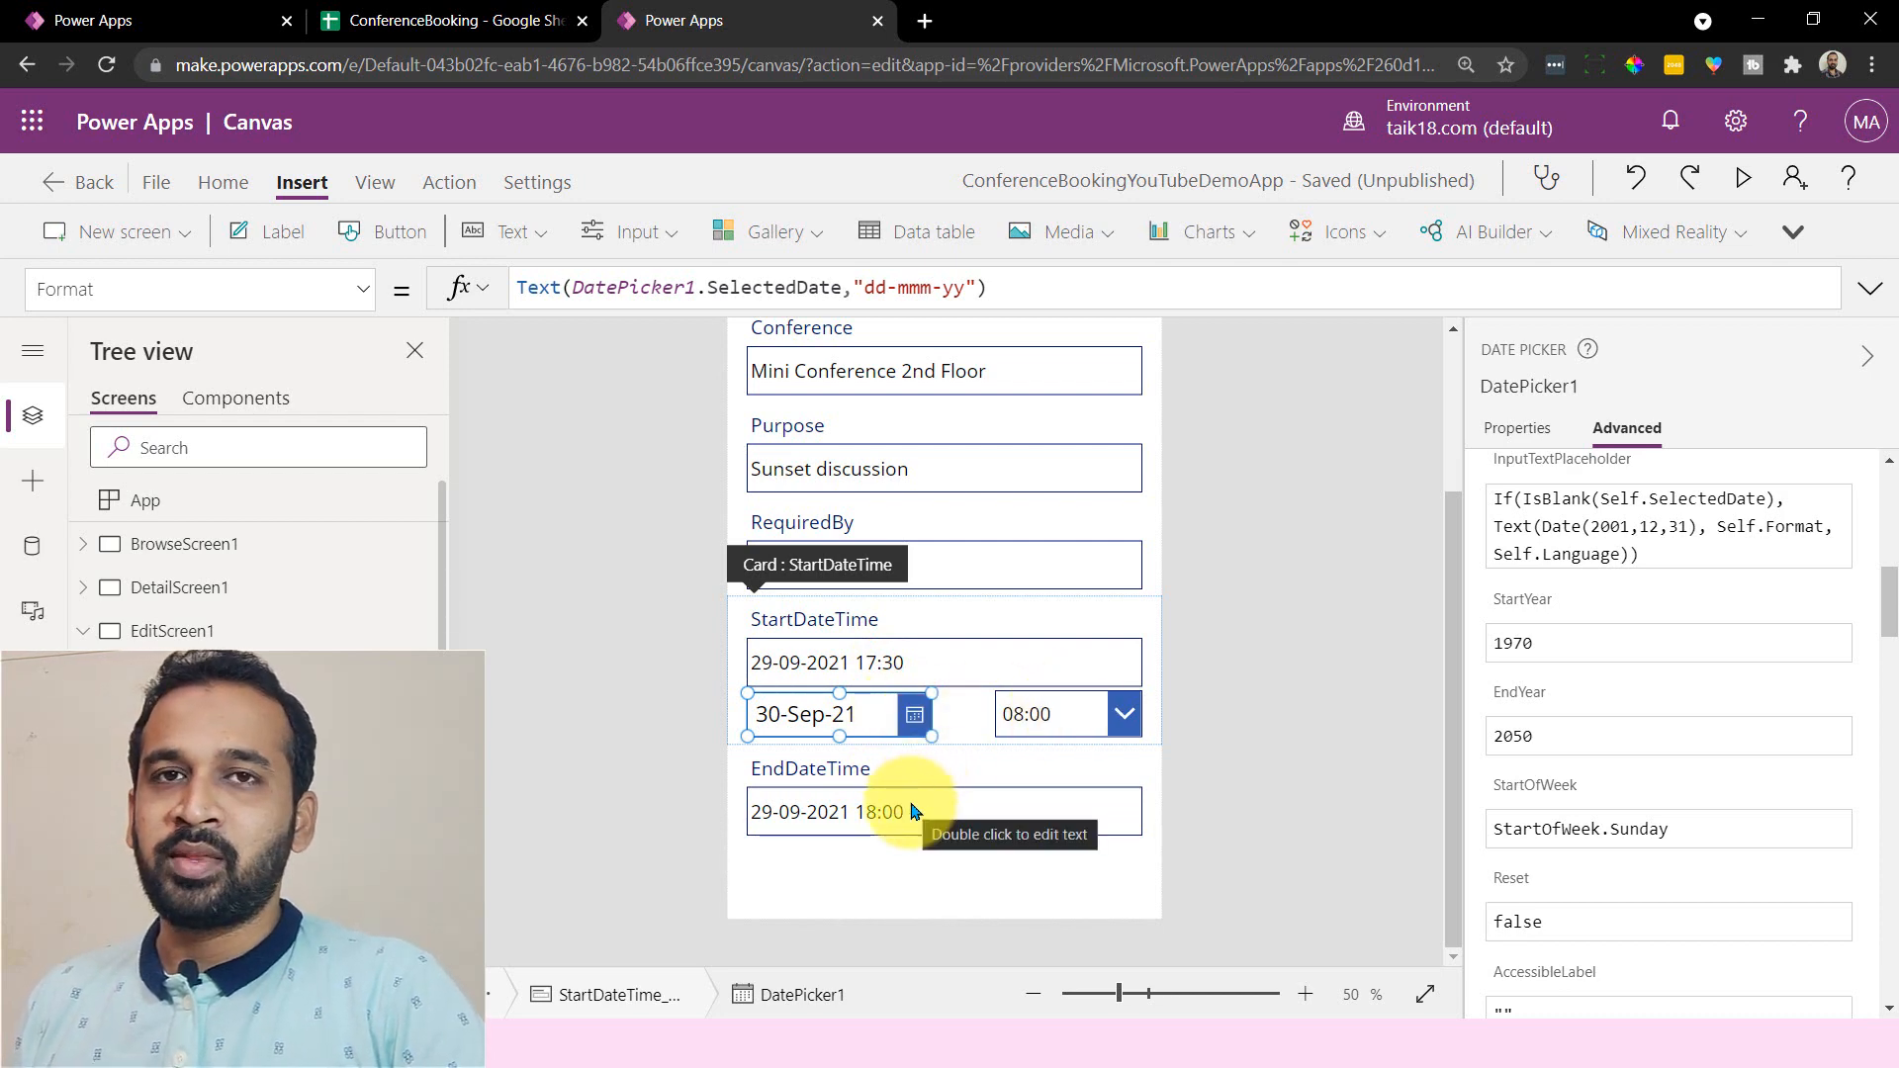
mouse_move(912, 875)
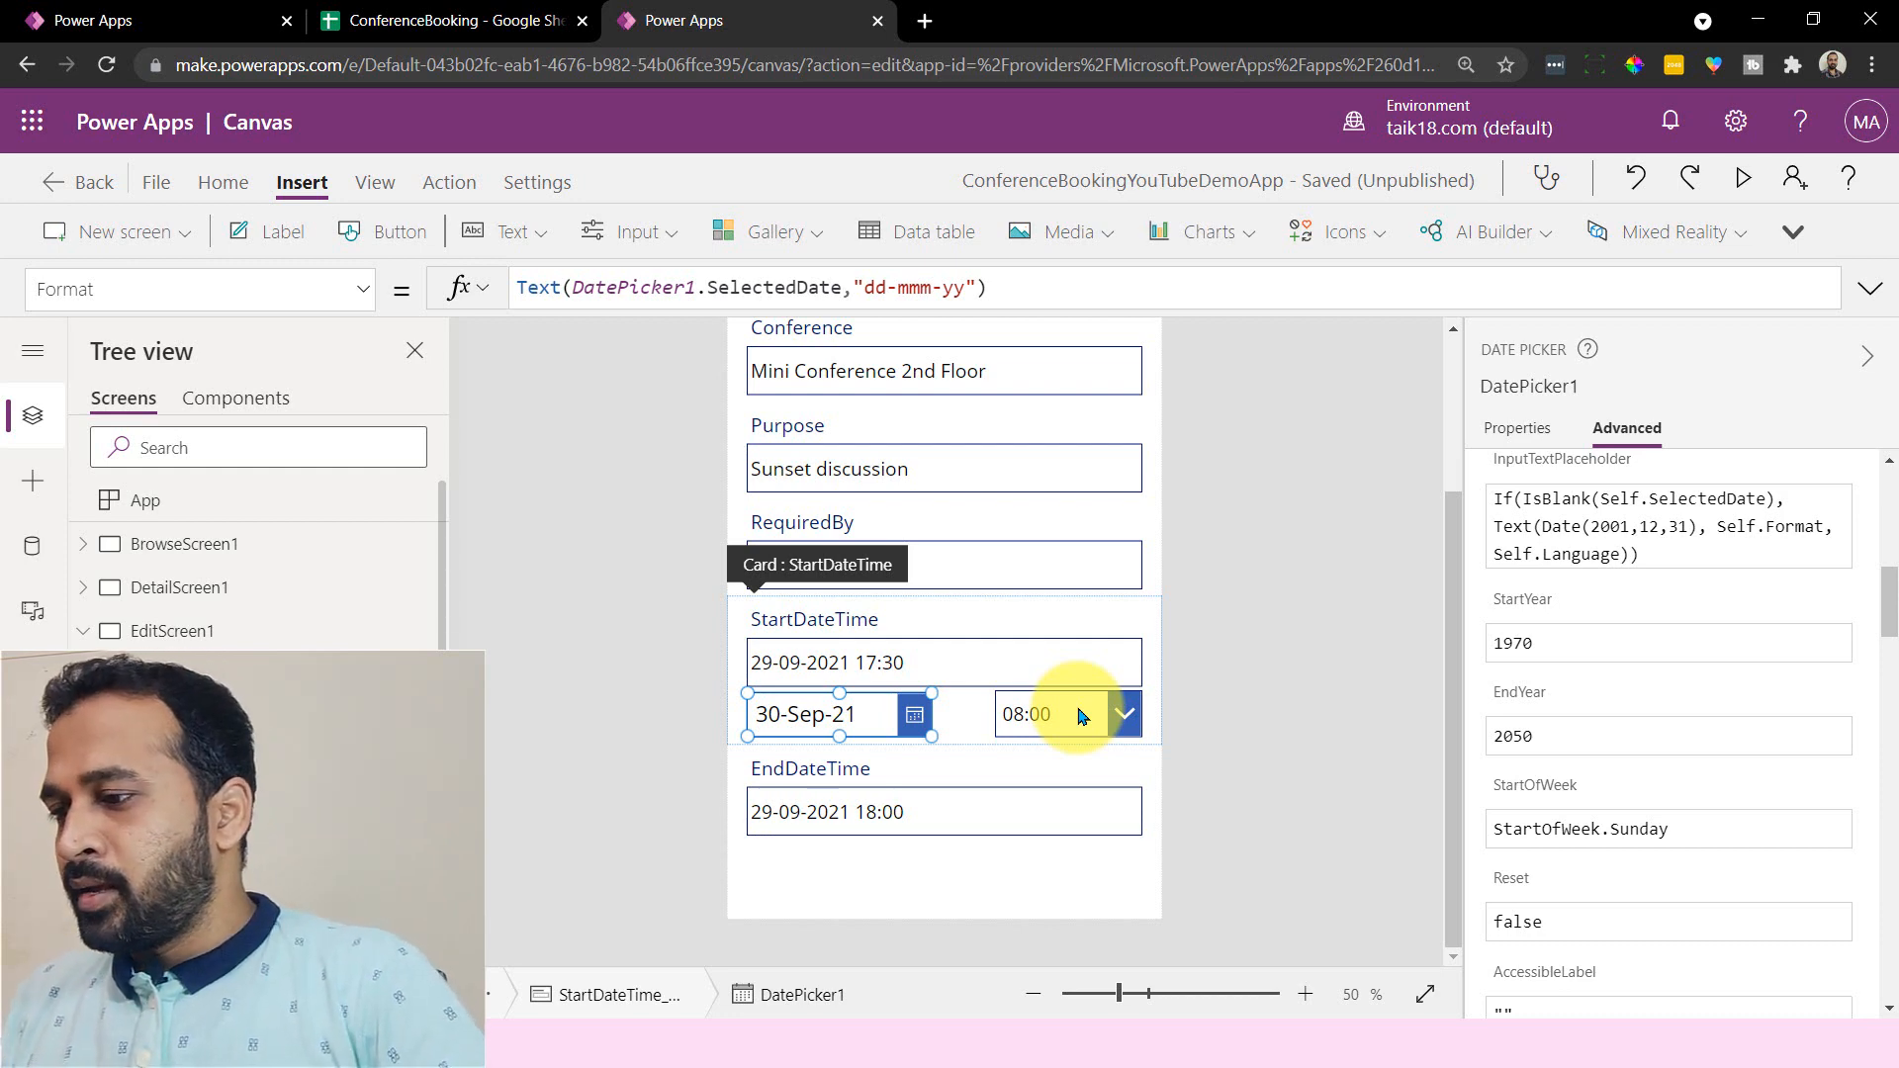
mouse_move(900, 761)
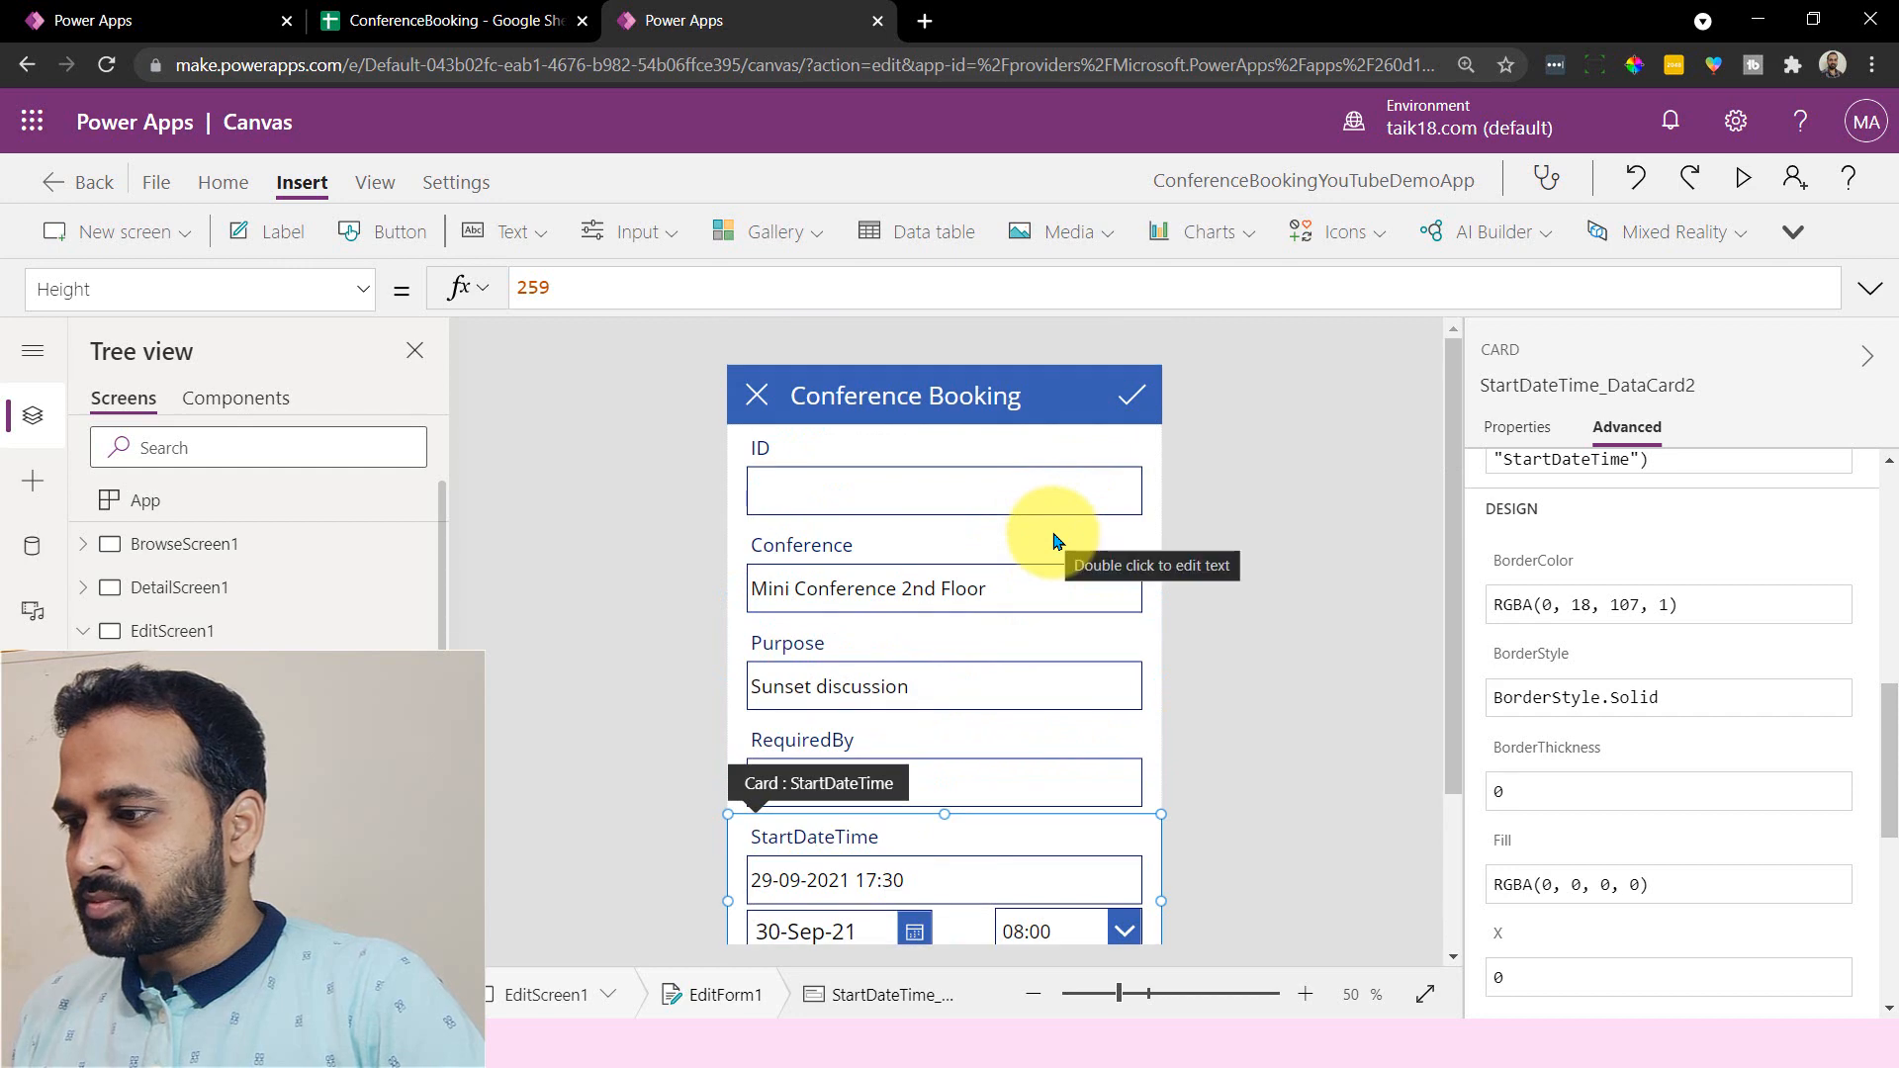
mouse_move(927, 487)
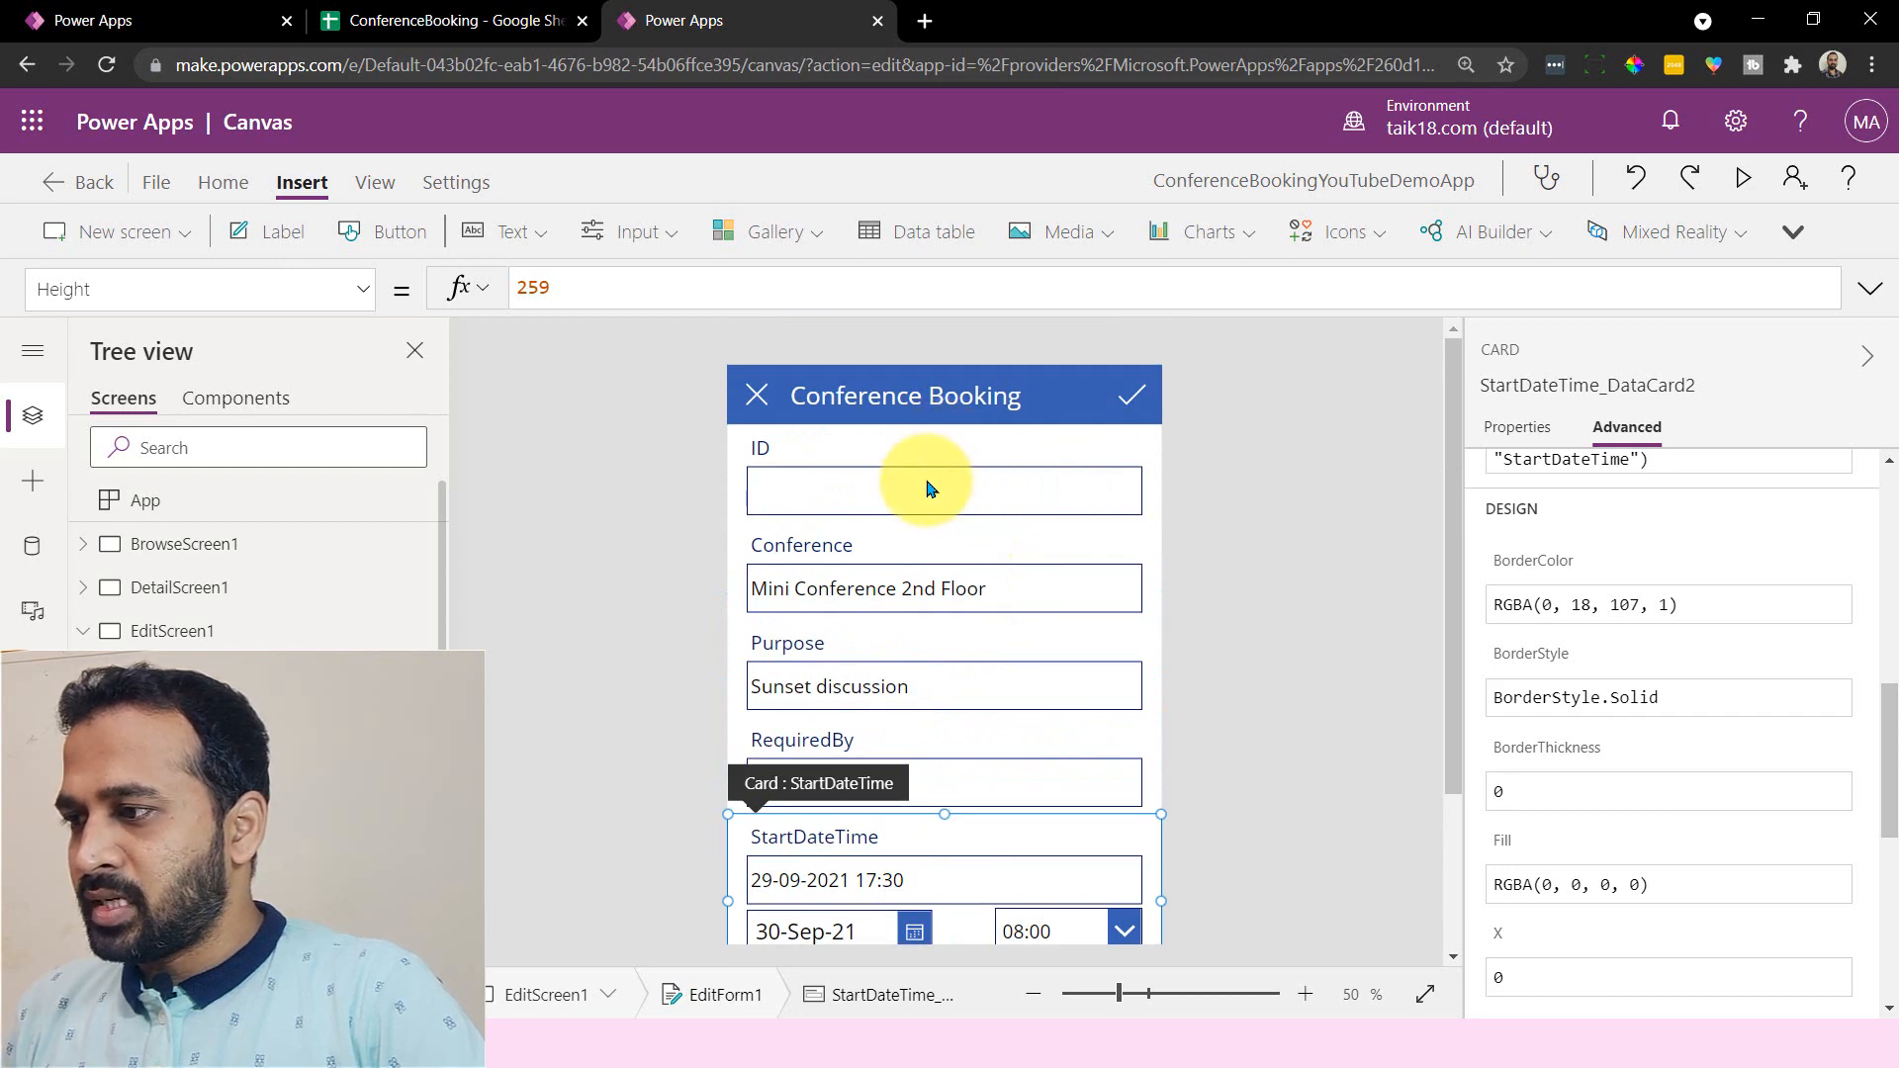
scroll("down", 3)
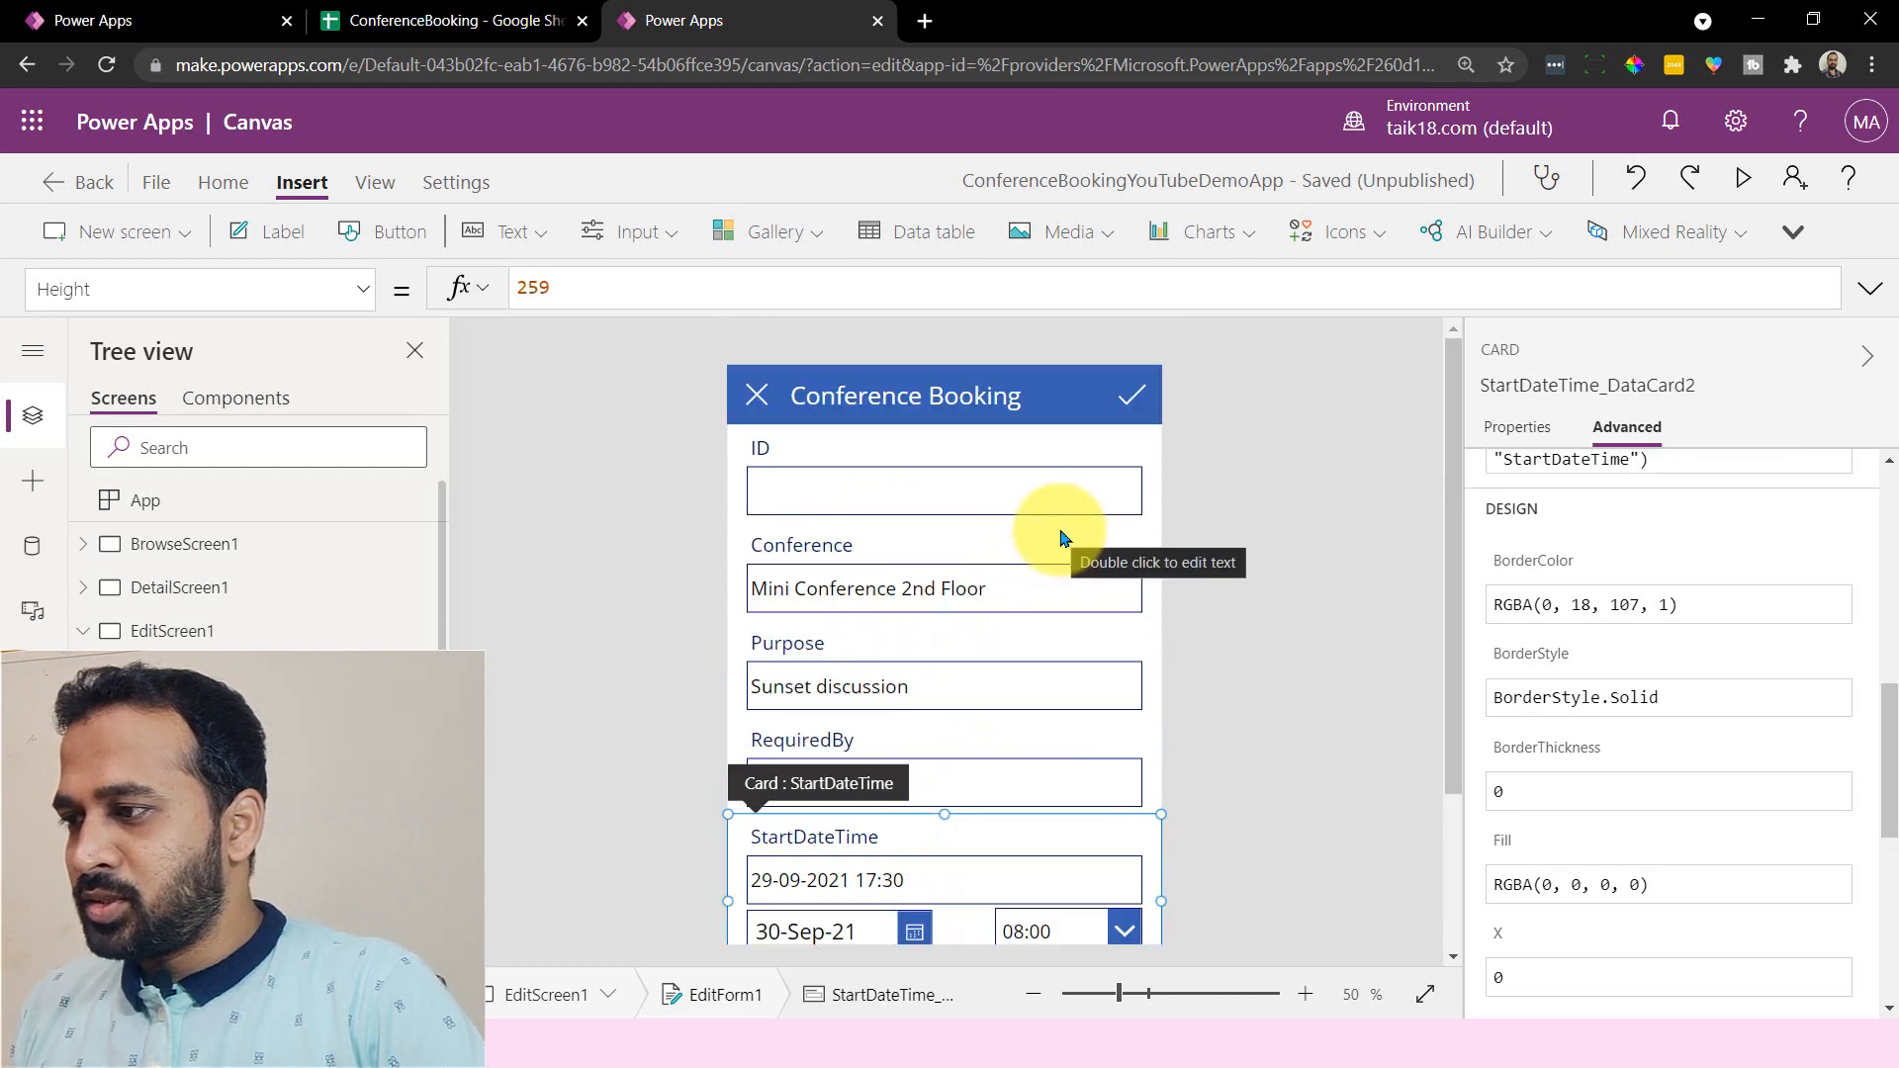
mouse_move(993, 706)
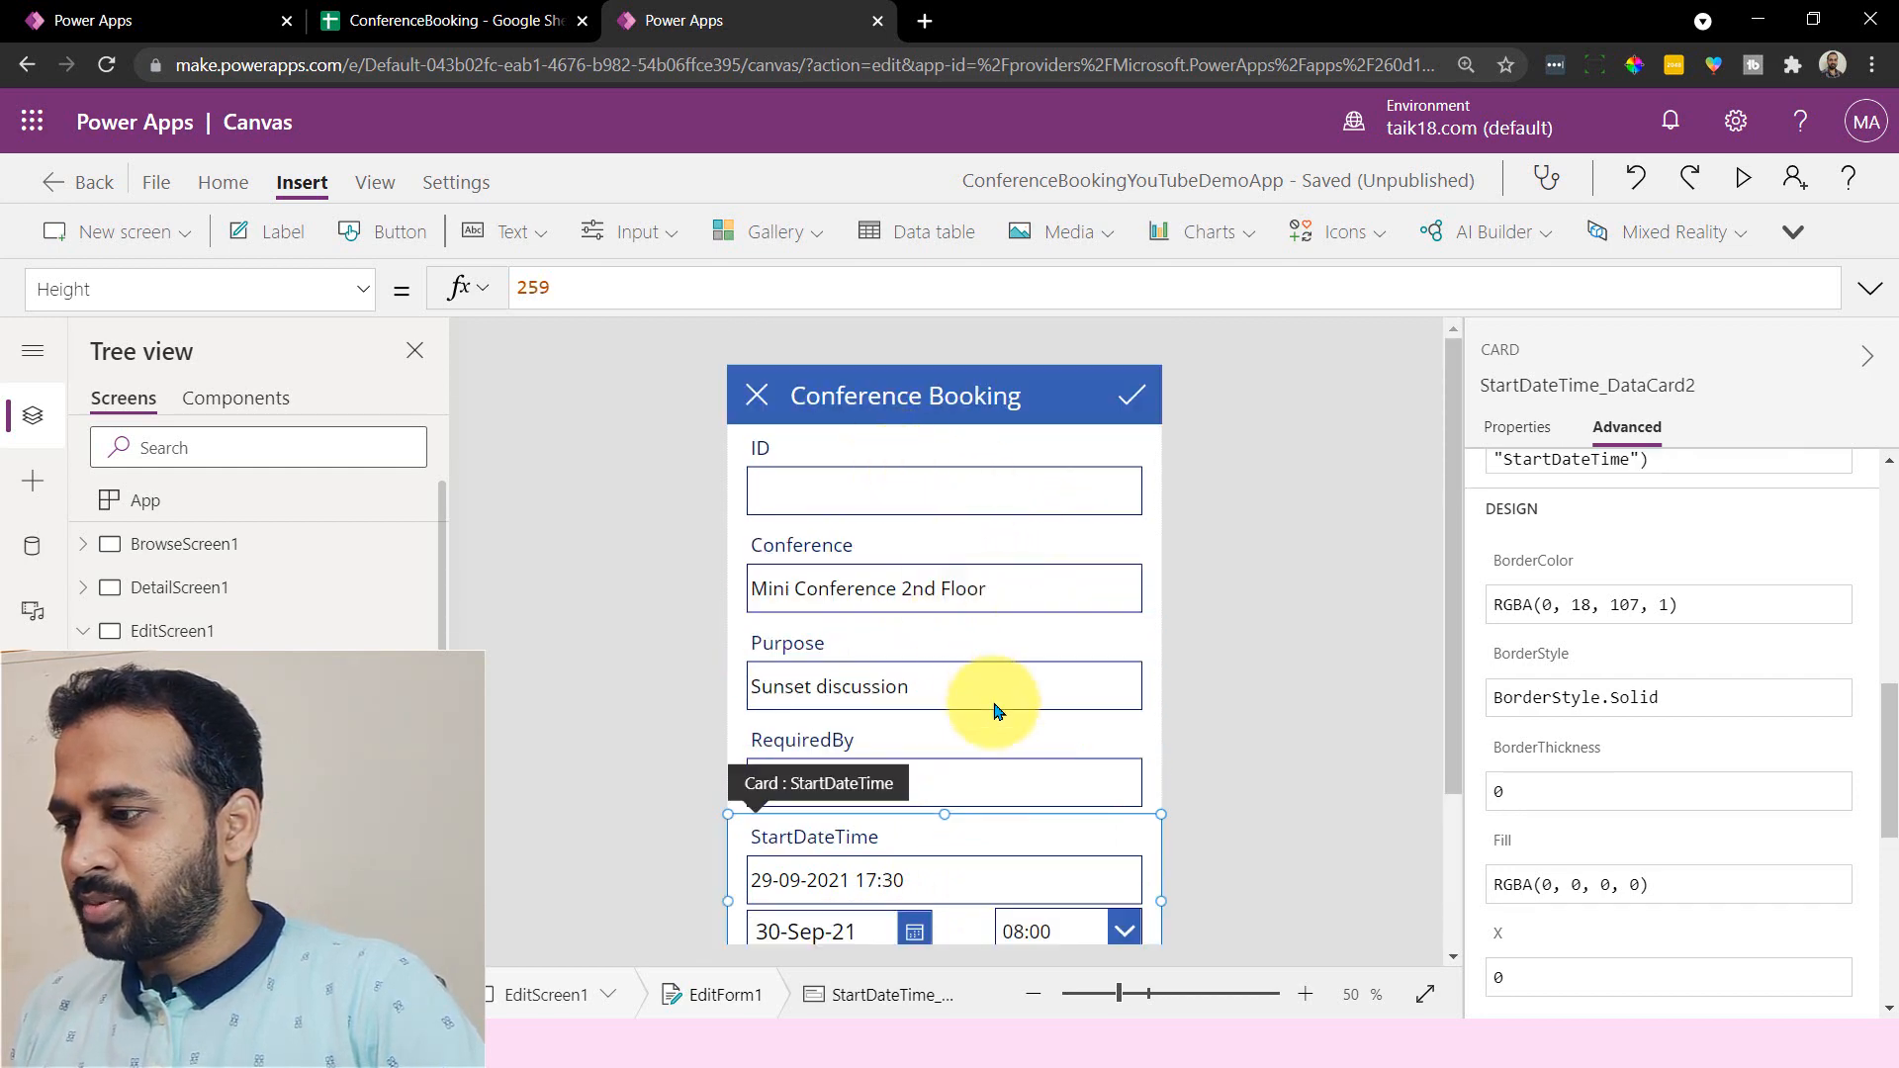
mouse_move(805, 454)
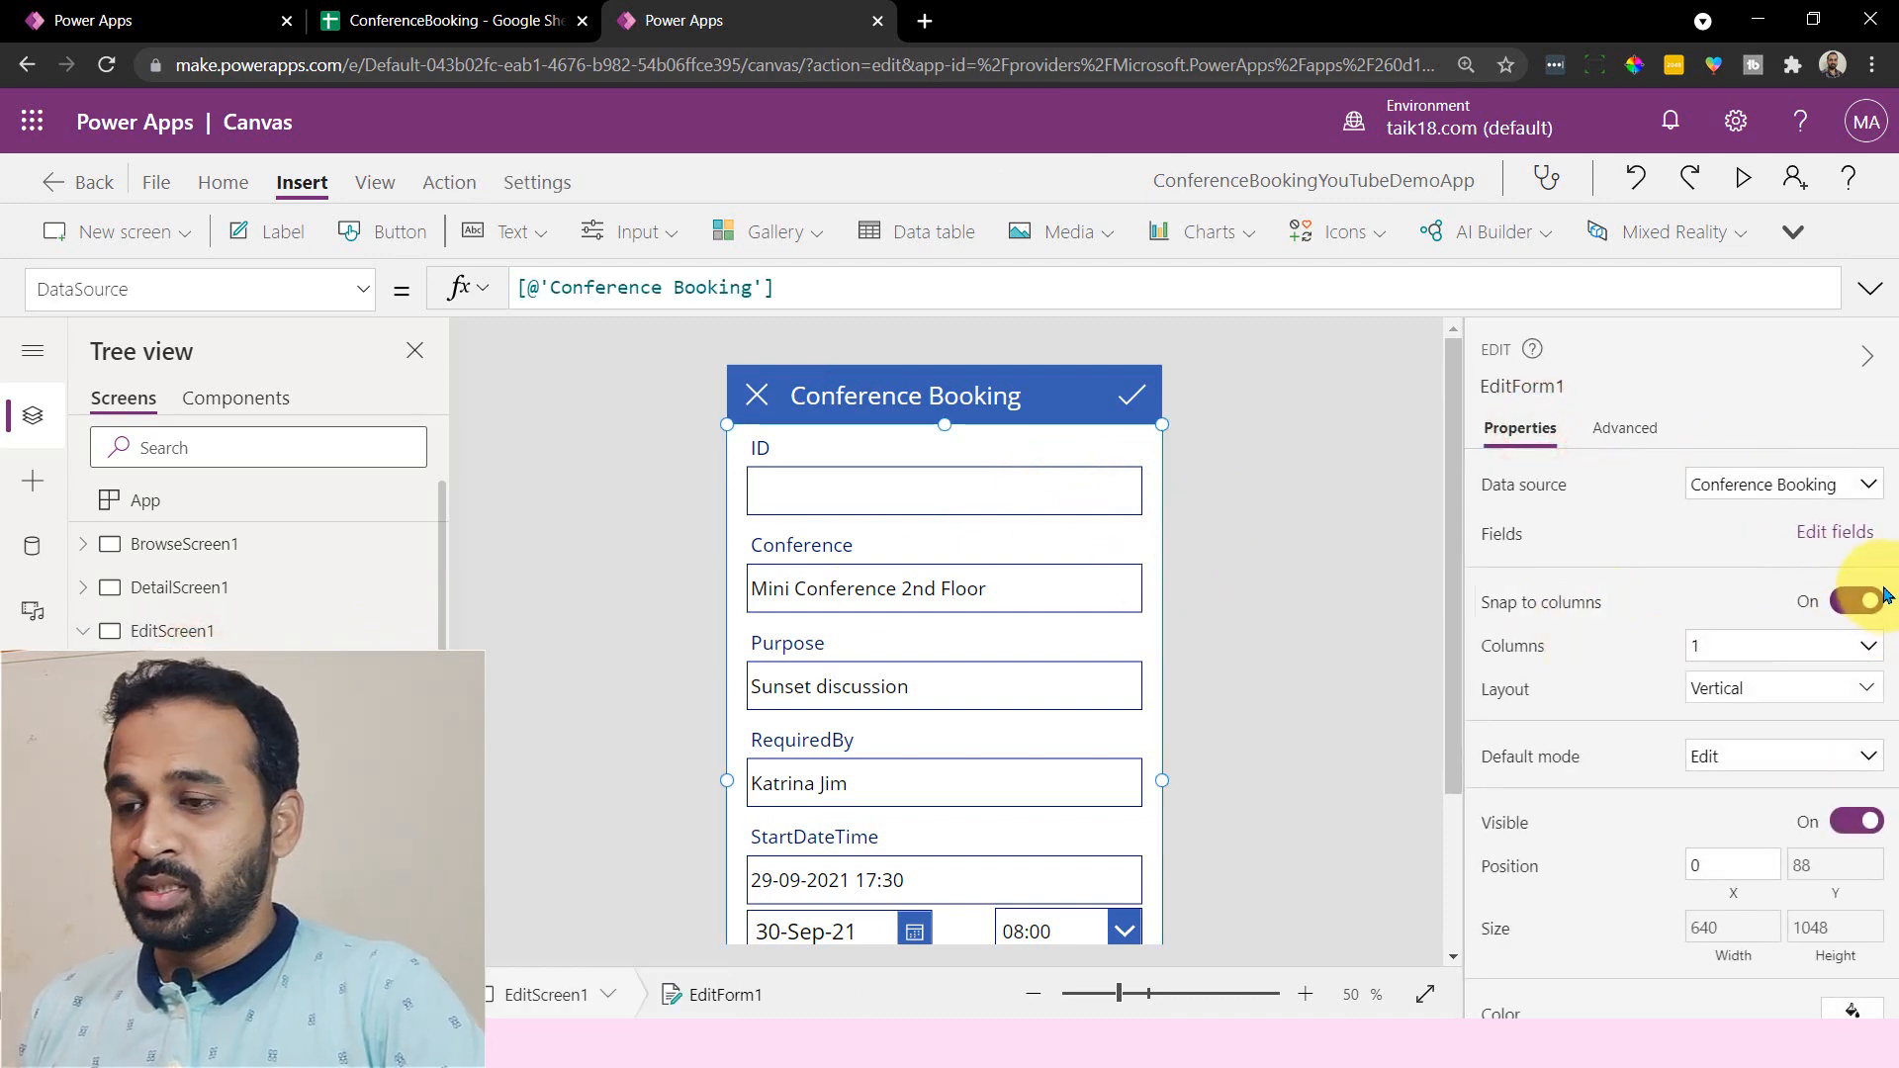
- Turn off column snapping and narrow the Conference card from 640 to 265 wide
left_click(1852, 599)
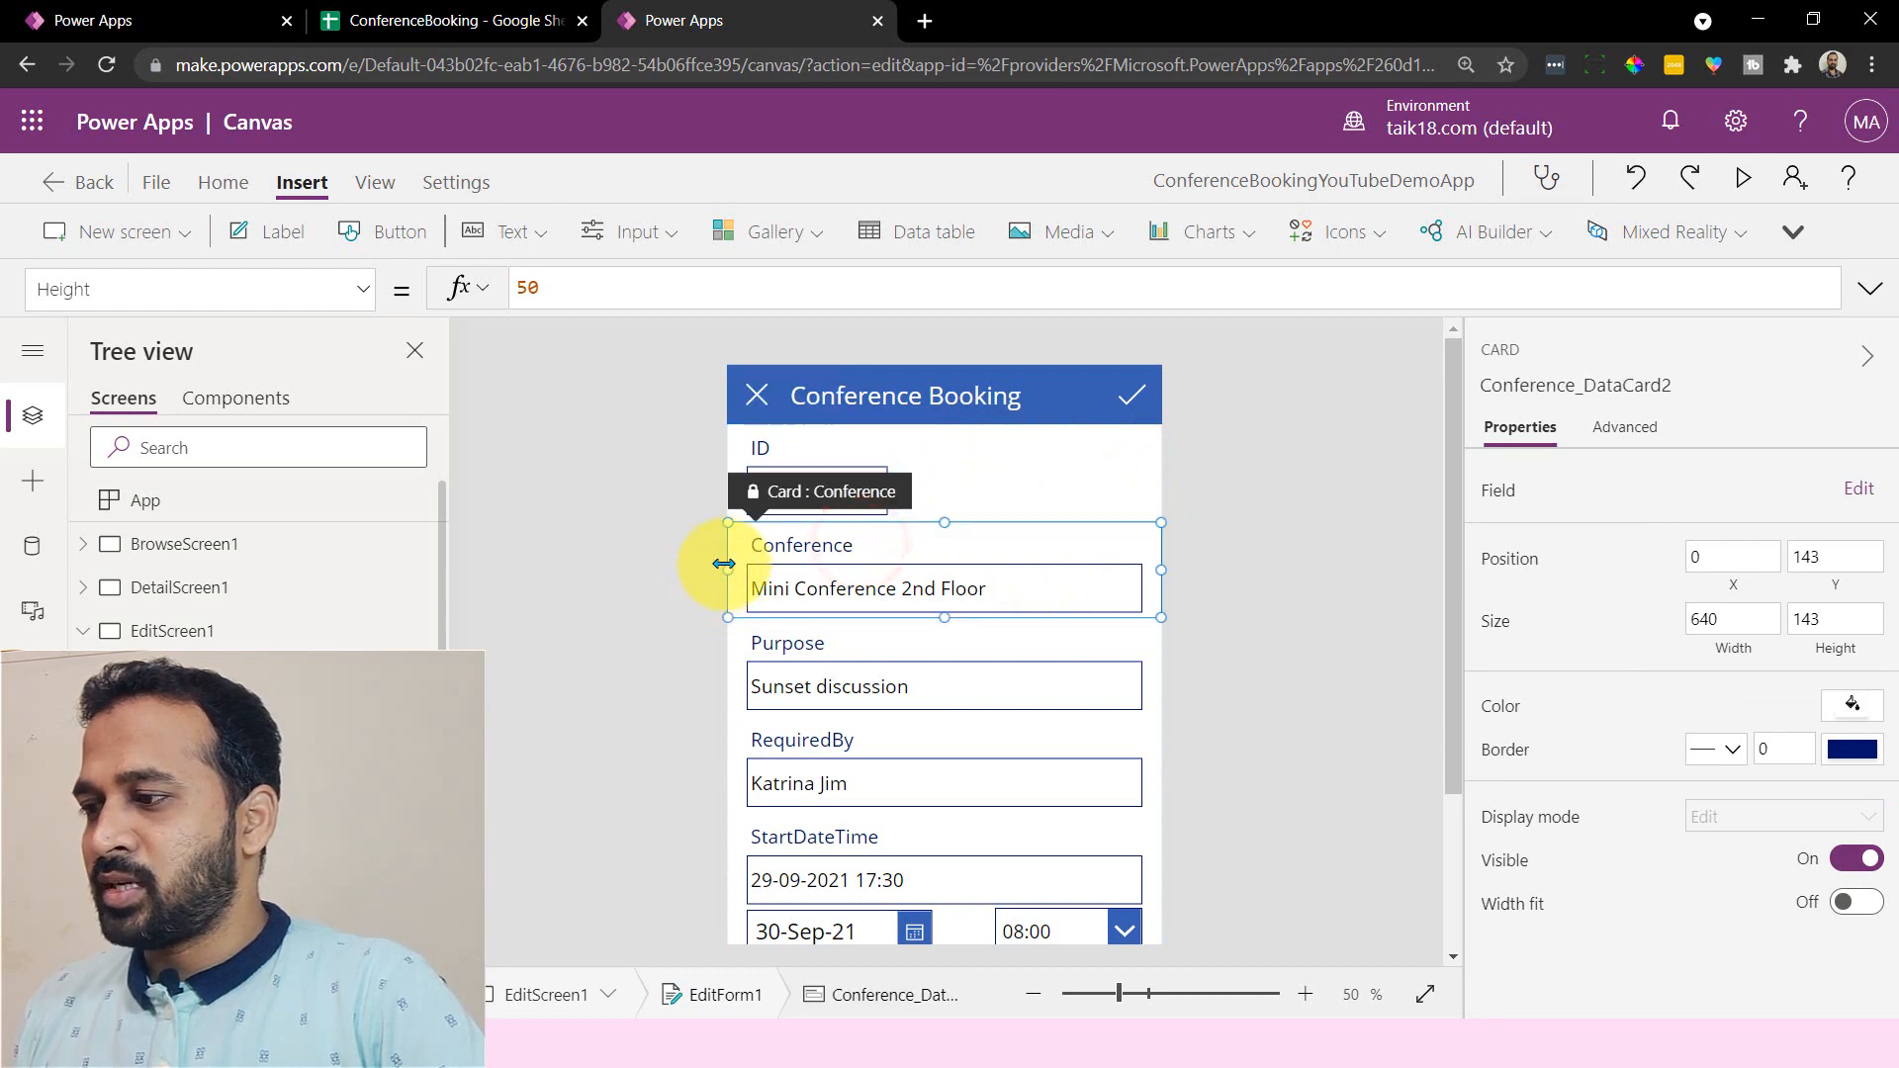
left_click_drag(1160, 570, 942, 570)
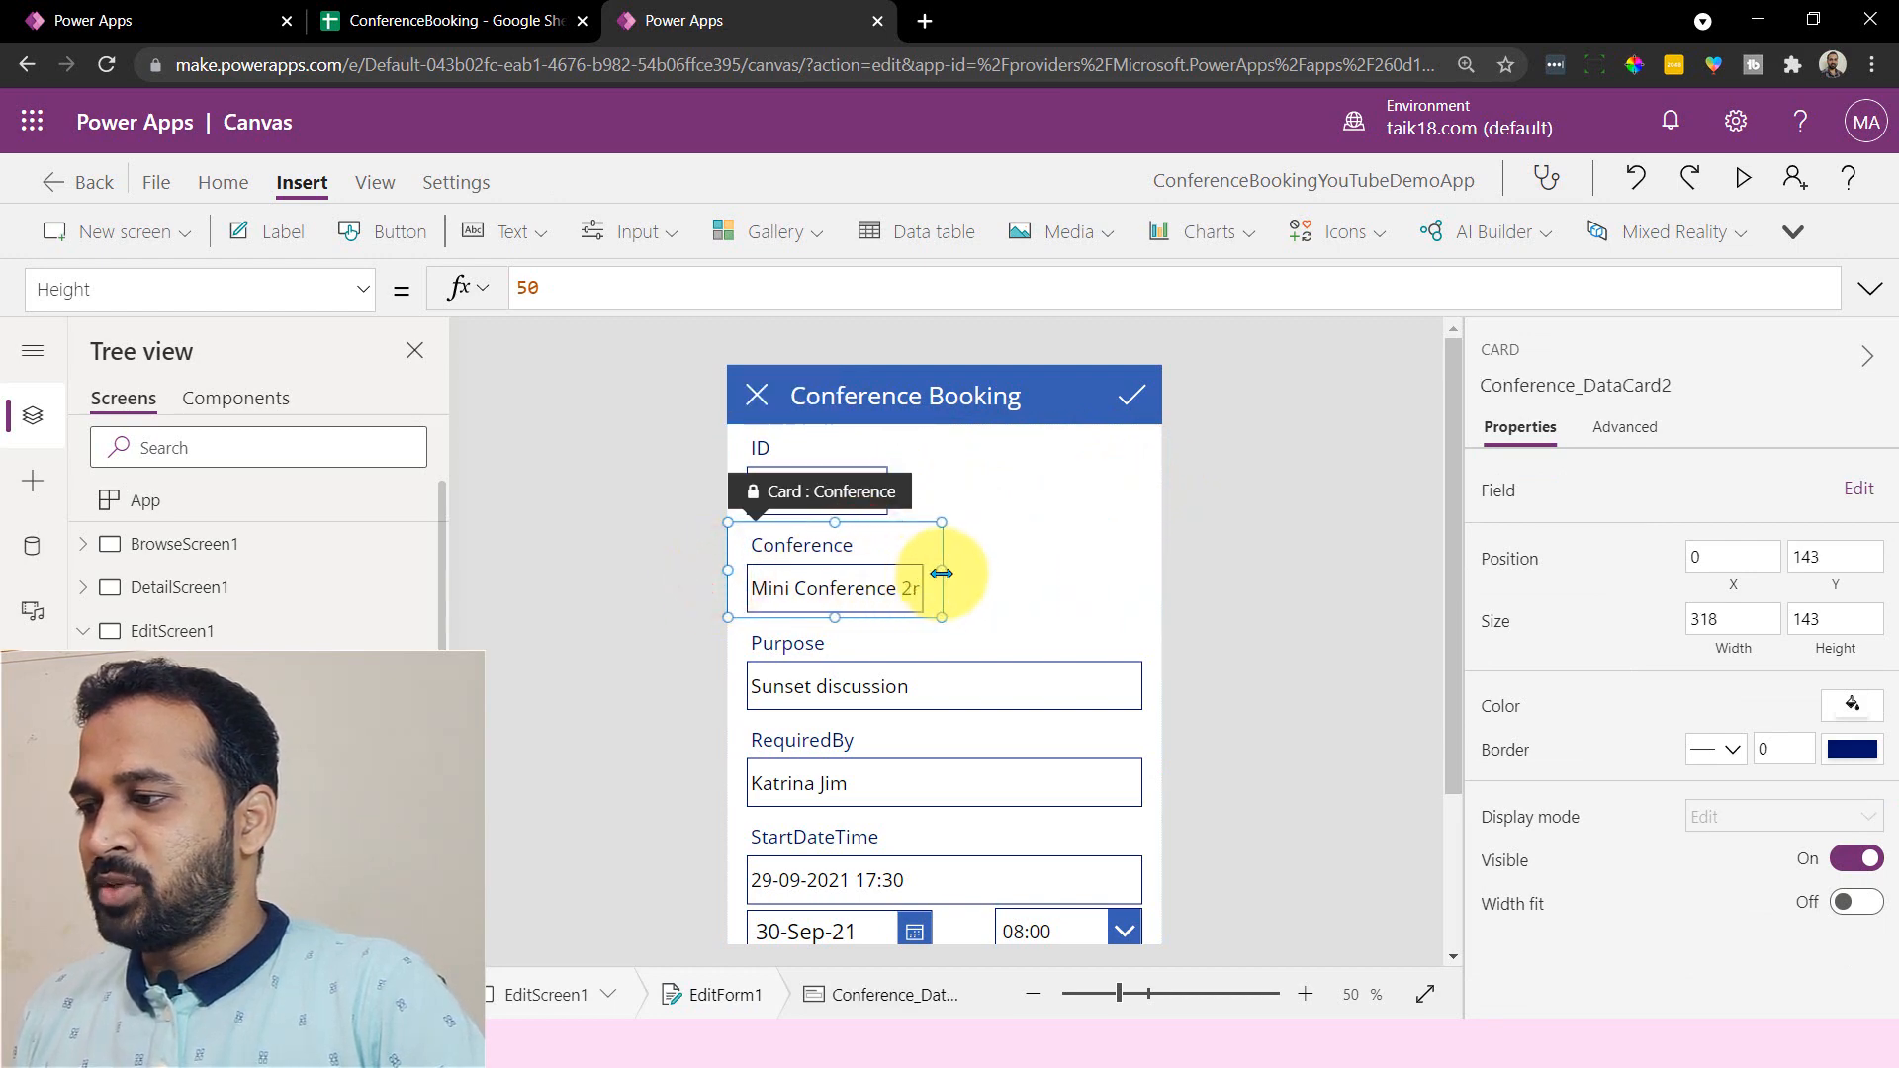
left_click_drag(942, 574, 878, 587)
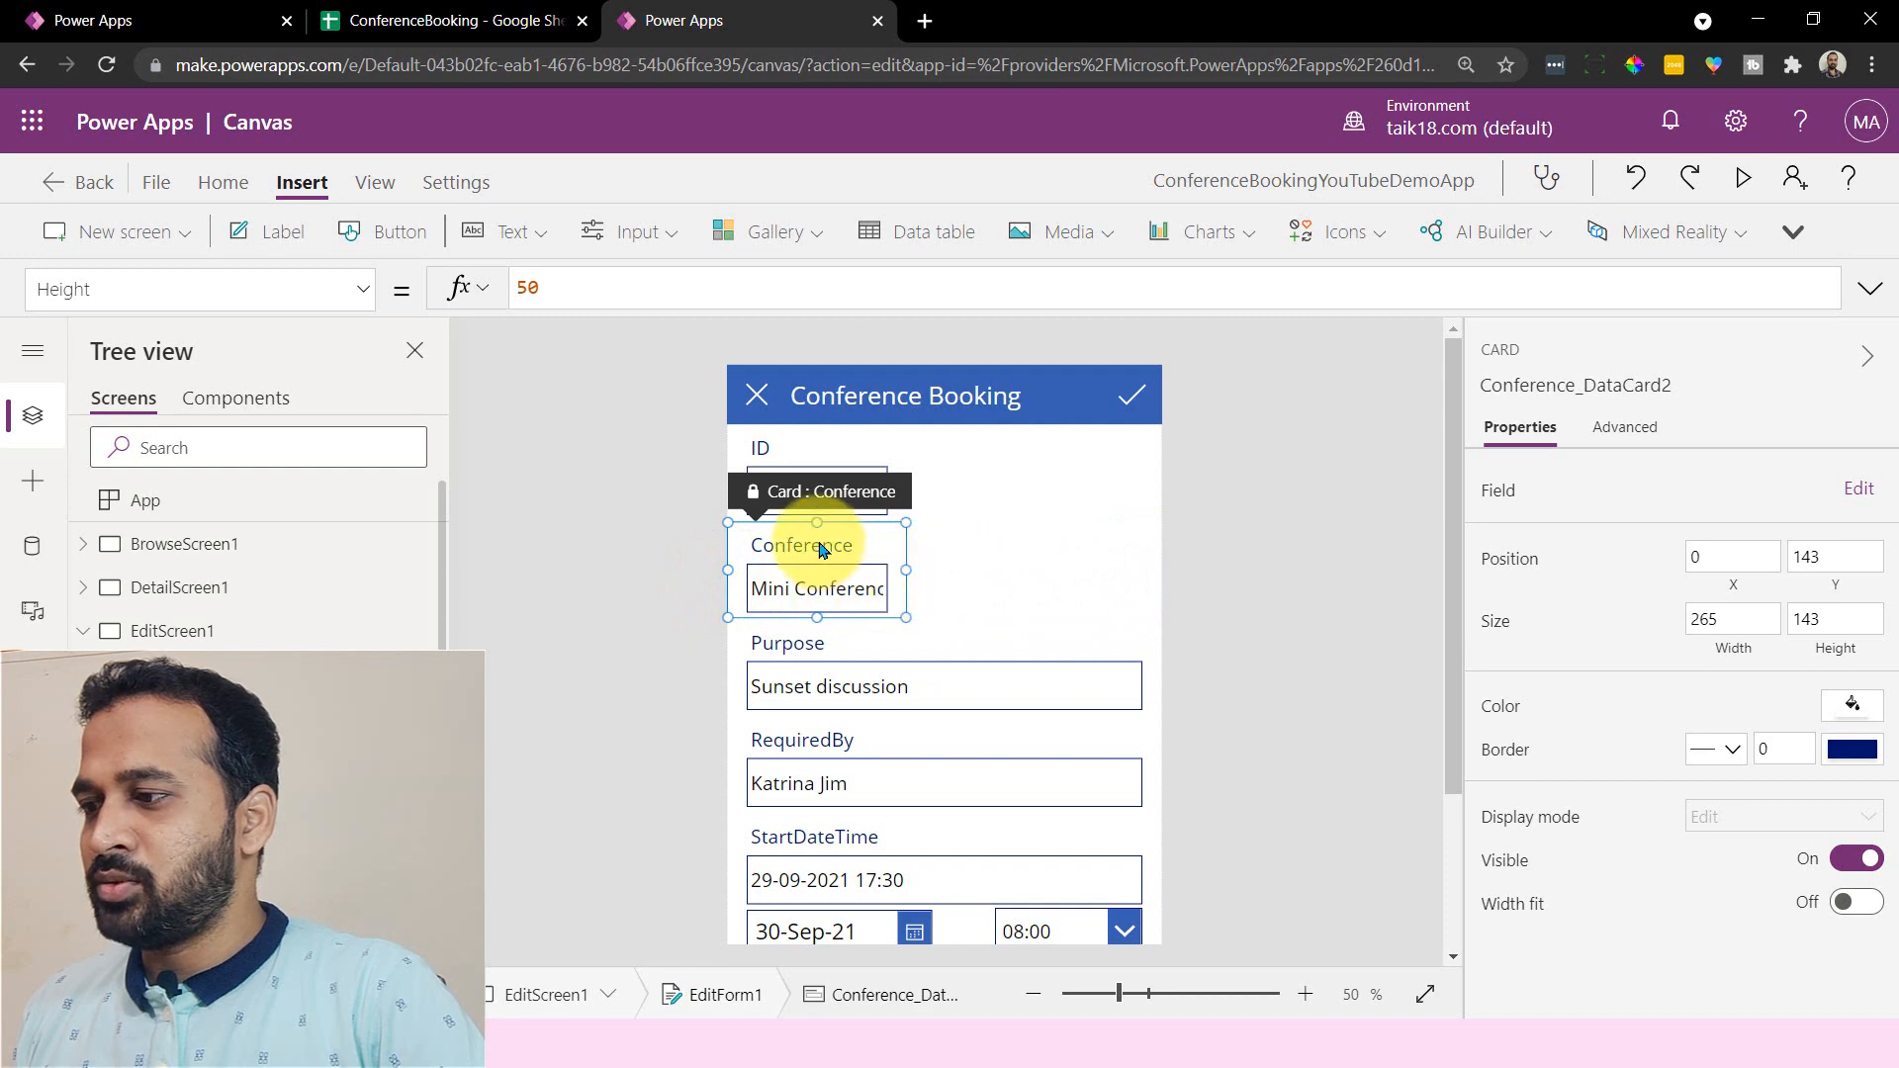
mouse_move(924, 581)
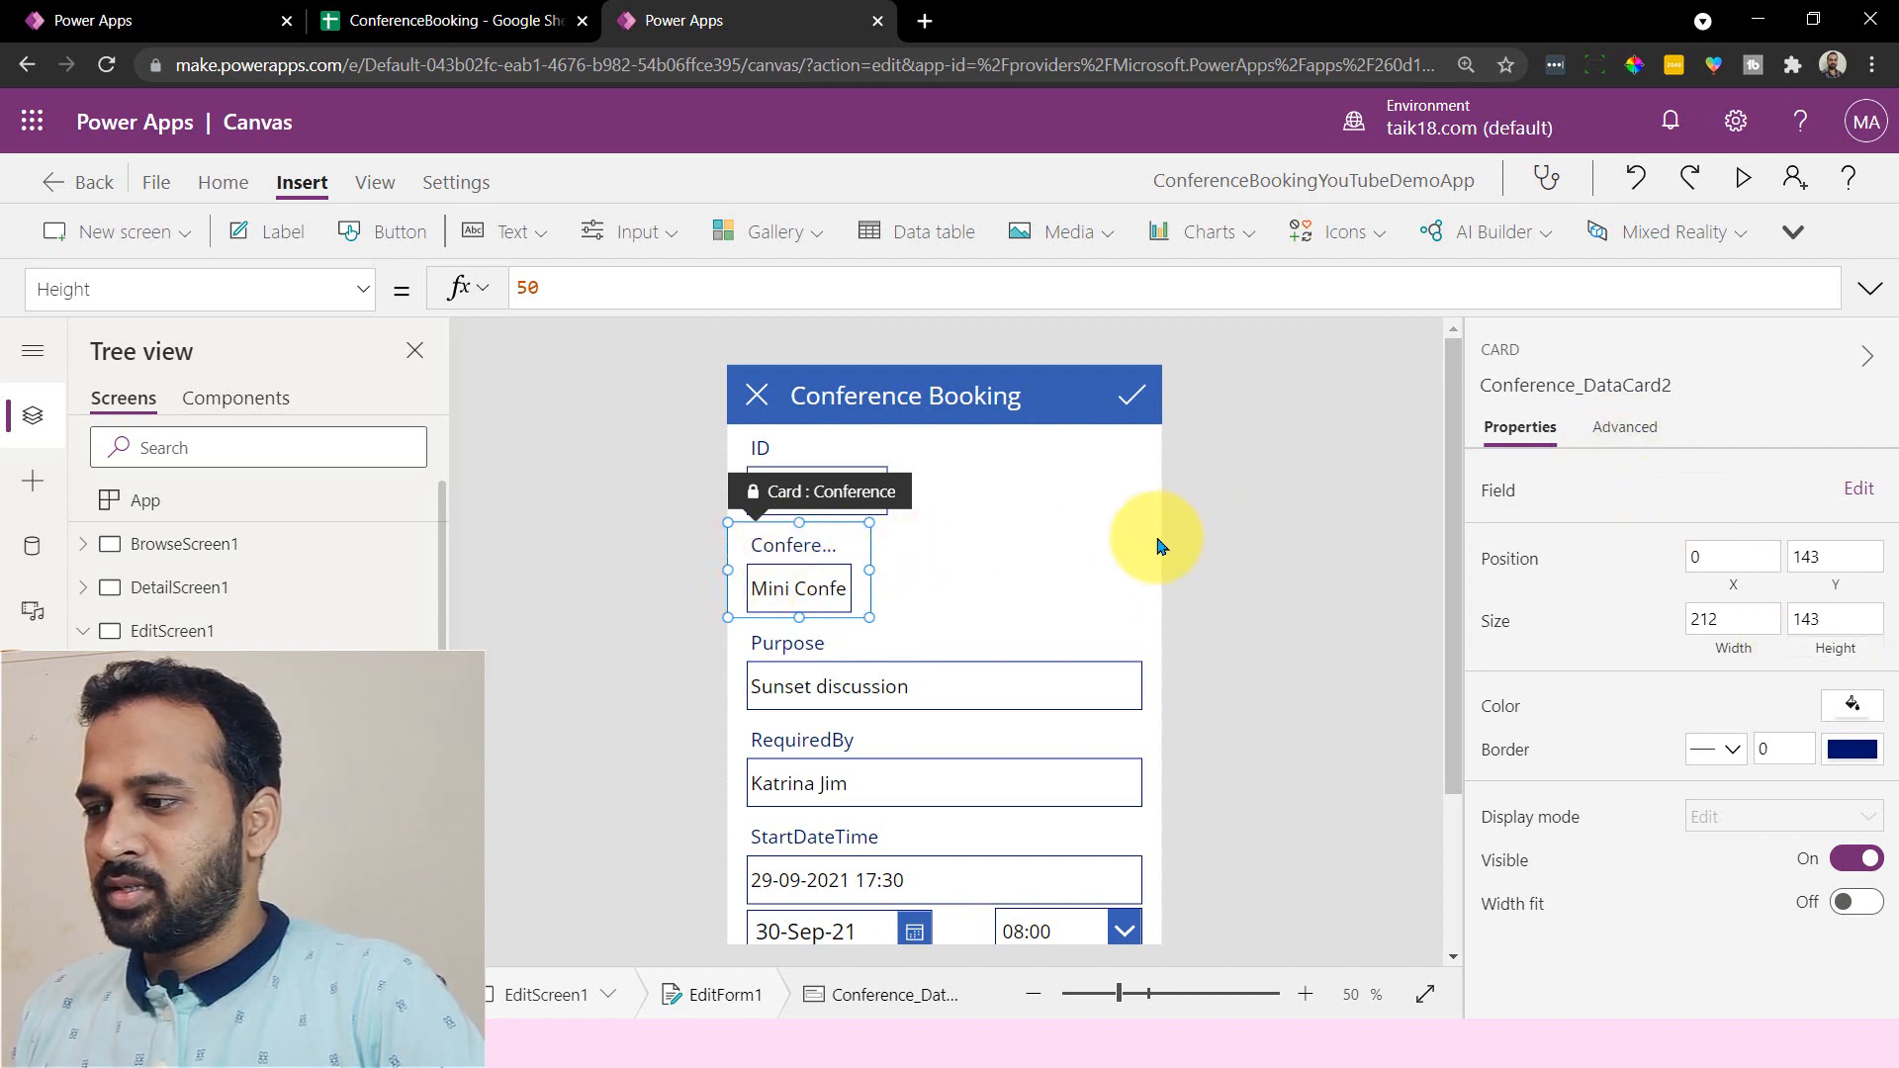
mouse_move(1234, 560)
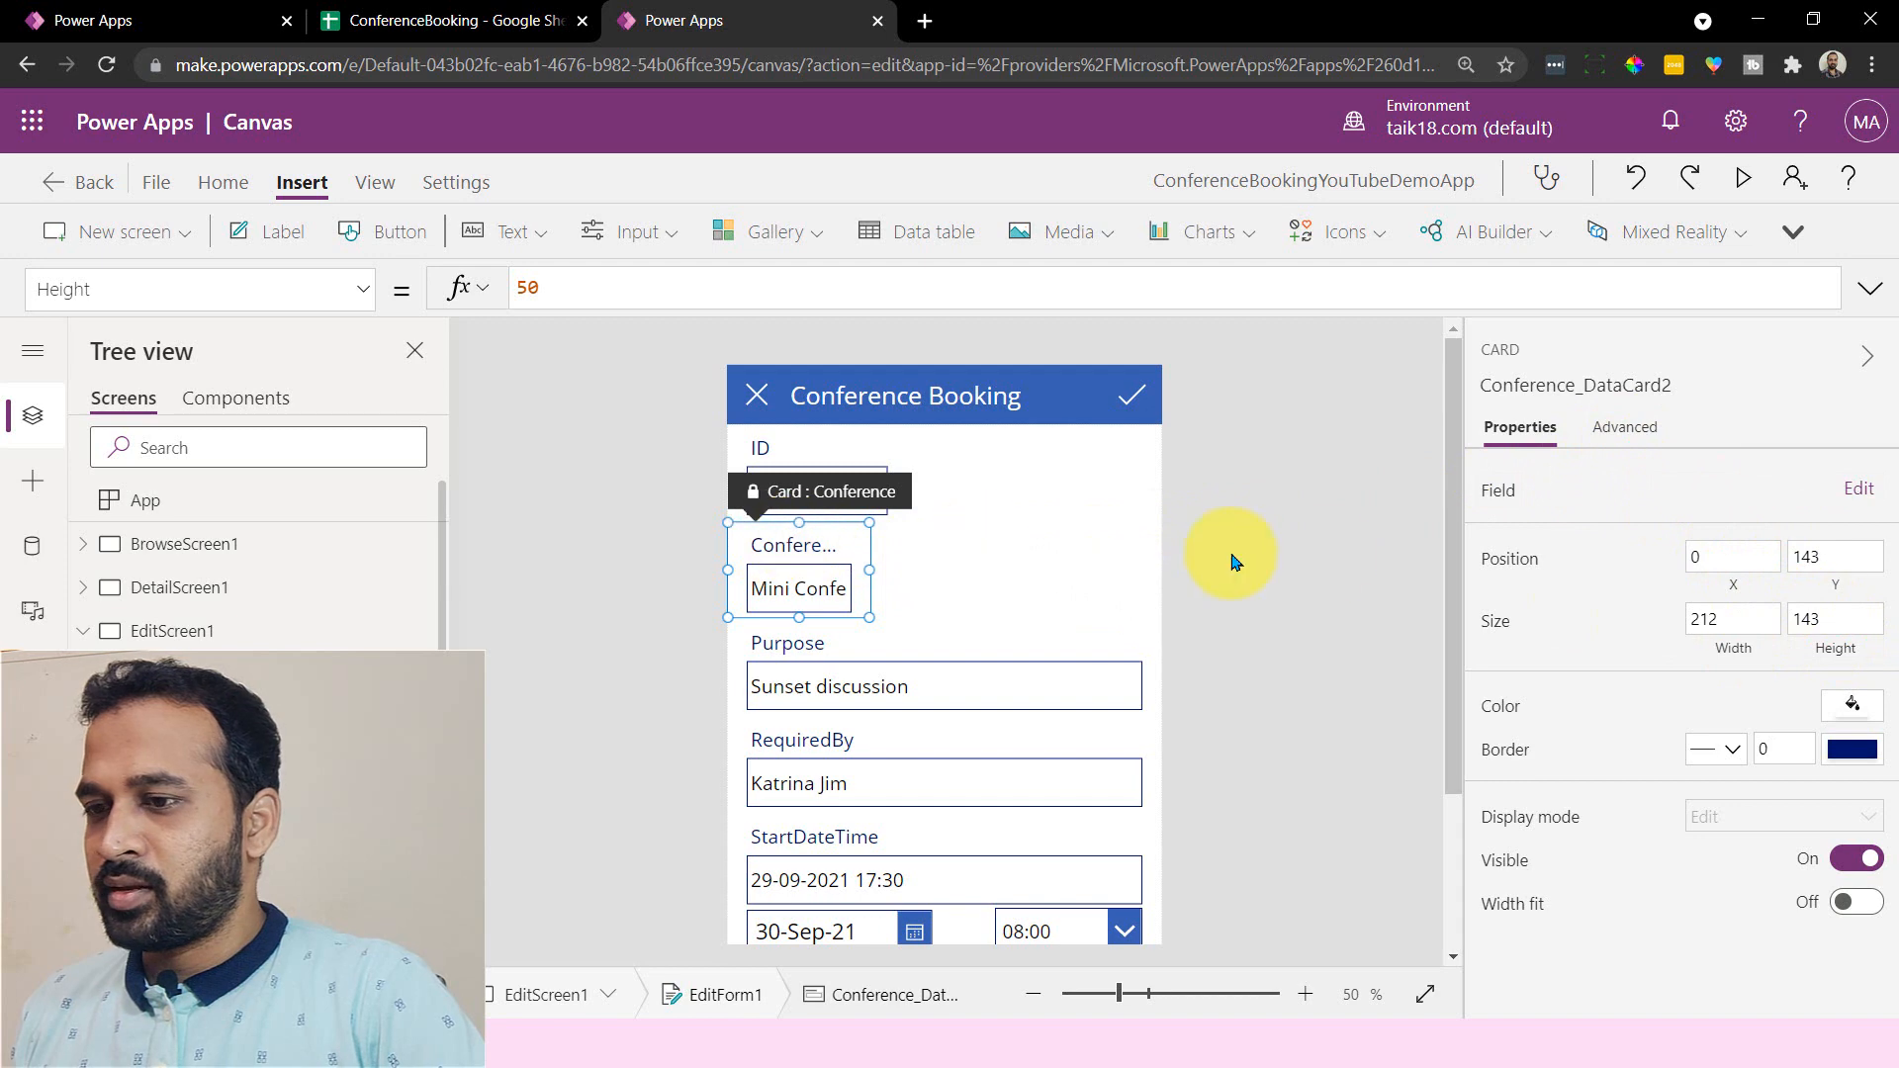
mouse_move(1122, 512)
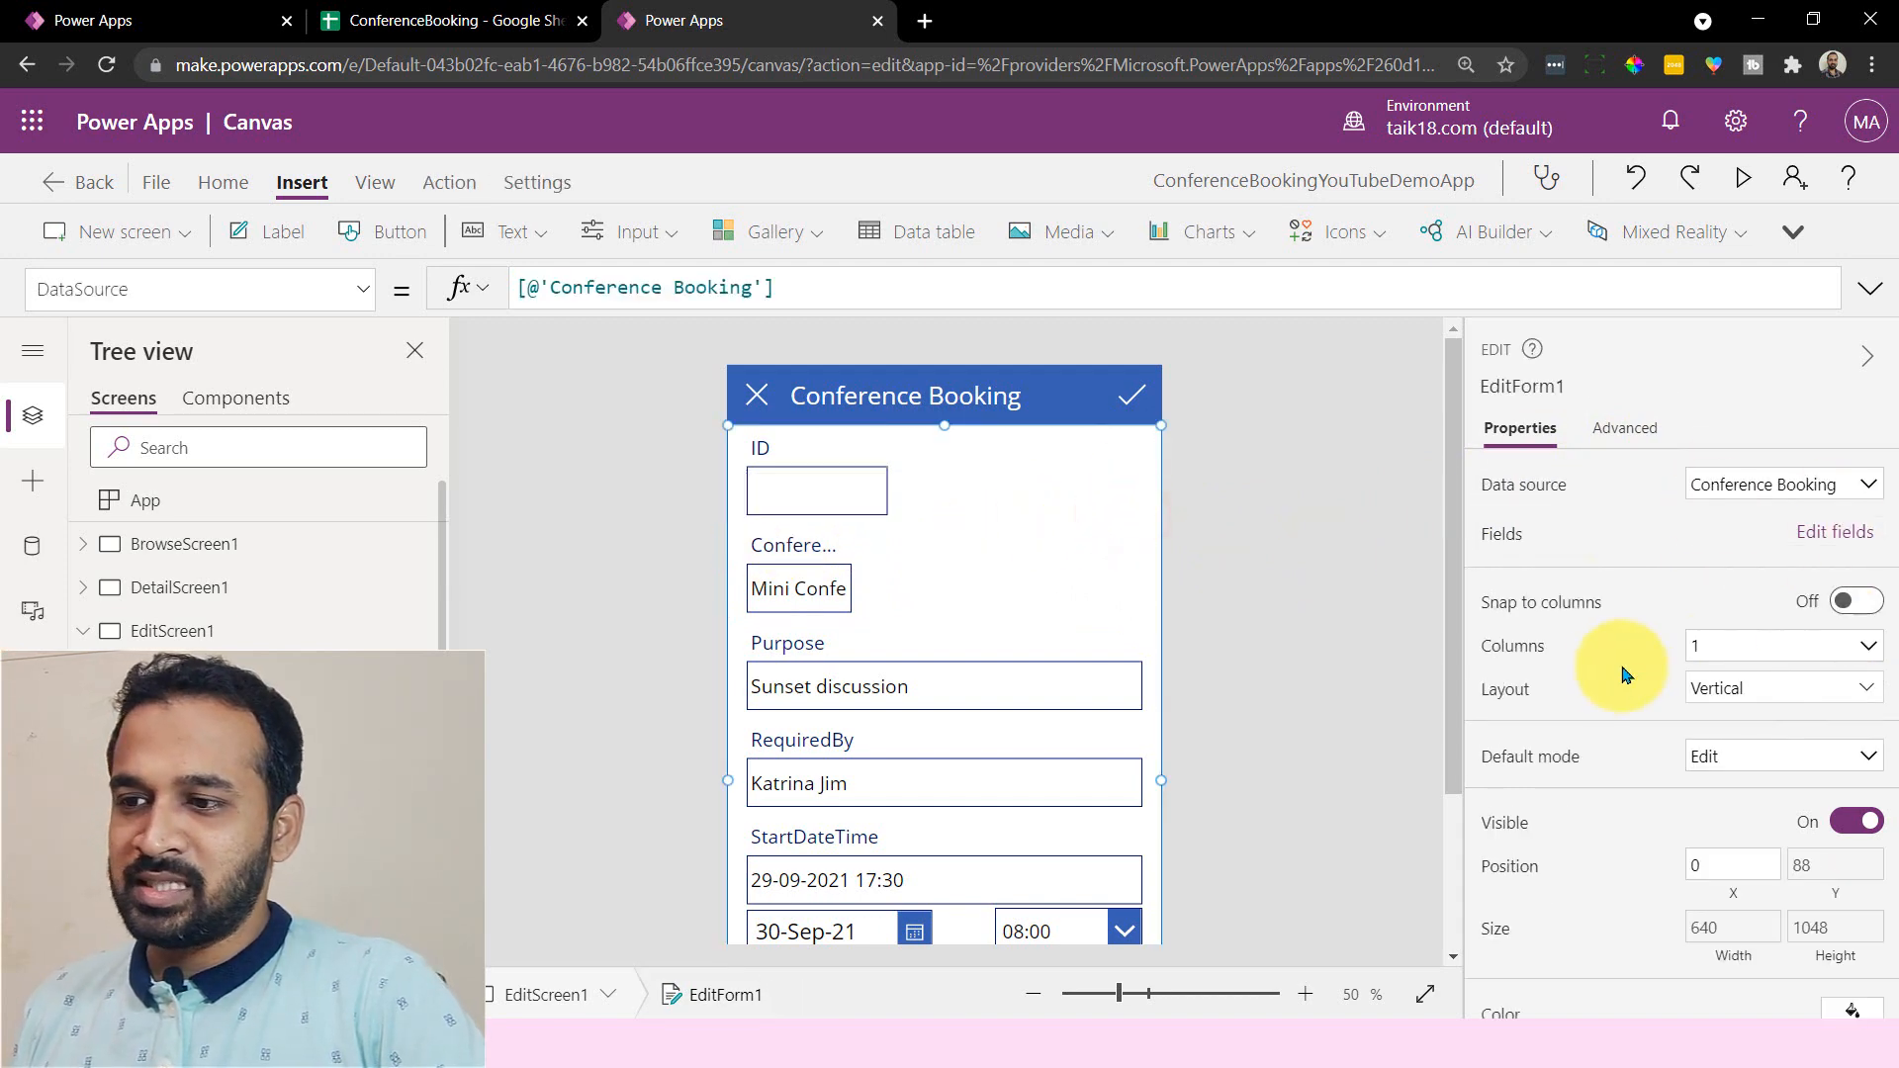
- Set the form to 2 equal snapped columns, then turn snapping off again
left_click(1780, 646)
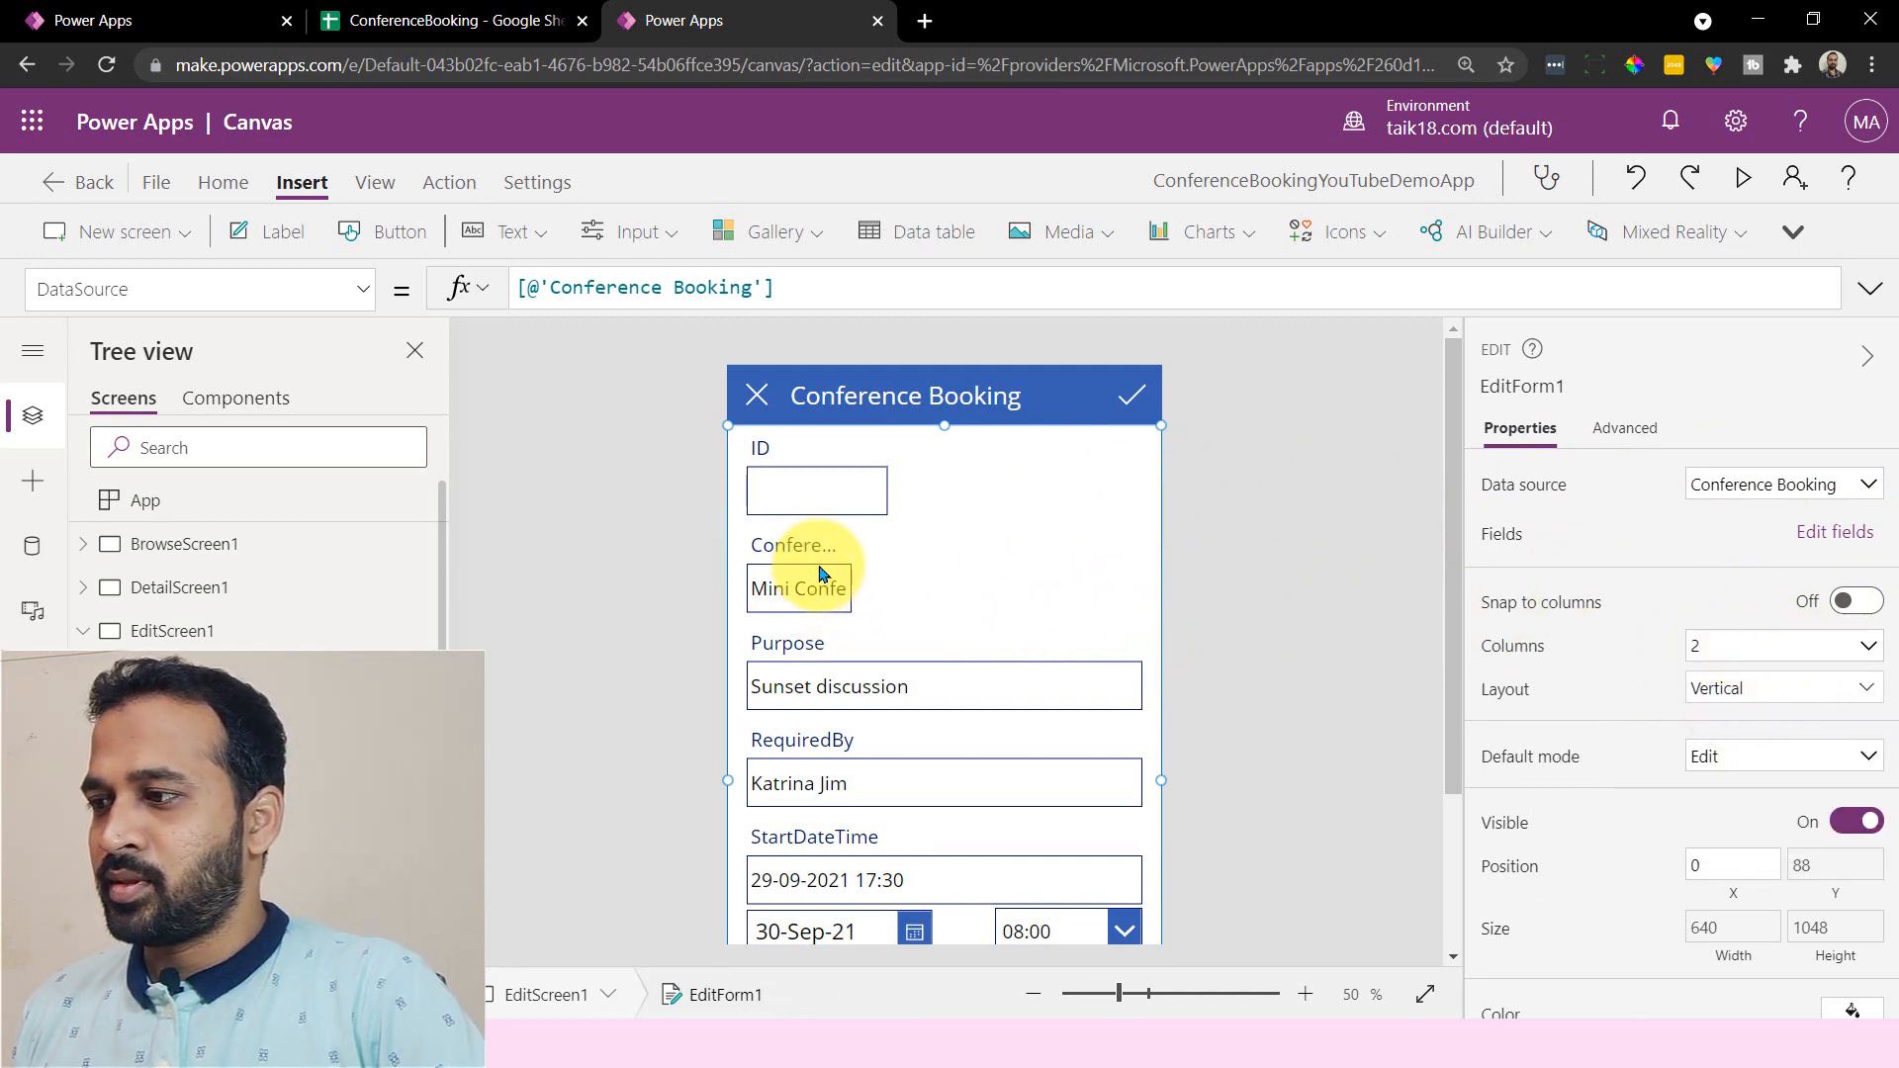
left_click(1855, 602)
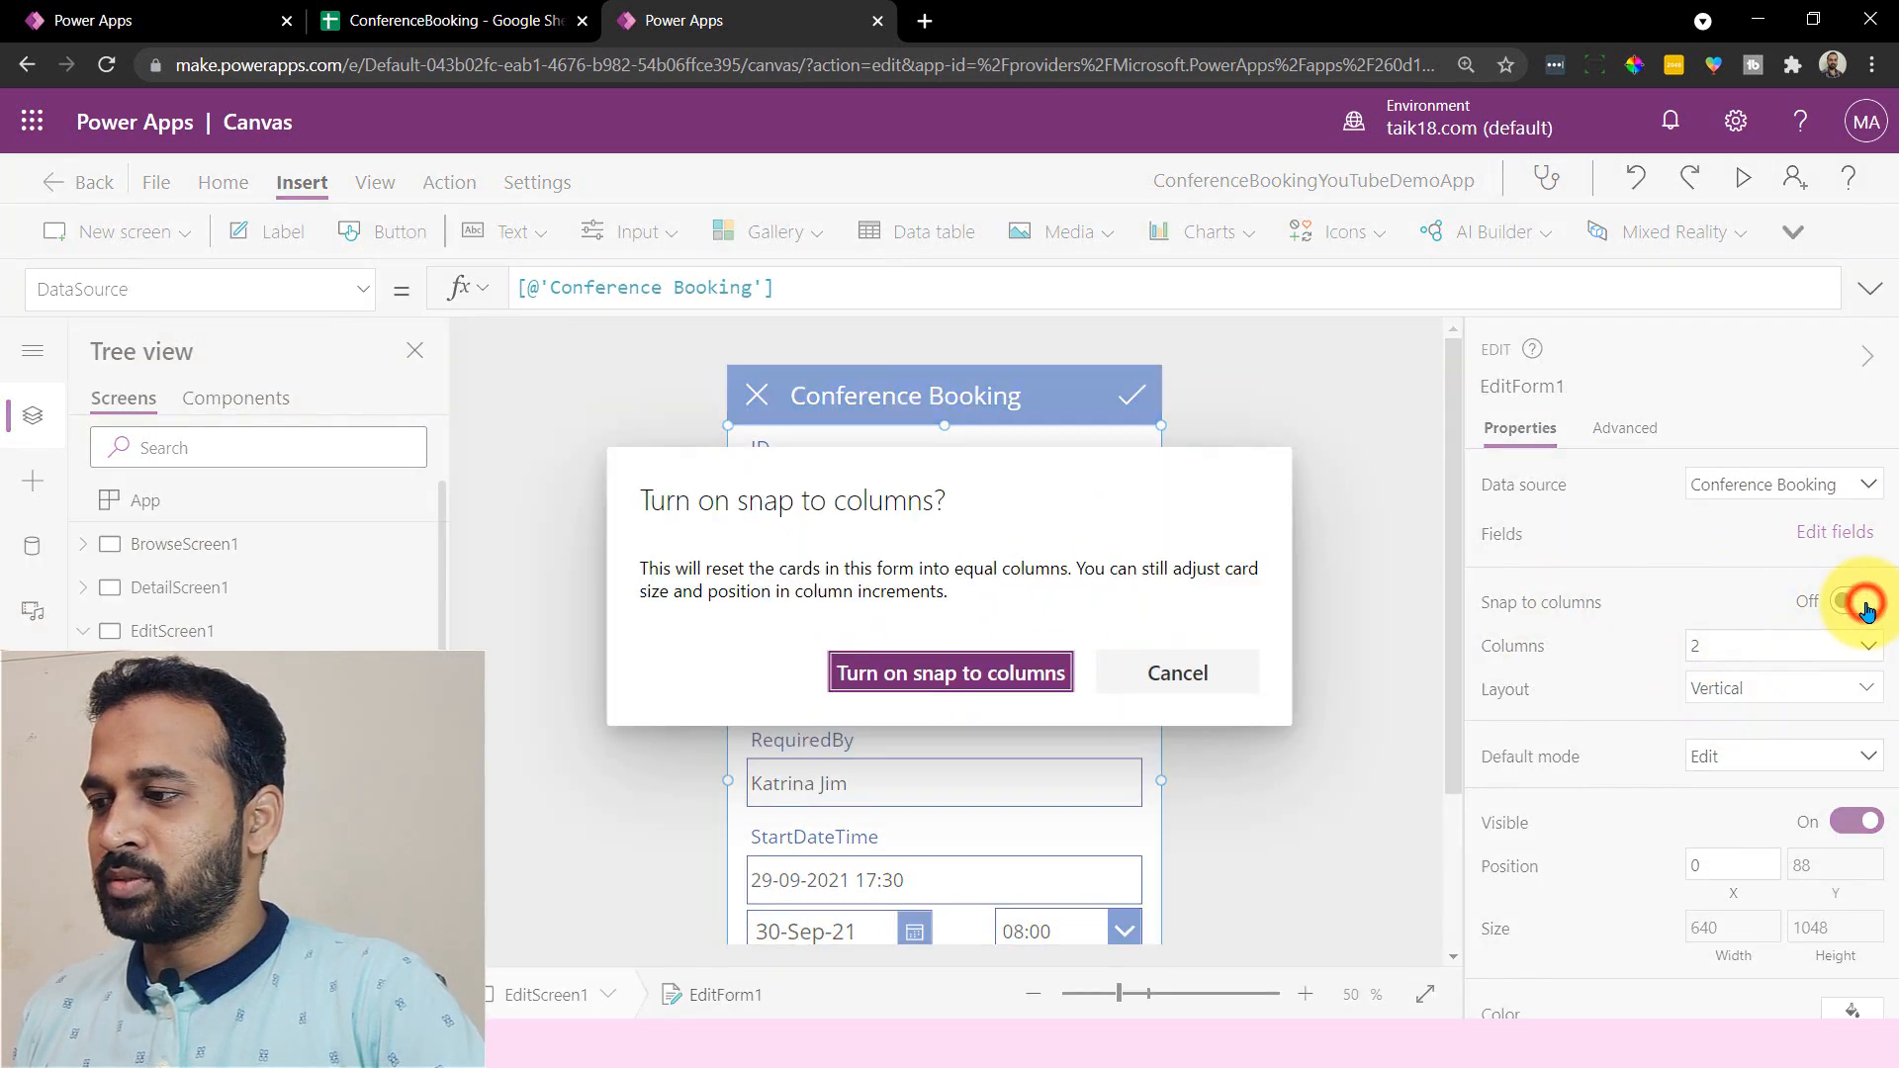
left_click(950, 673)
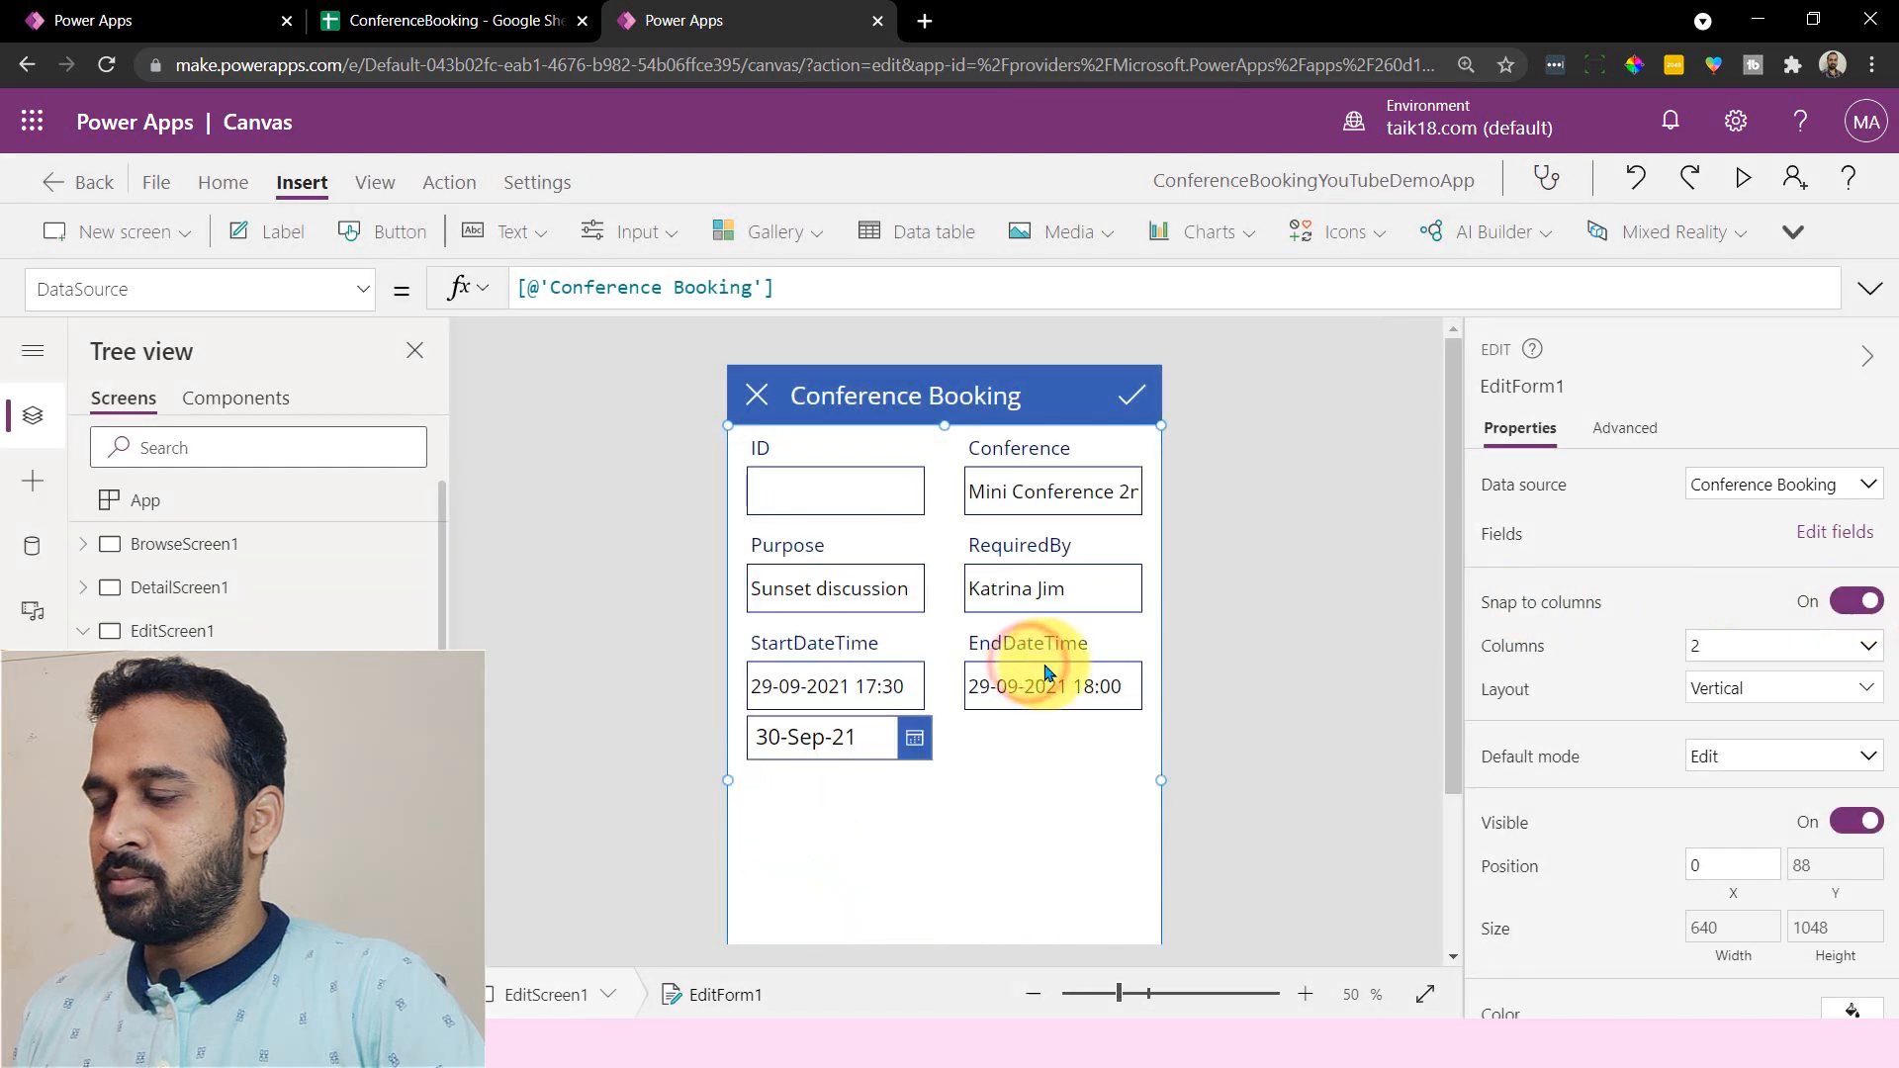
mouse_move(1196, 711)
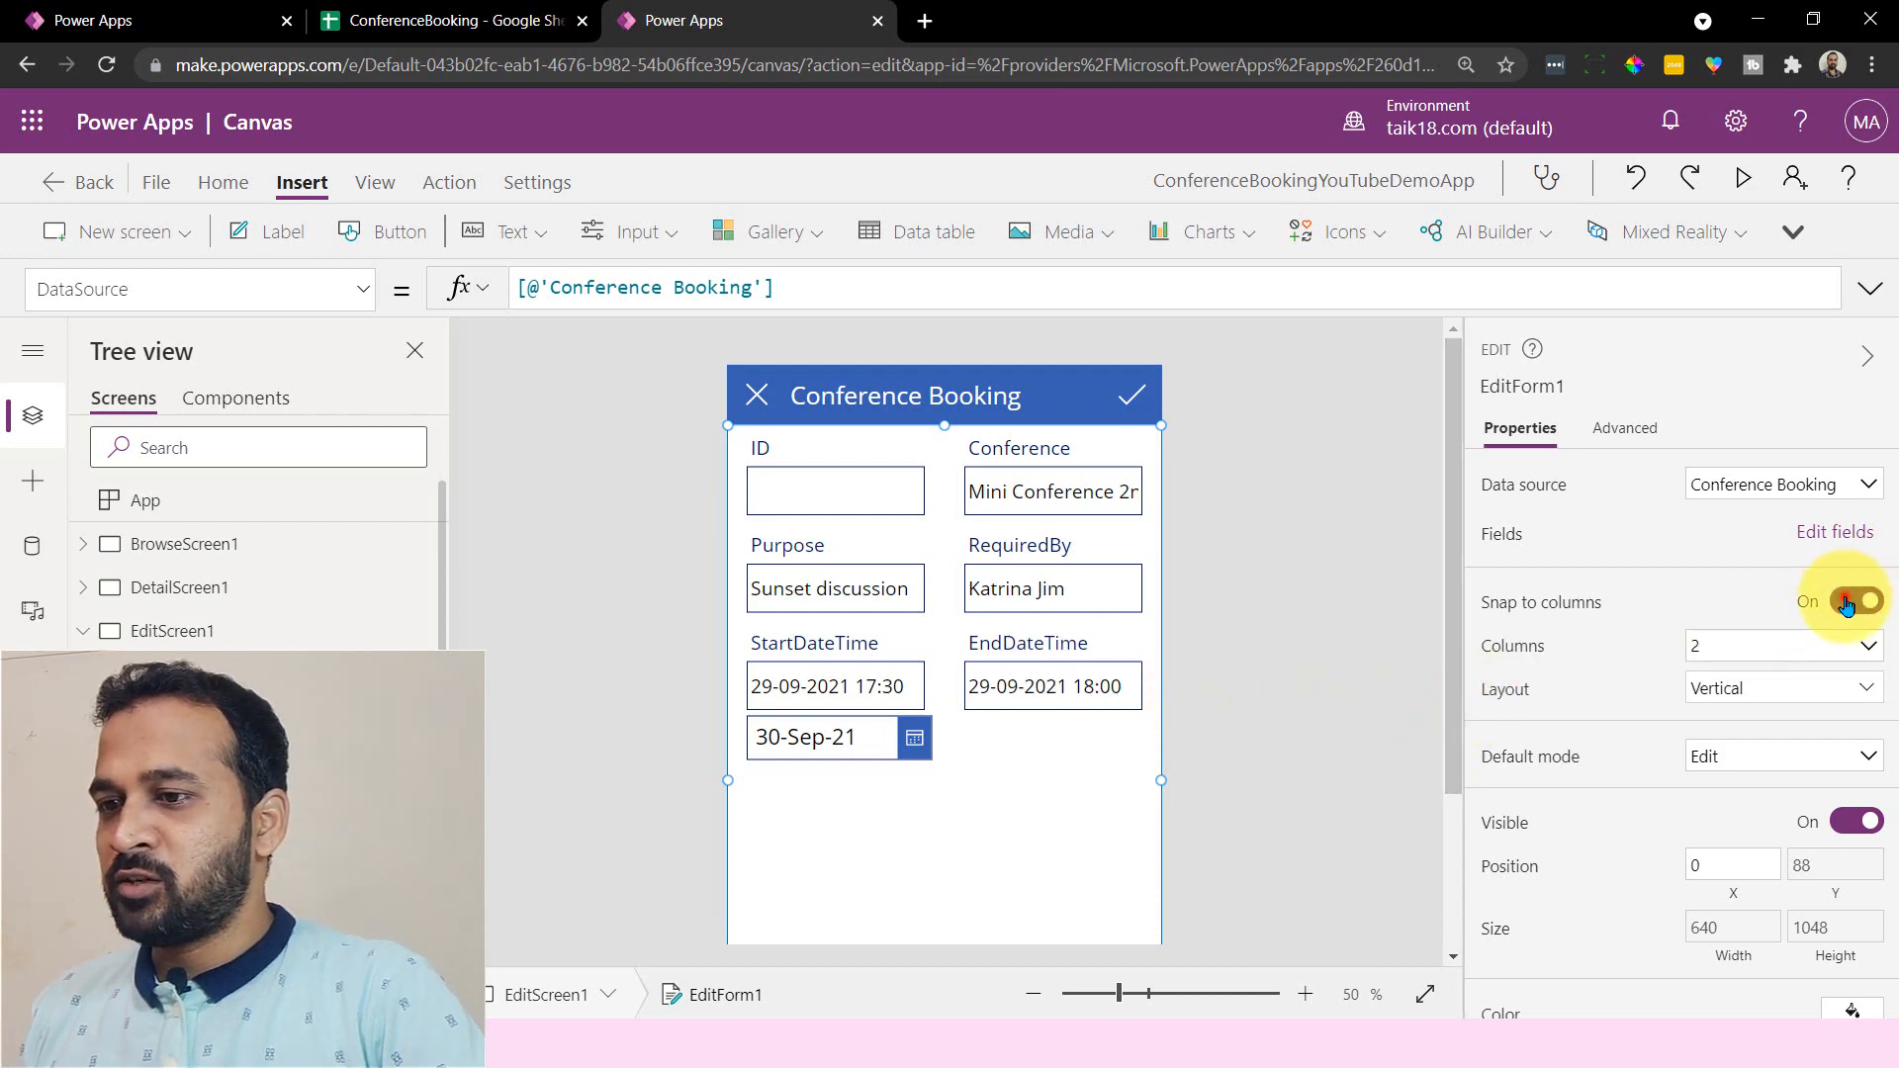
left_click(1854, 600)
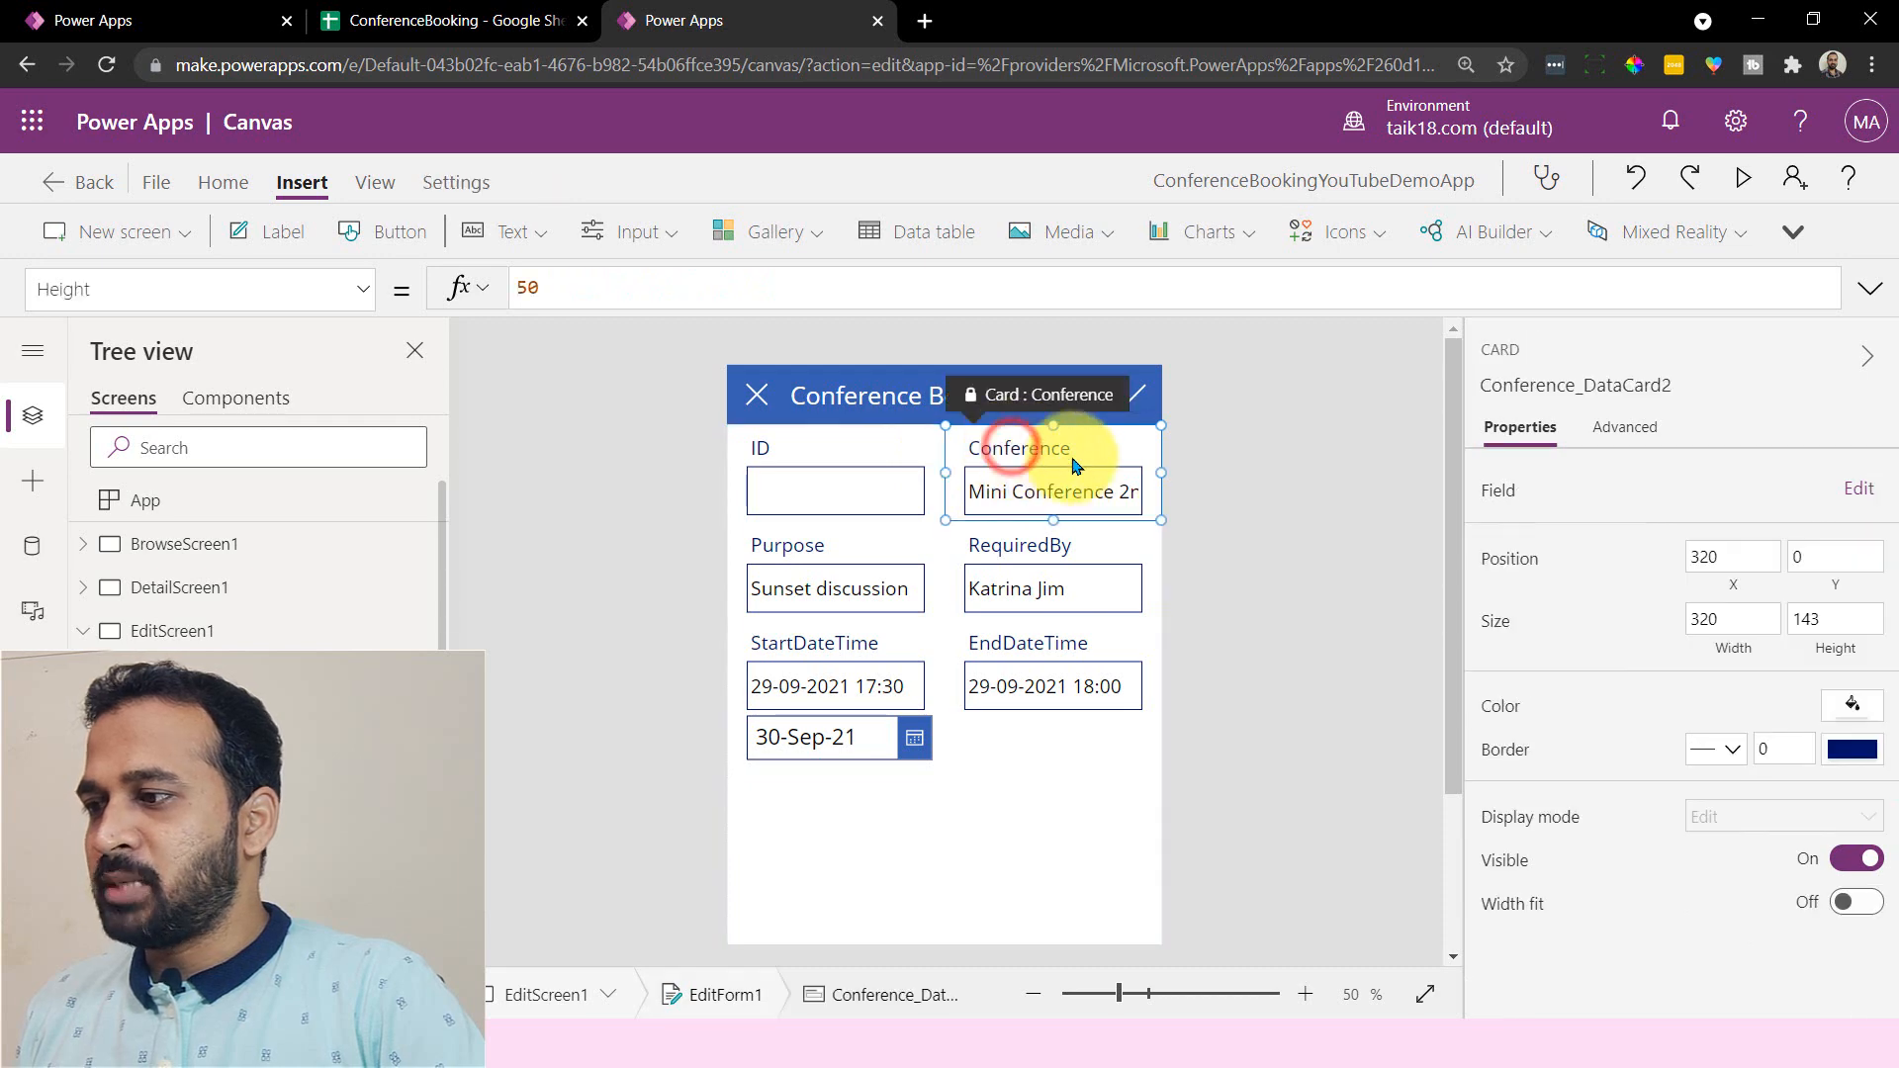
- Widen the Purpose and RequiredBy cards across the full form width
left_click(832, 588)
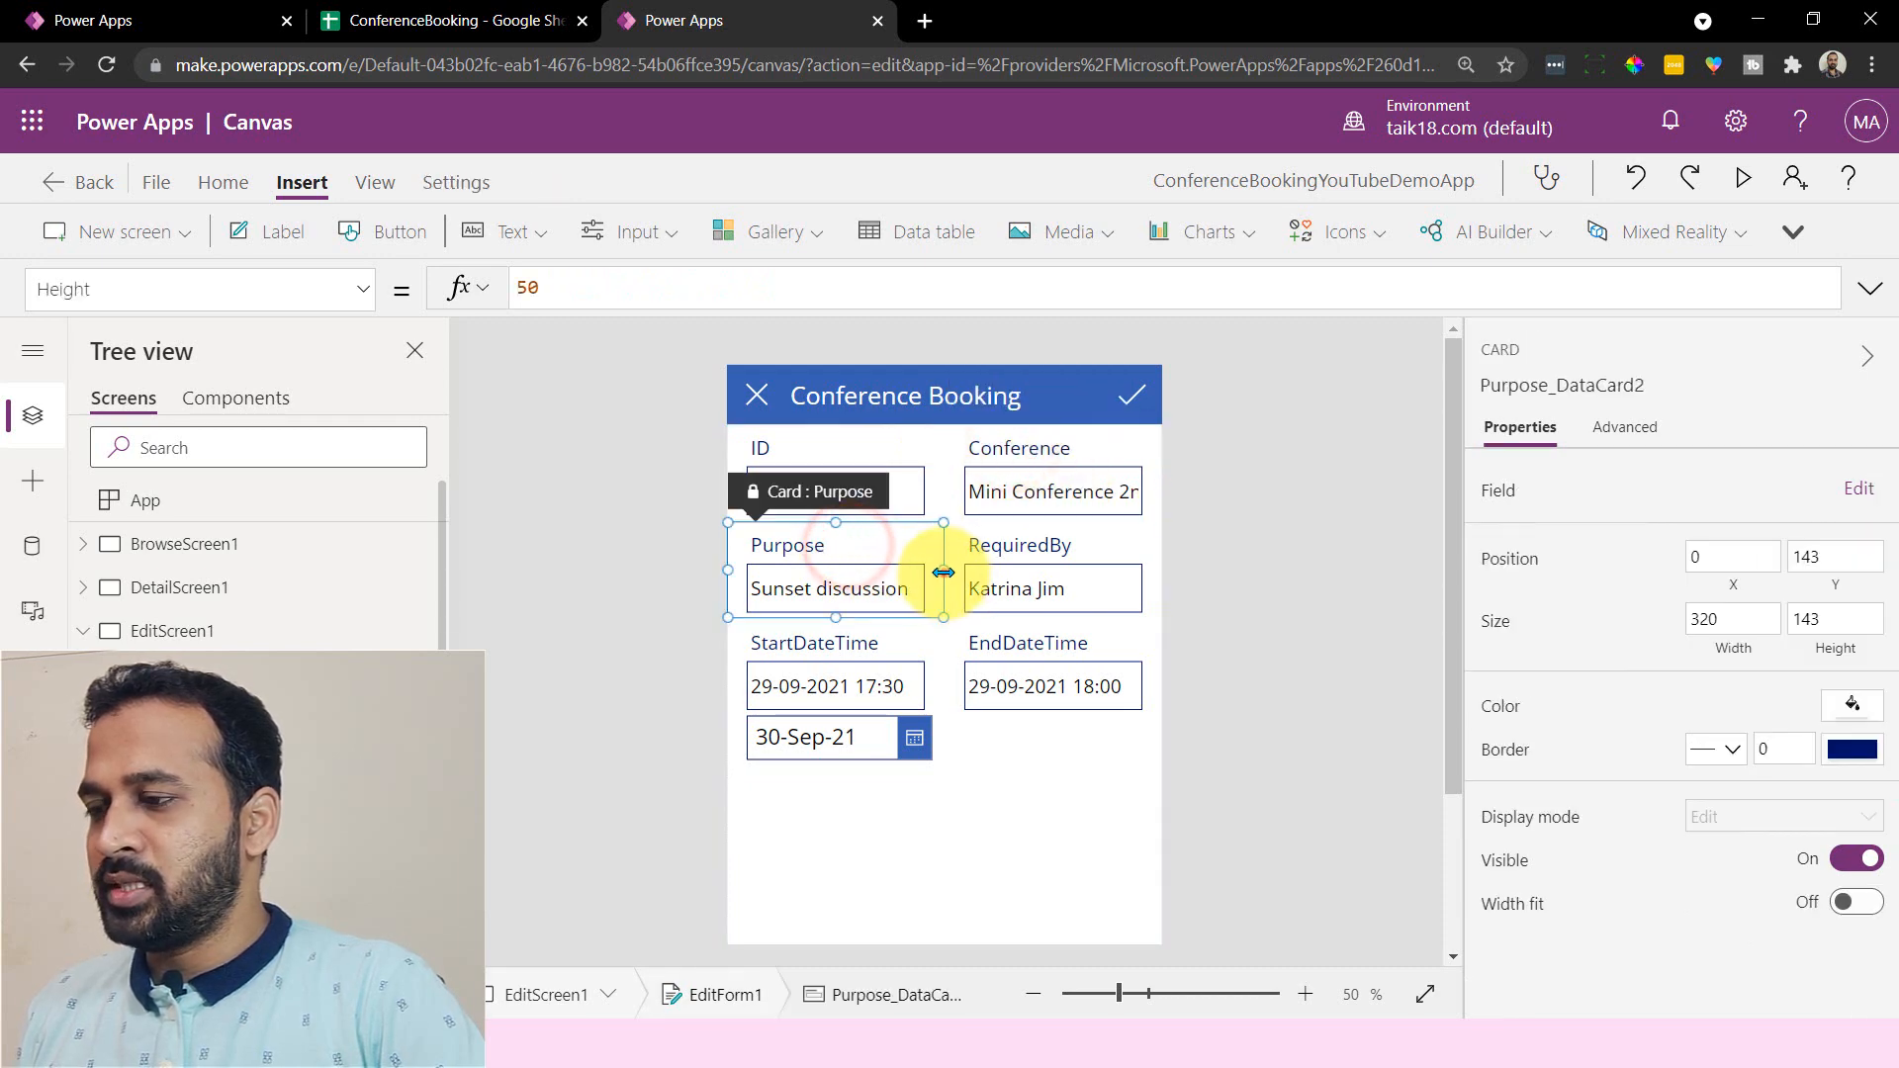
left_click_drag(943, 572, 1121, 582)
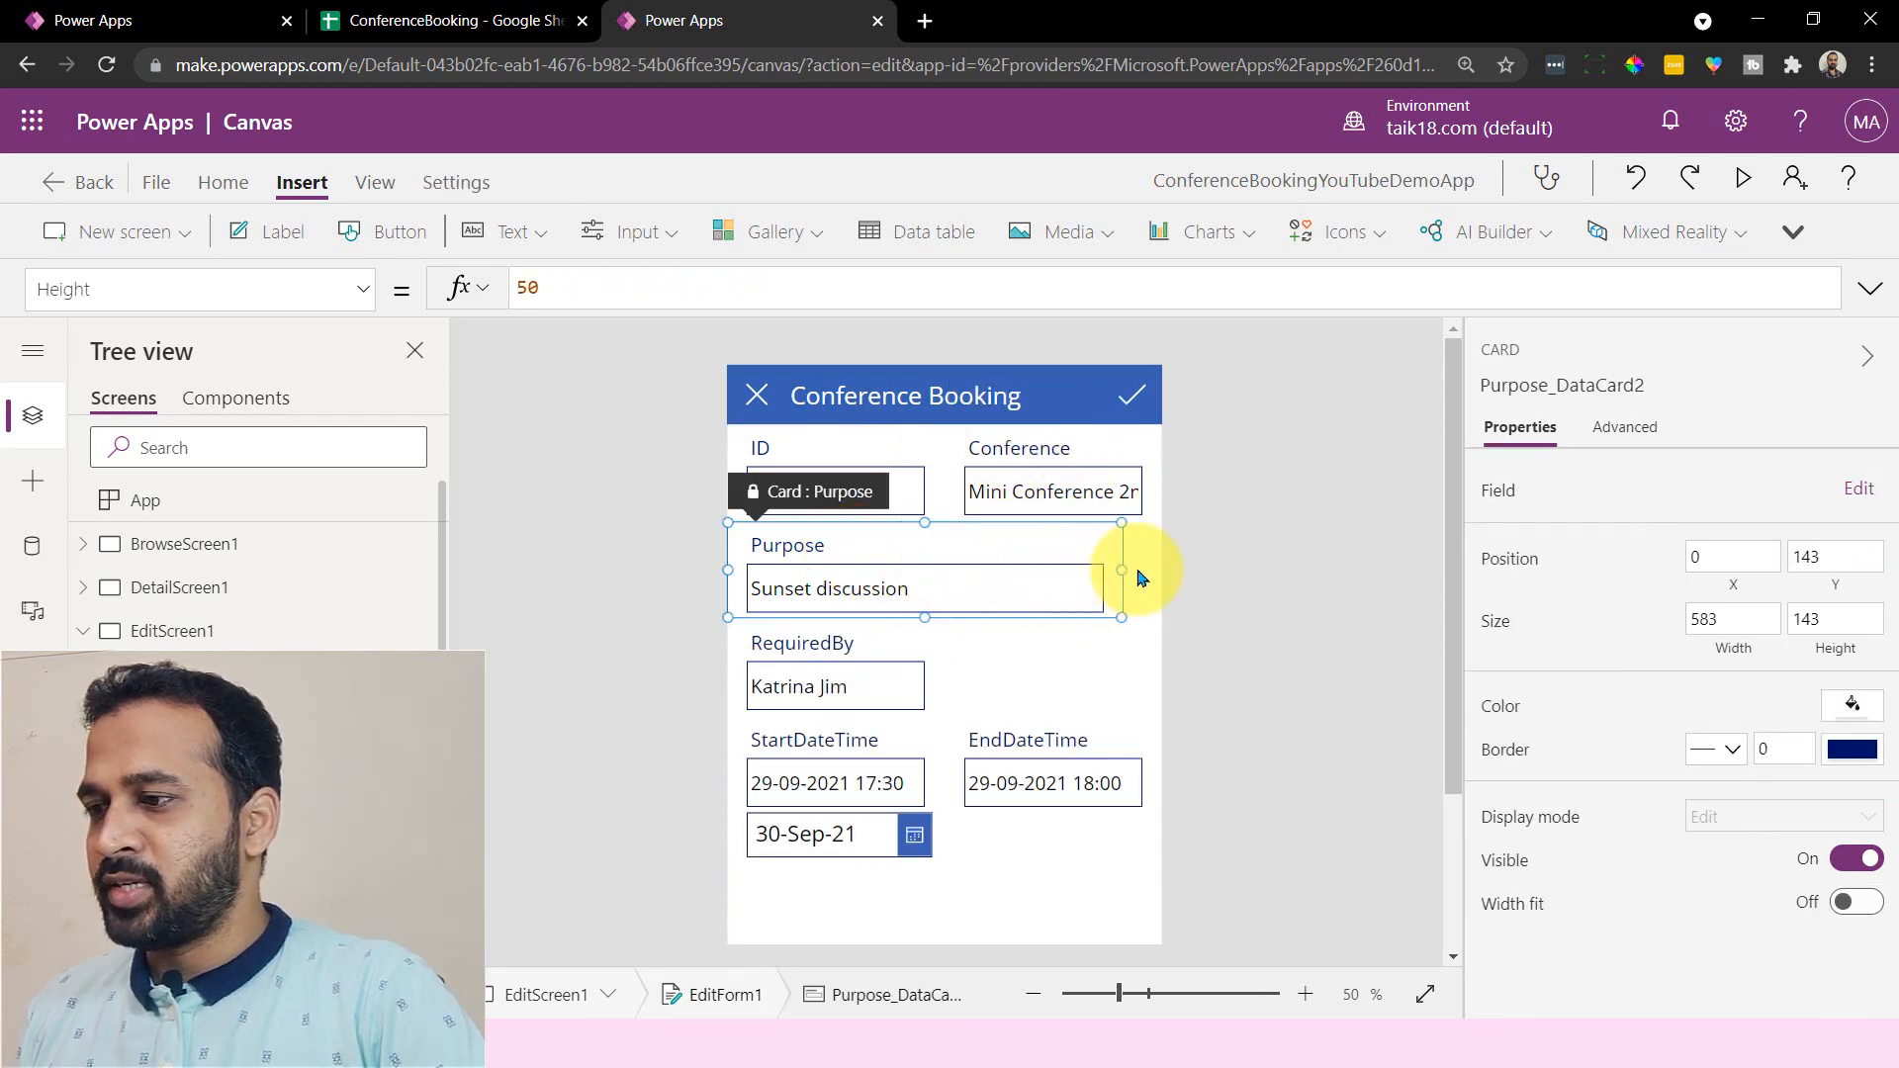
left_click(835, 664)
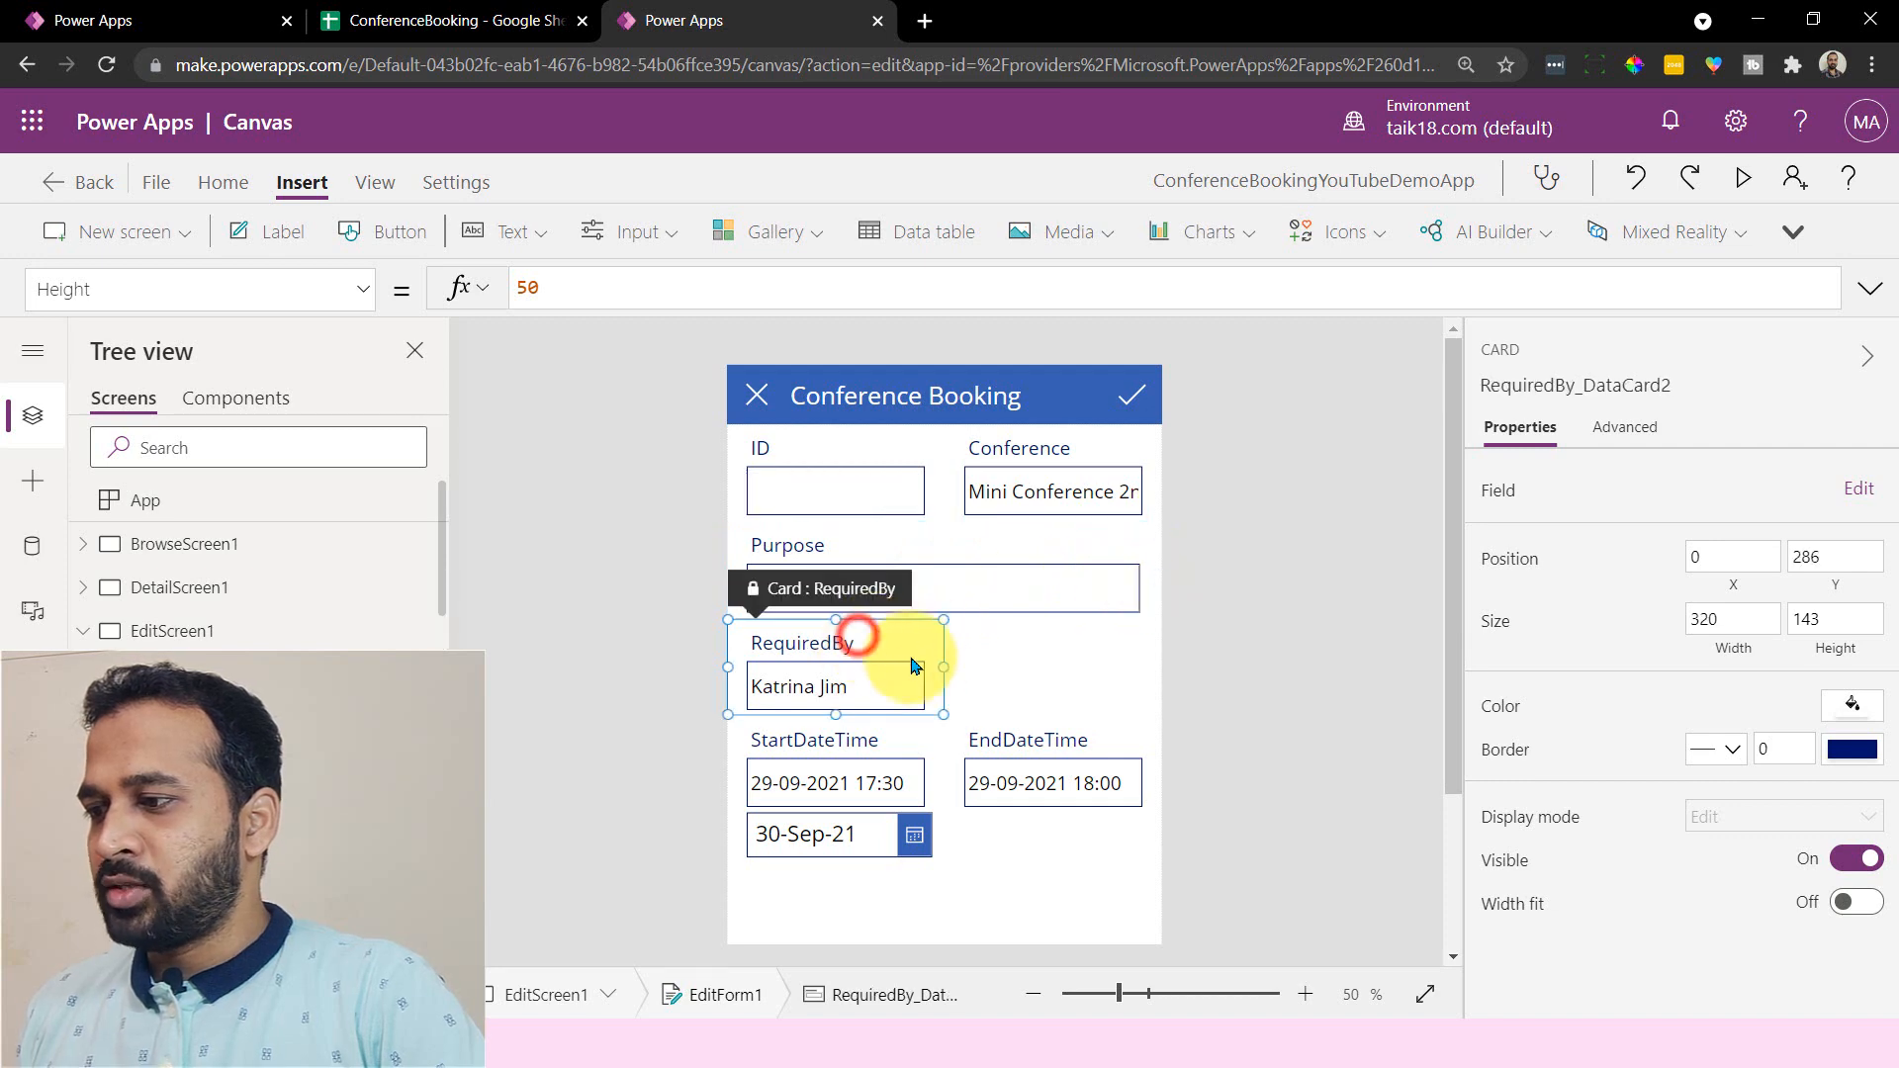
left_click_drag(913, 666, 1060, 666)
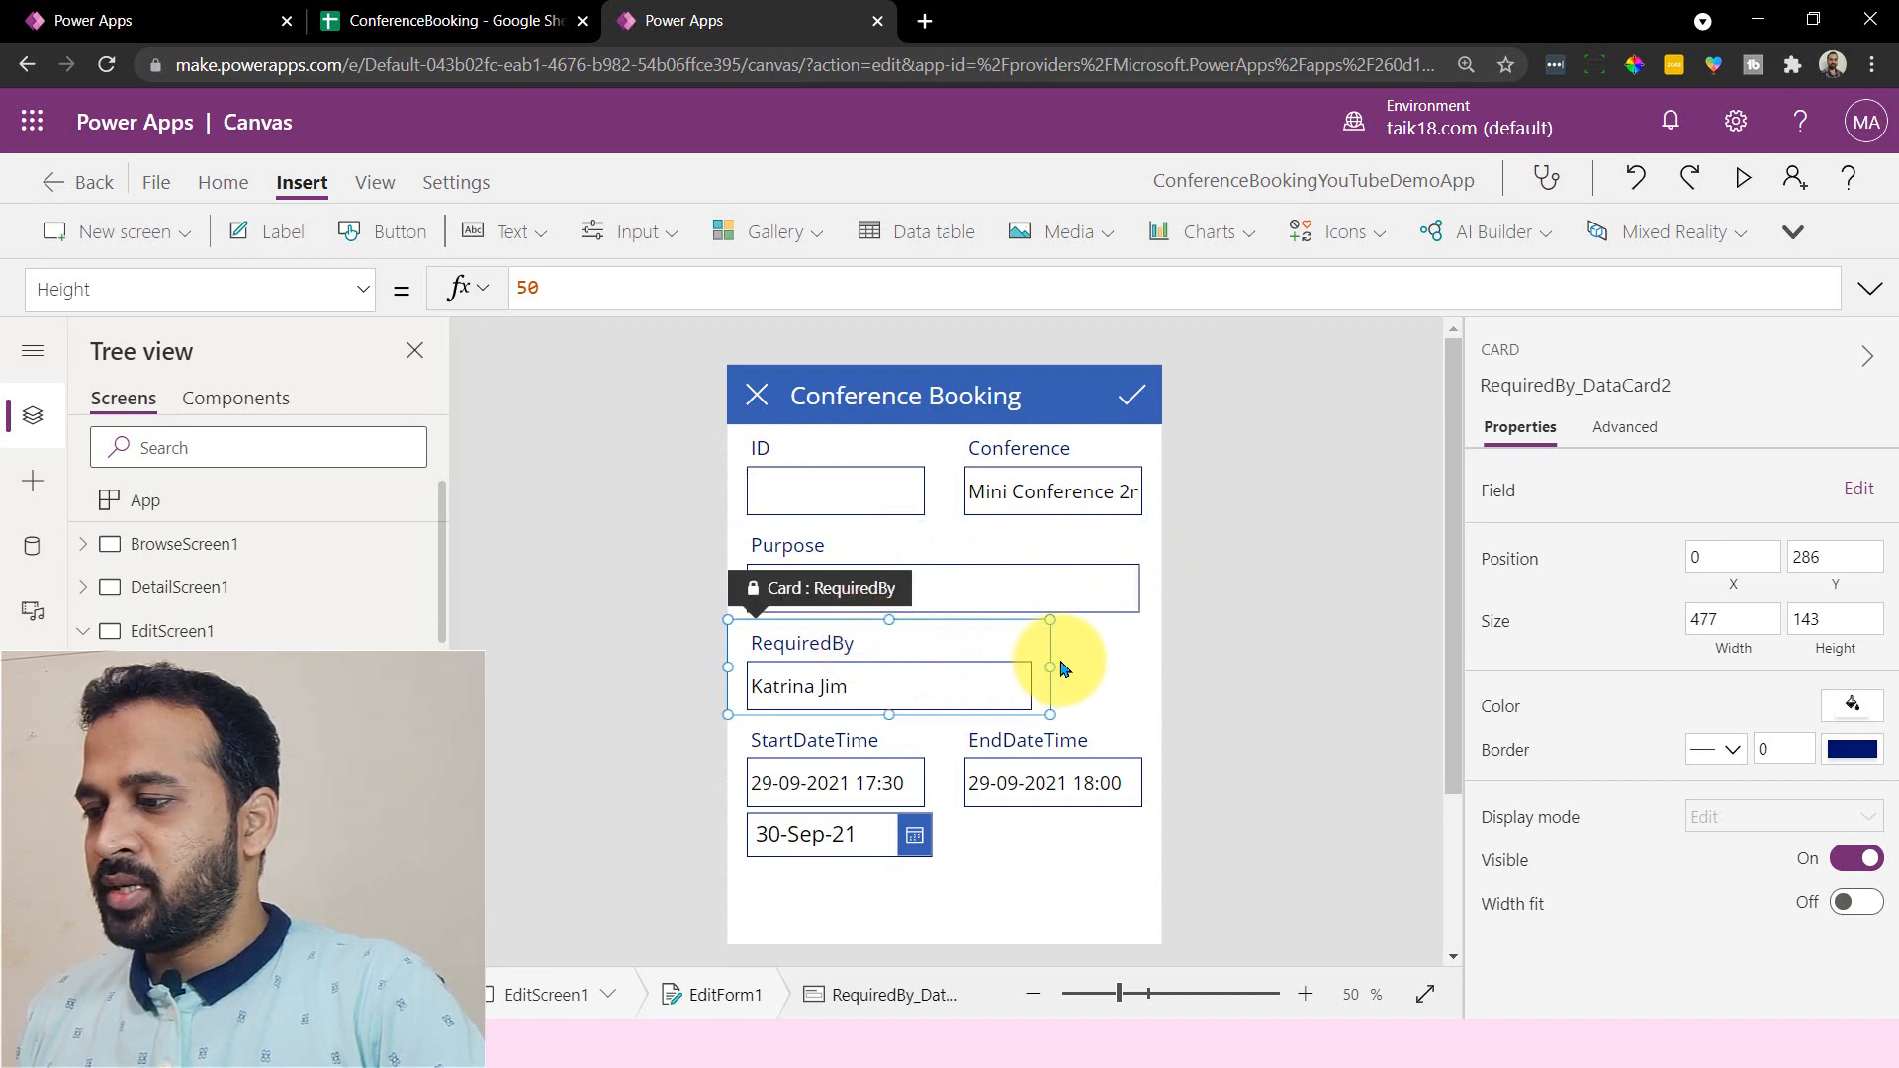
left_click_drag(1051, 652, 1156, 652)
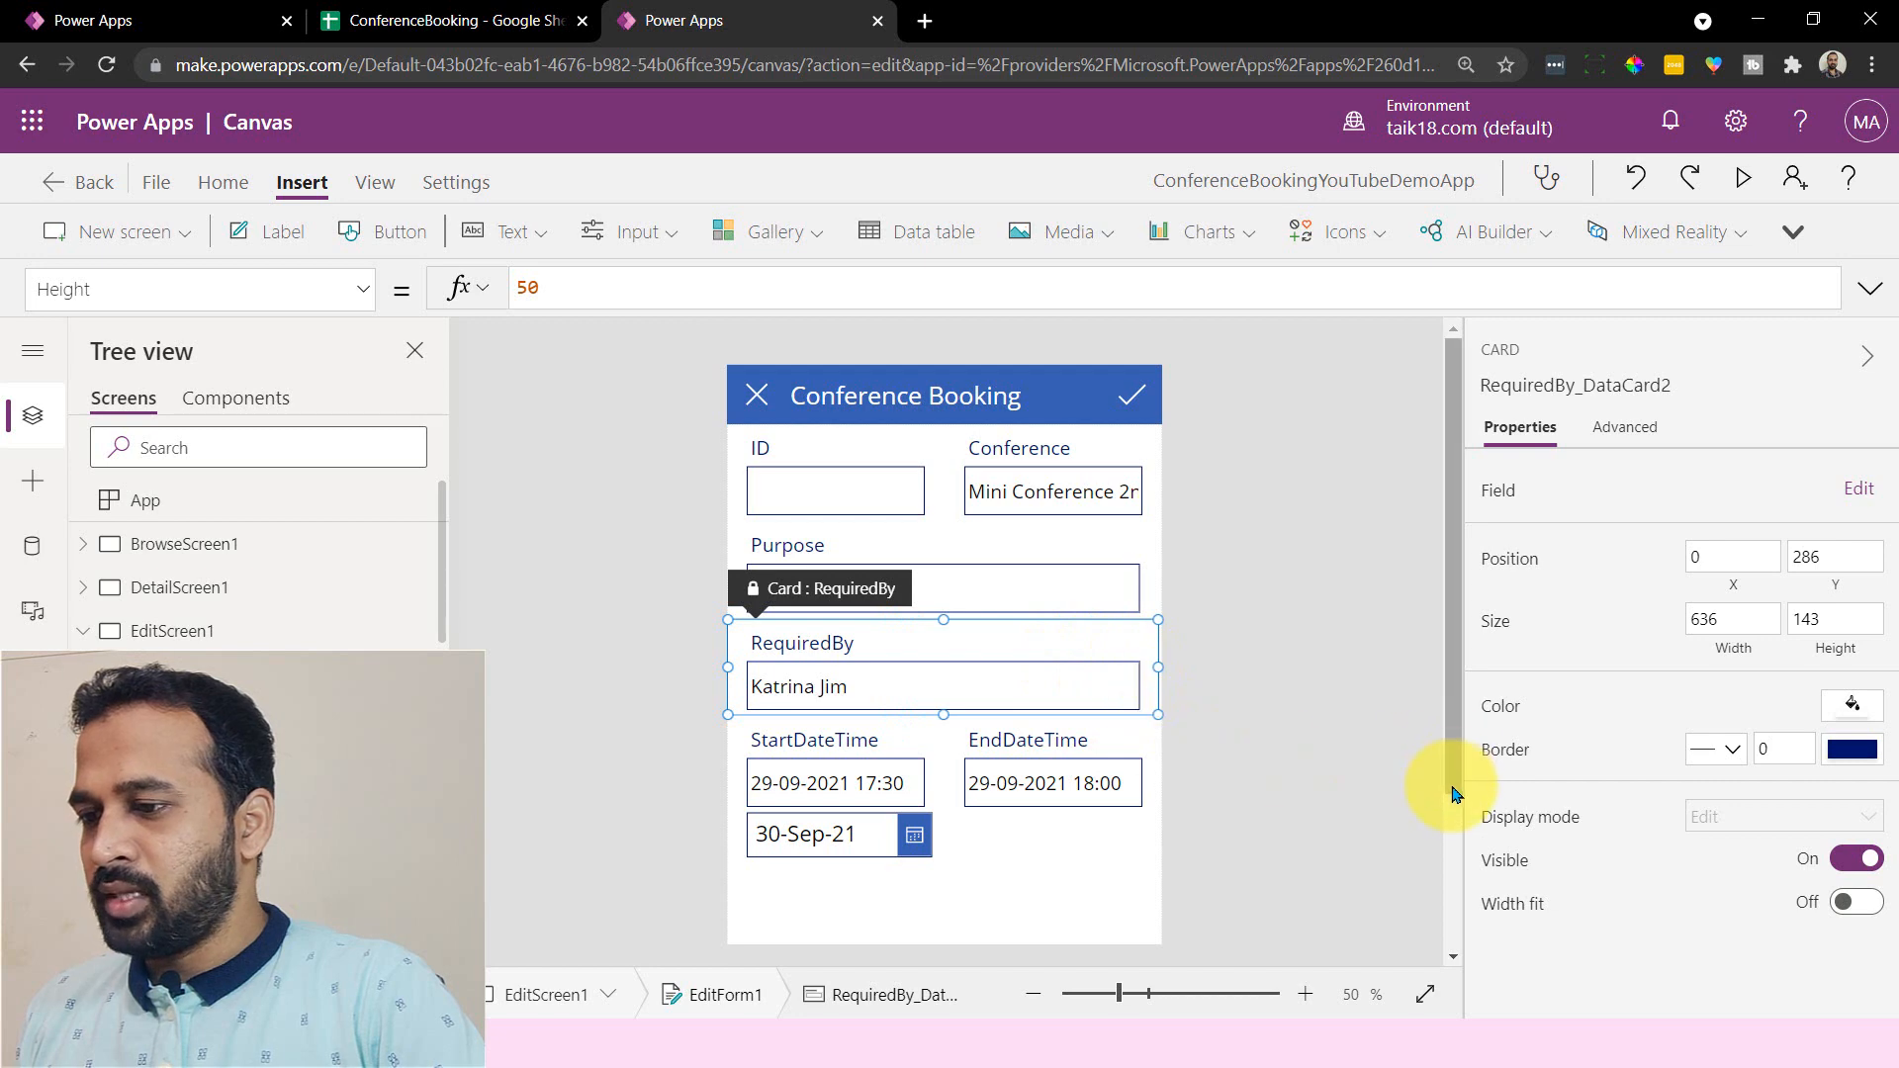
- Stretch the lower cards, including EndDateTime, to the full 636 form width
scroll("down", 3)
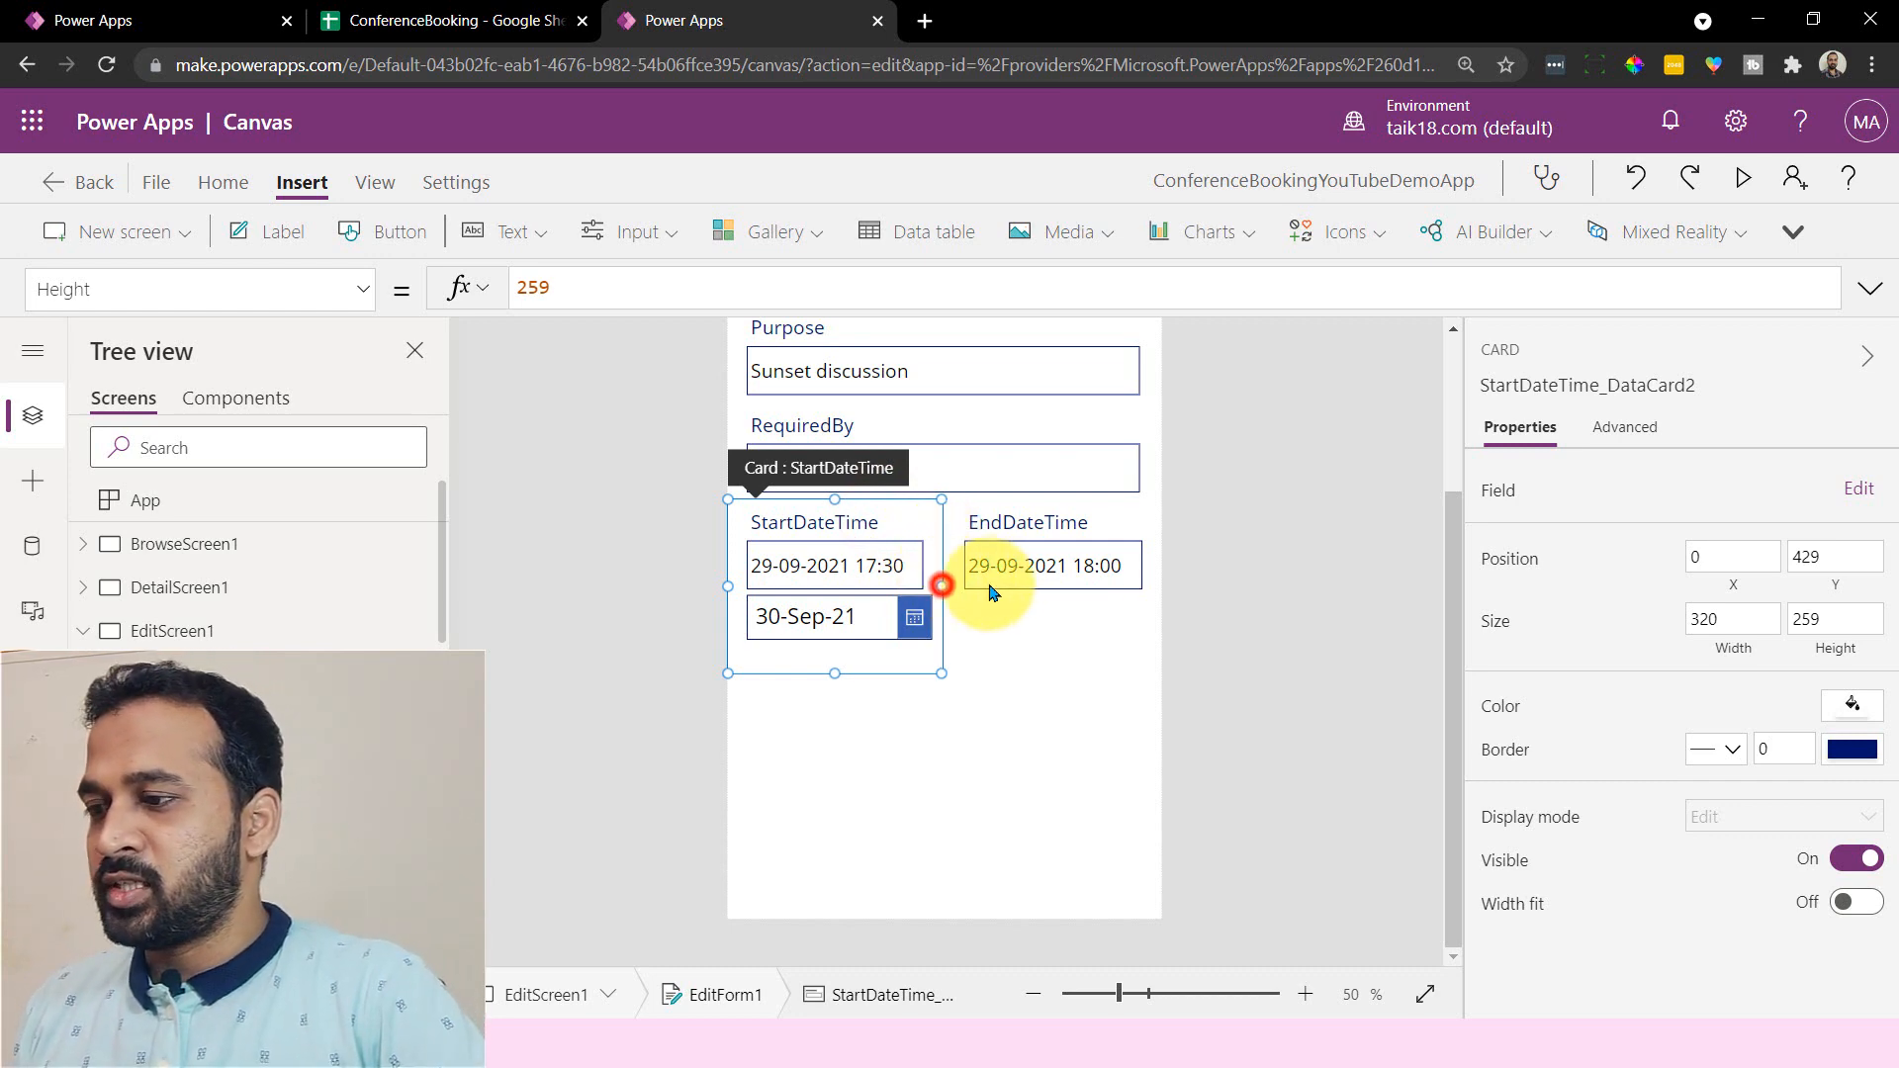
left_click_drag(943, 584, 1156, 585)
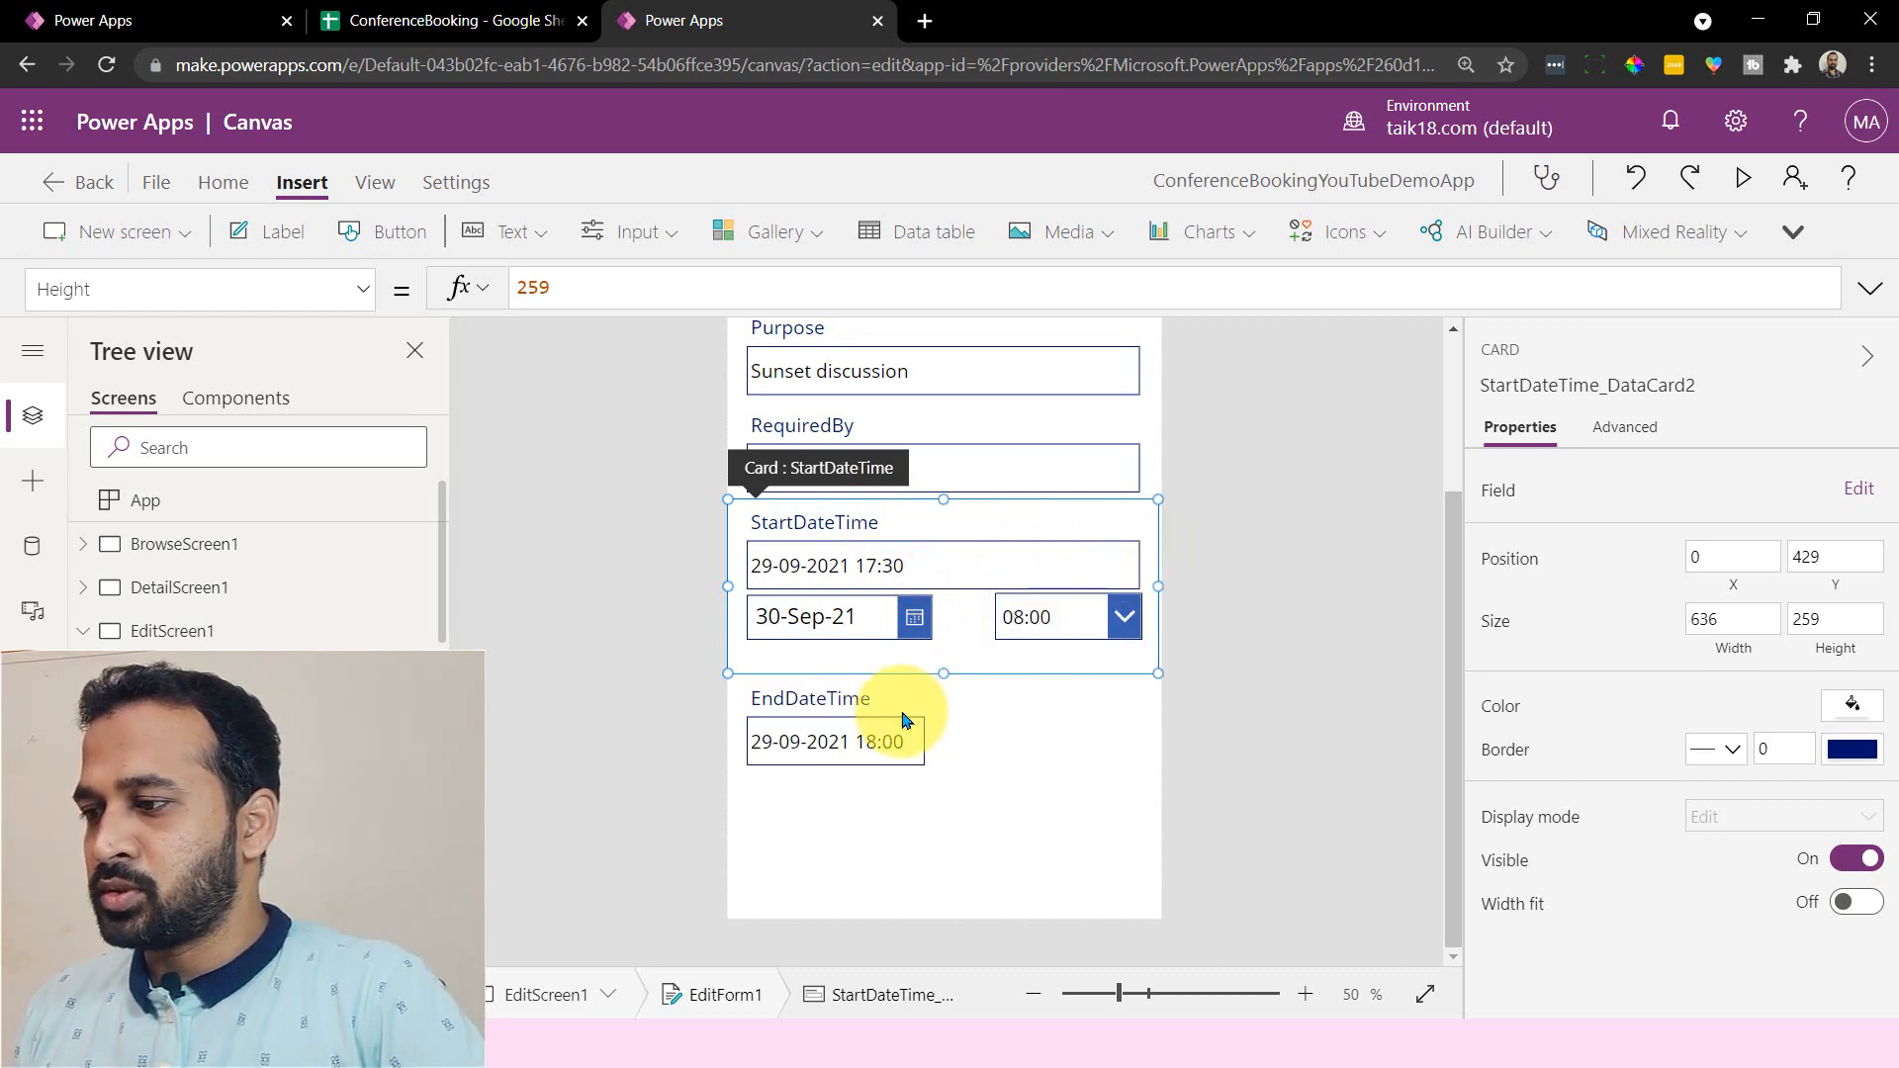
left_click(890, 741)
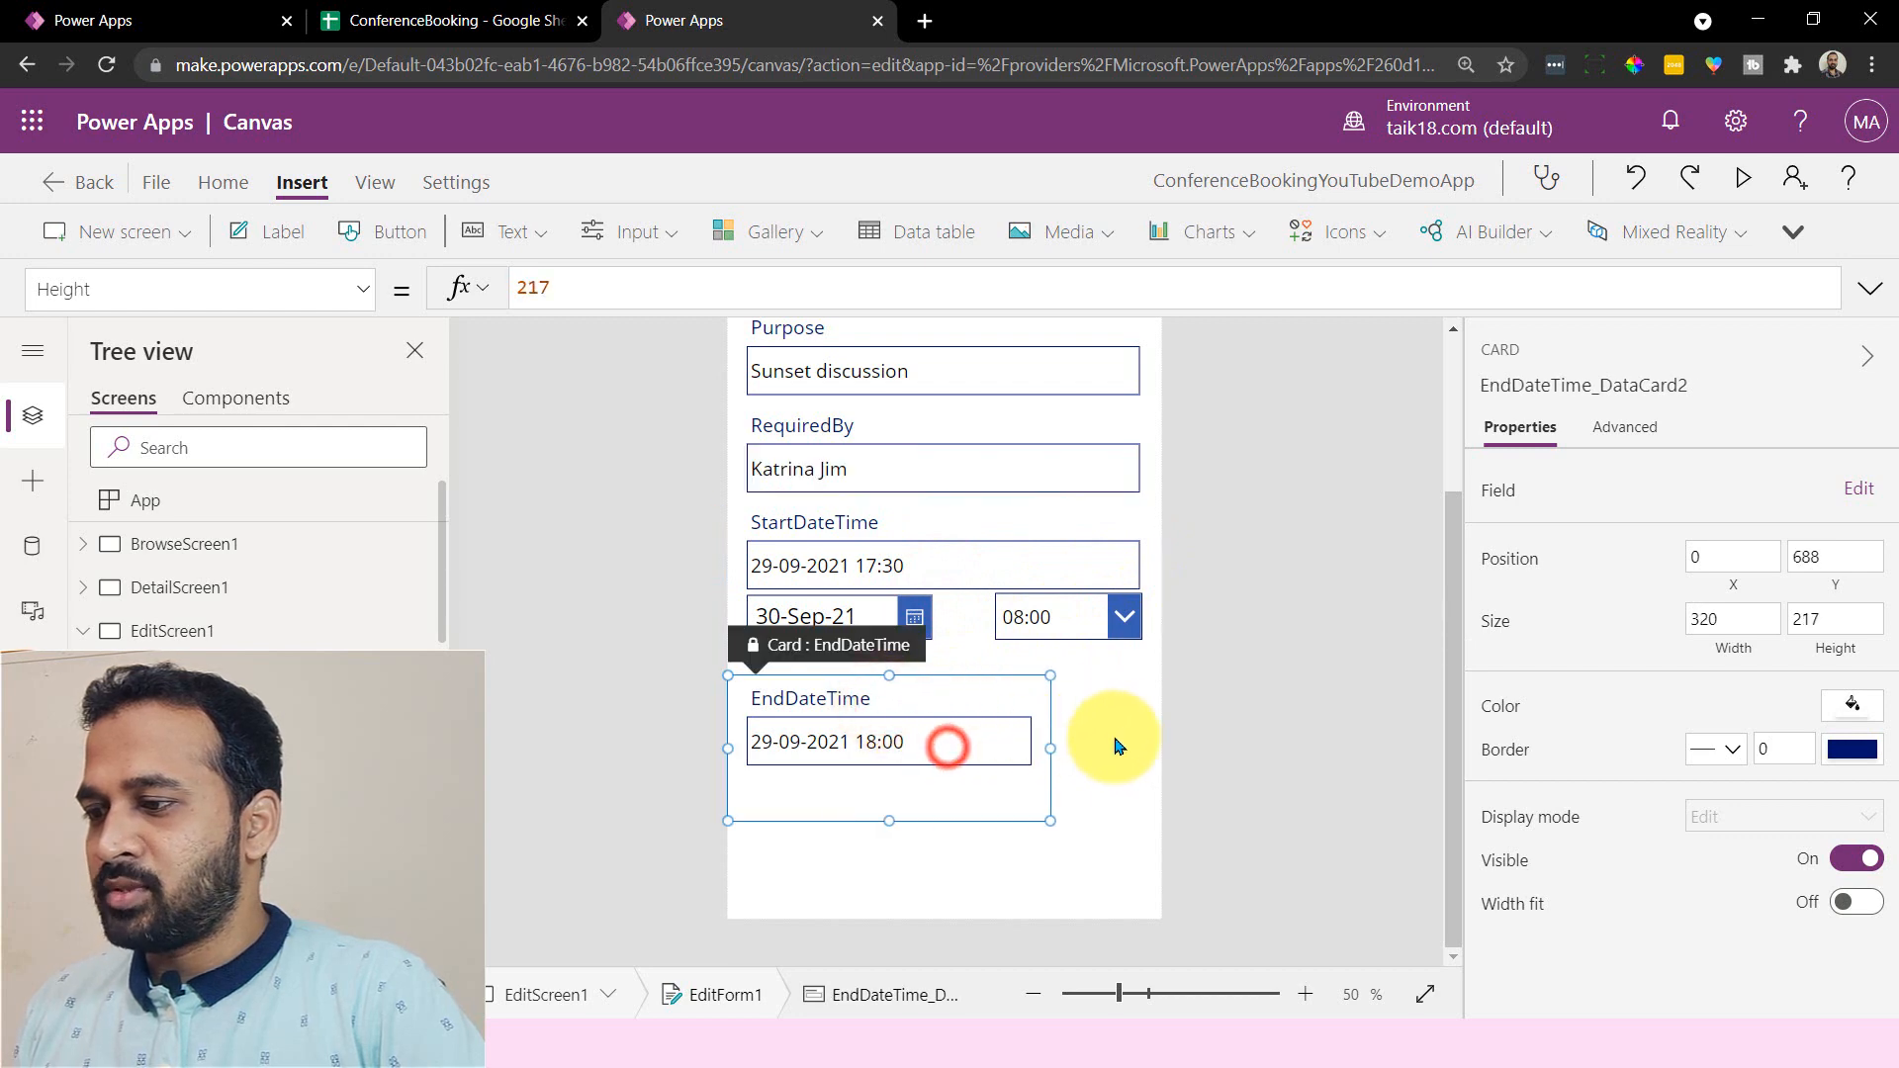
left_click_drag(1050, 748, 1156, 748)
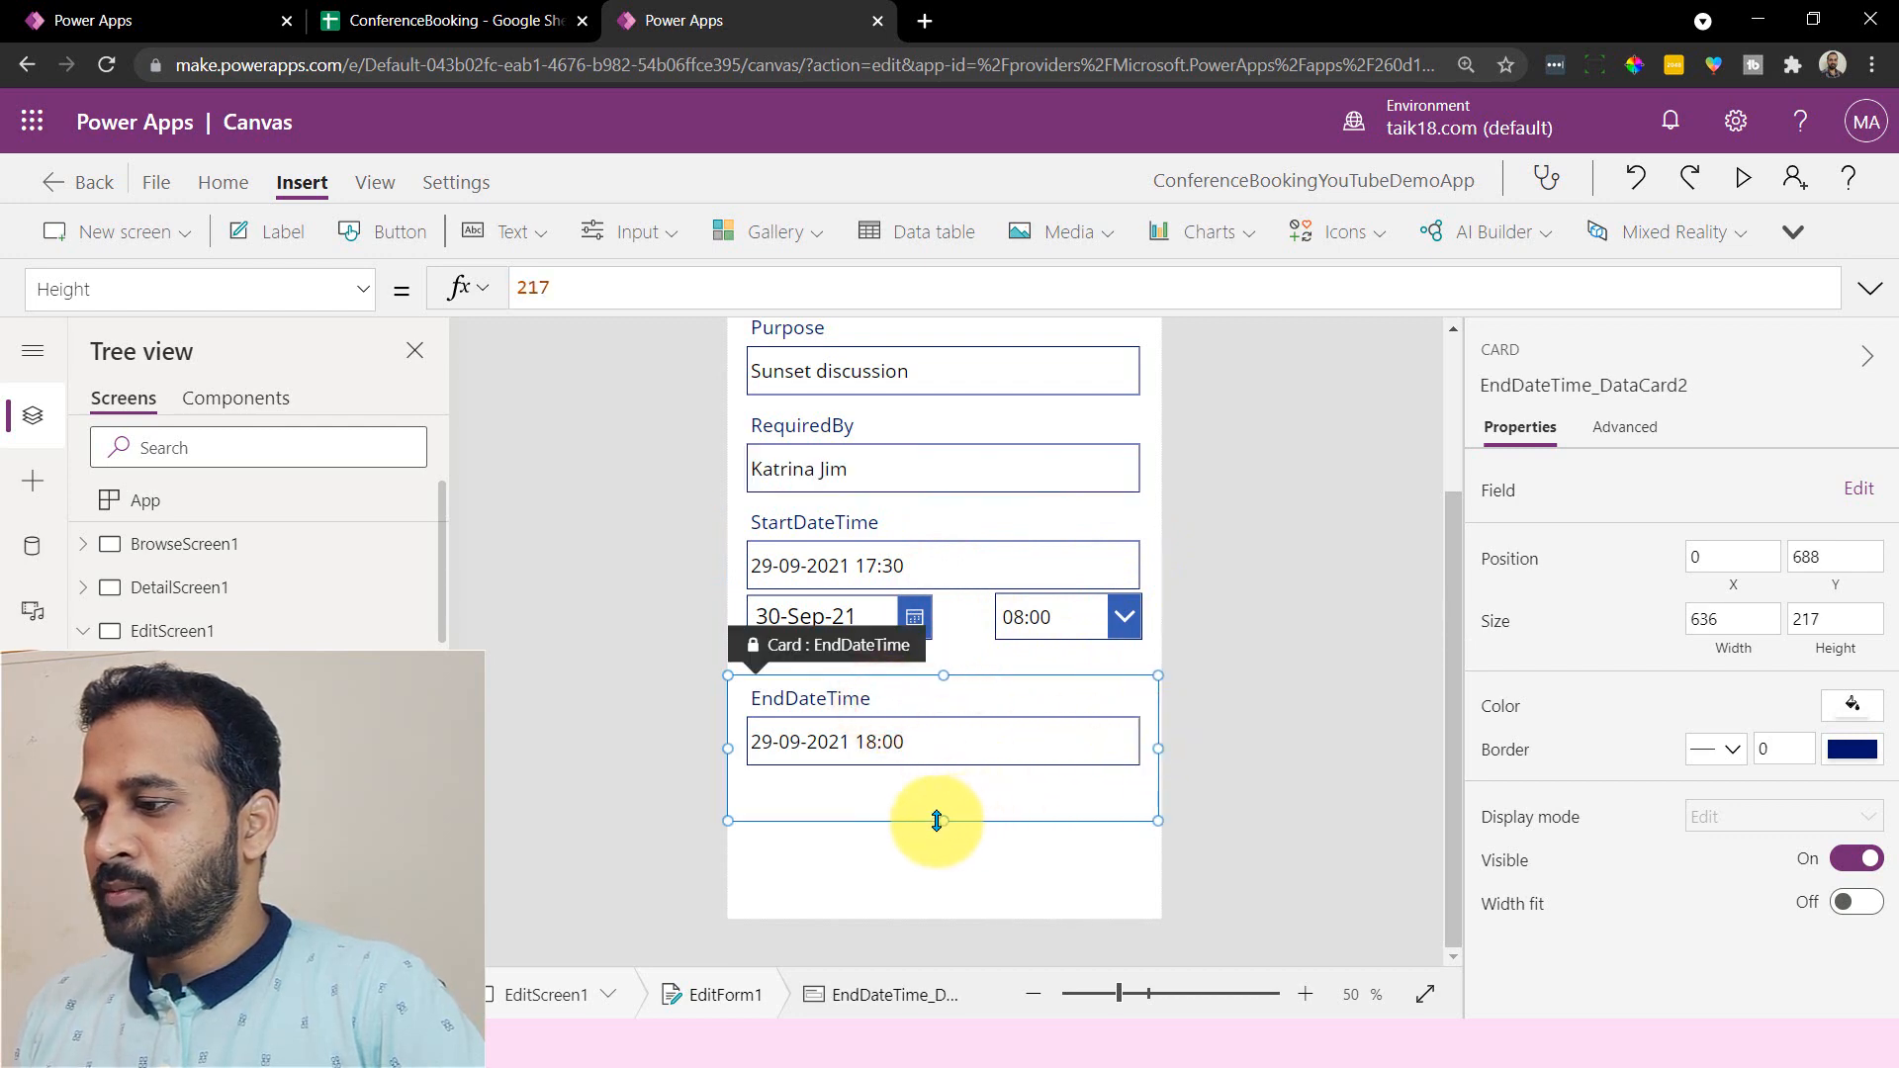
left_click_drag(940, 820, 940, 863)
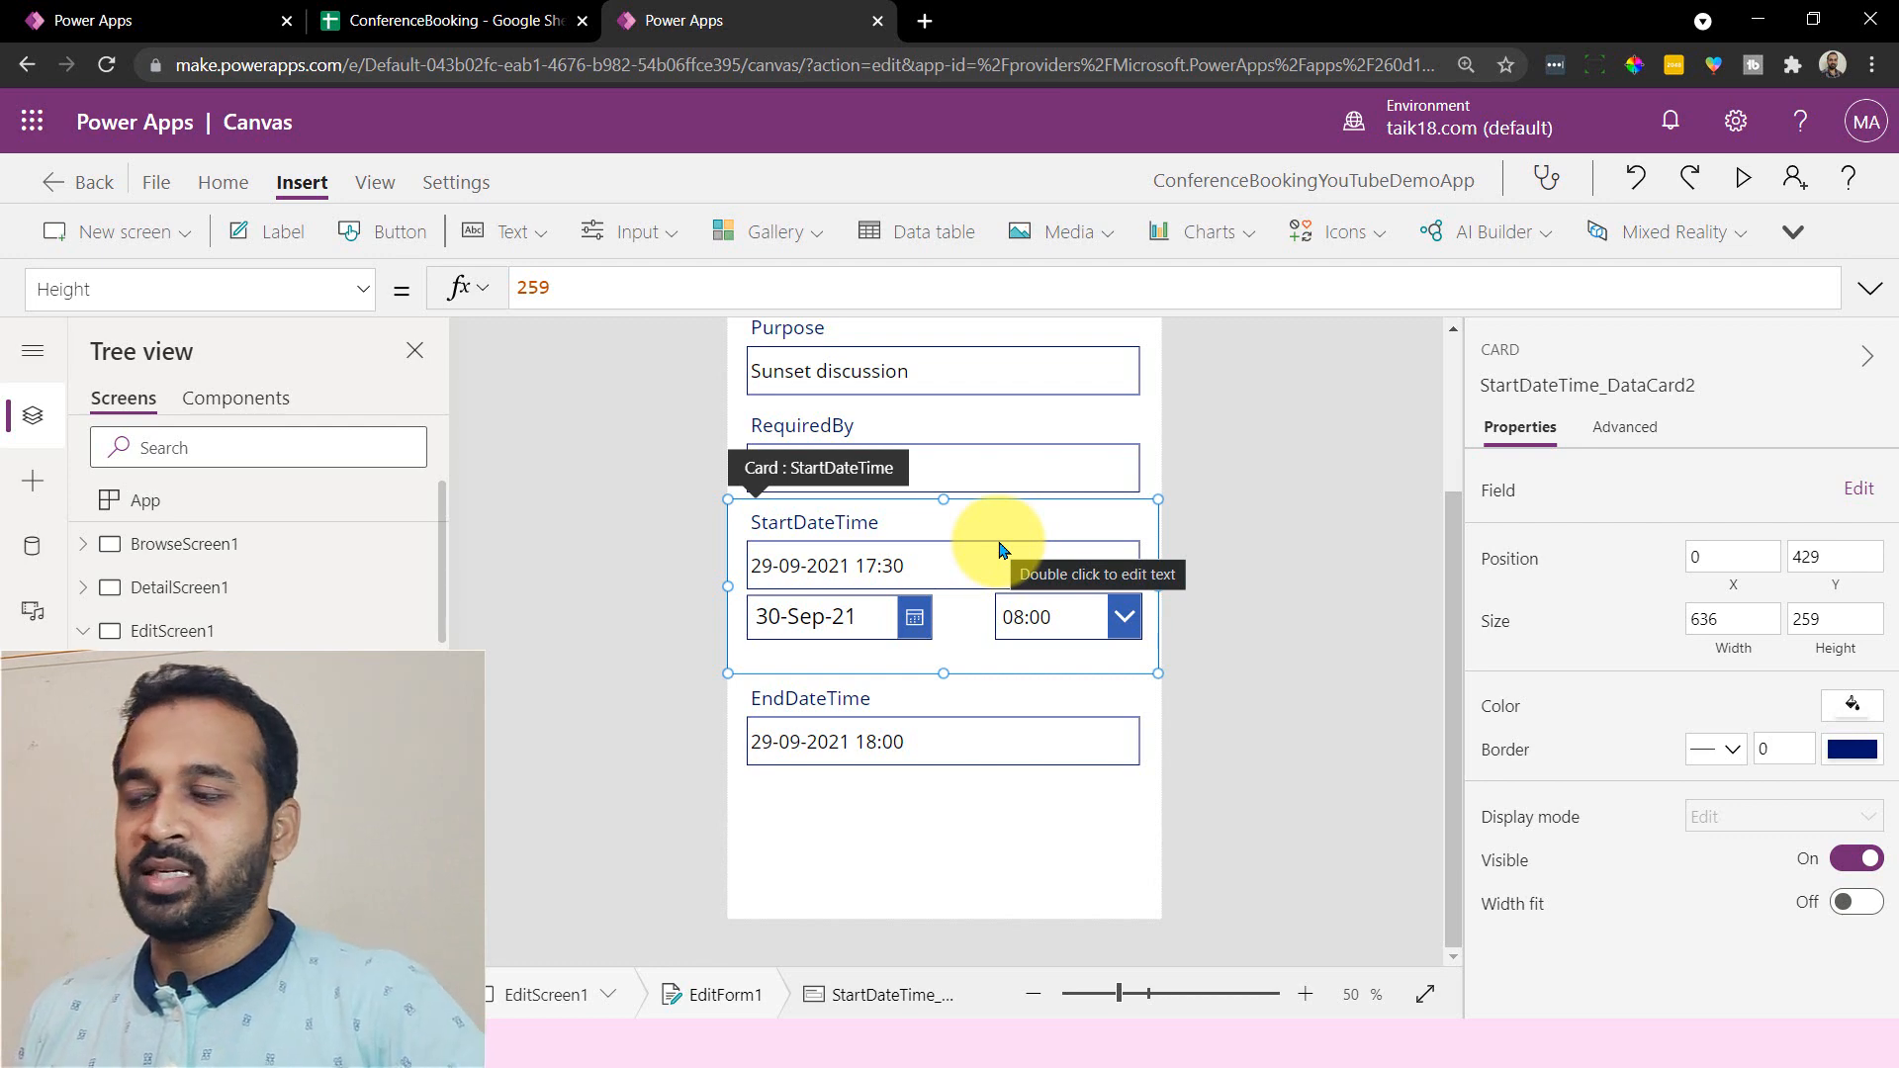
mouse_move(706, 430)
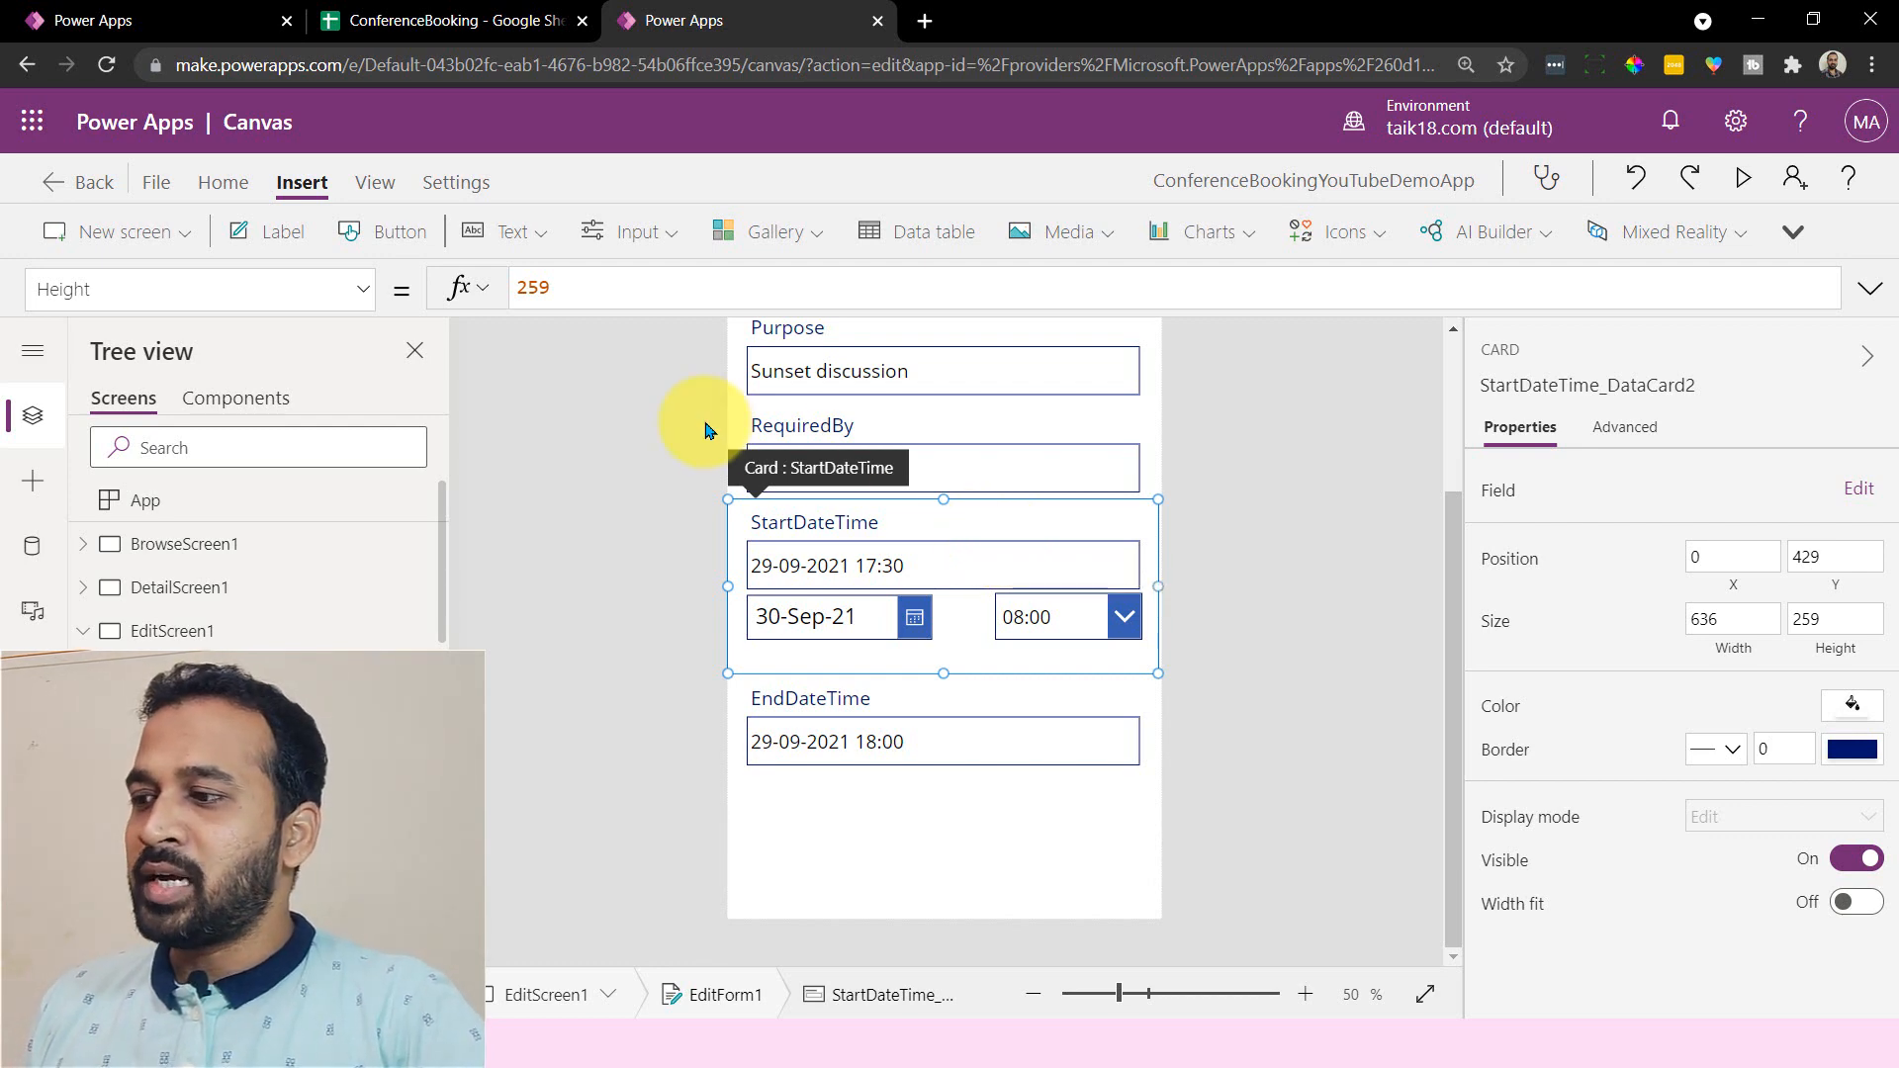
mouse_move(962, 551)
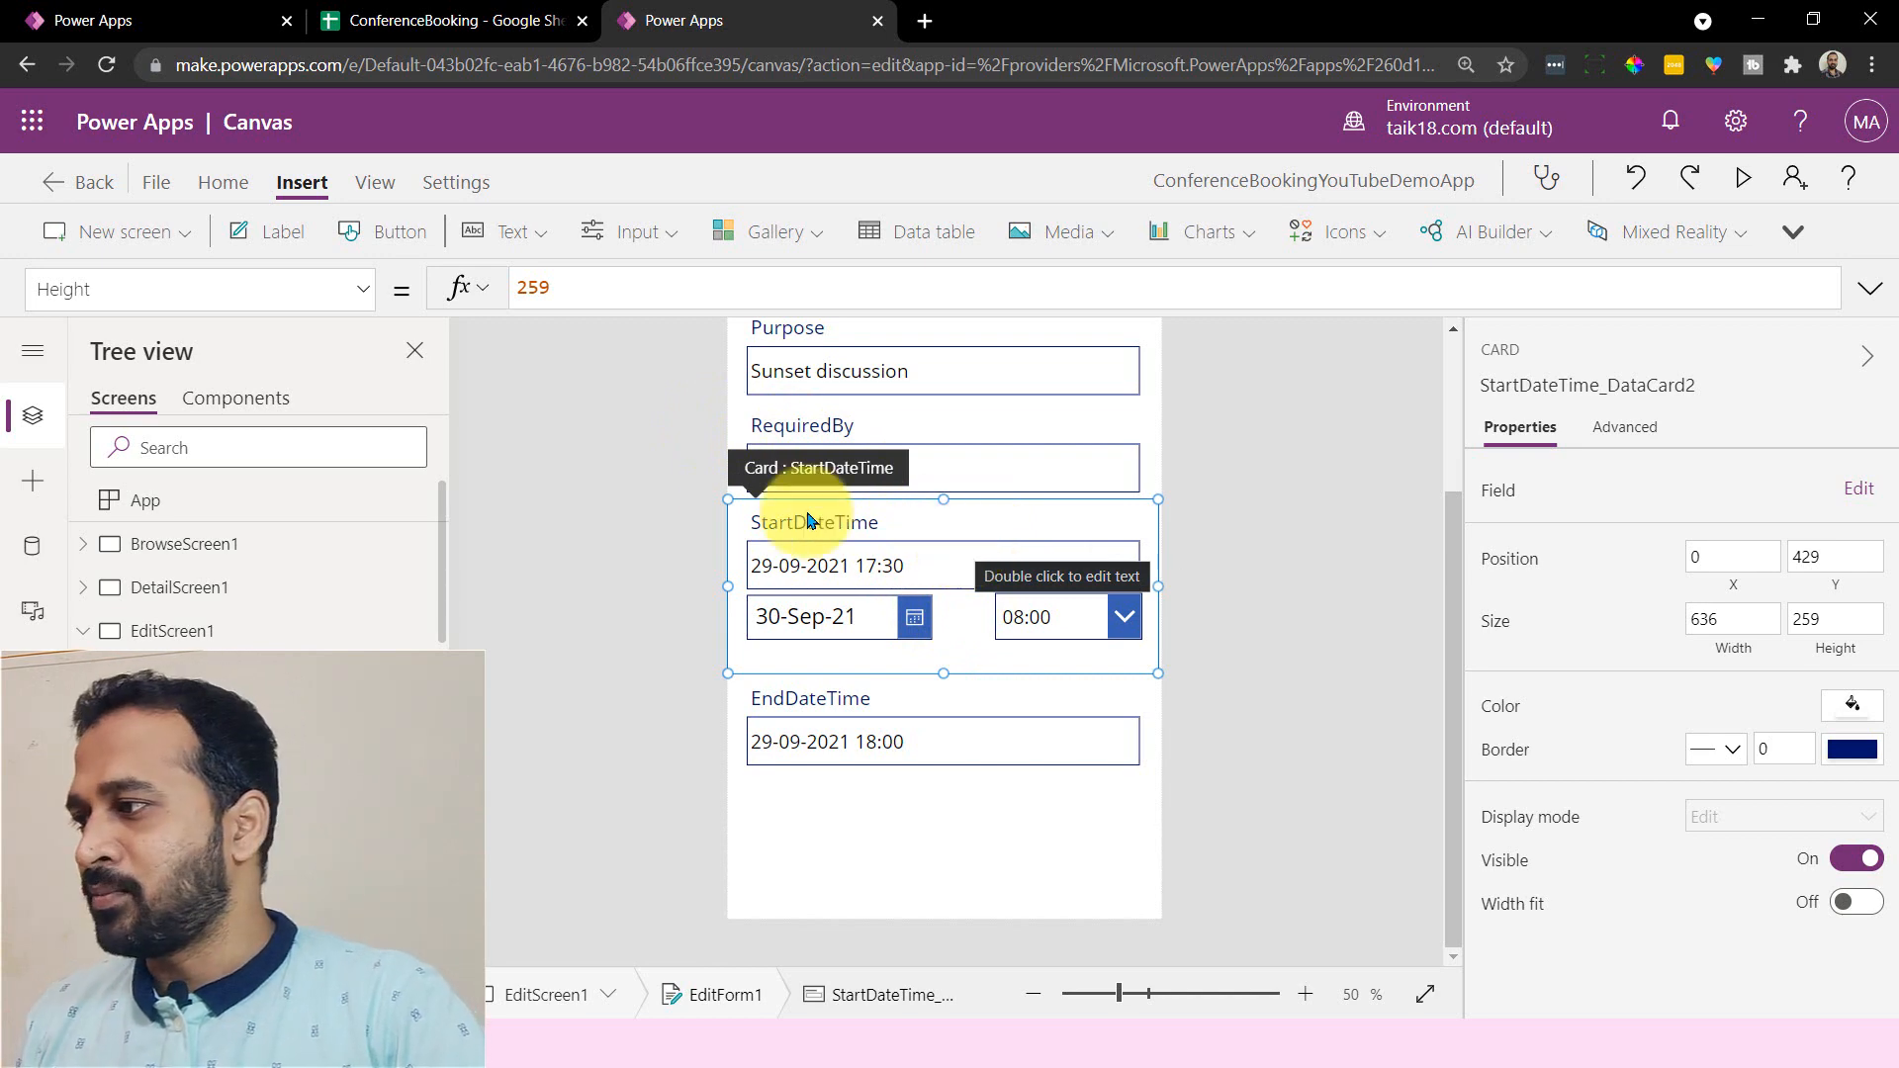
- Add a label to the StartDateTime card with font size 15 and red text
left_click(281, 231)
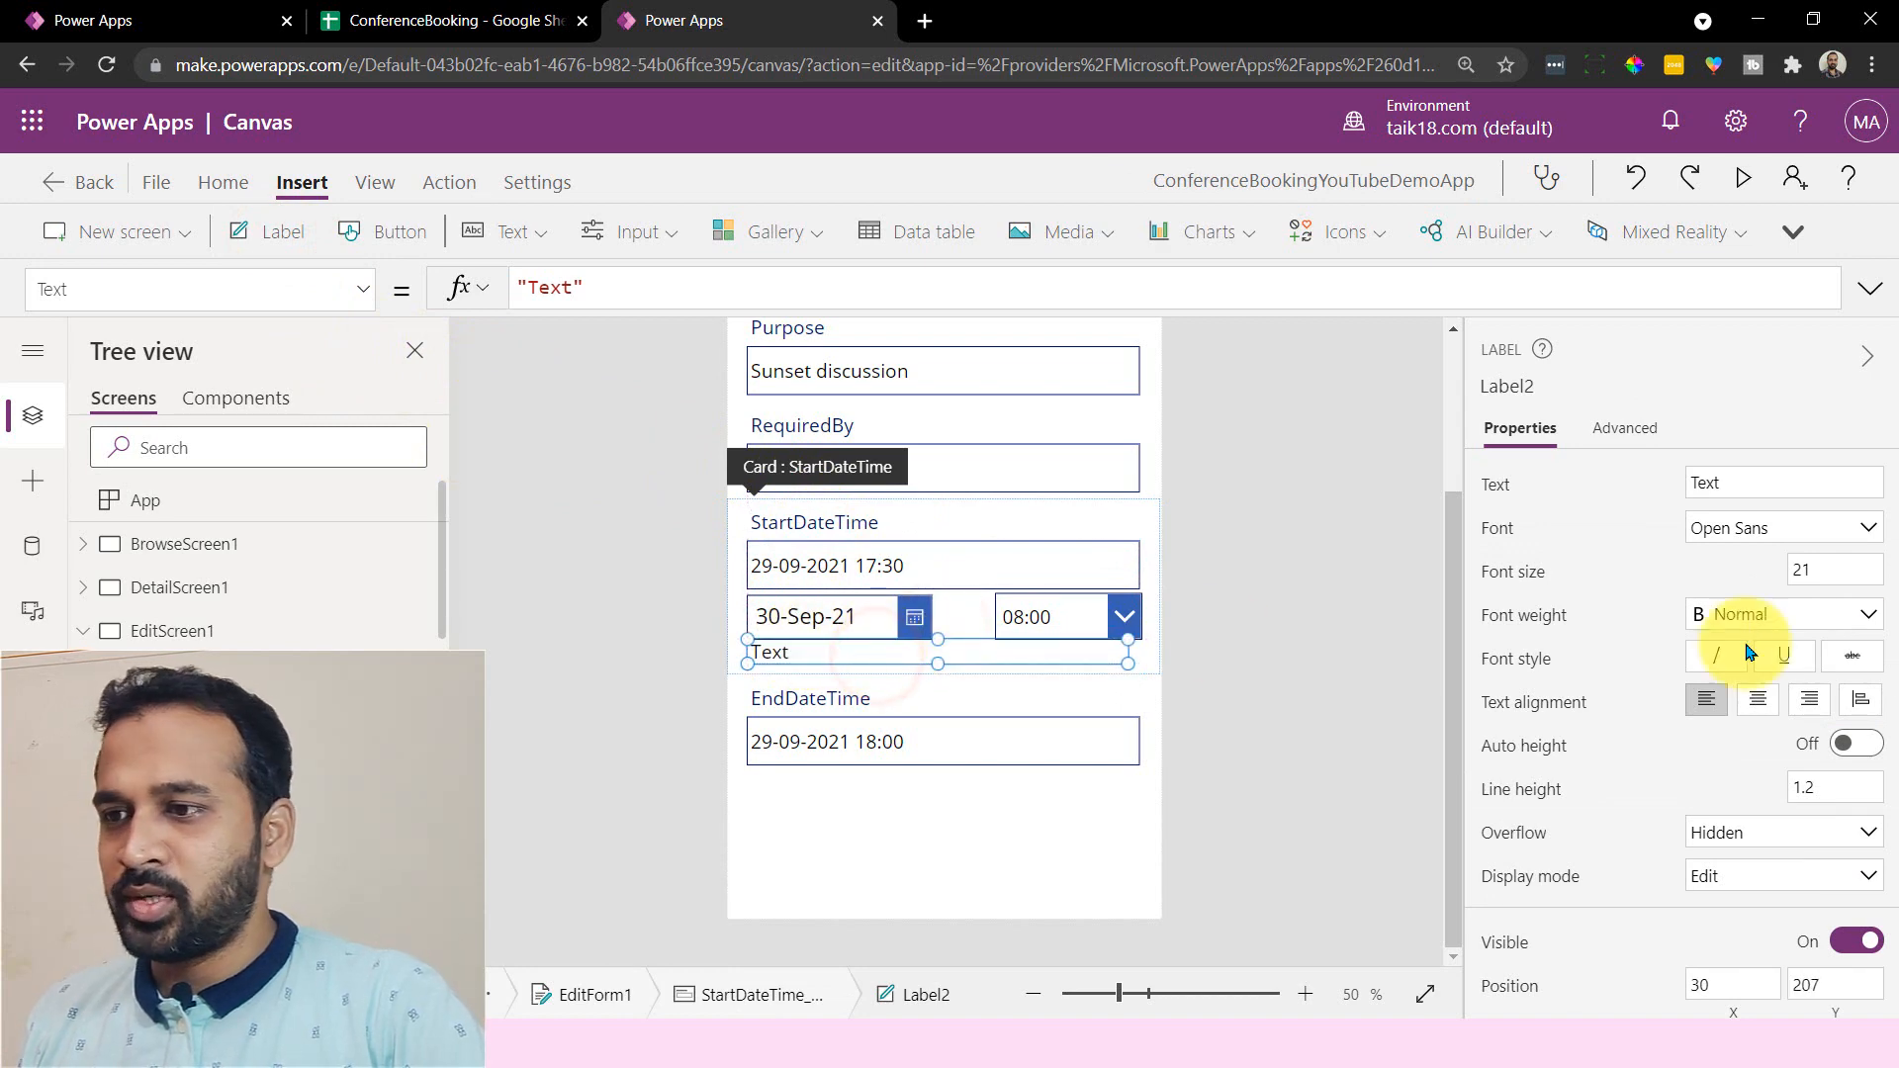
left_click(1833, 571)
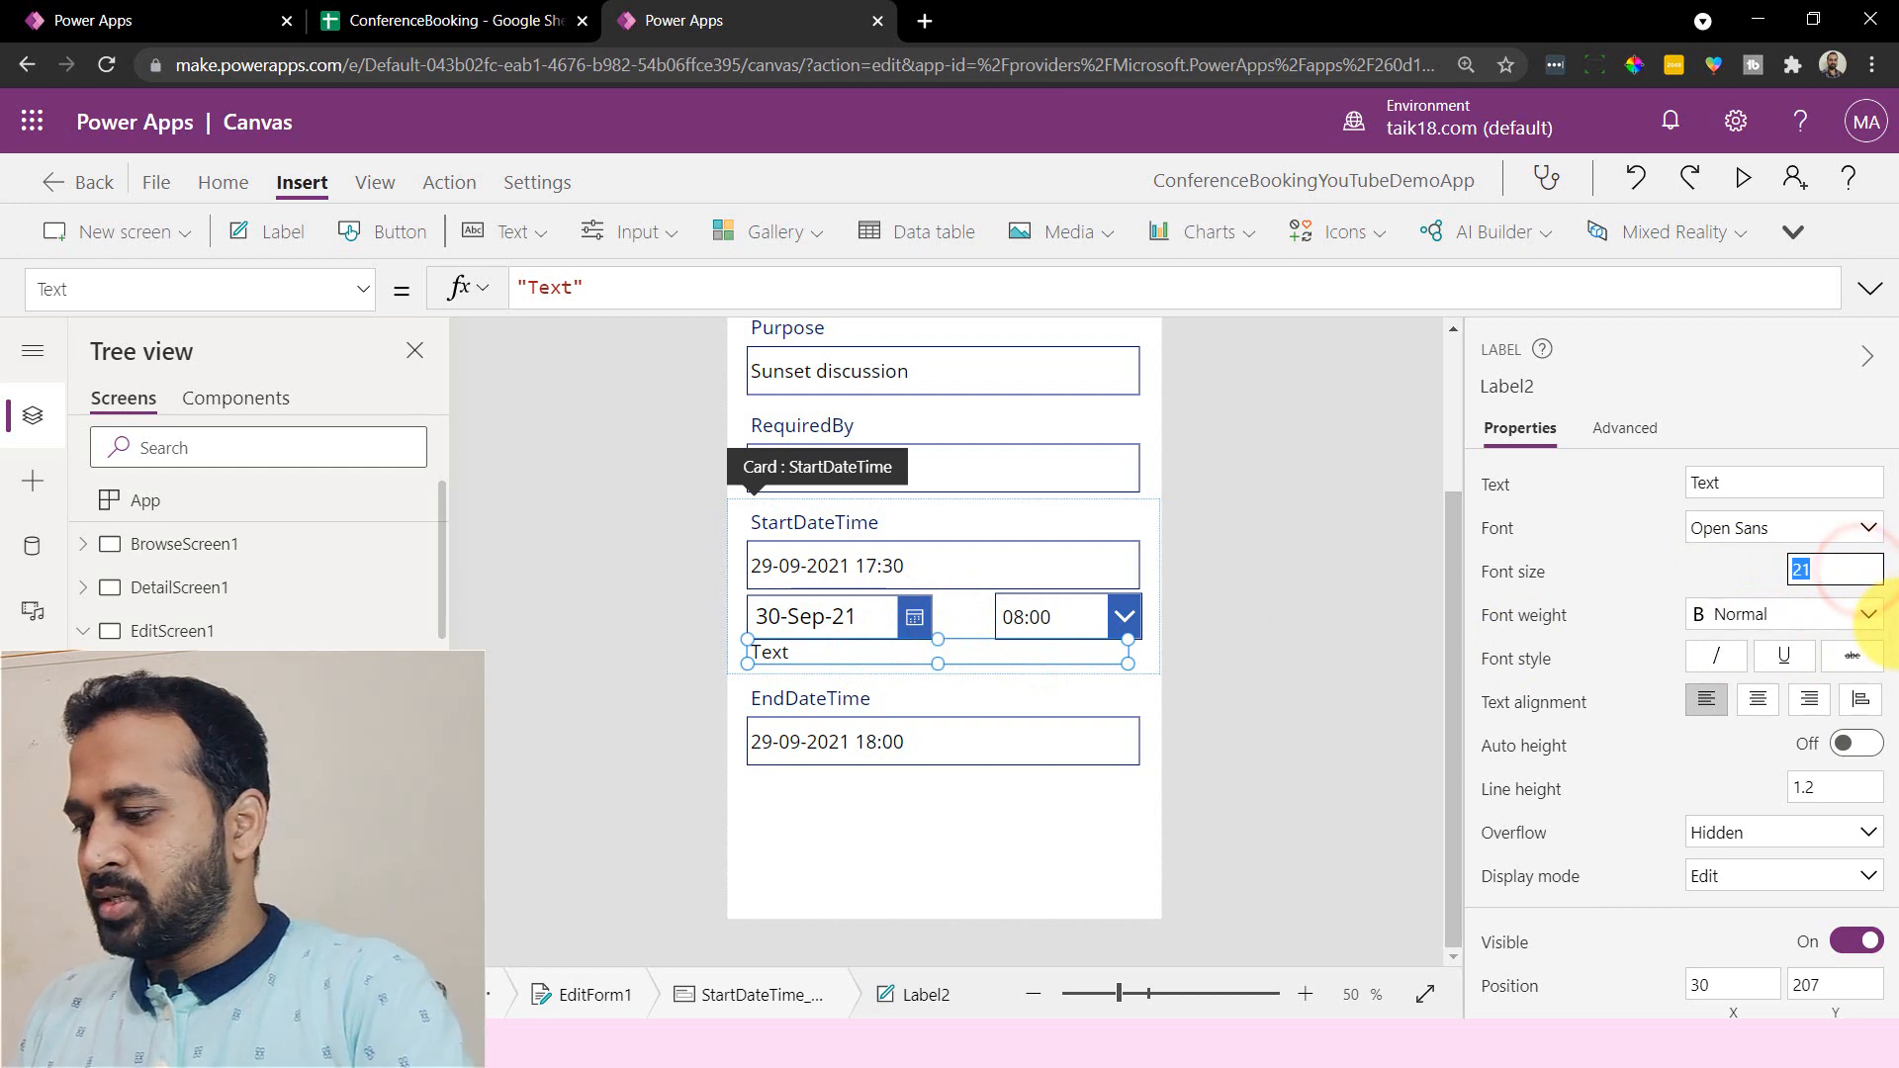
type("15")
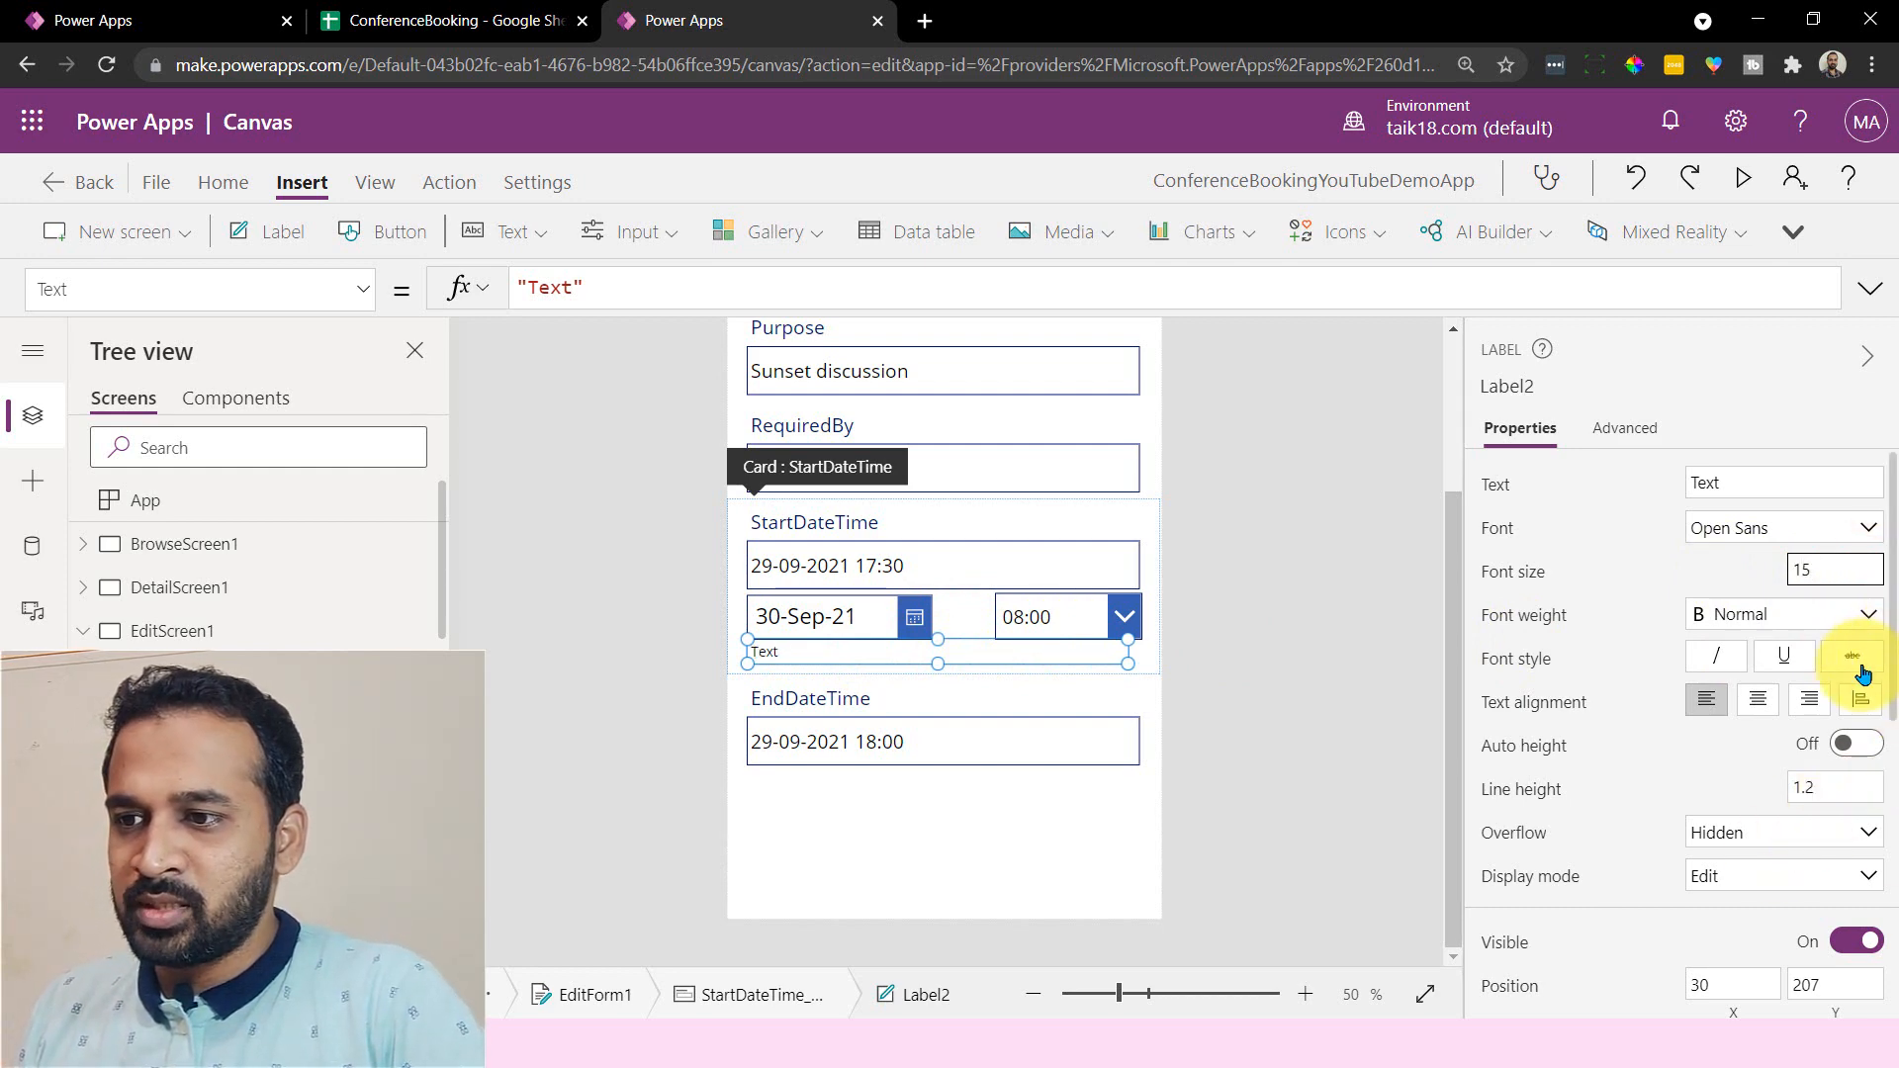
scroll("down", 3)
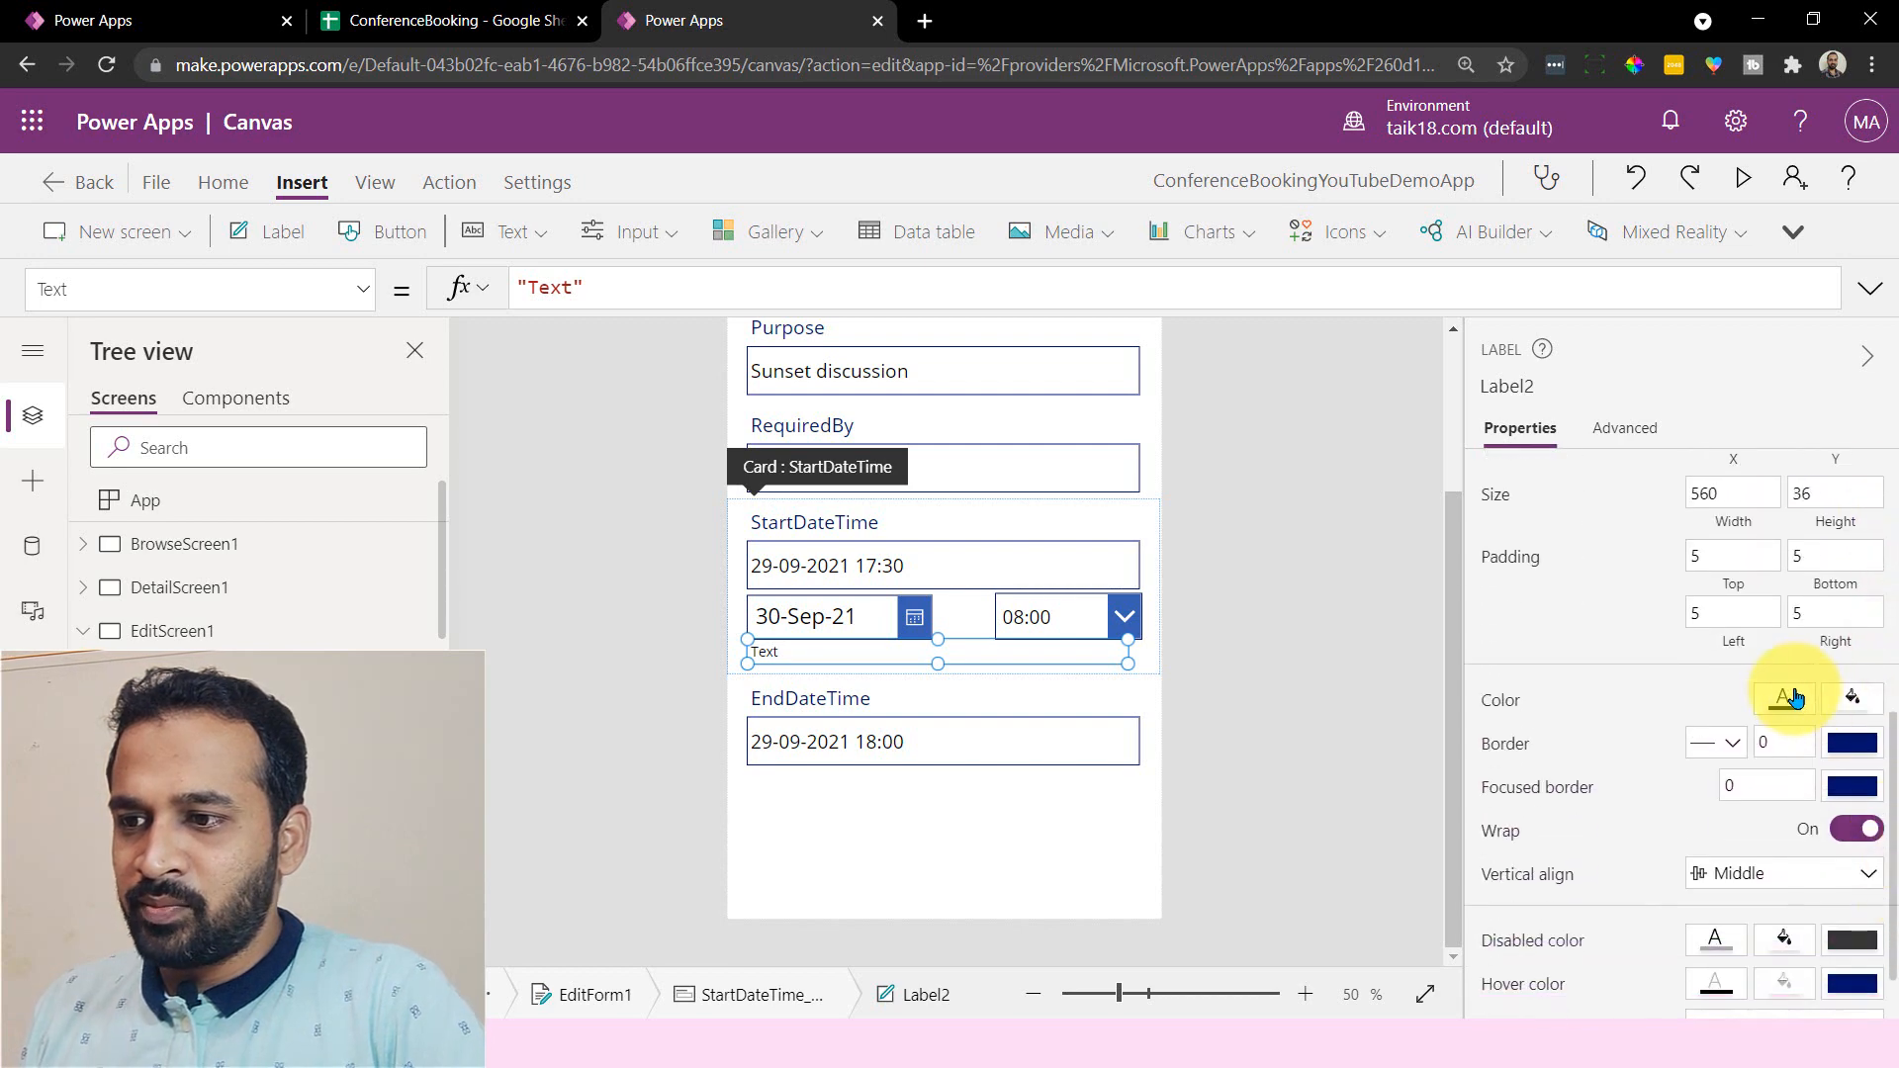
left_click(1781, 697)
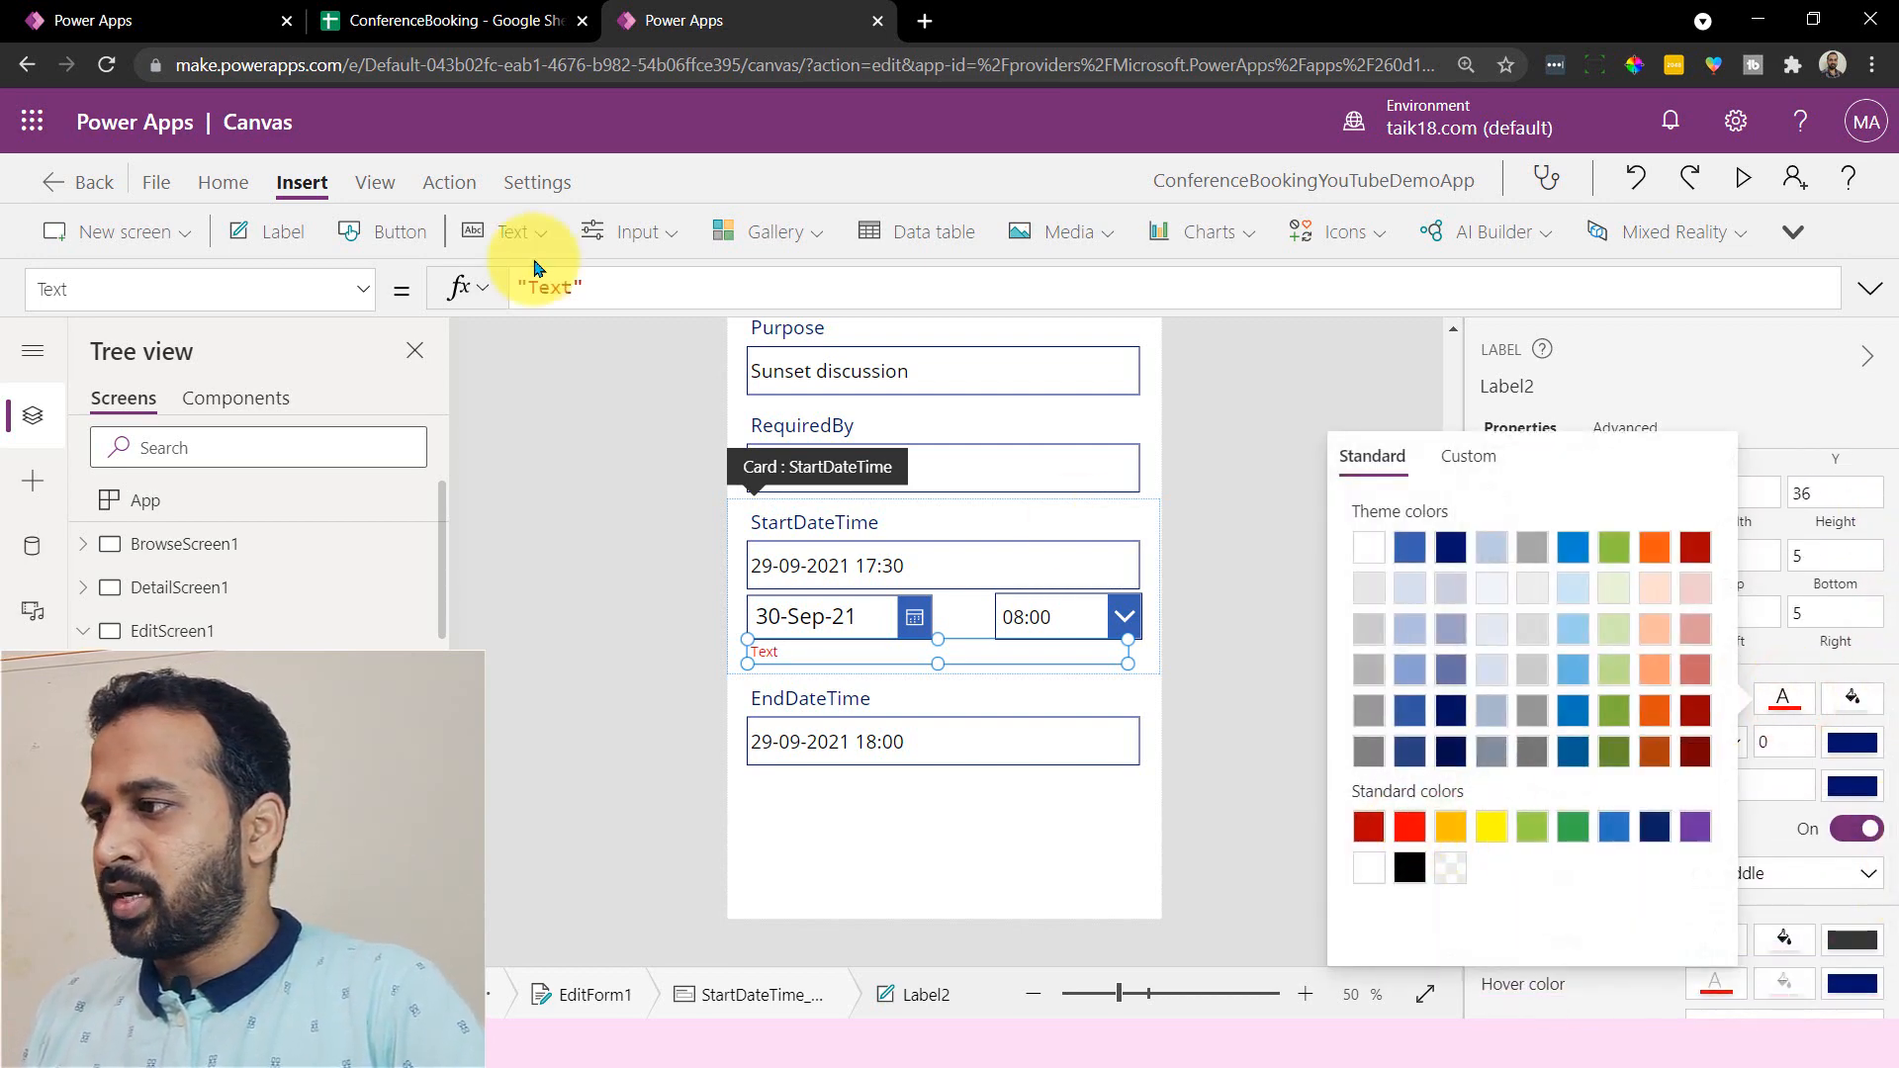
left_click(543, 288)
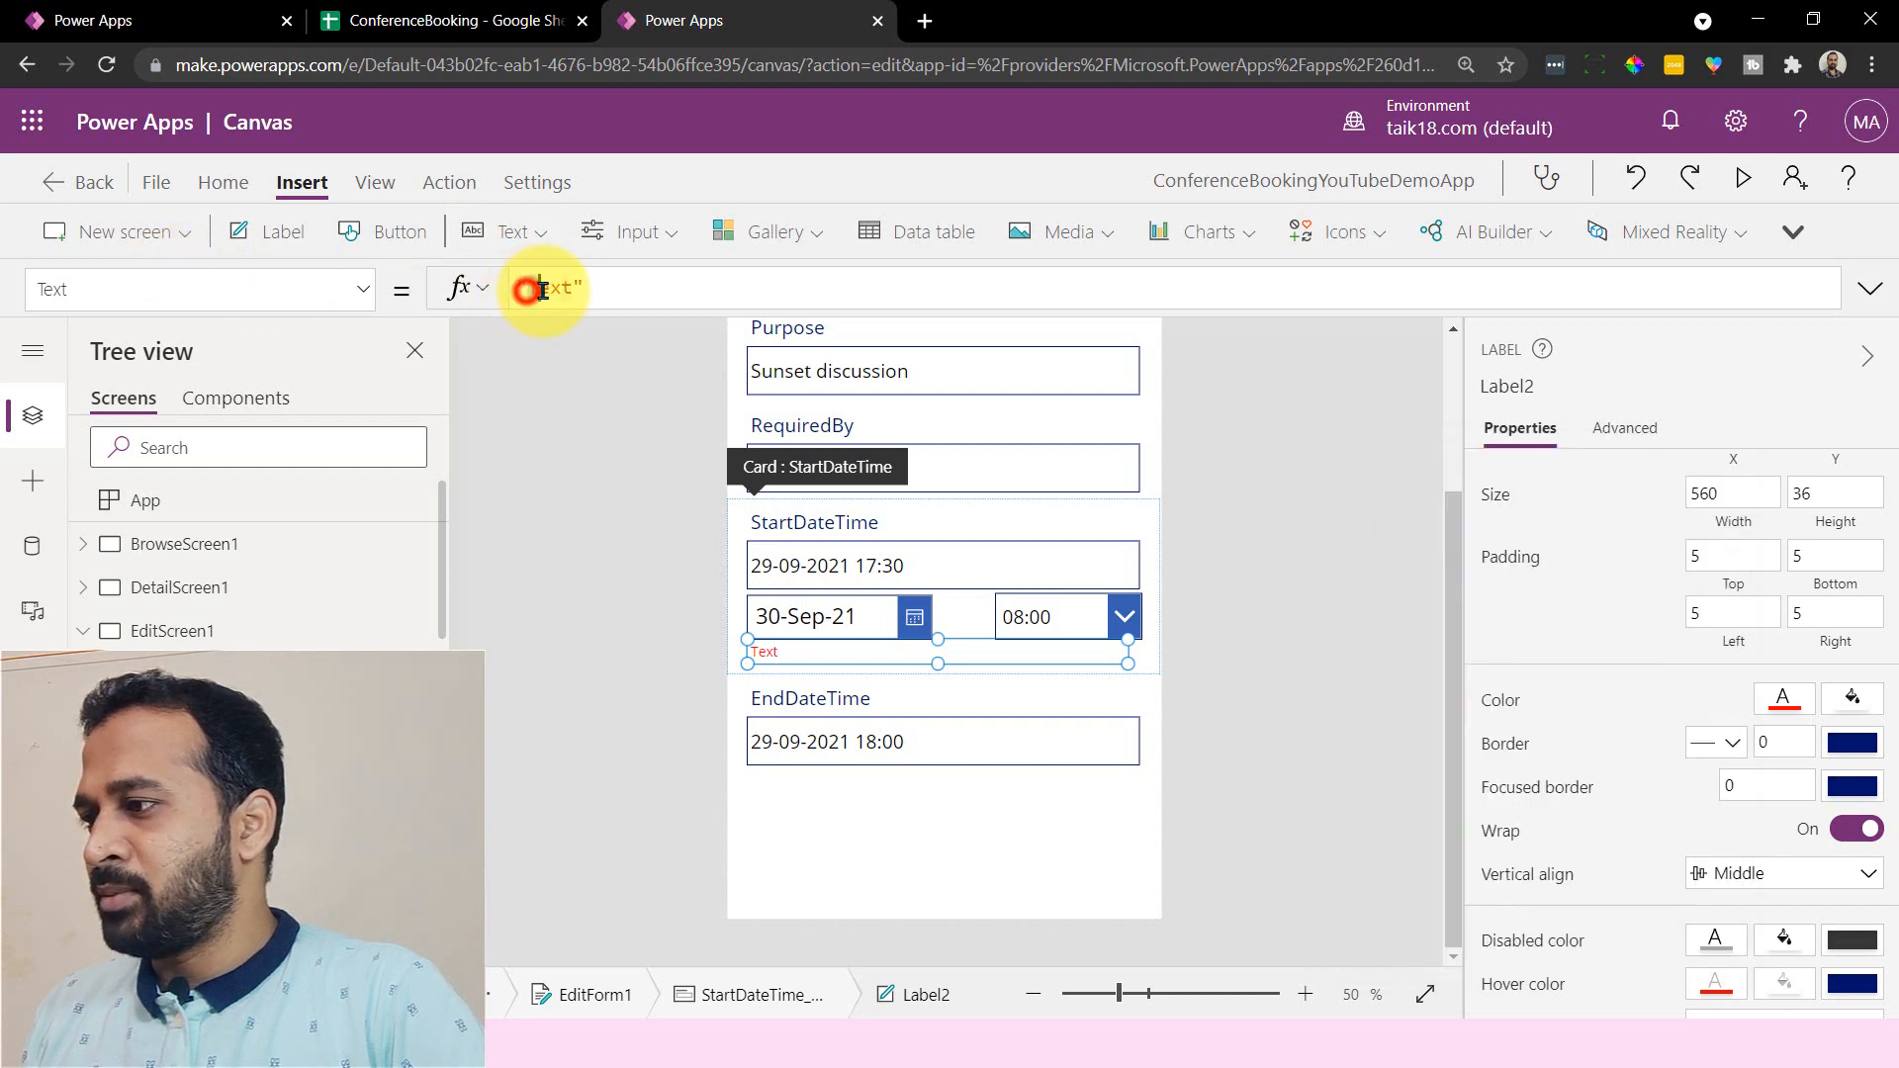
- Set the label text to "Start date must be >" followed by Today()
left_click(544, 288)
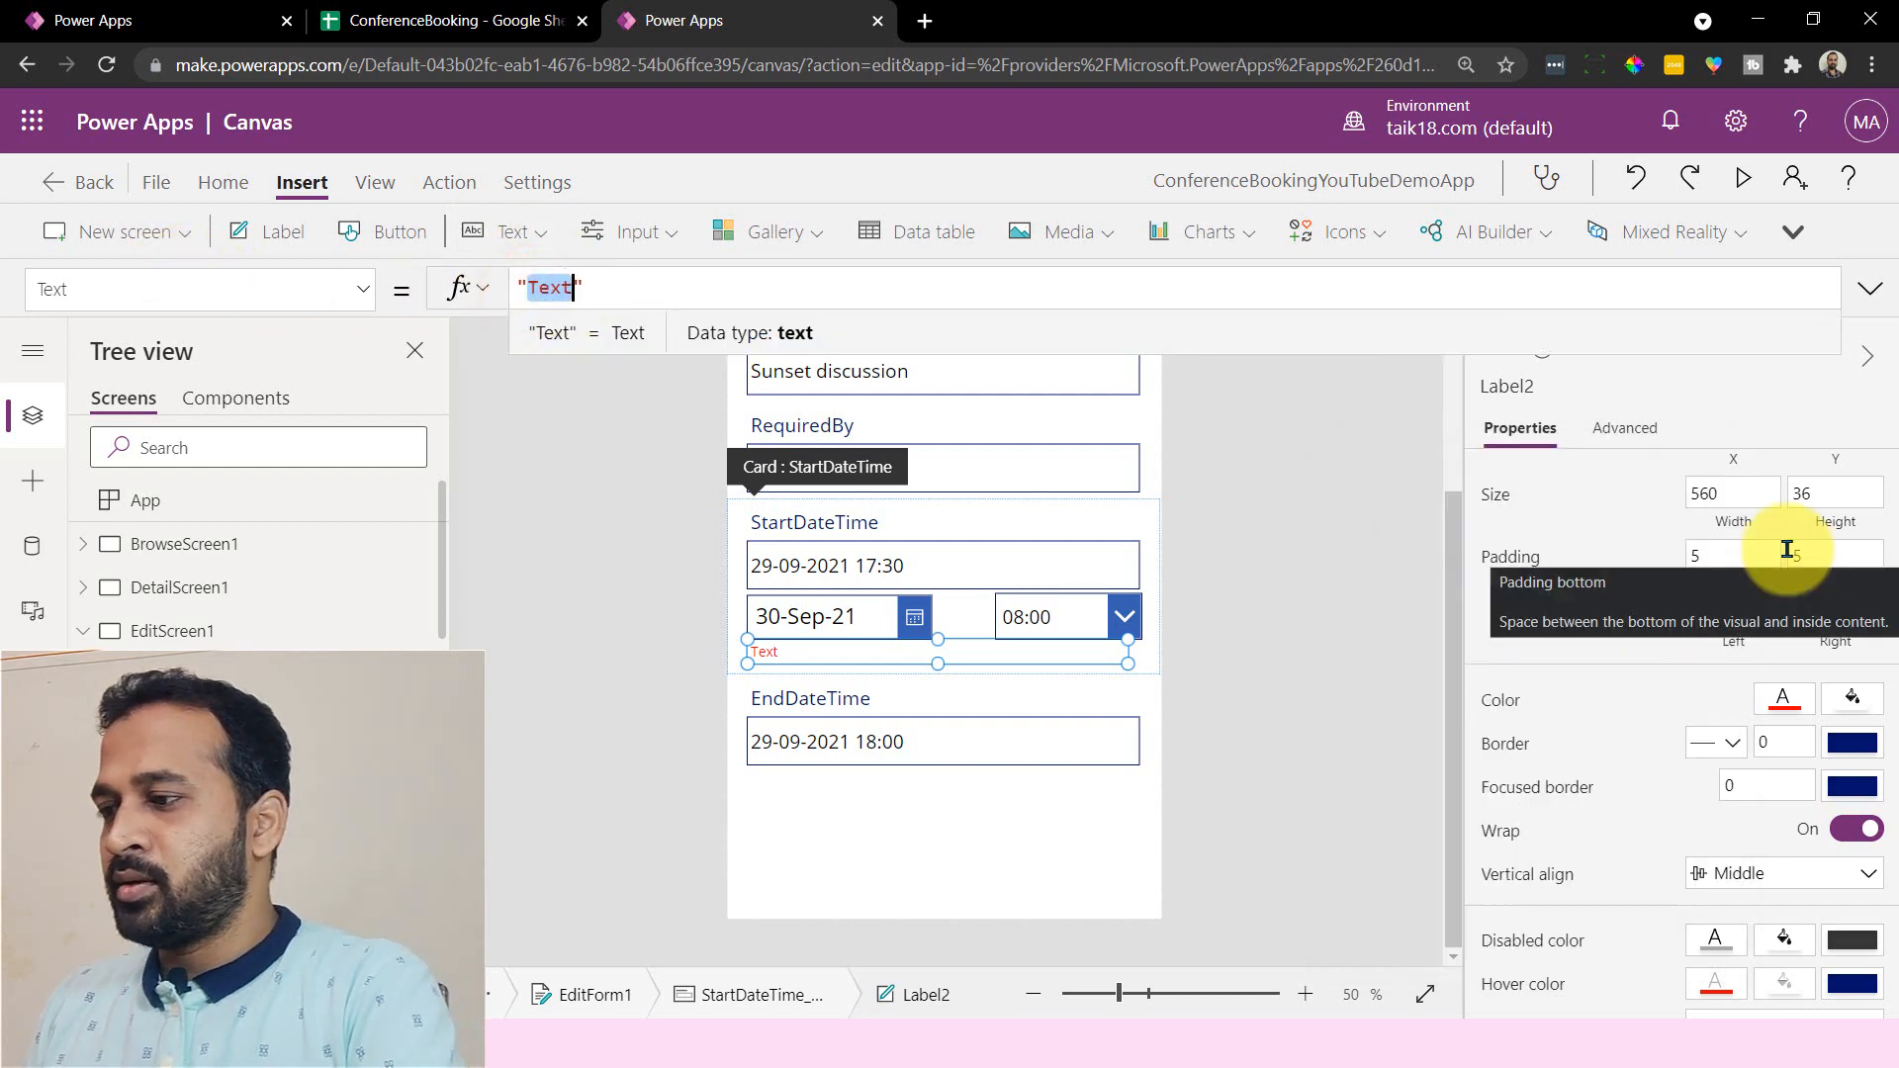
type("Start date must be >")
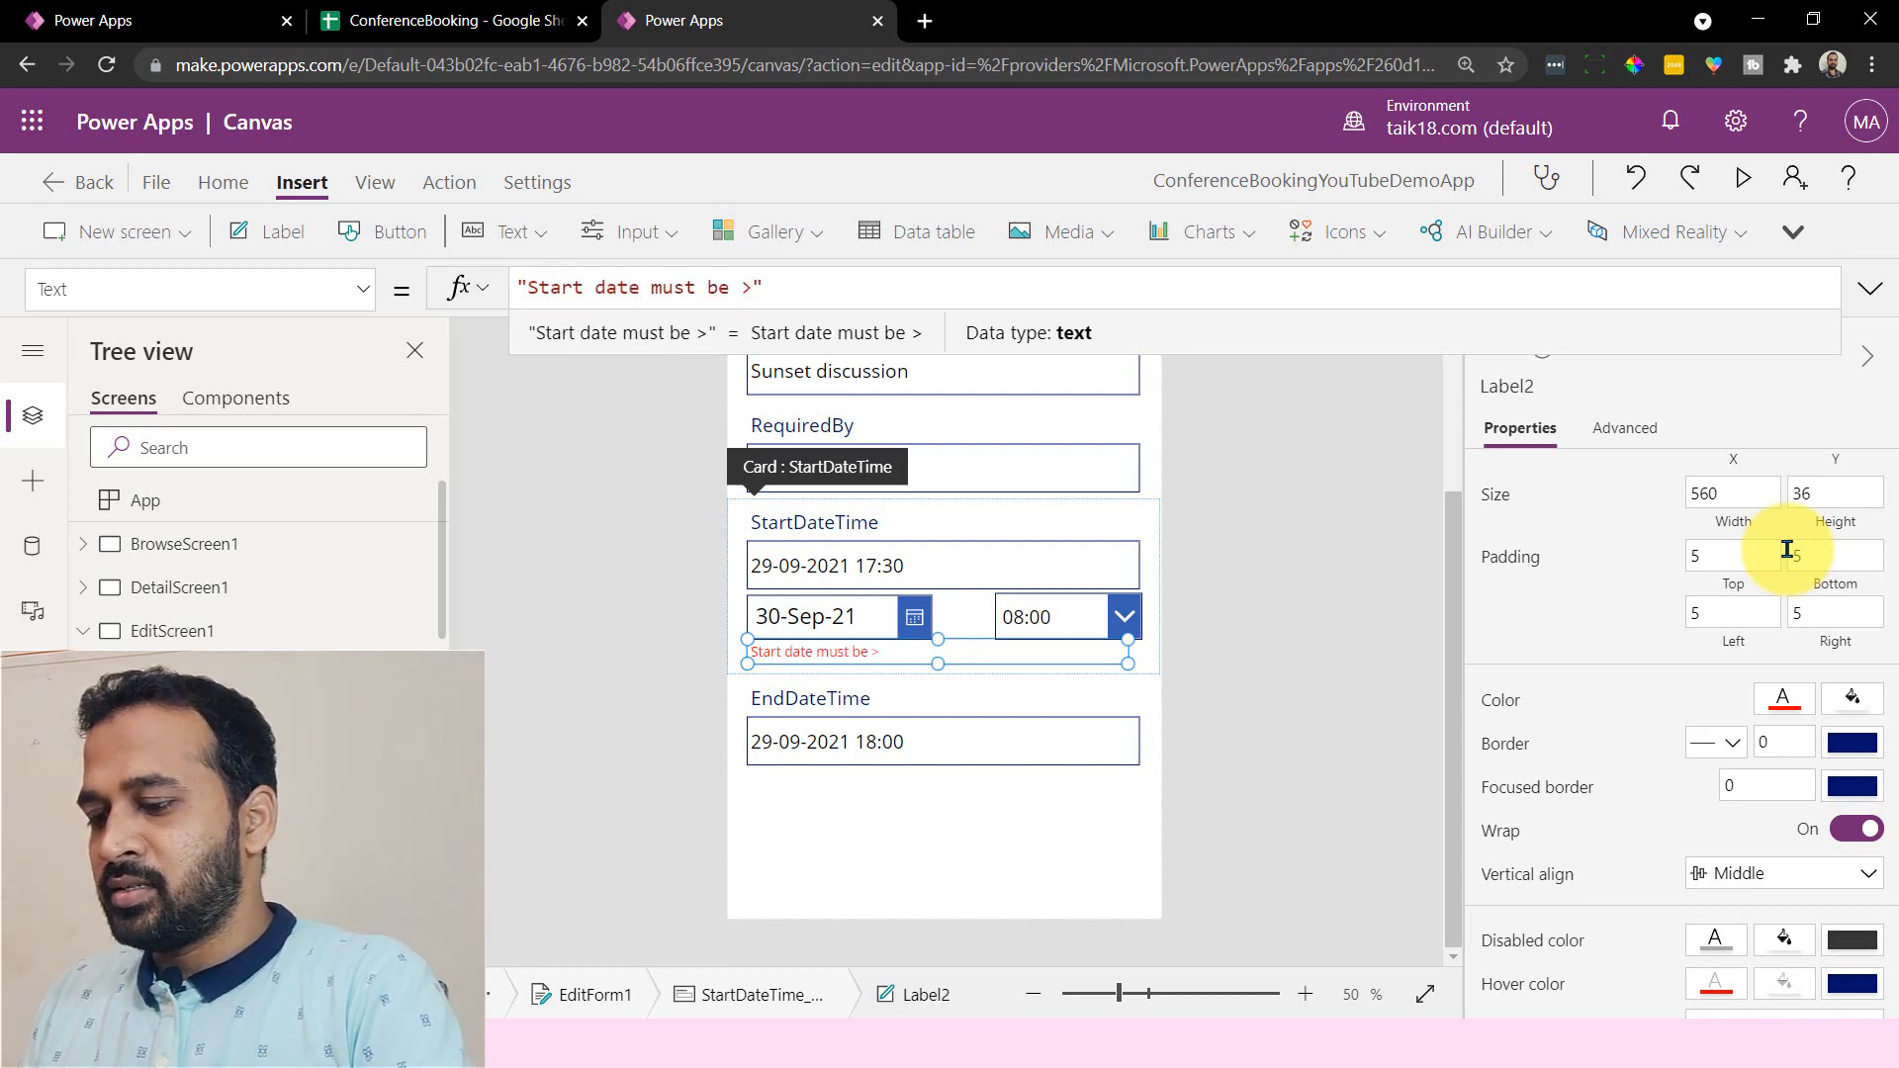
type("today")
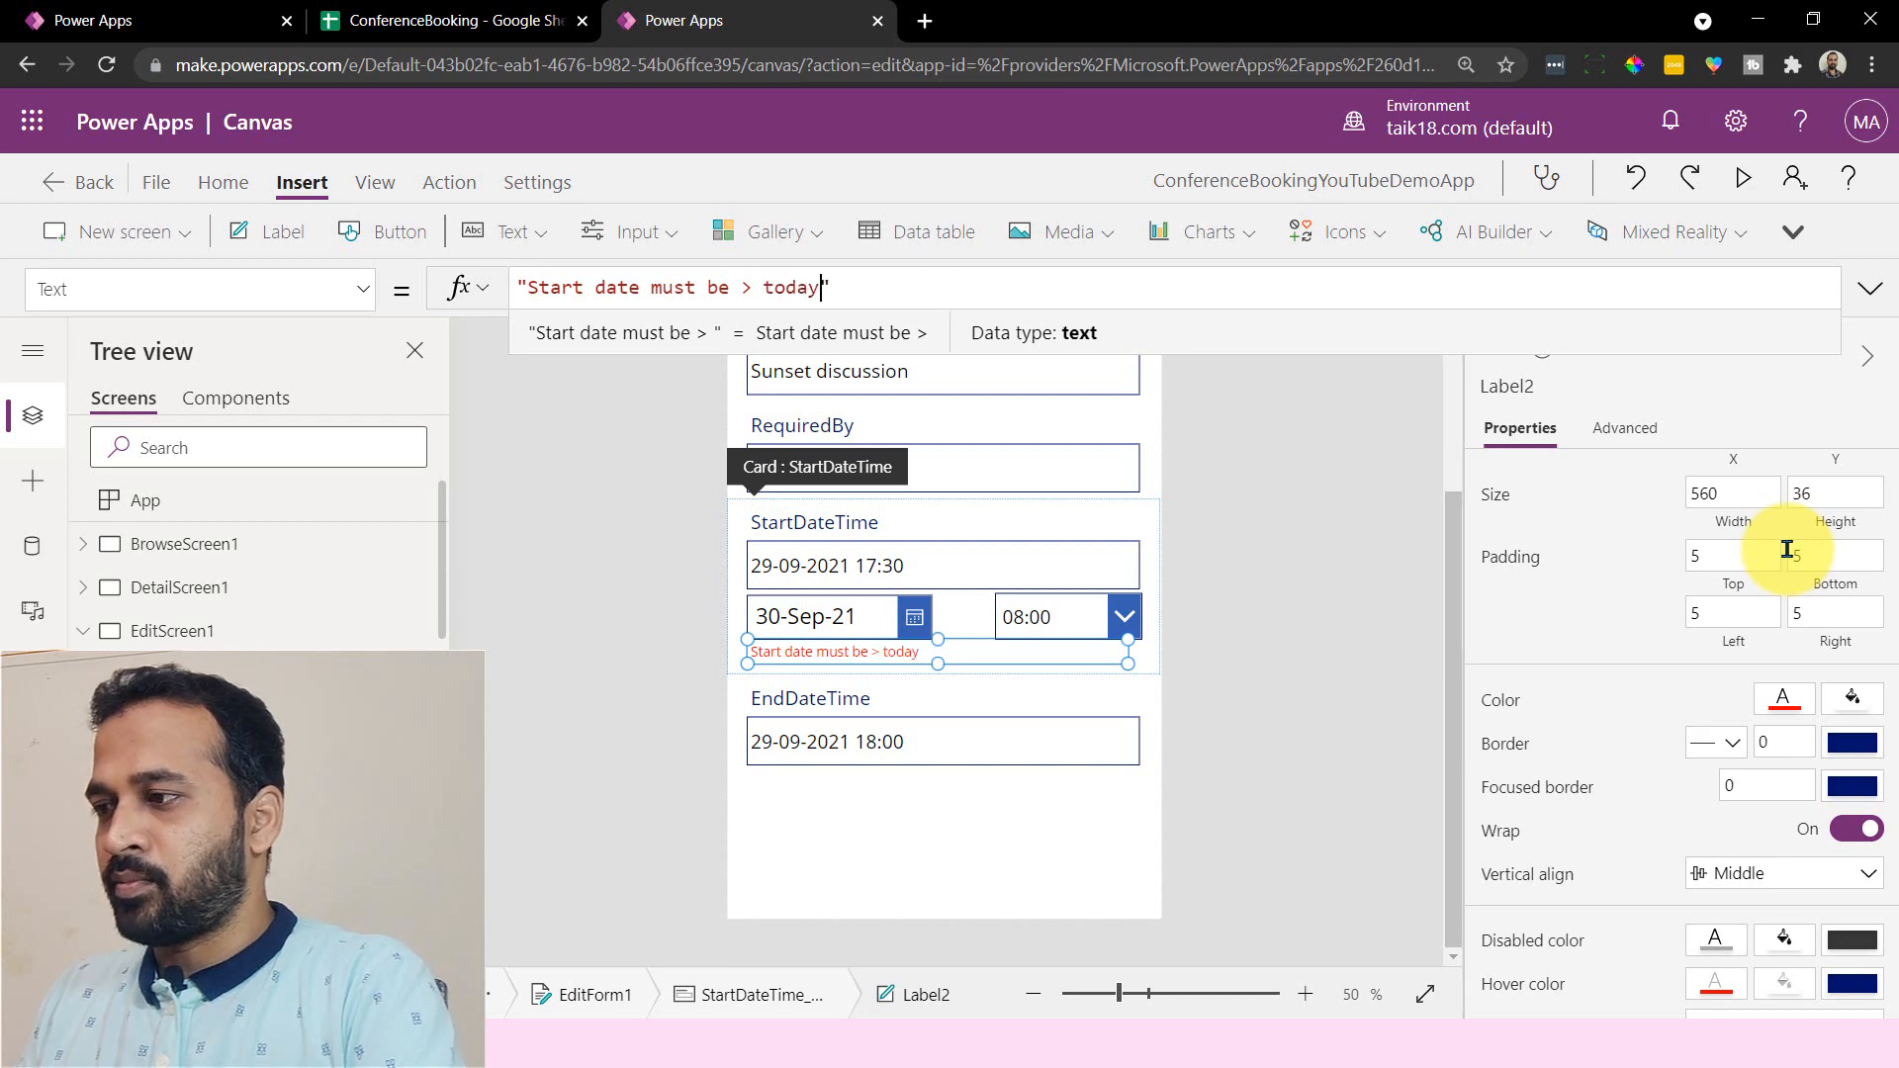
type("today")
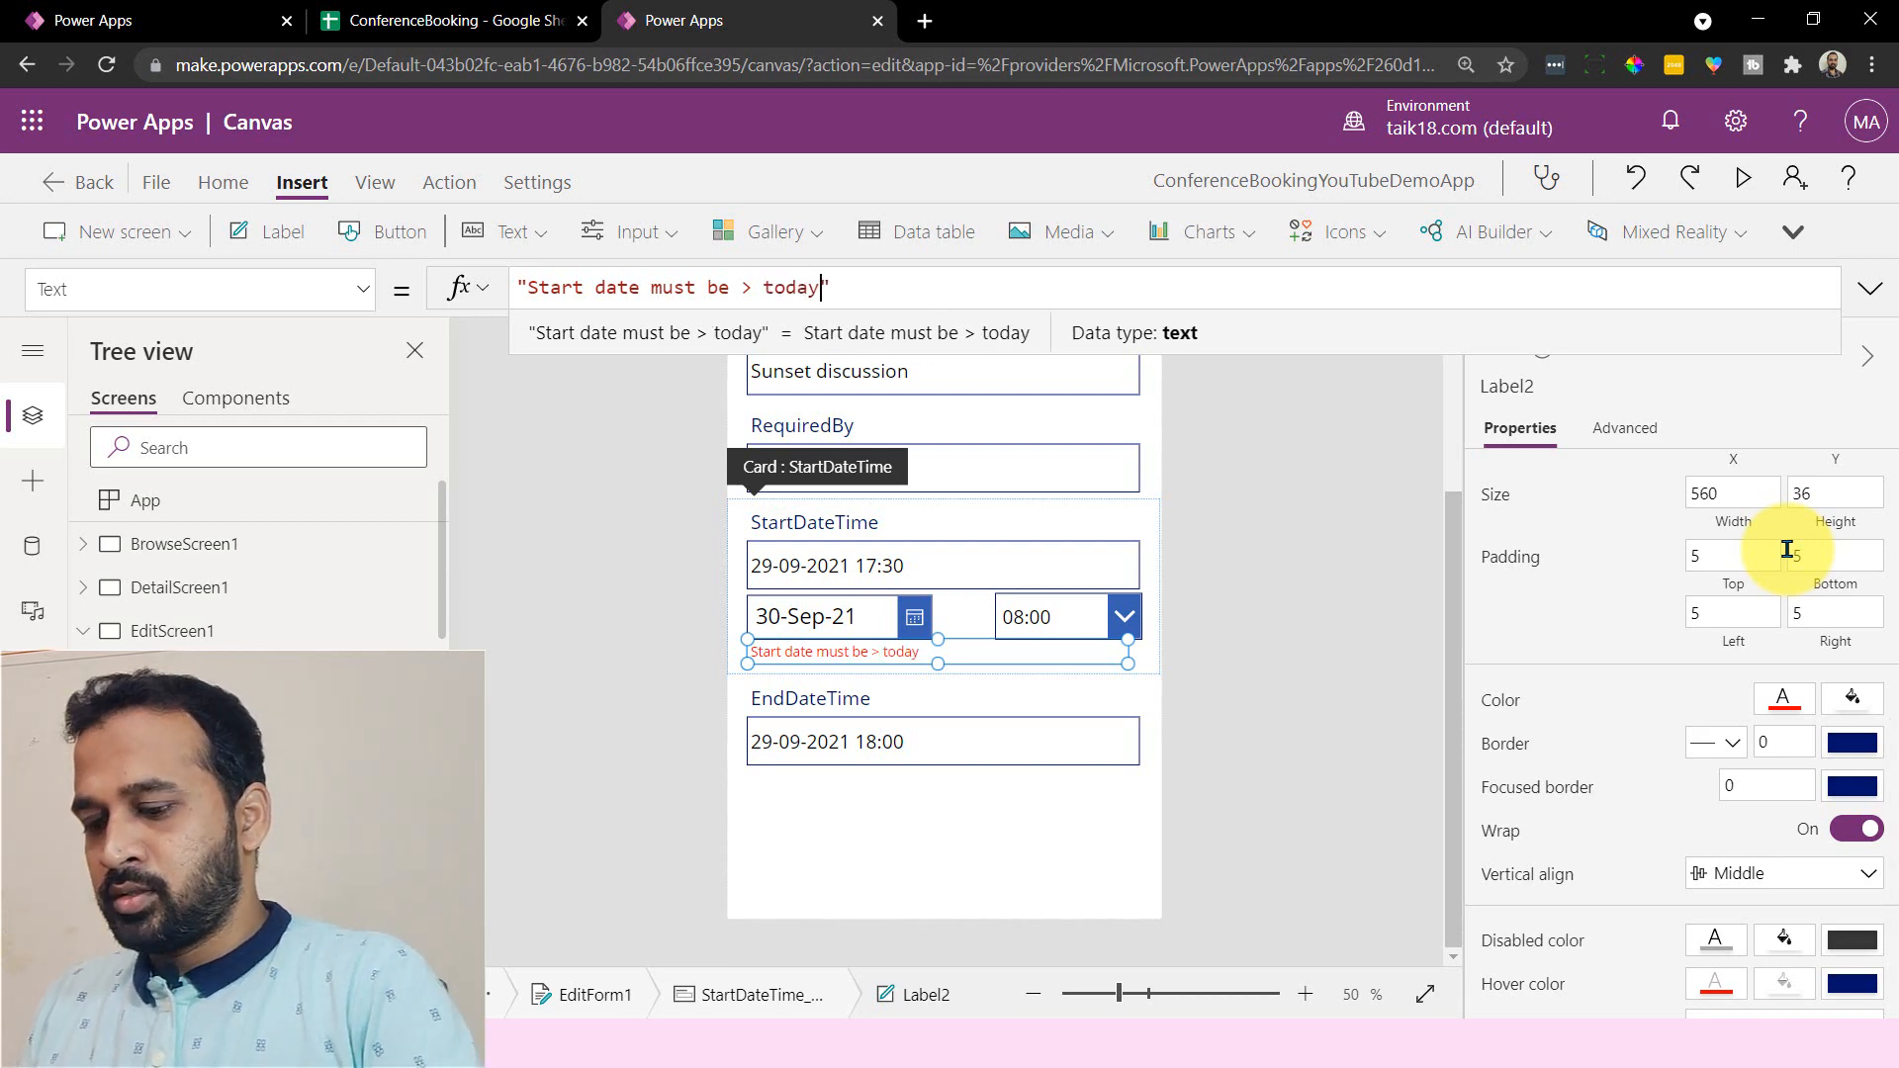
double_click(793, 287)
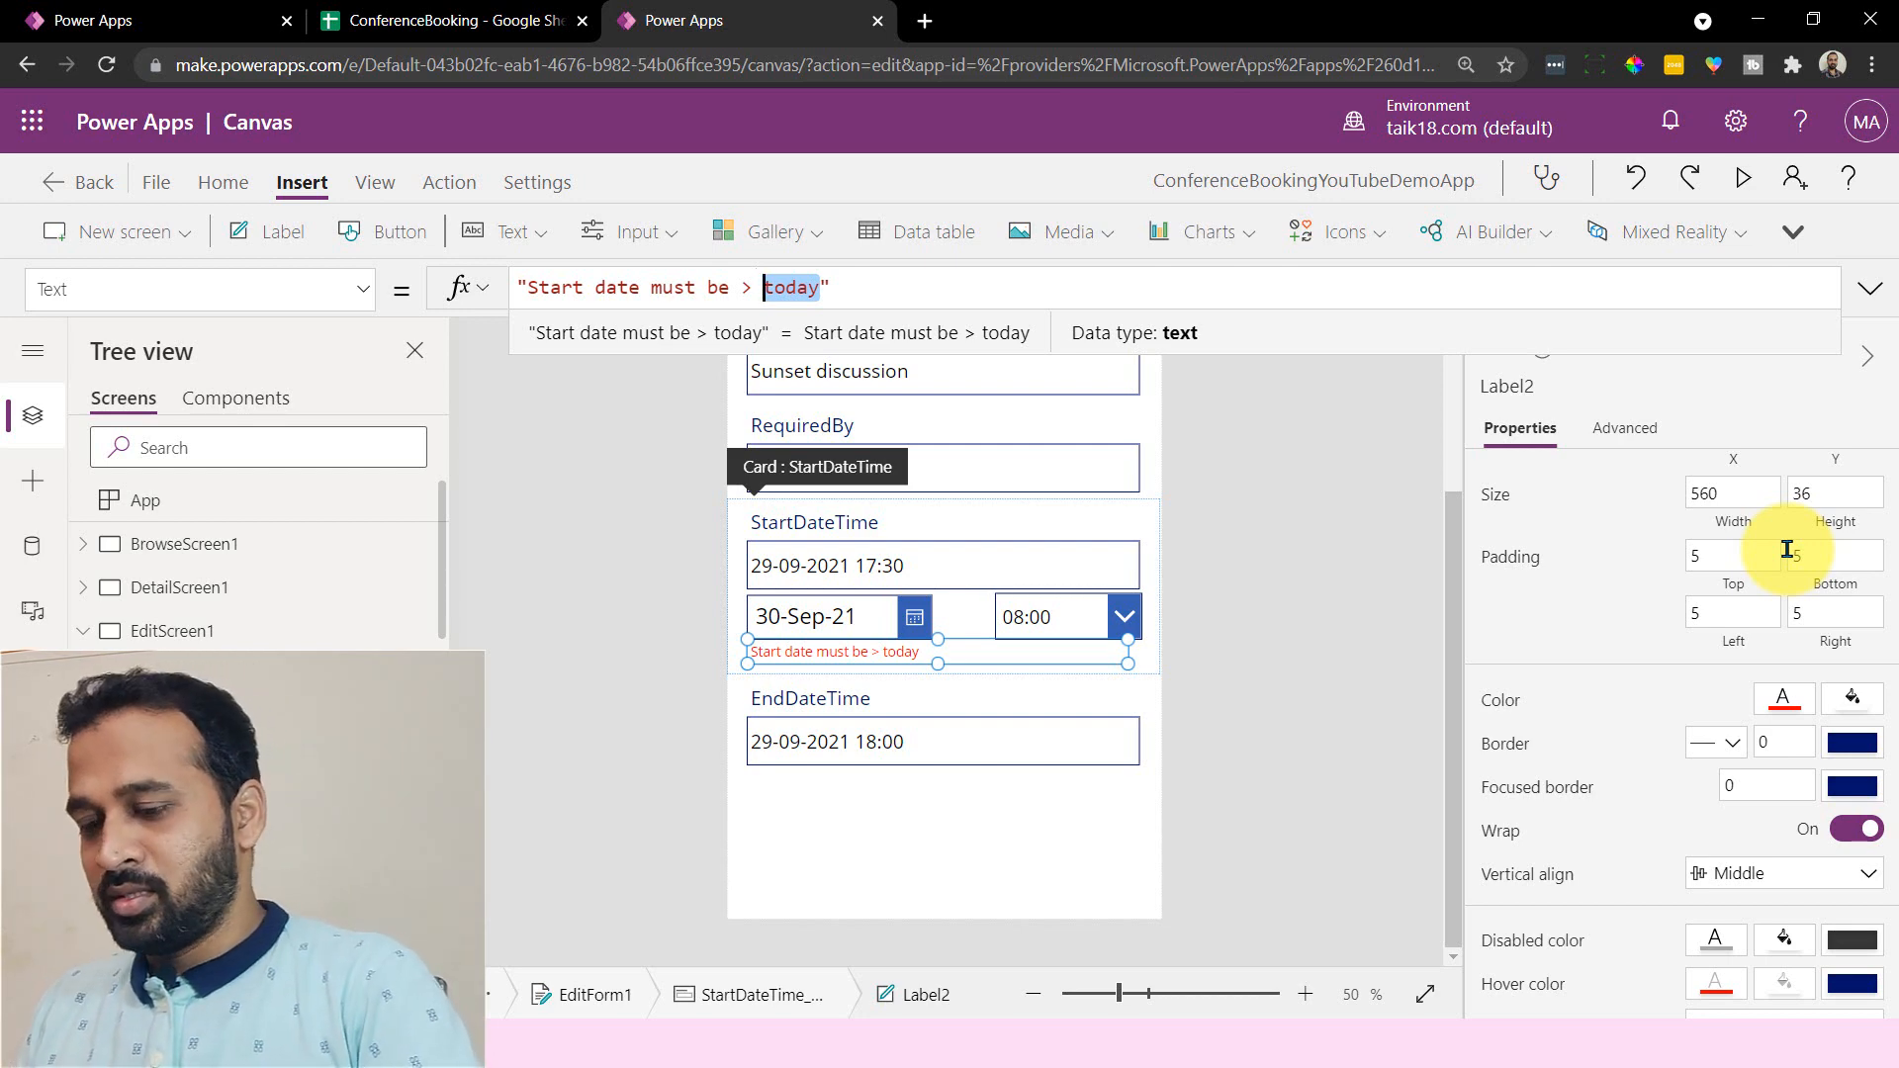
key("Delete")
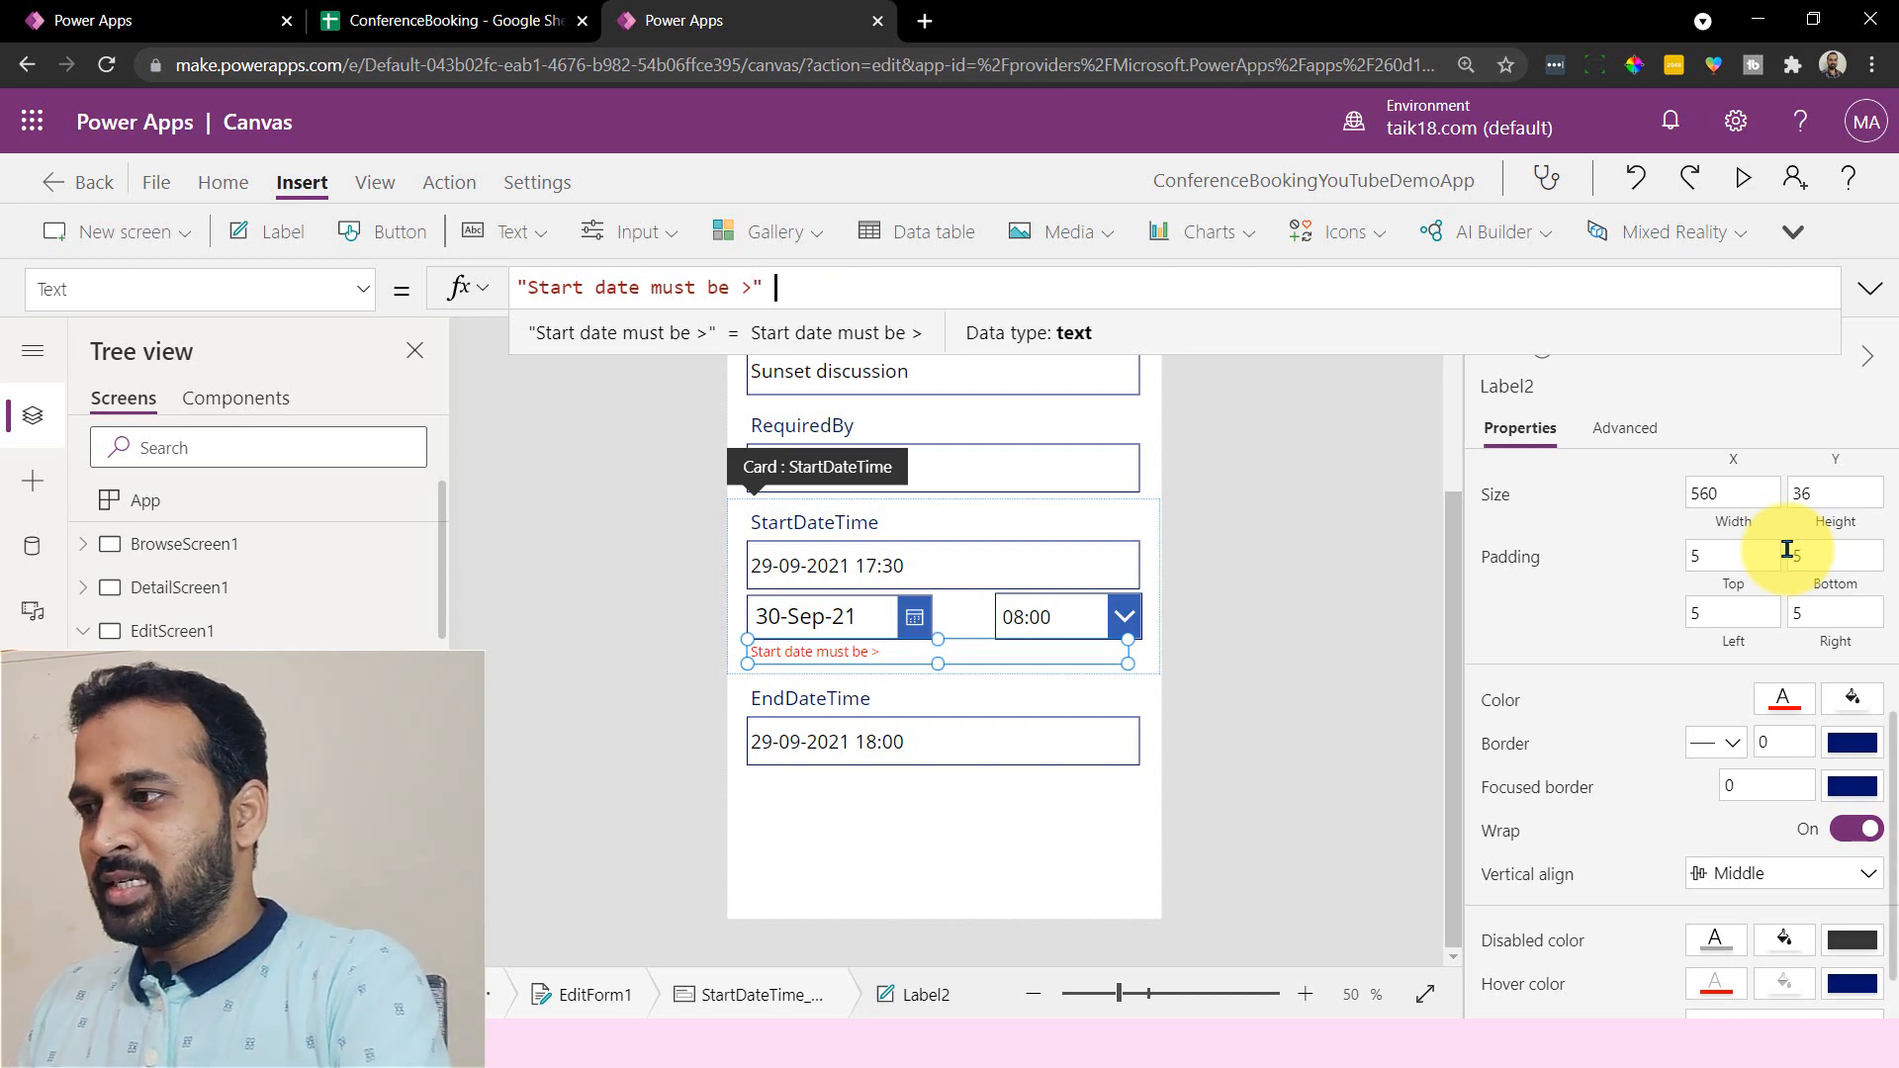
type("& toda")
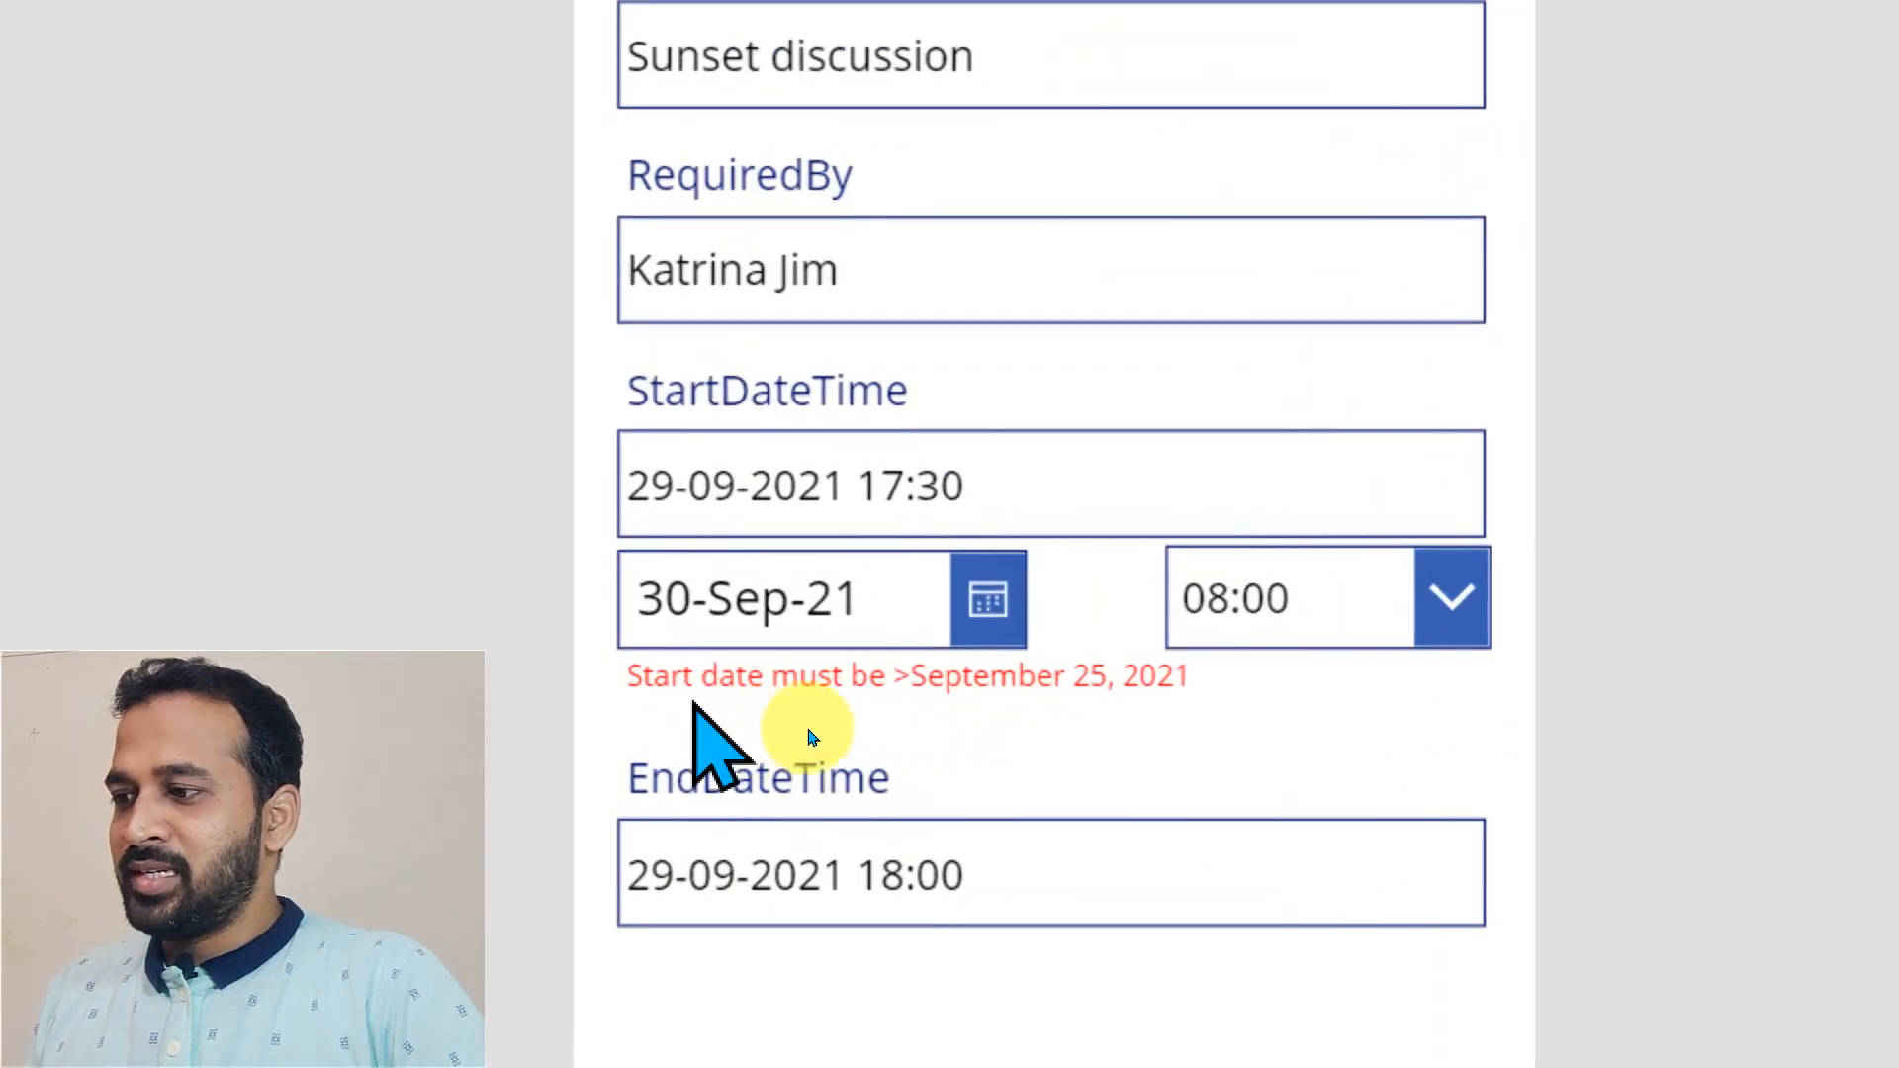
mouse_move(1466, 738)
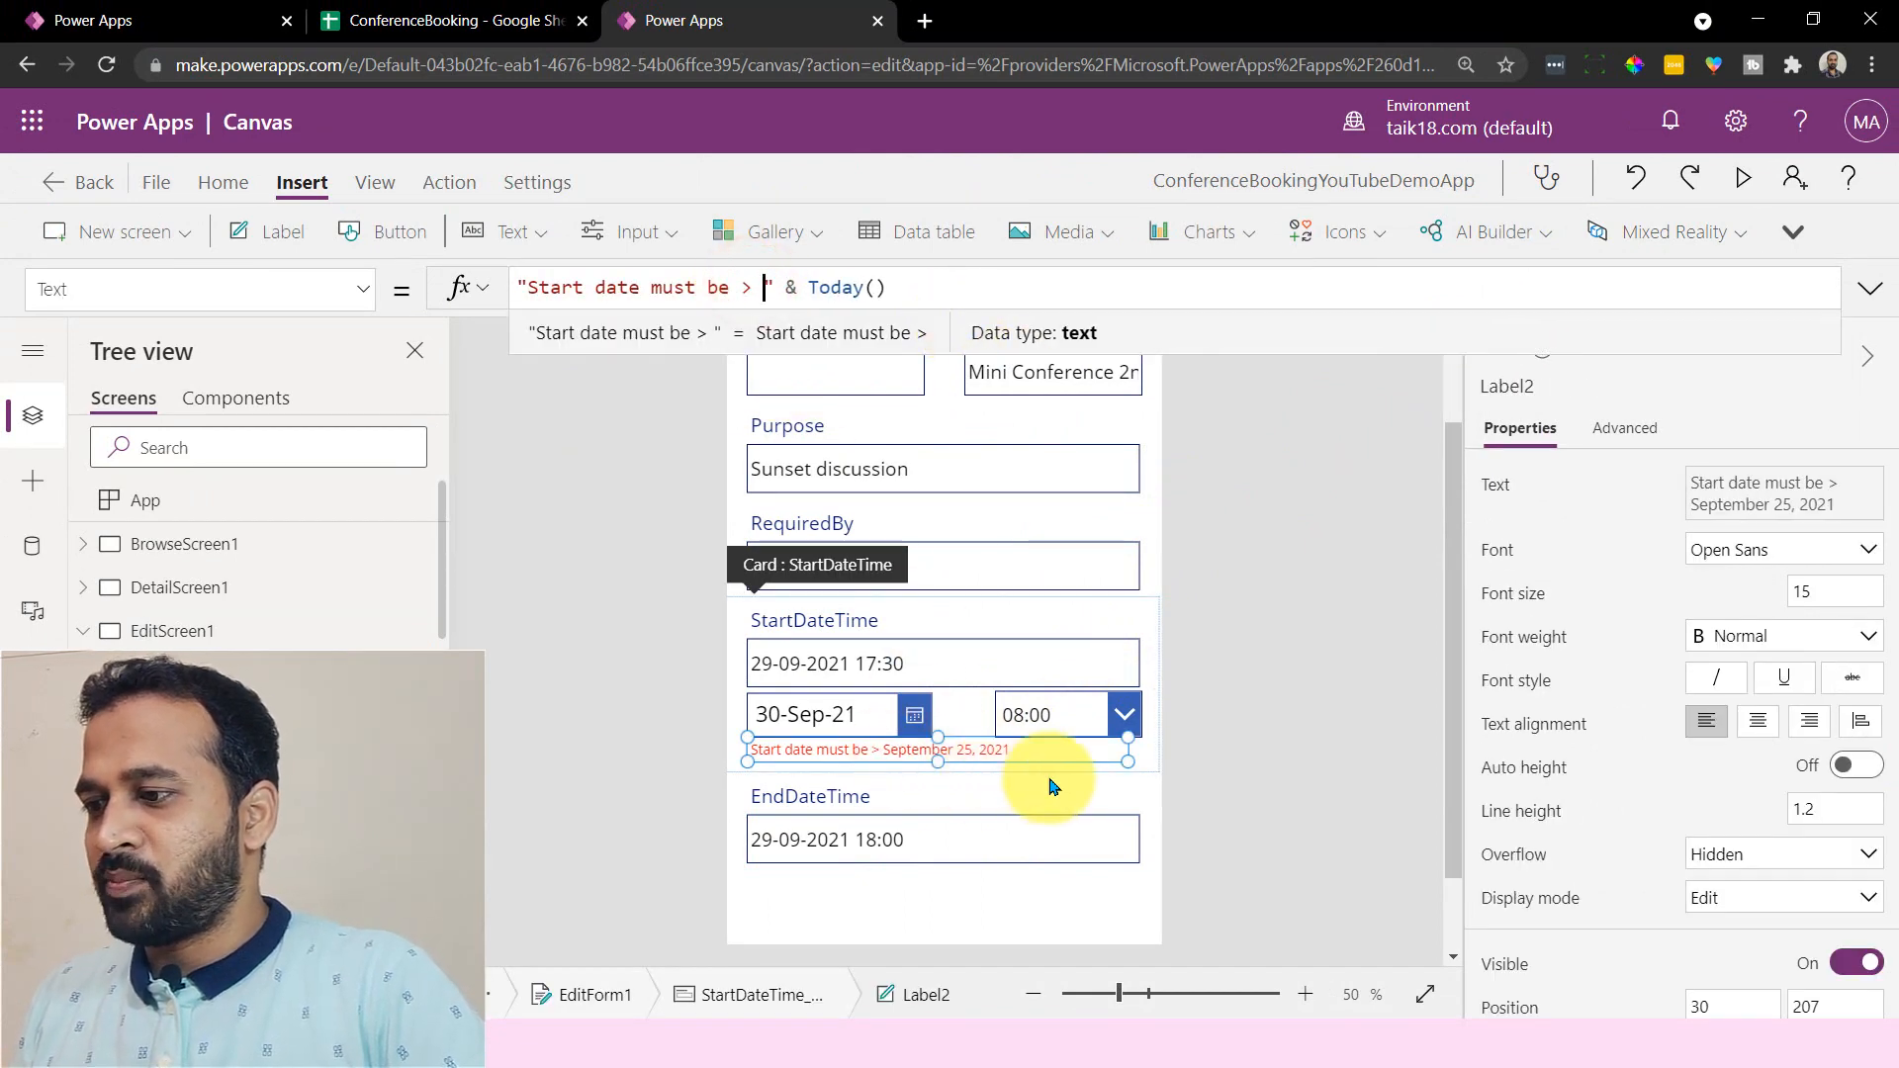
- Select the start date picker and display its OnChange property, currently false
left_click(962, 755)
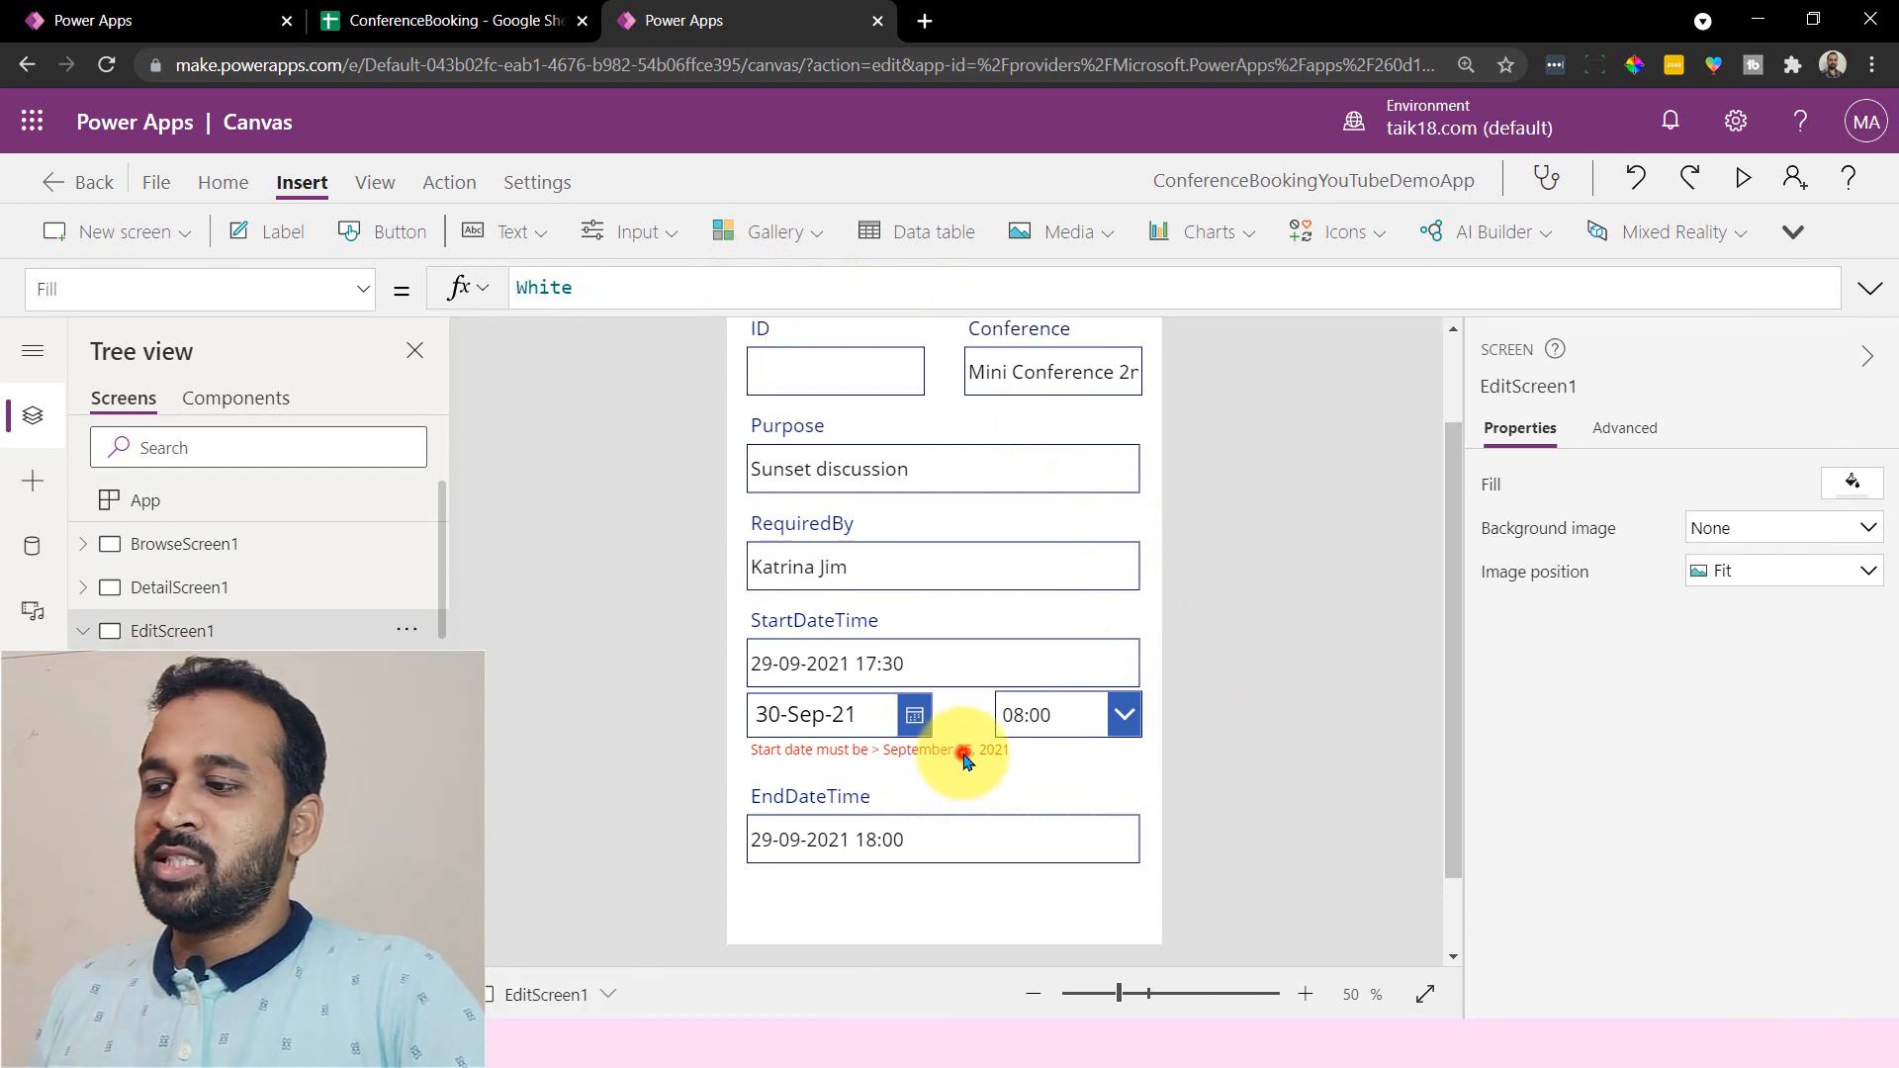
left_click(957, 751)
type("Format")
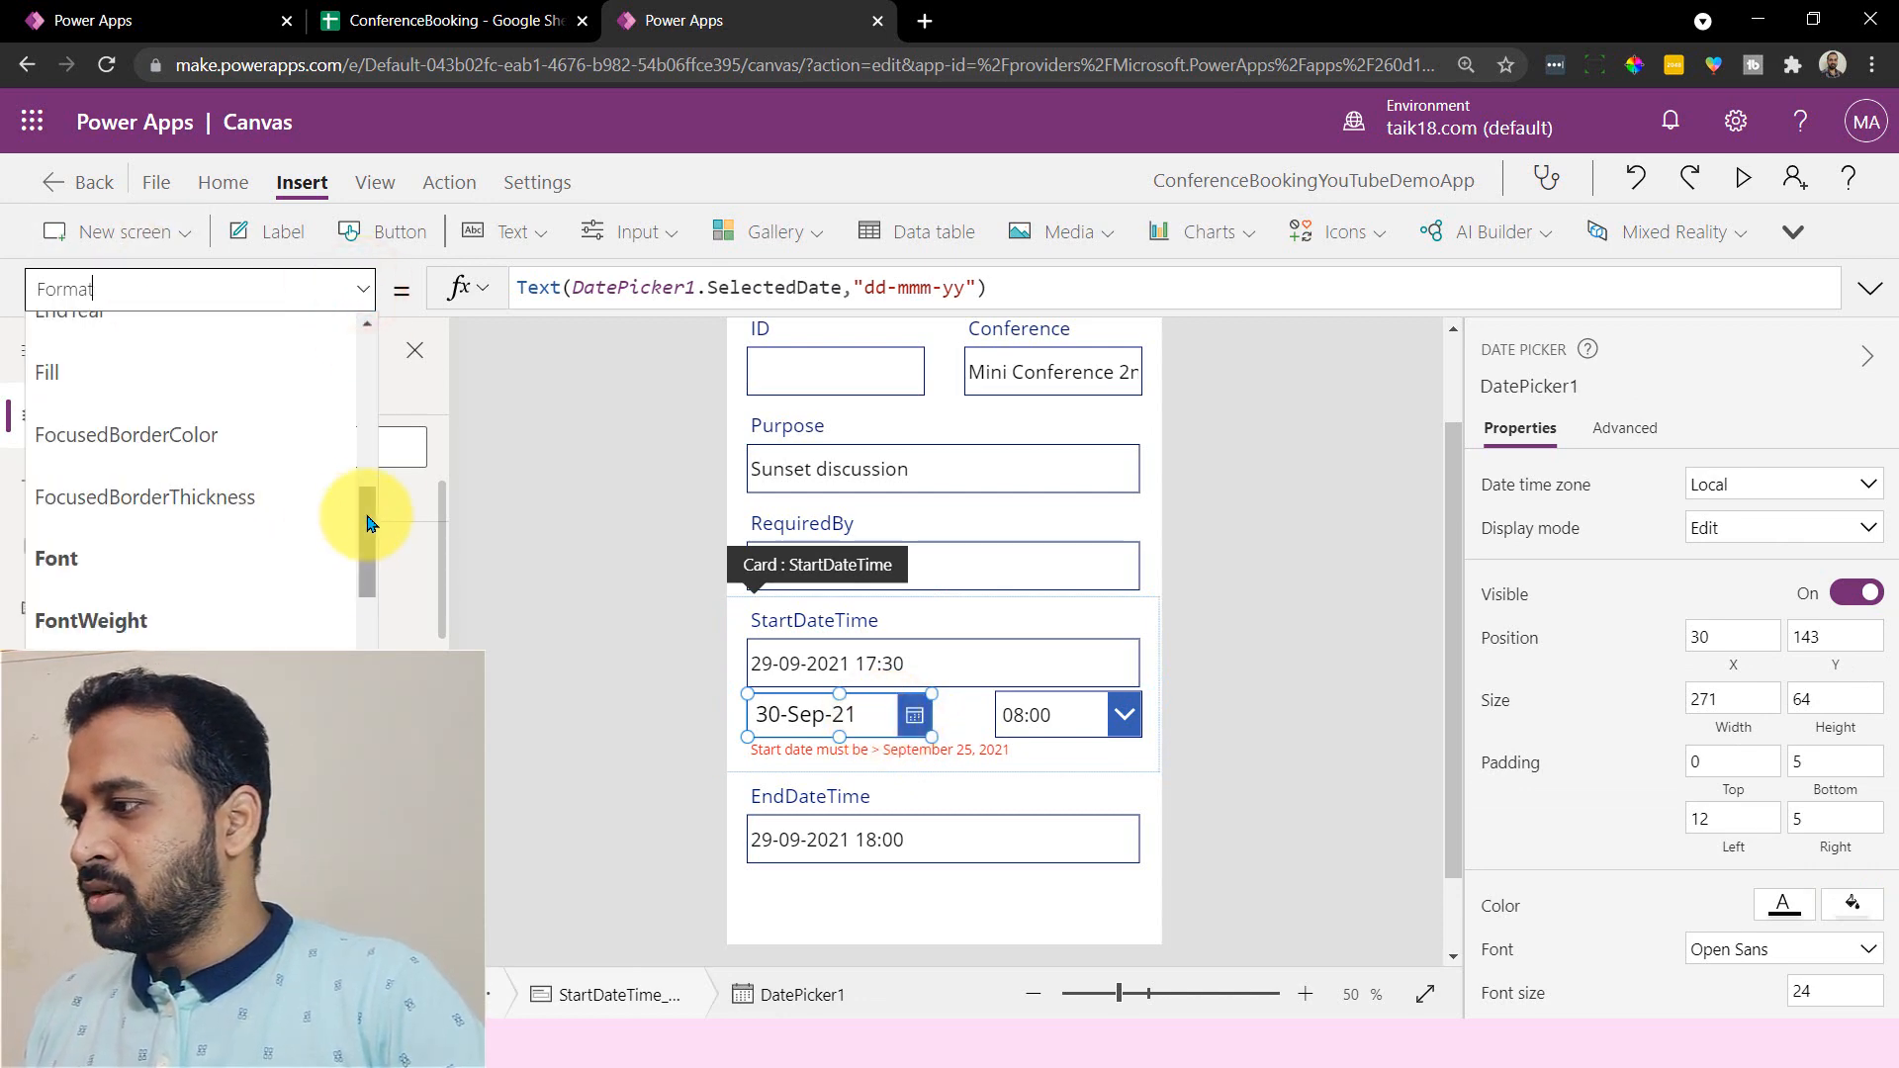
scroll("down", 3)
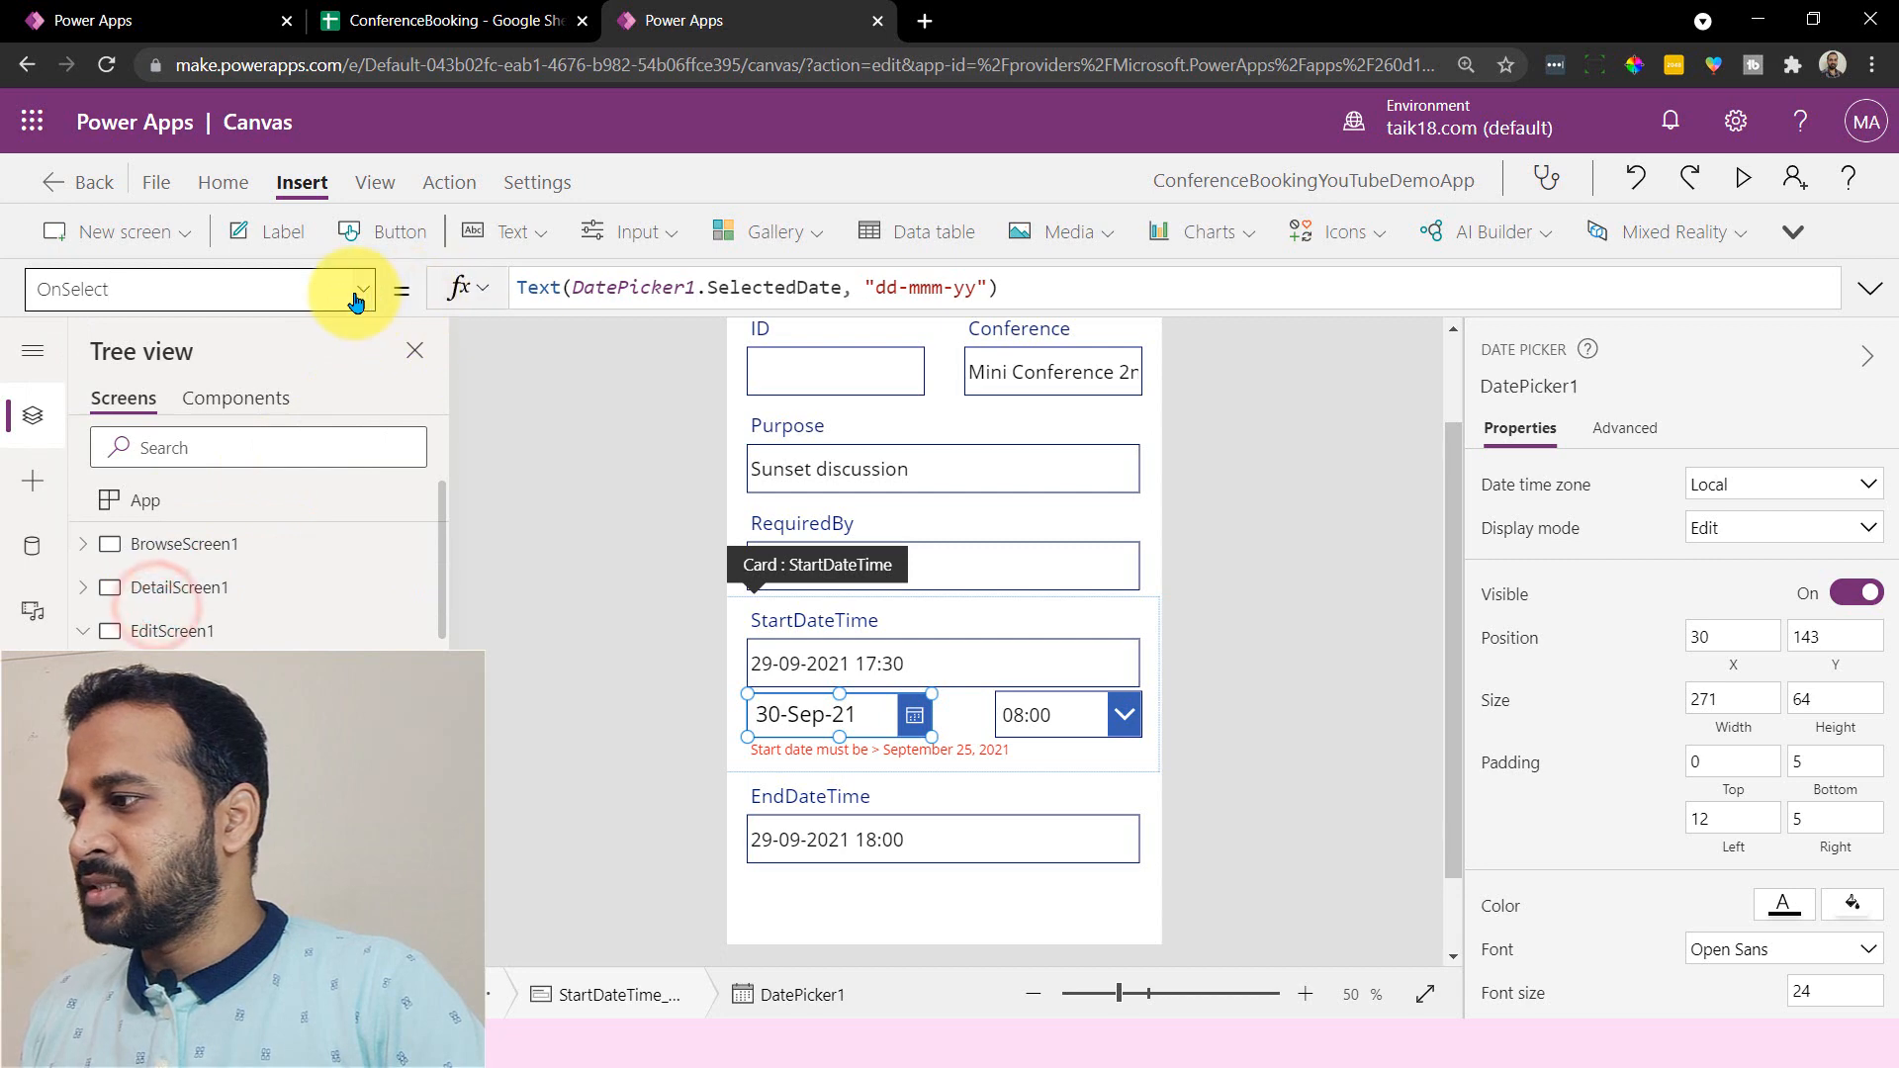
left_click(356, 290)
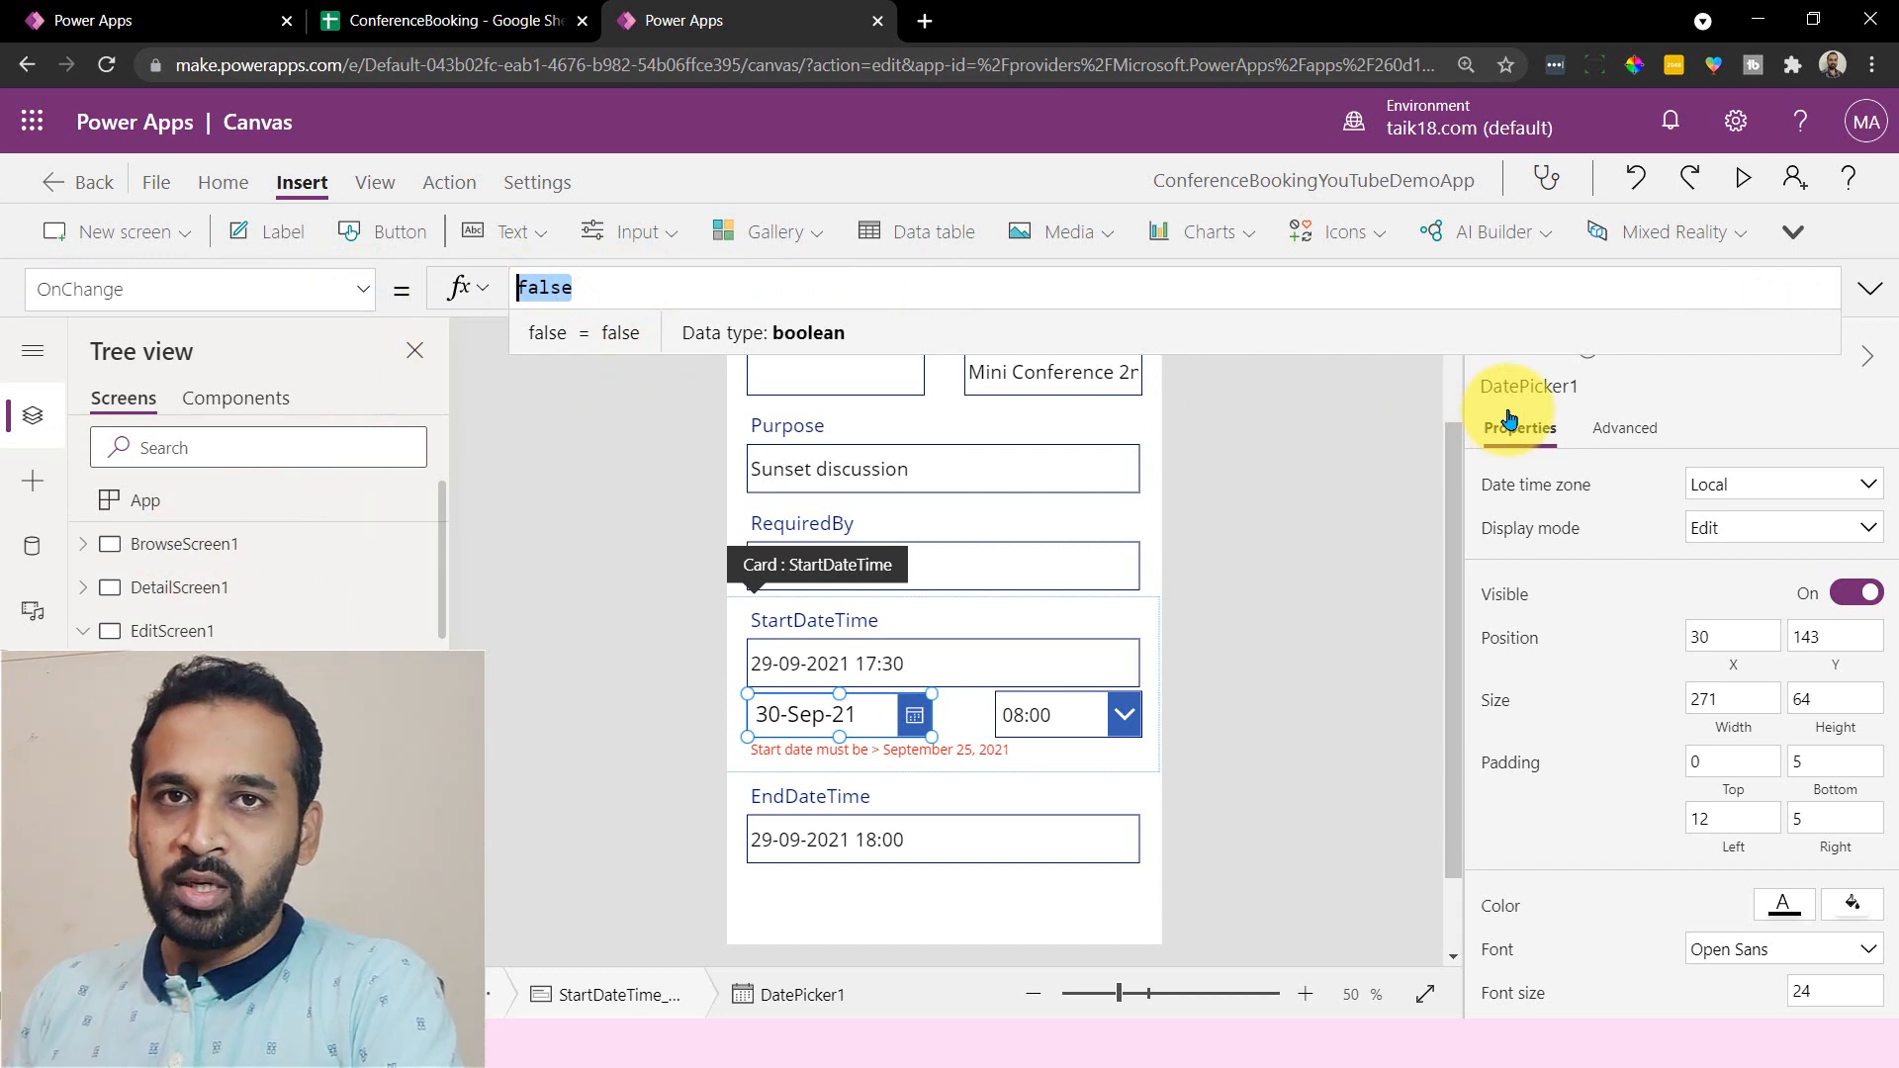
- Start the OnChange formula with UpdateContext({StartDateCheck:
type("Update")
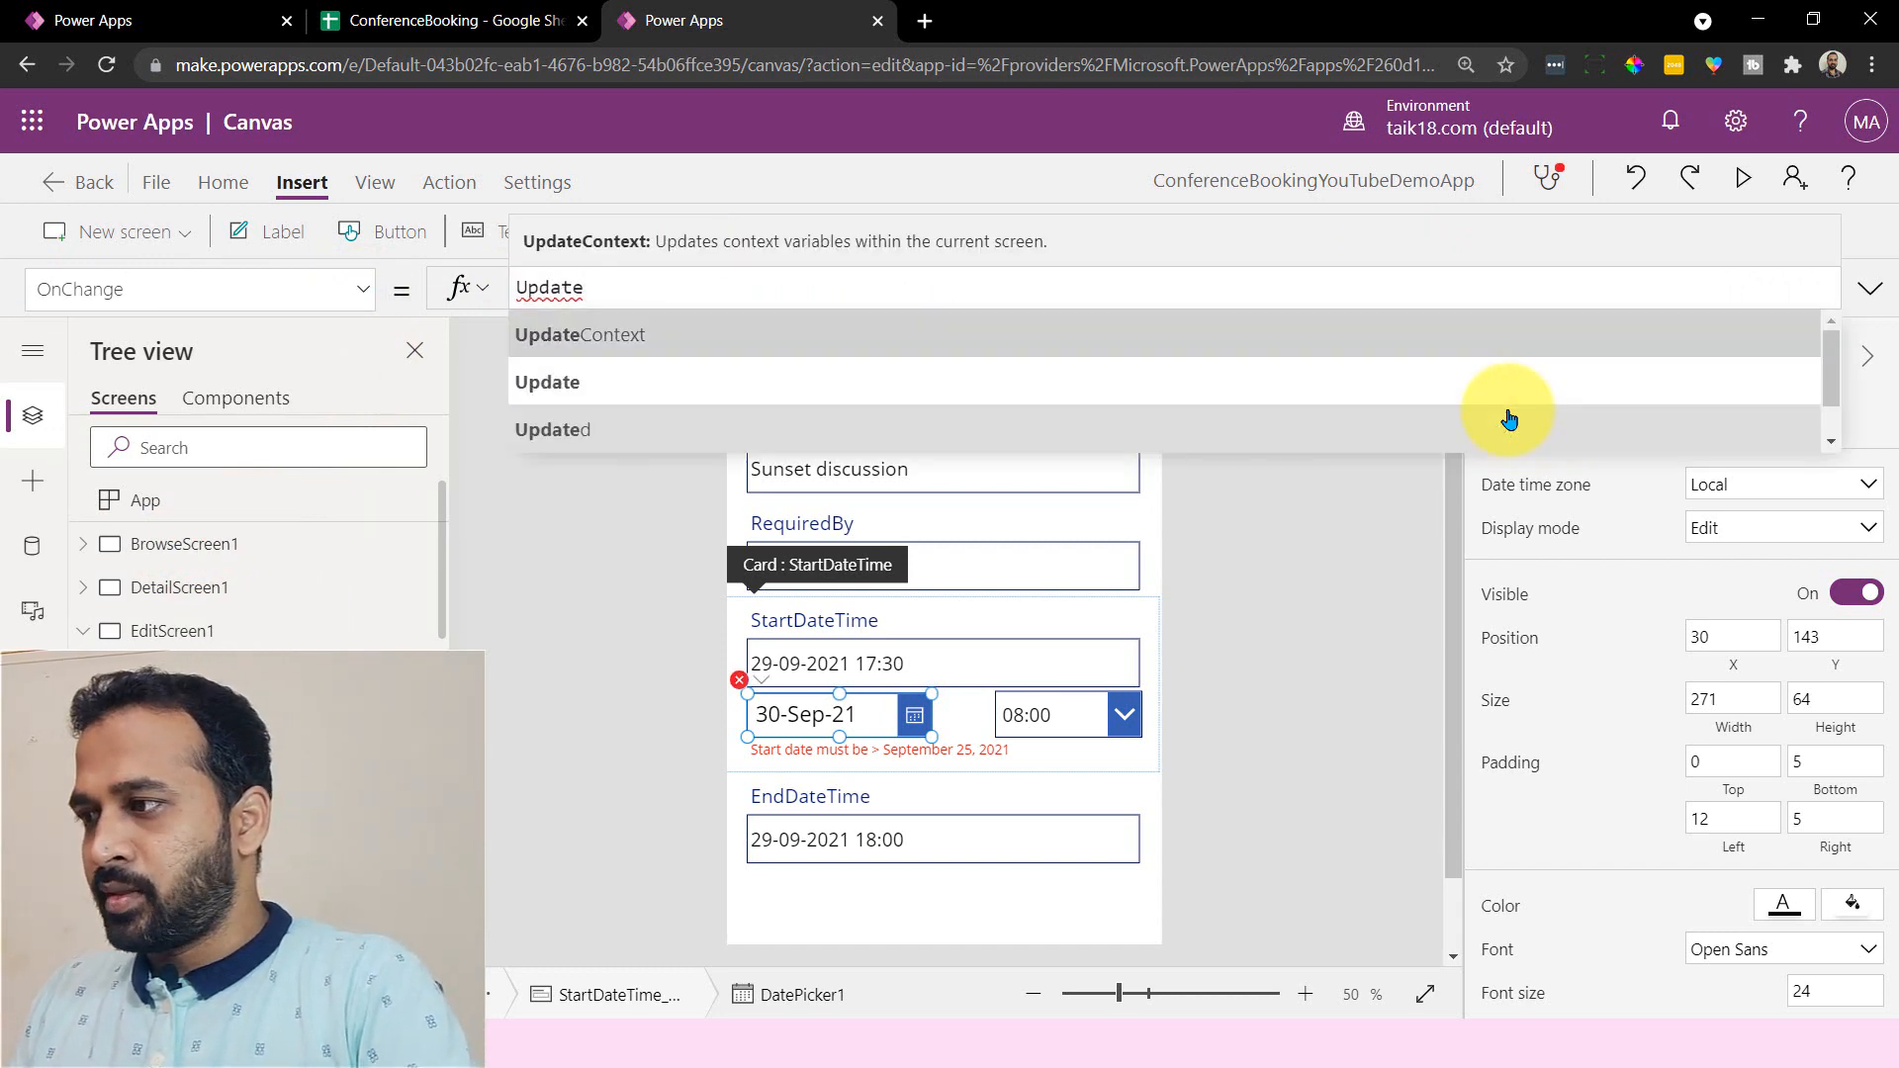
left_click(581, 334)
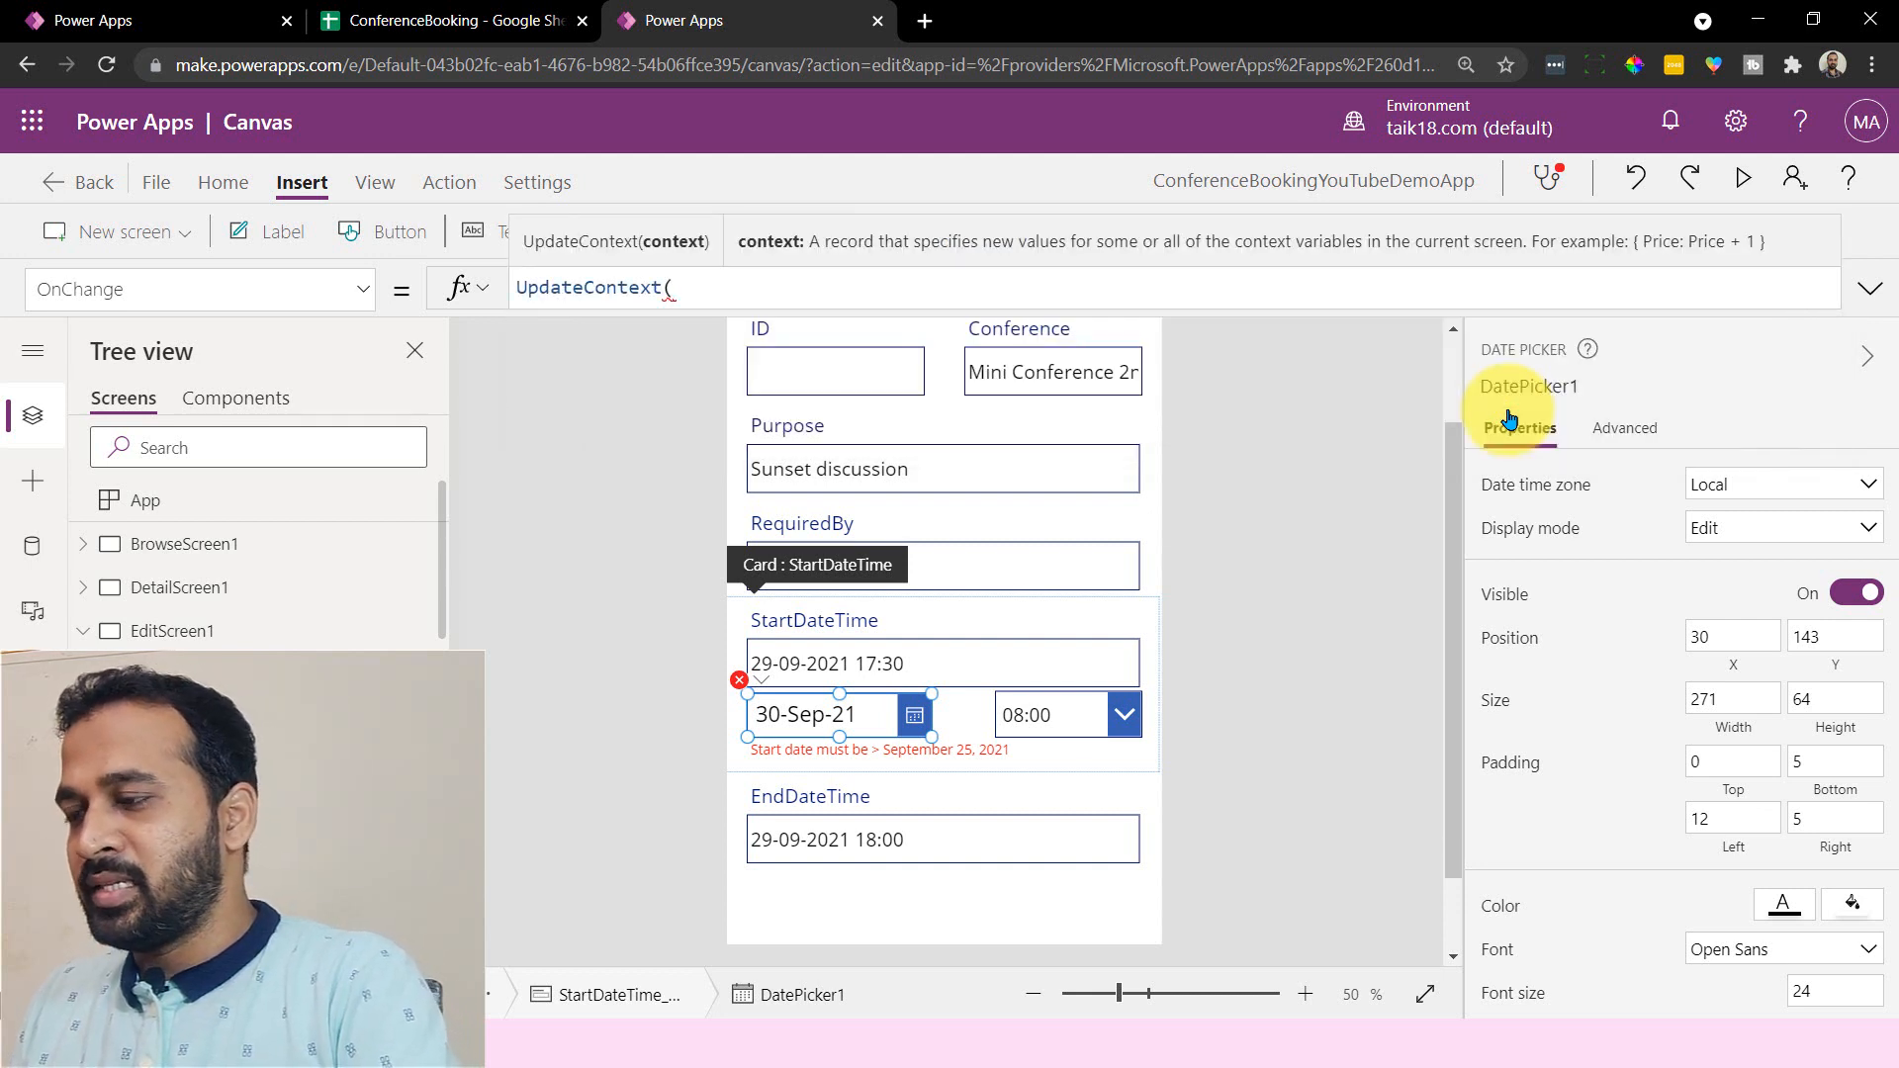
type("{")
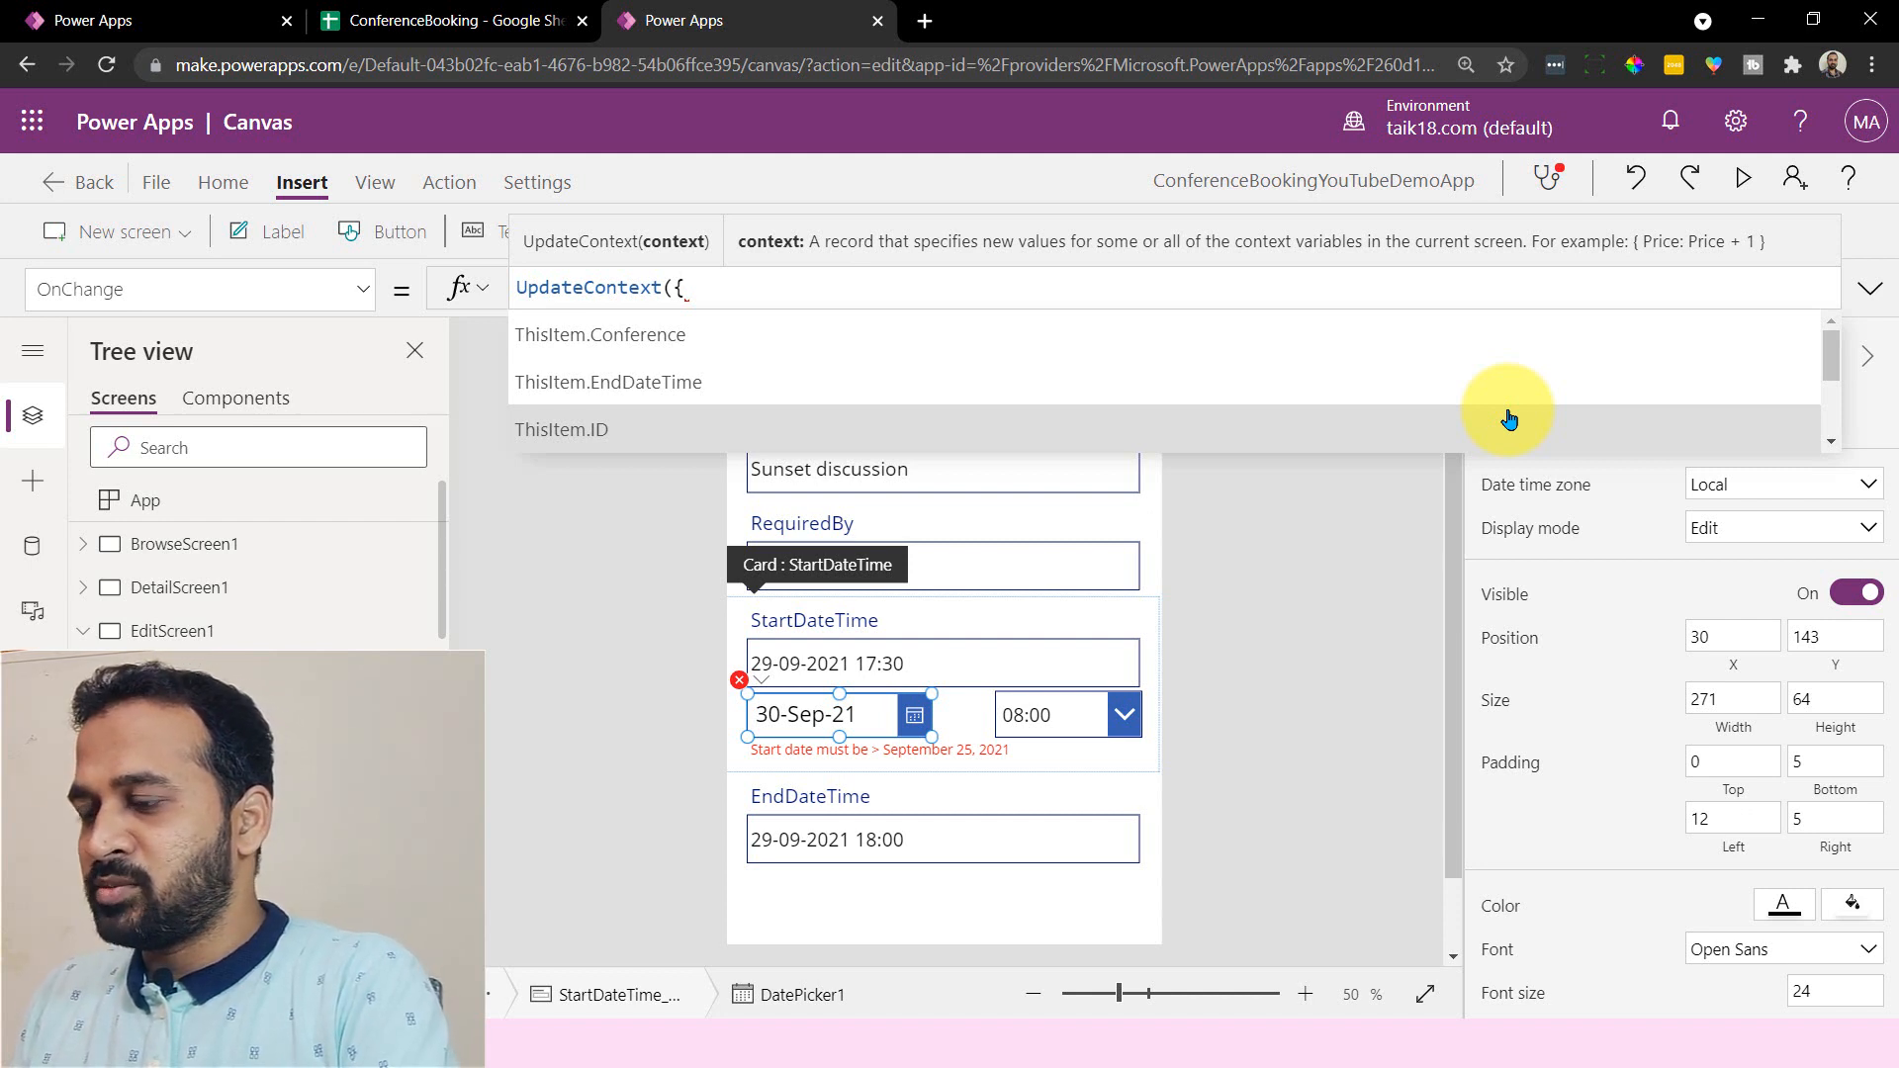
type("StartD")
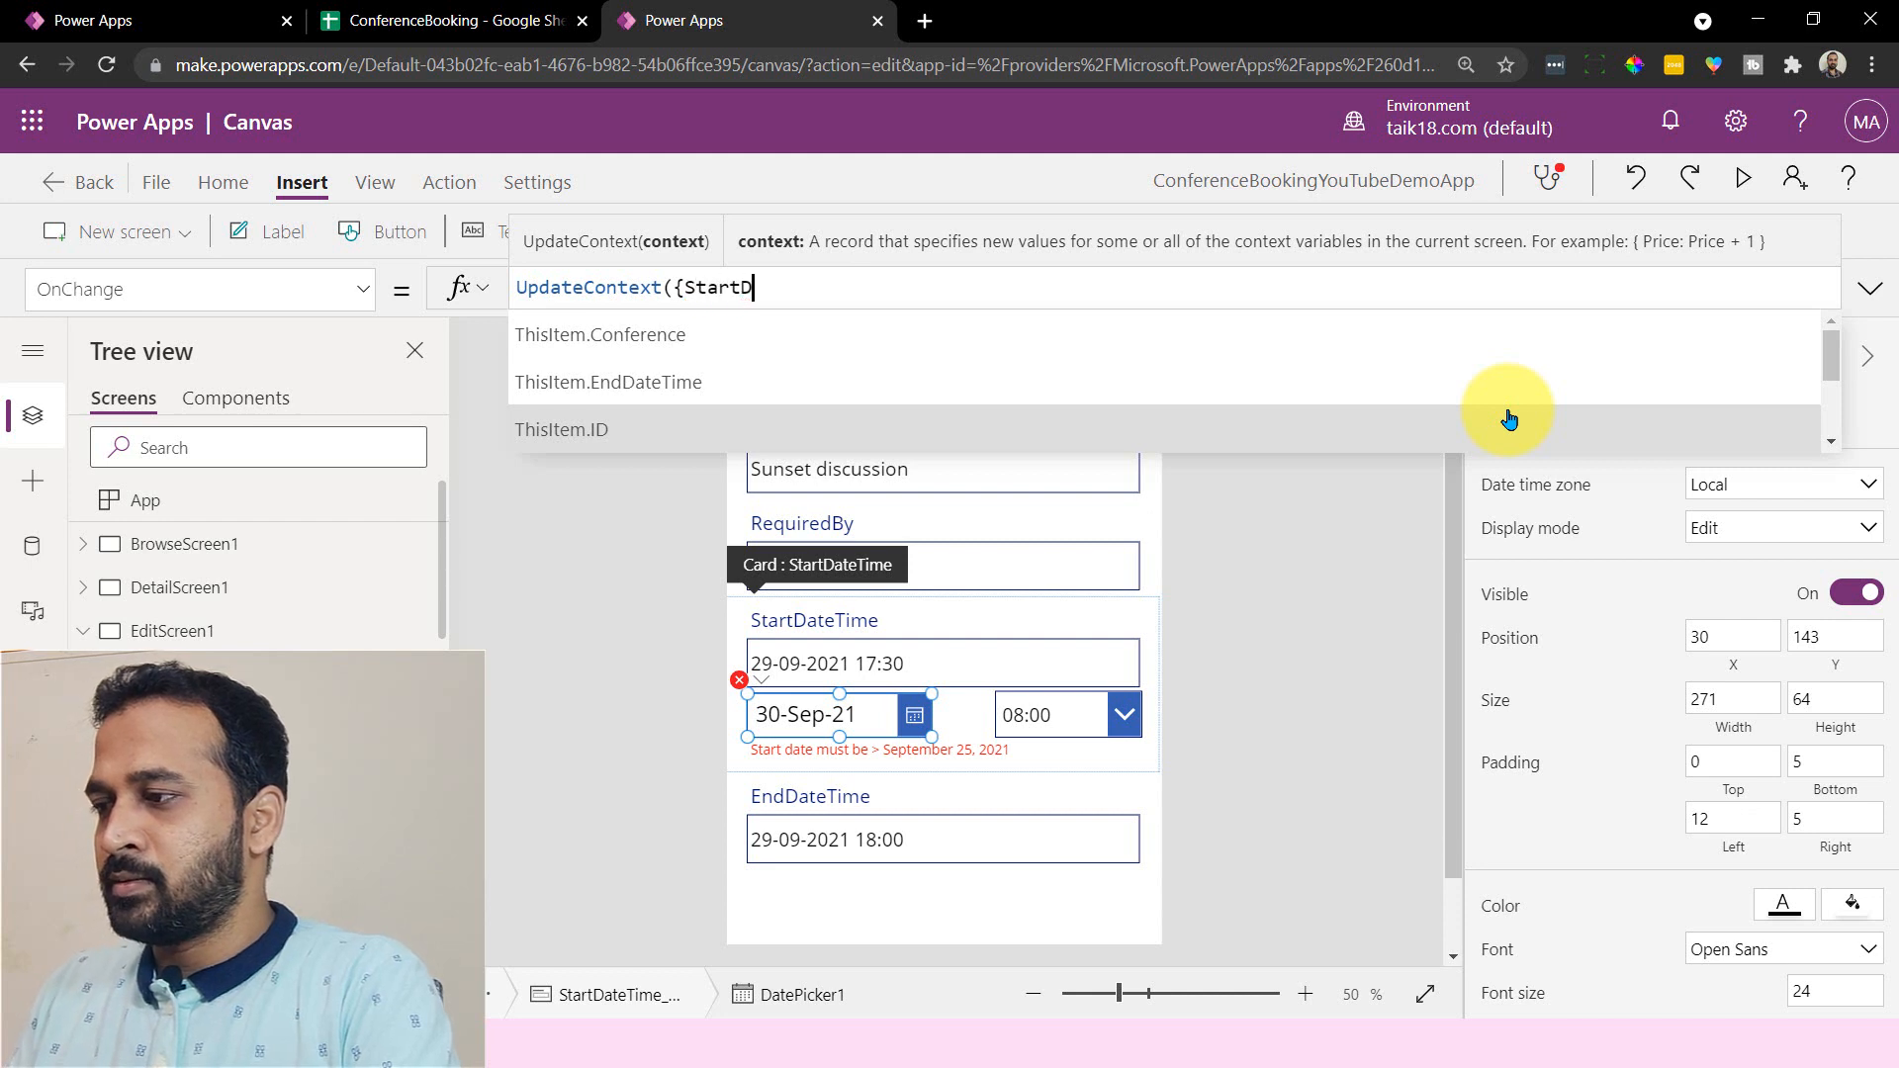
type("ateCheck")
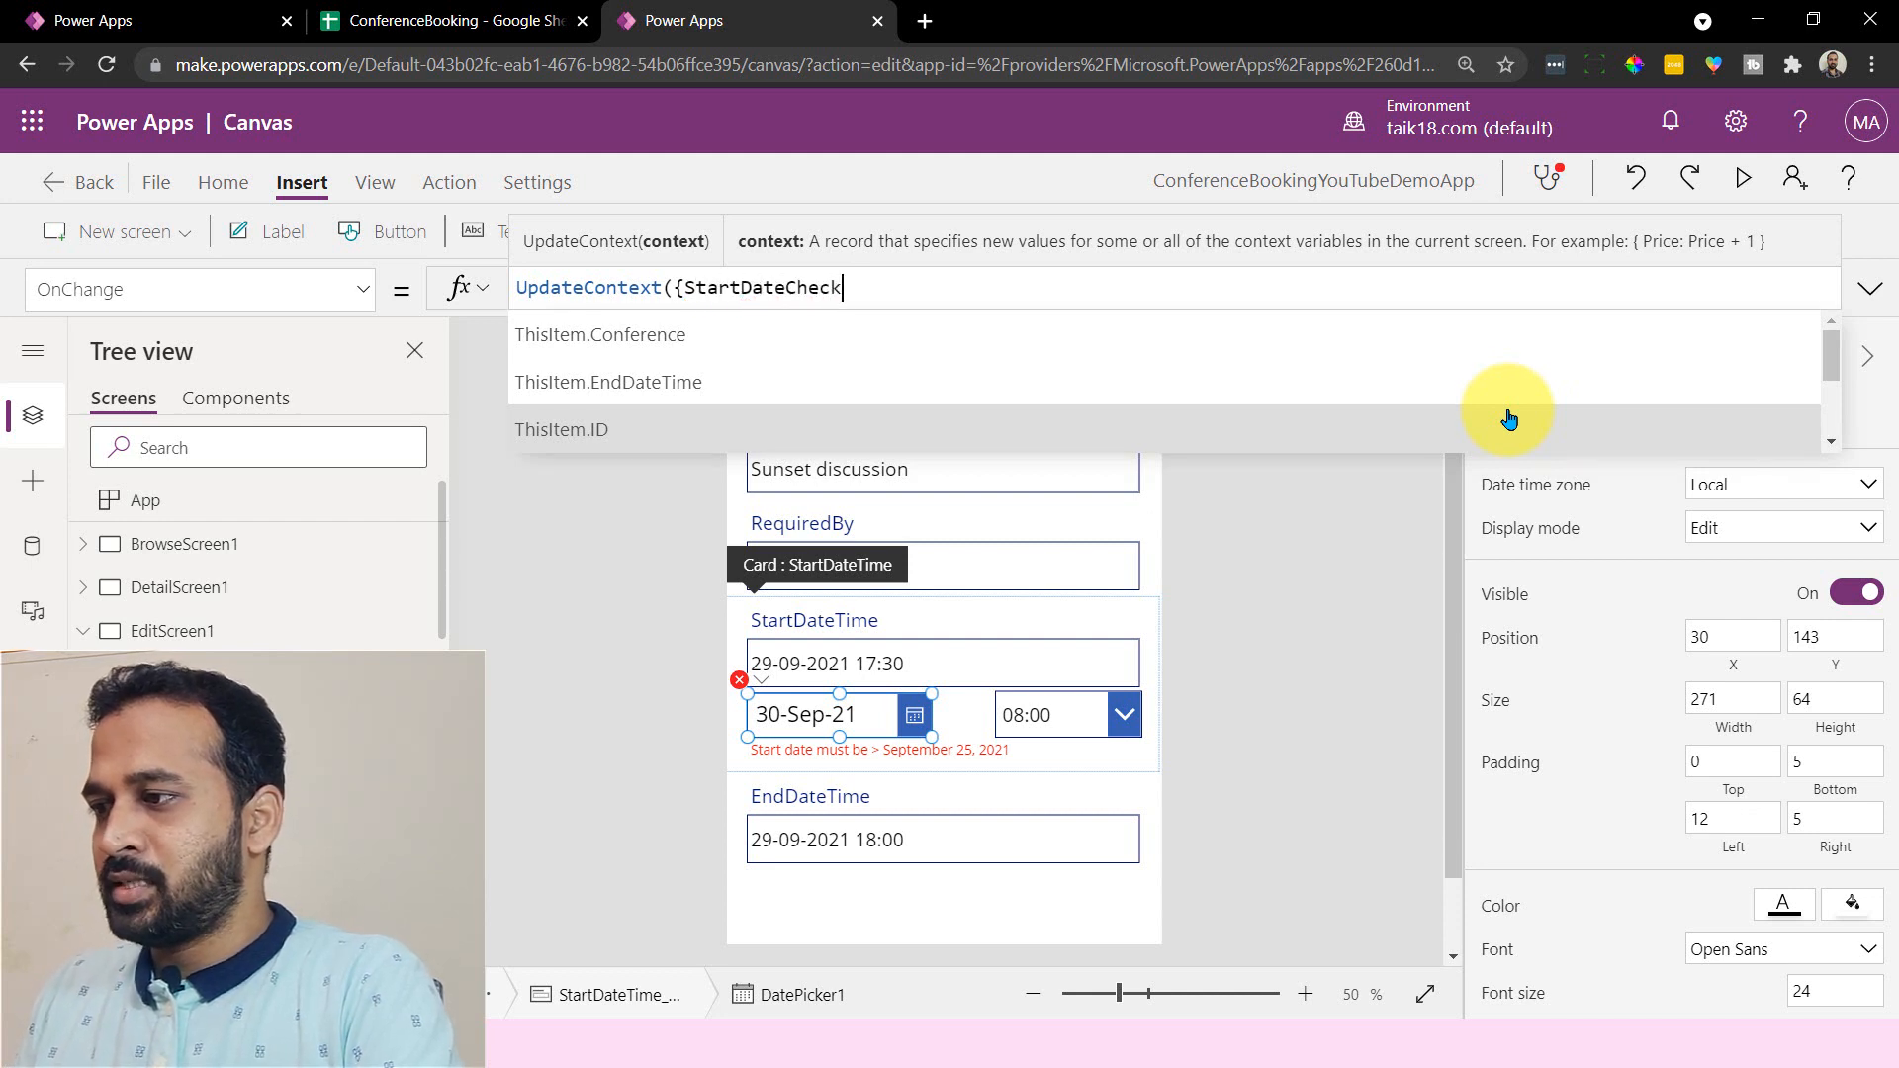
type(":")
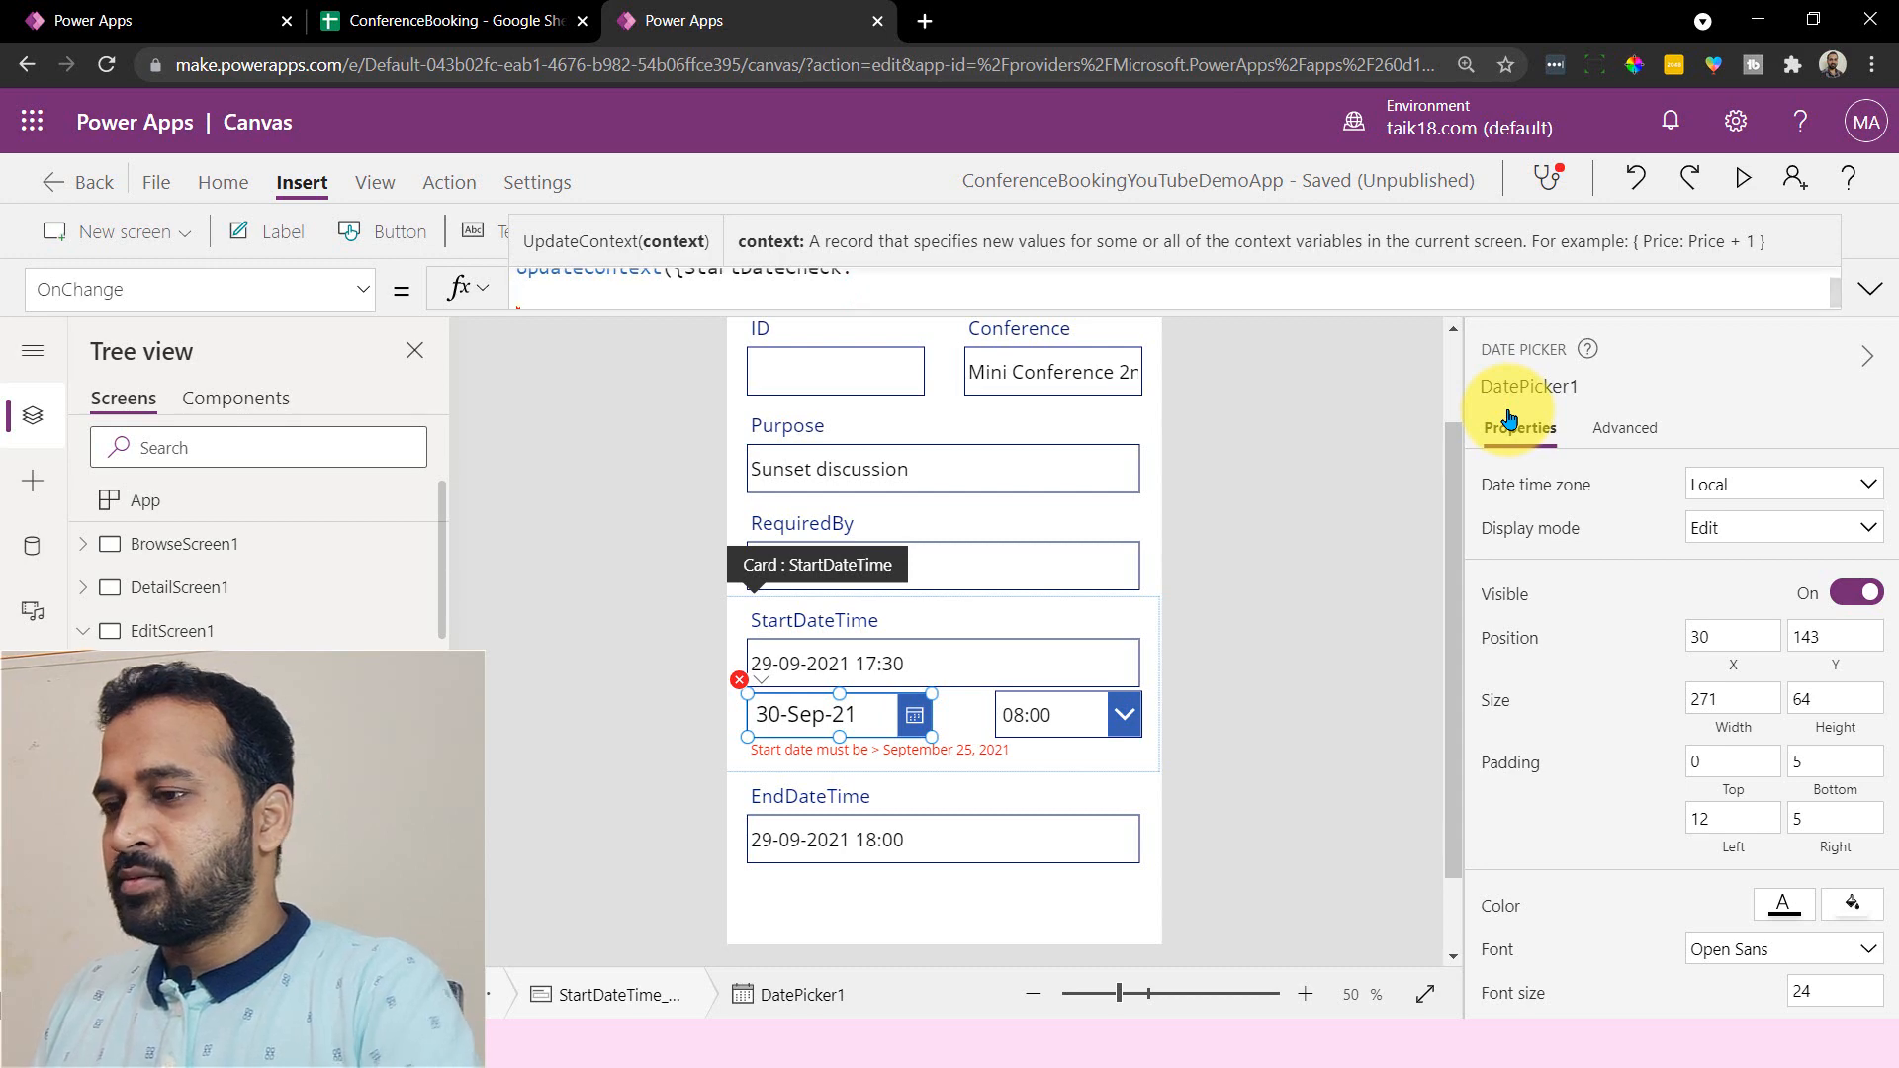
- Finish OnChange: UpdateContext({StartDateCheck: If(DatePicker1.SelectedDate < Today(), true, false)})
left_click(1869, 290)
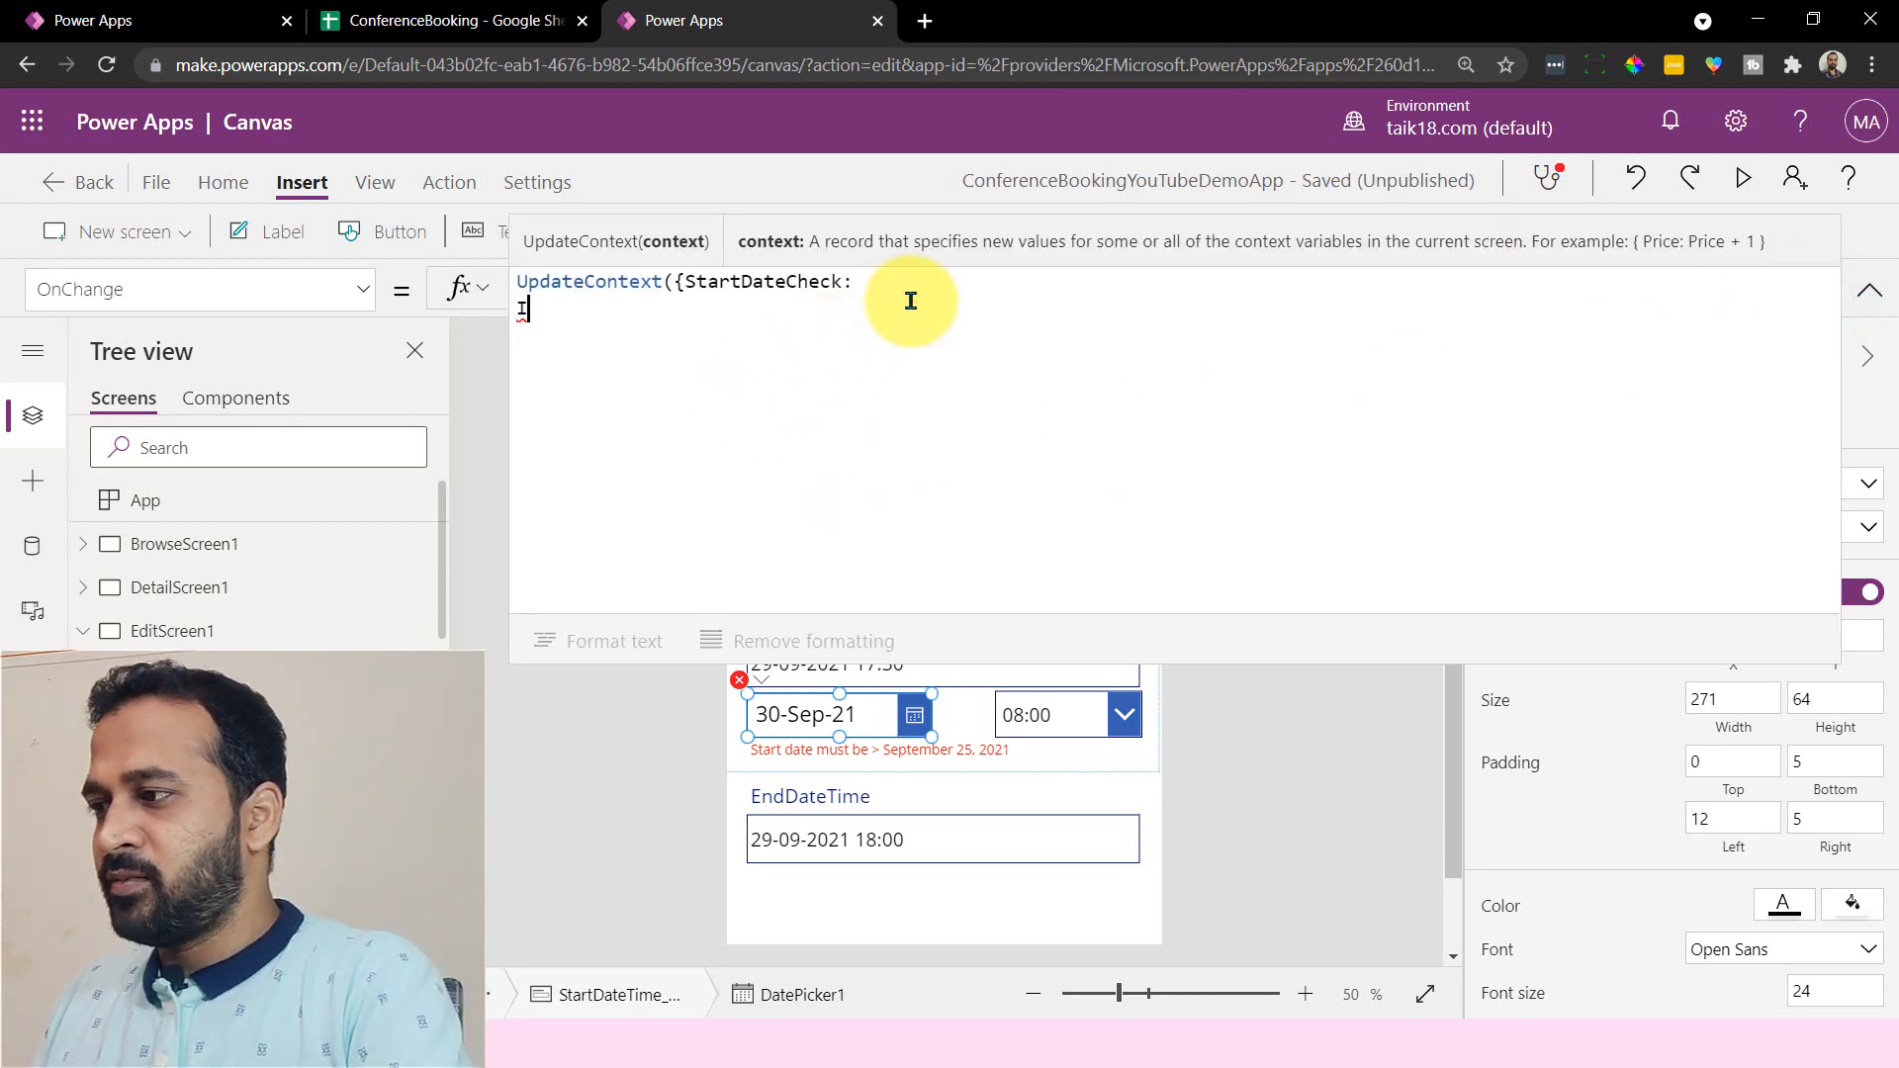
type("If(")
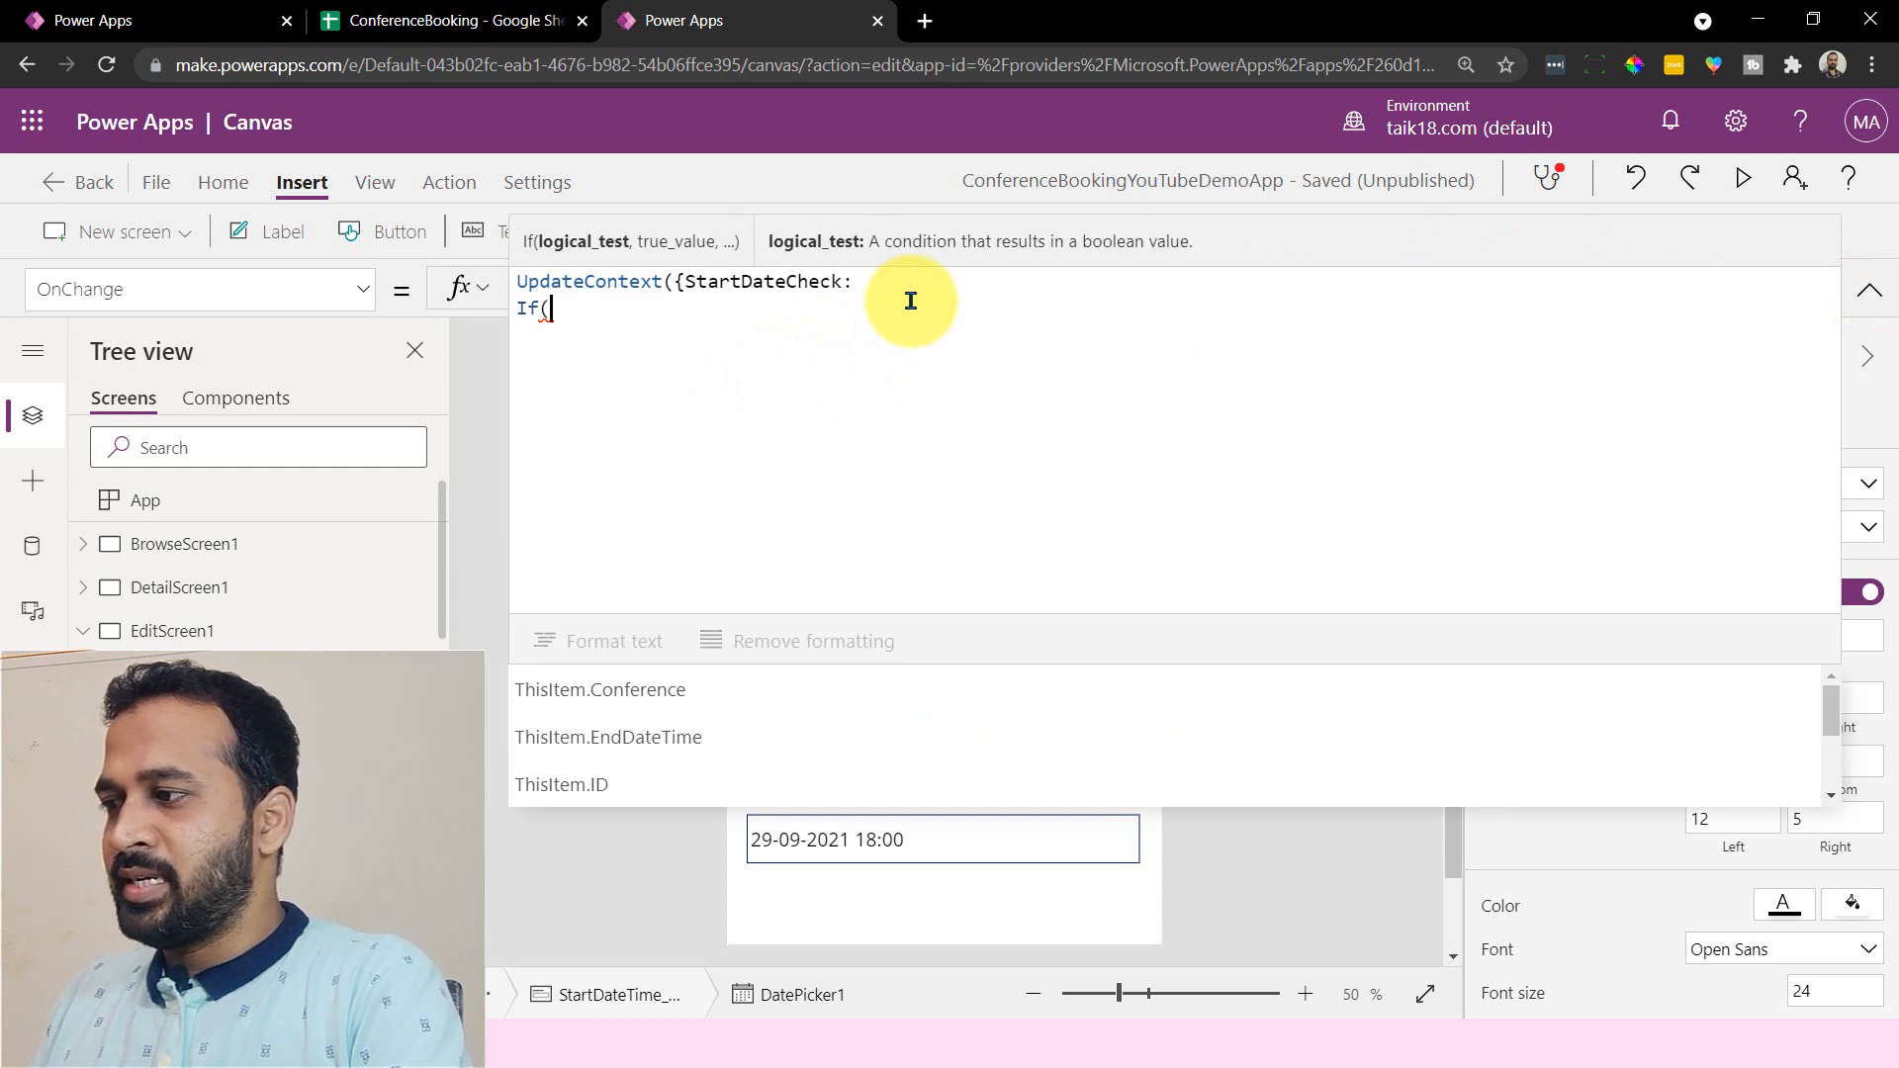
type("datepi")
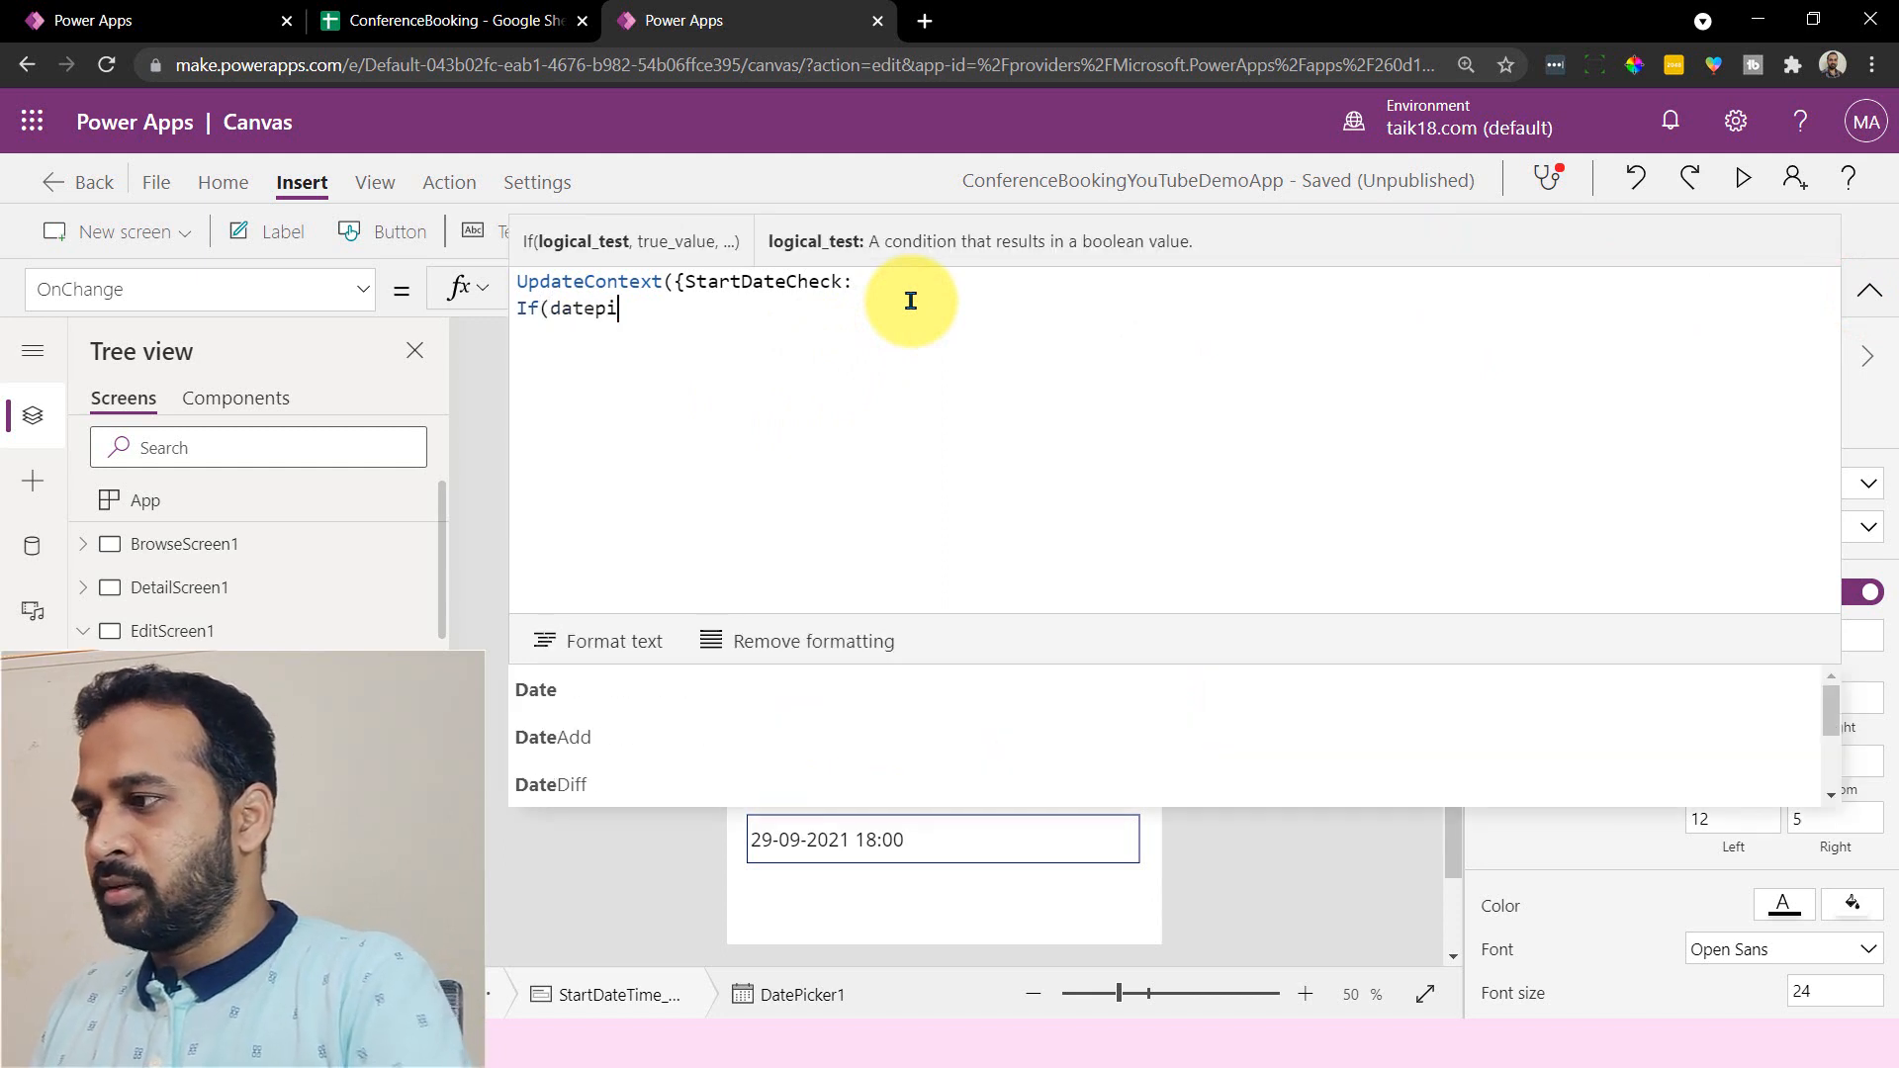
type("DatePicker1.")
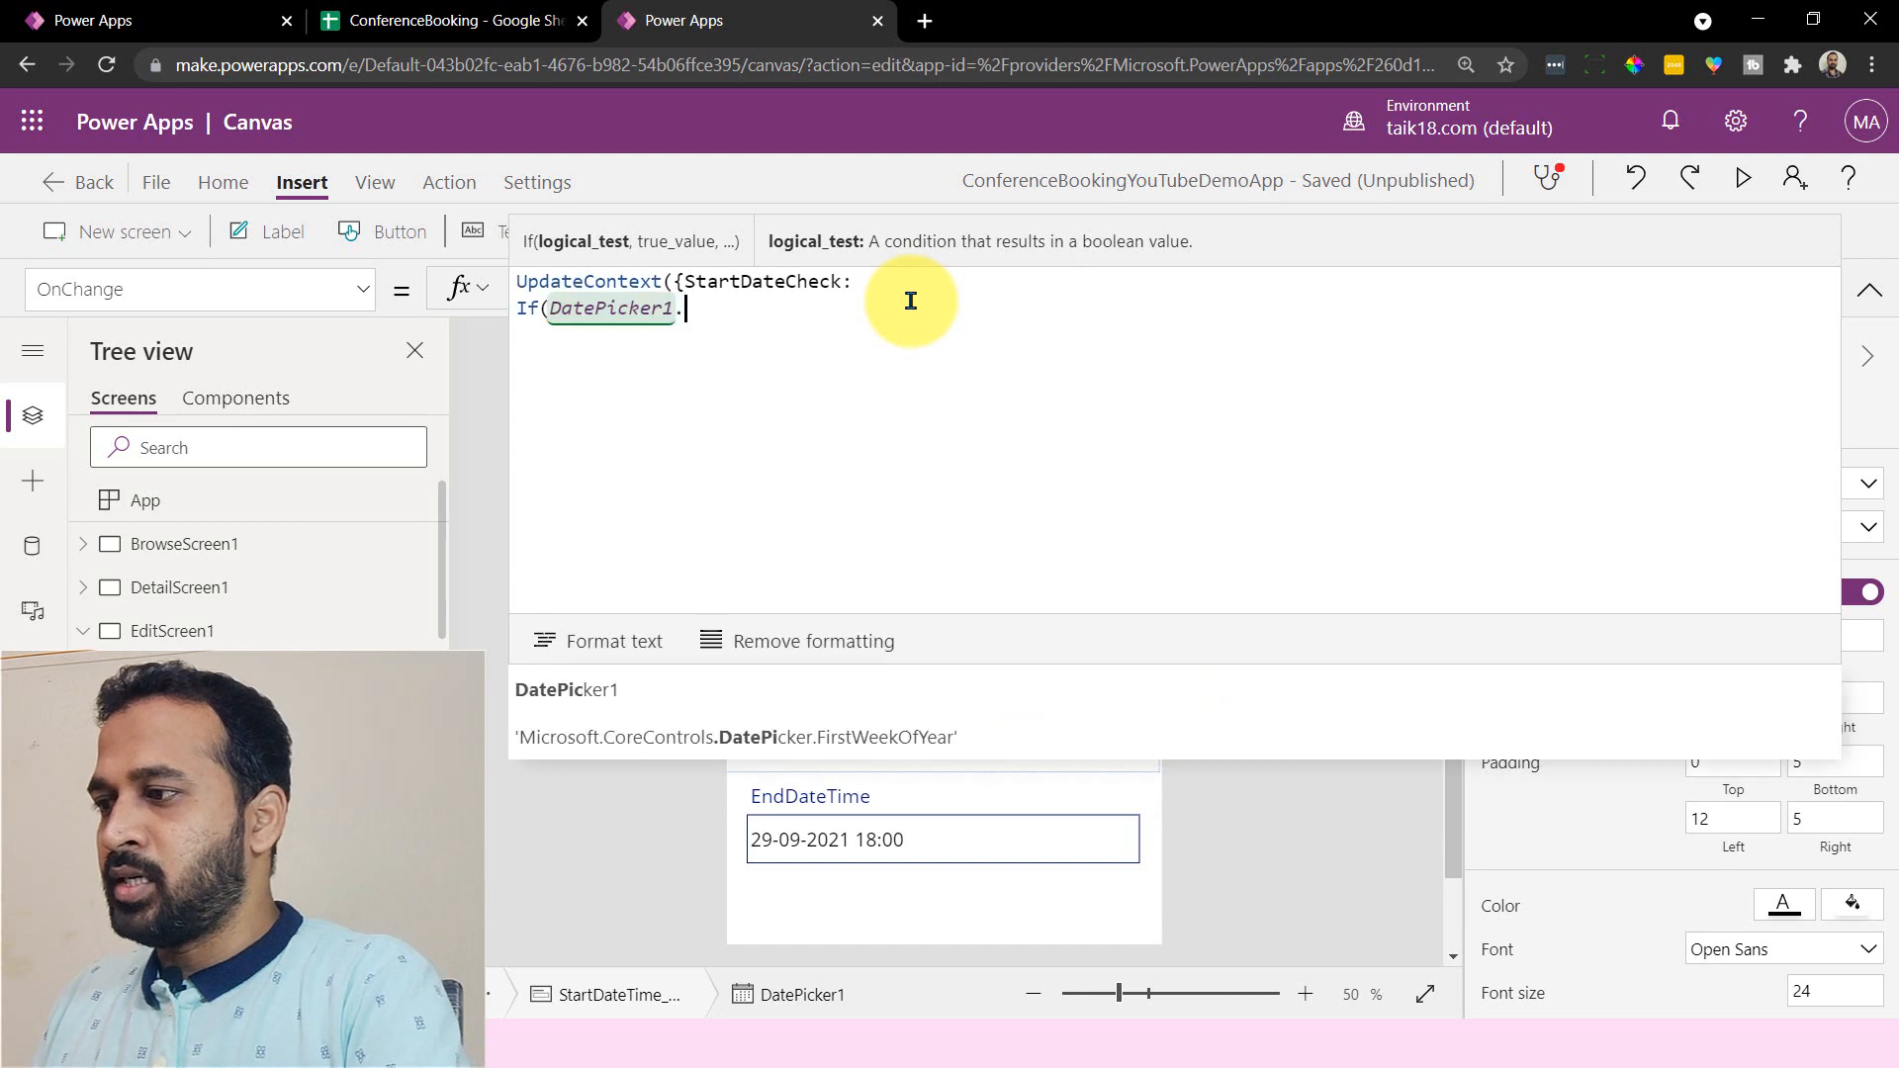
type("SelectedDate")
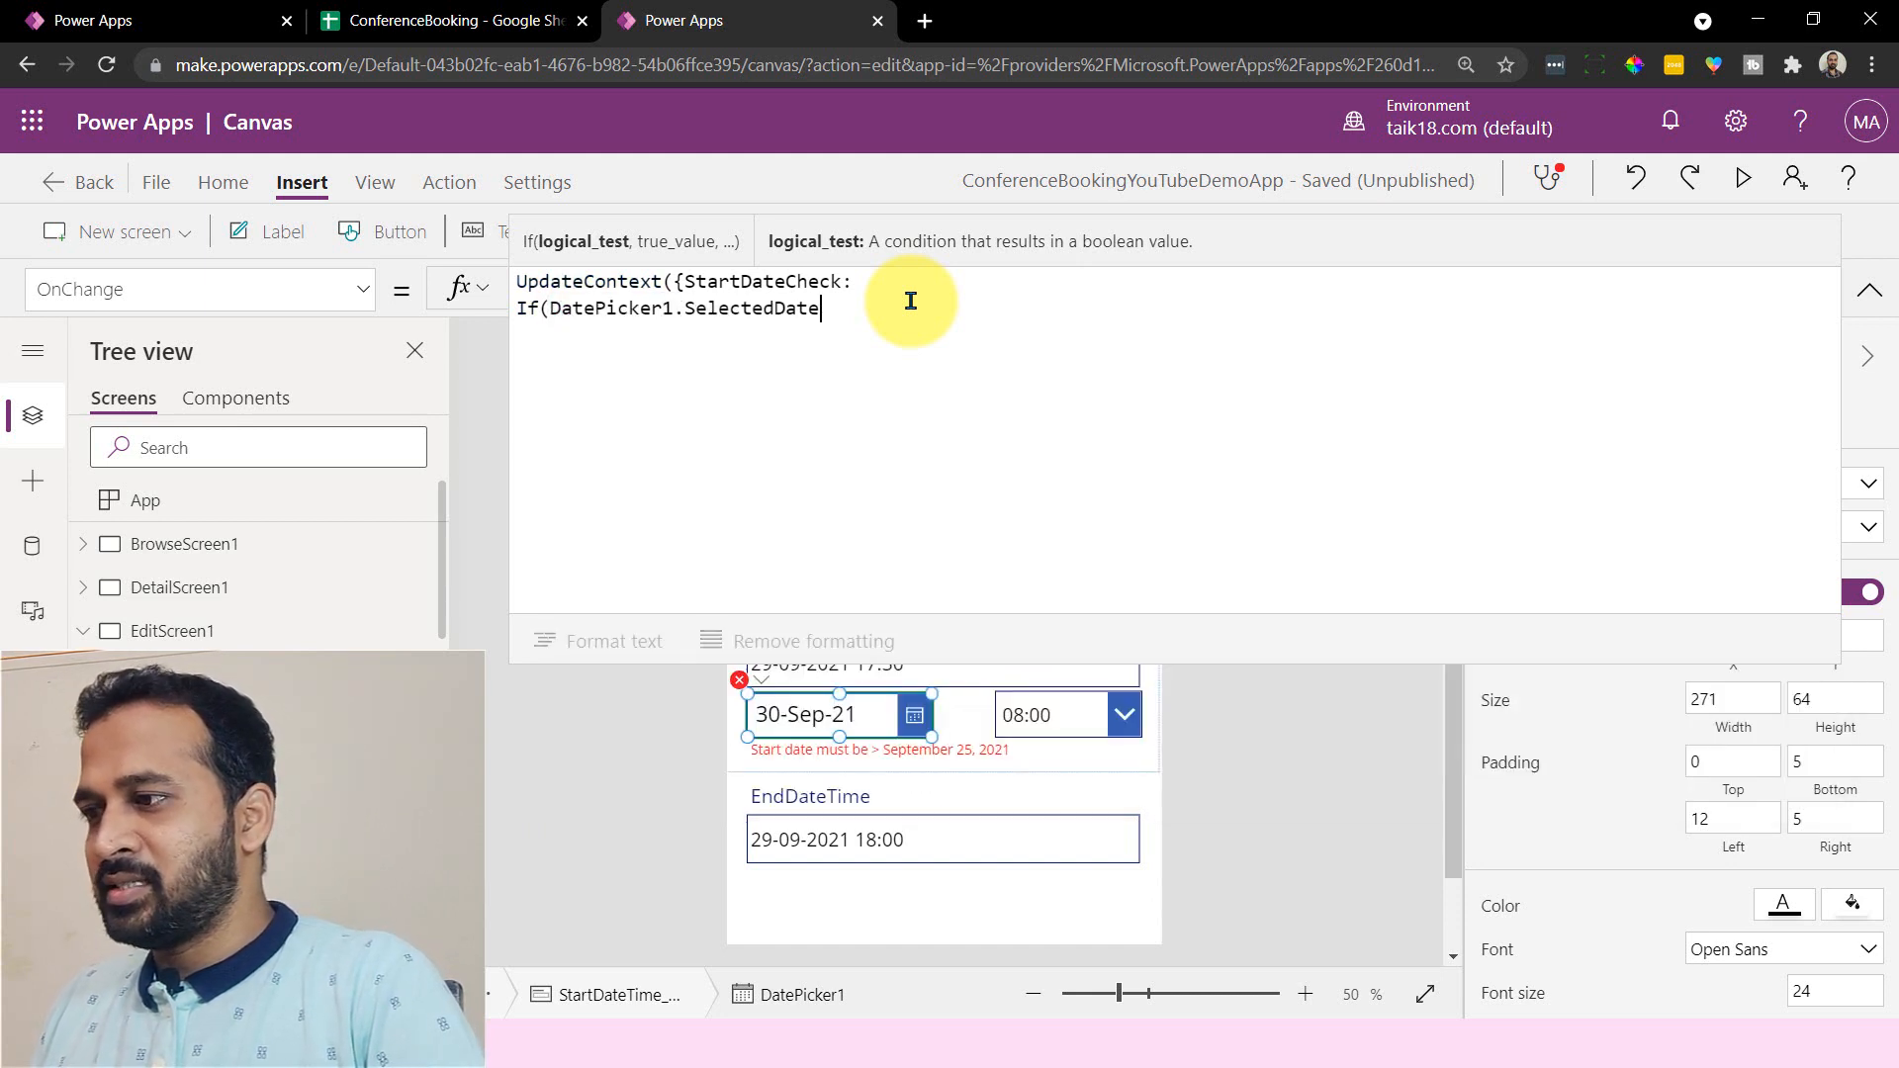
type("<")
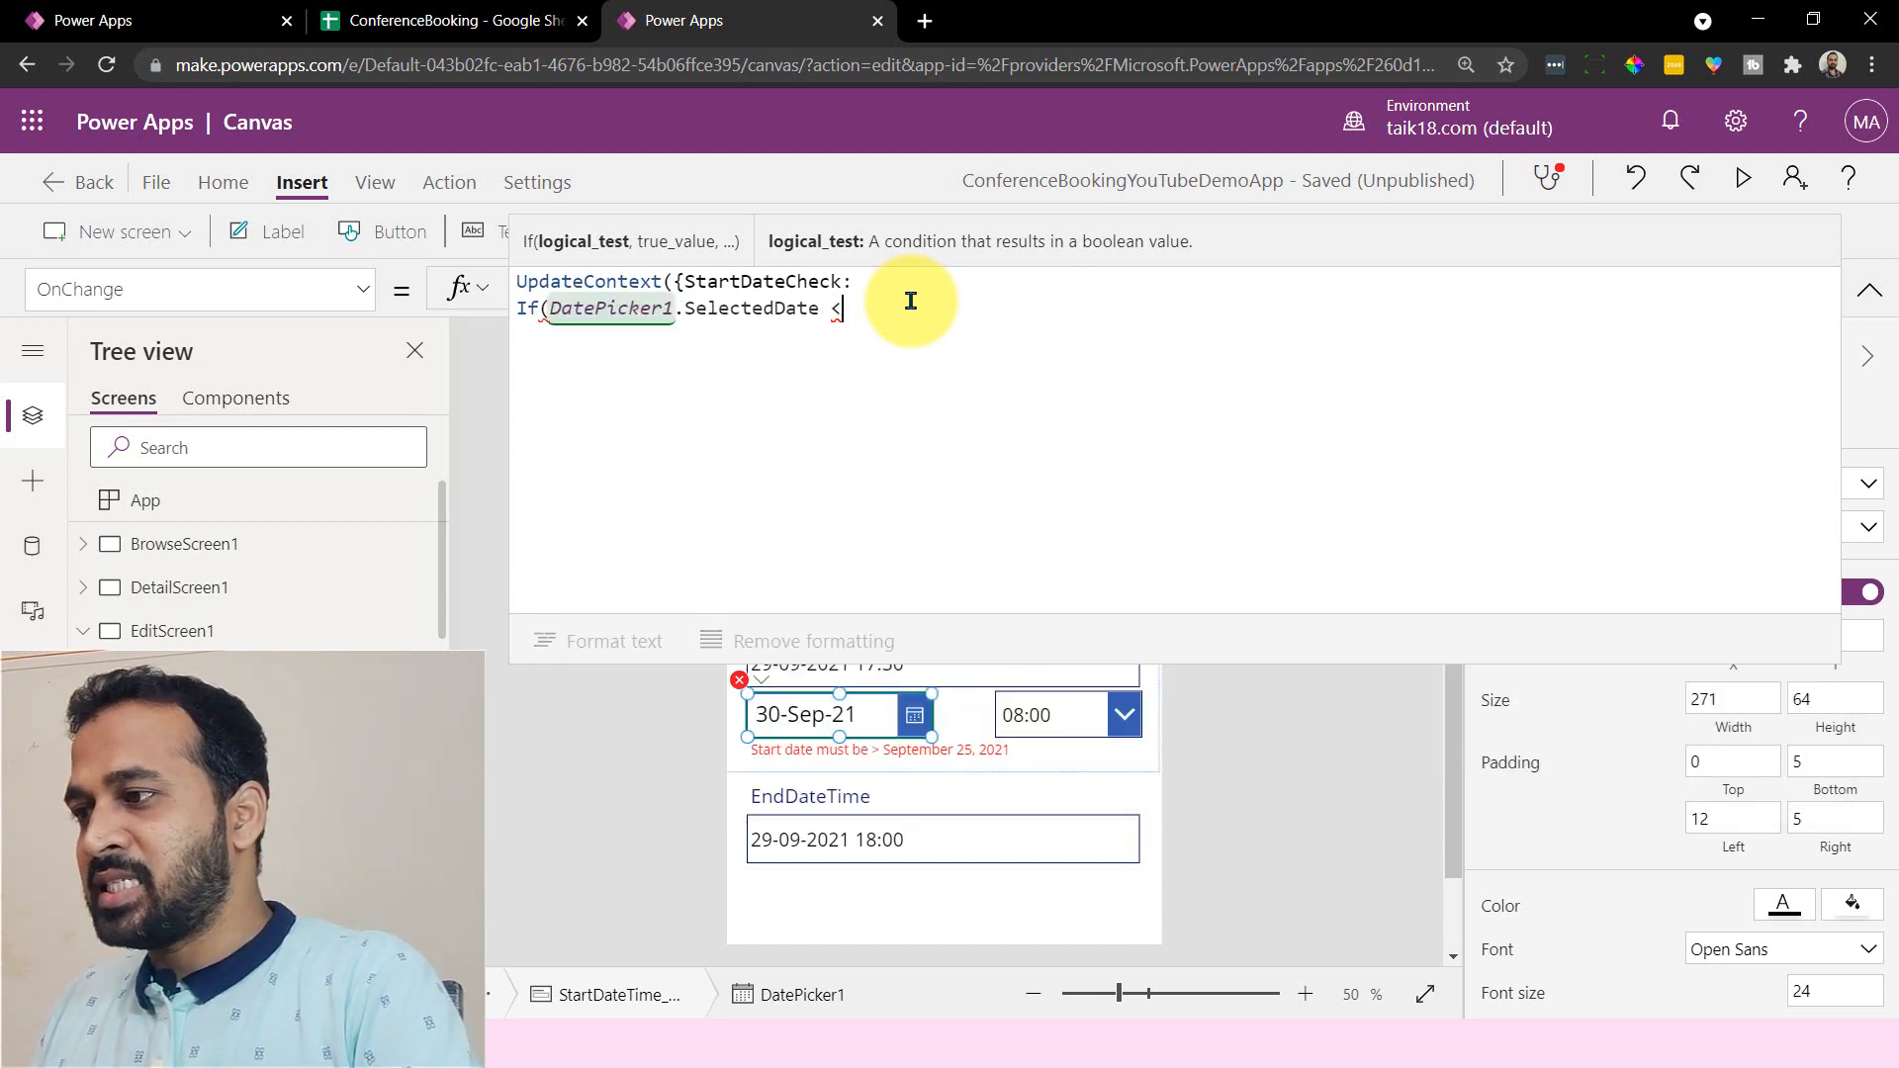
type("today")
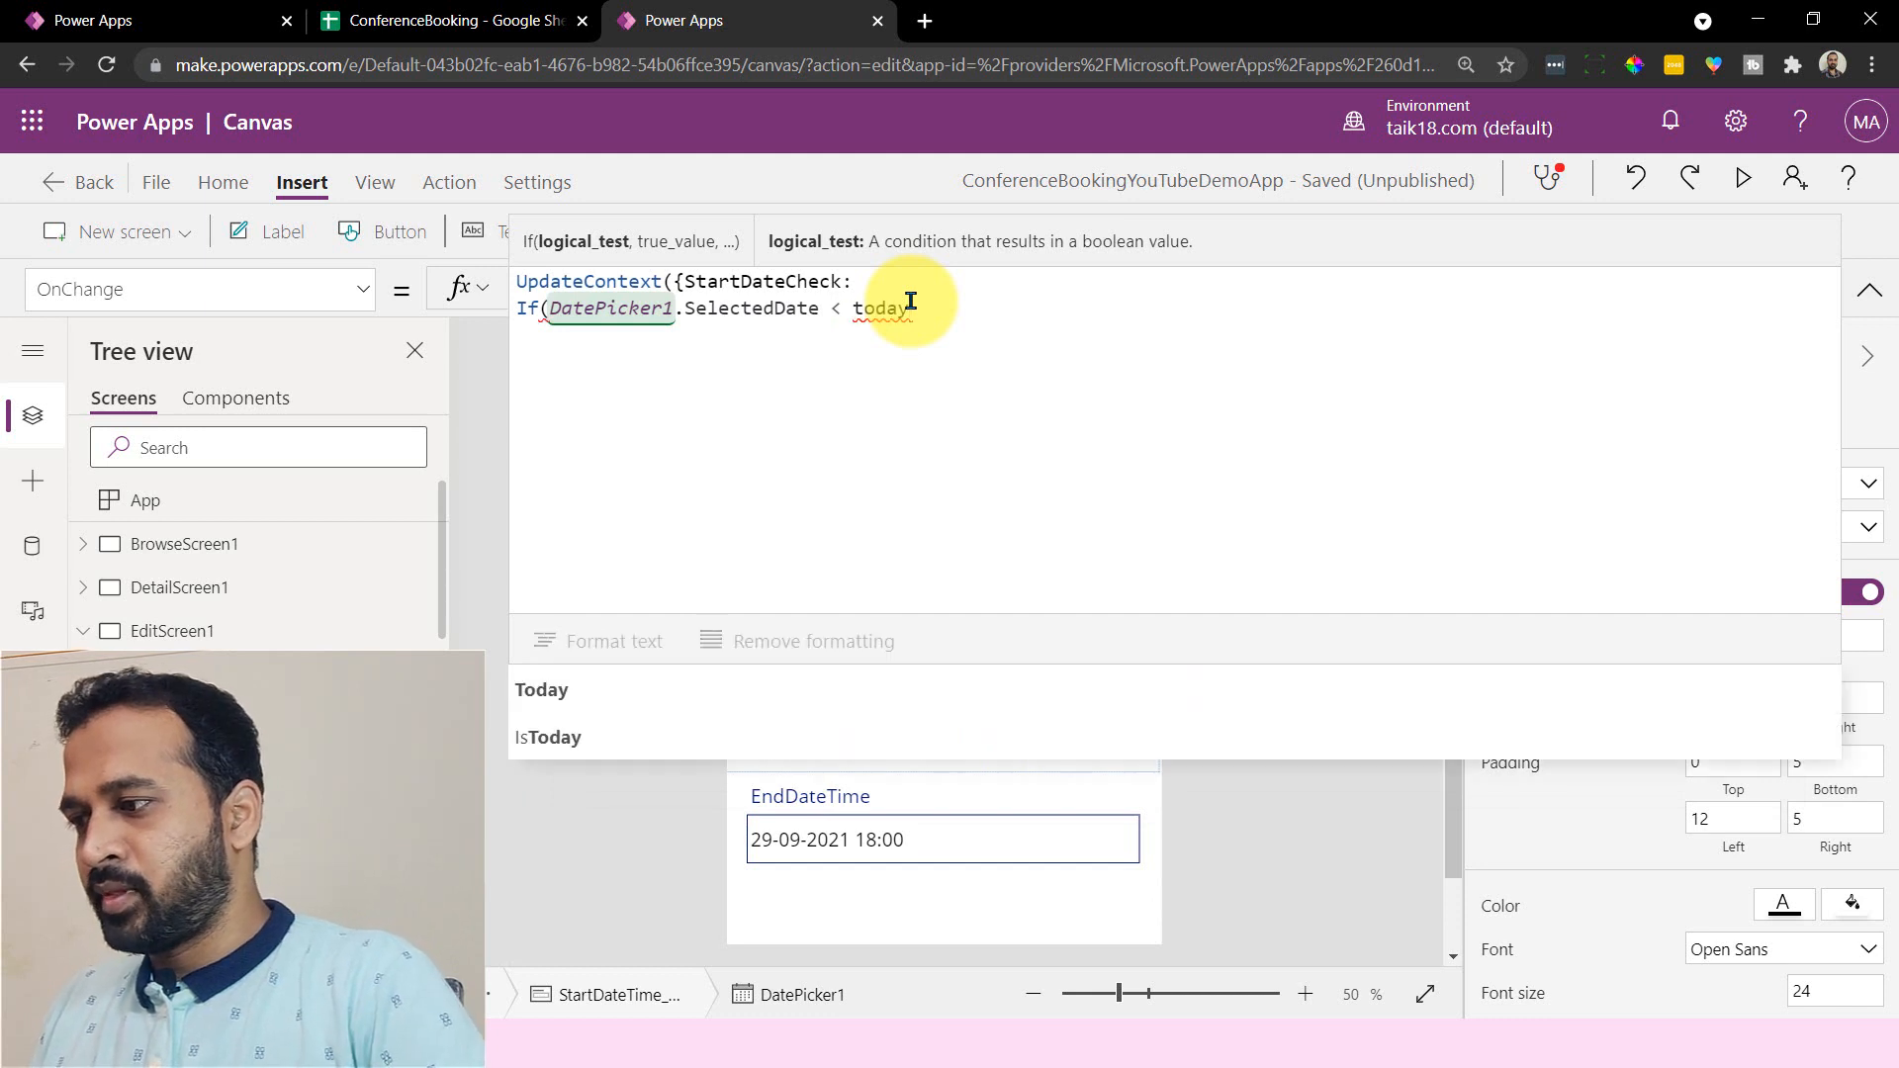
type("Today(")
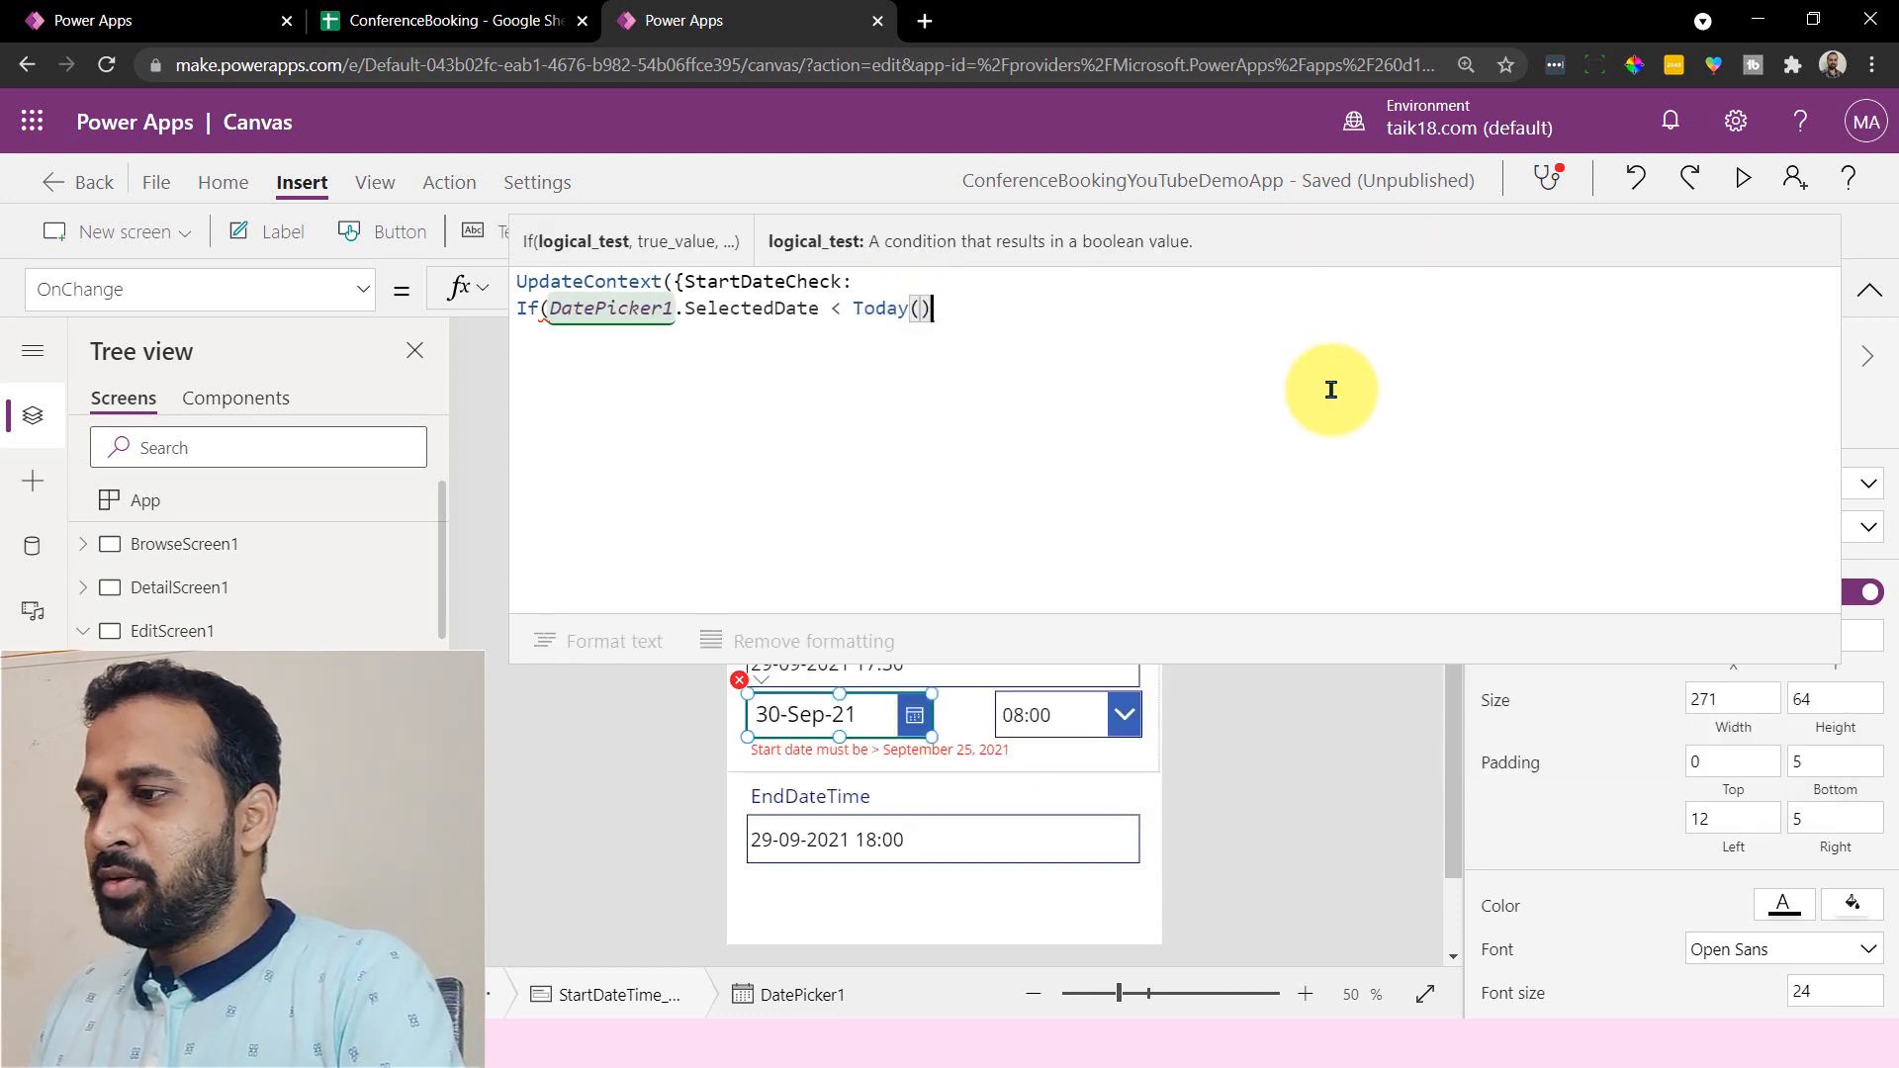
type(",")
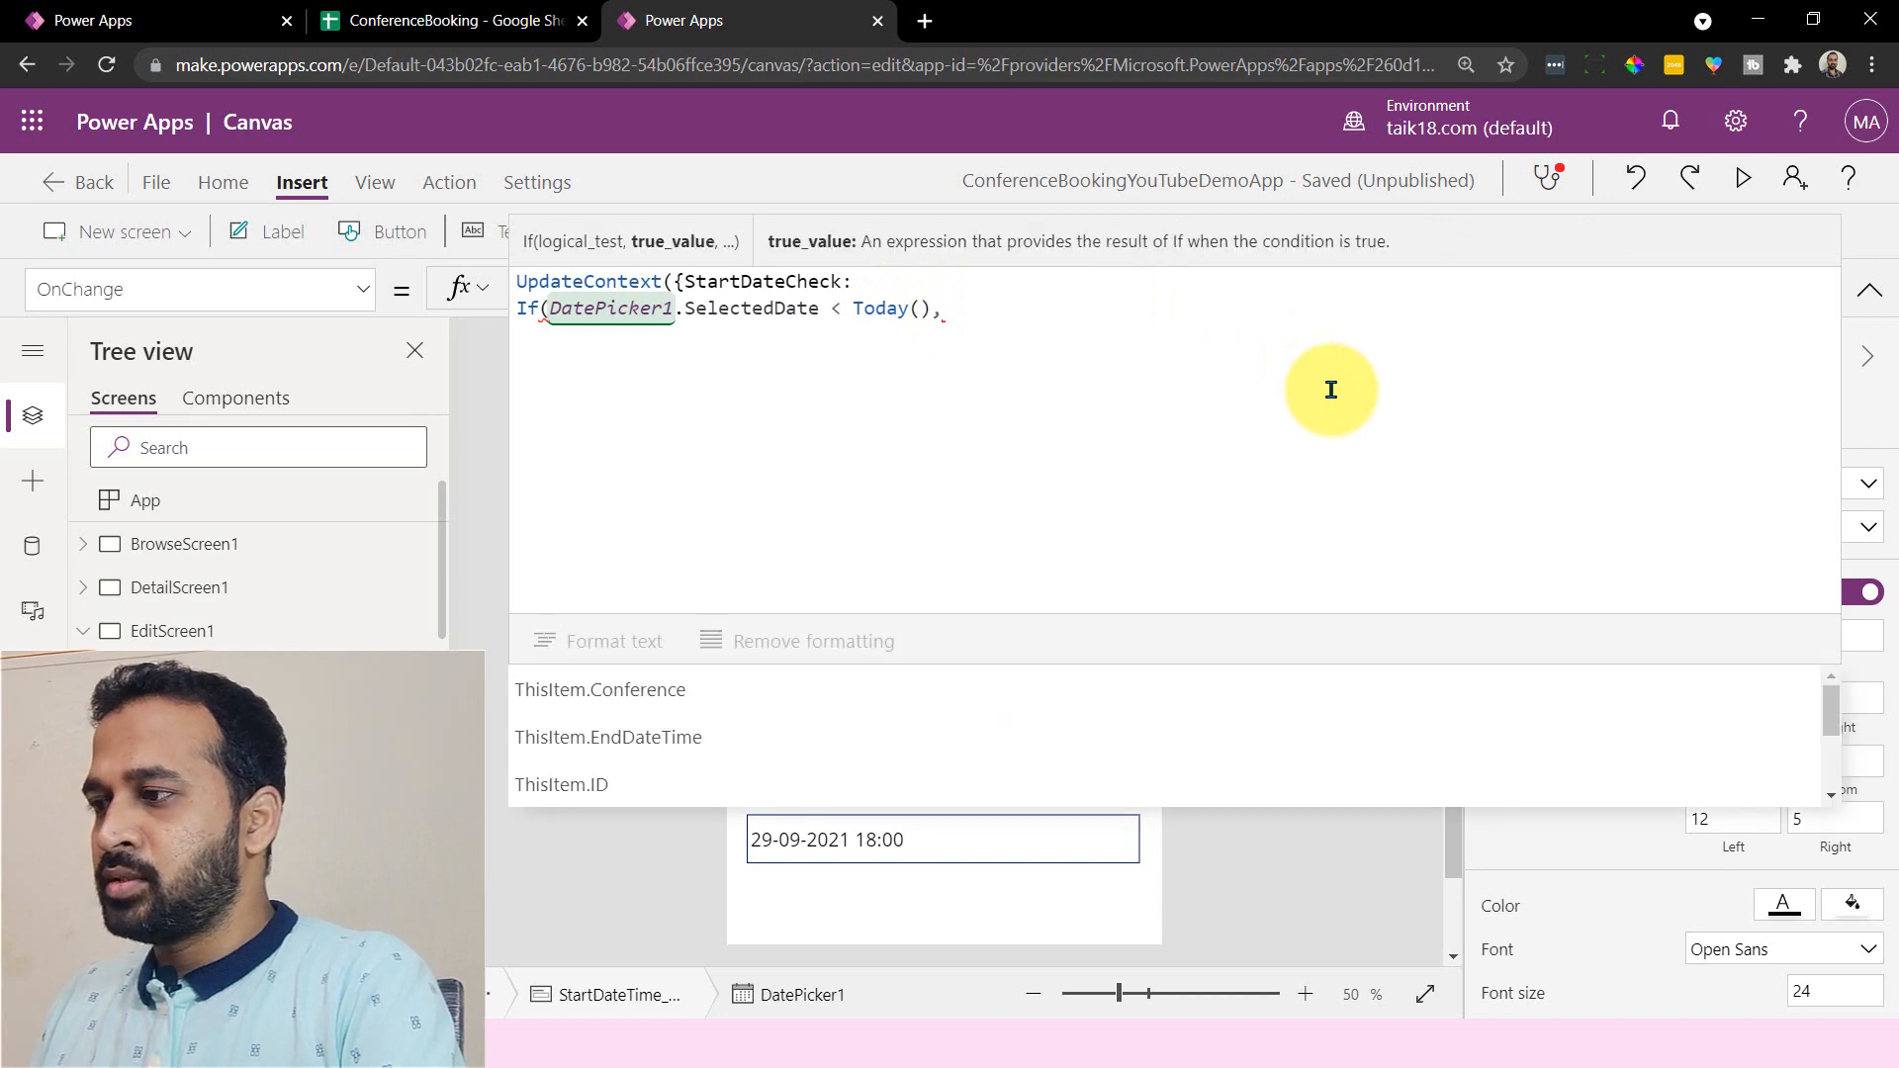
type("true")
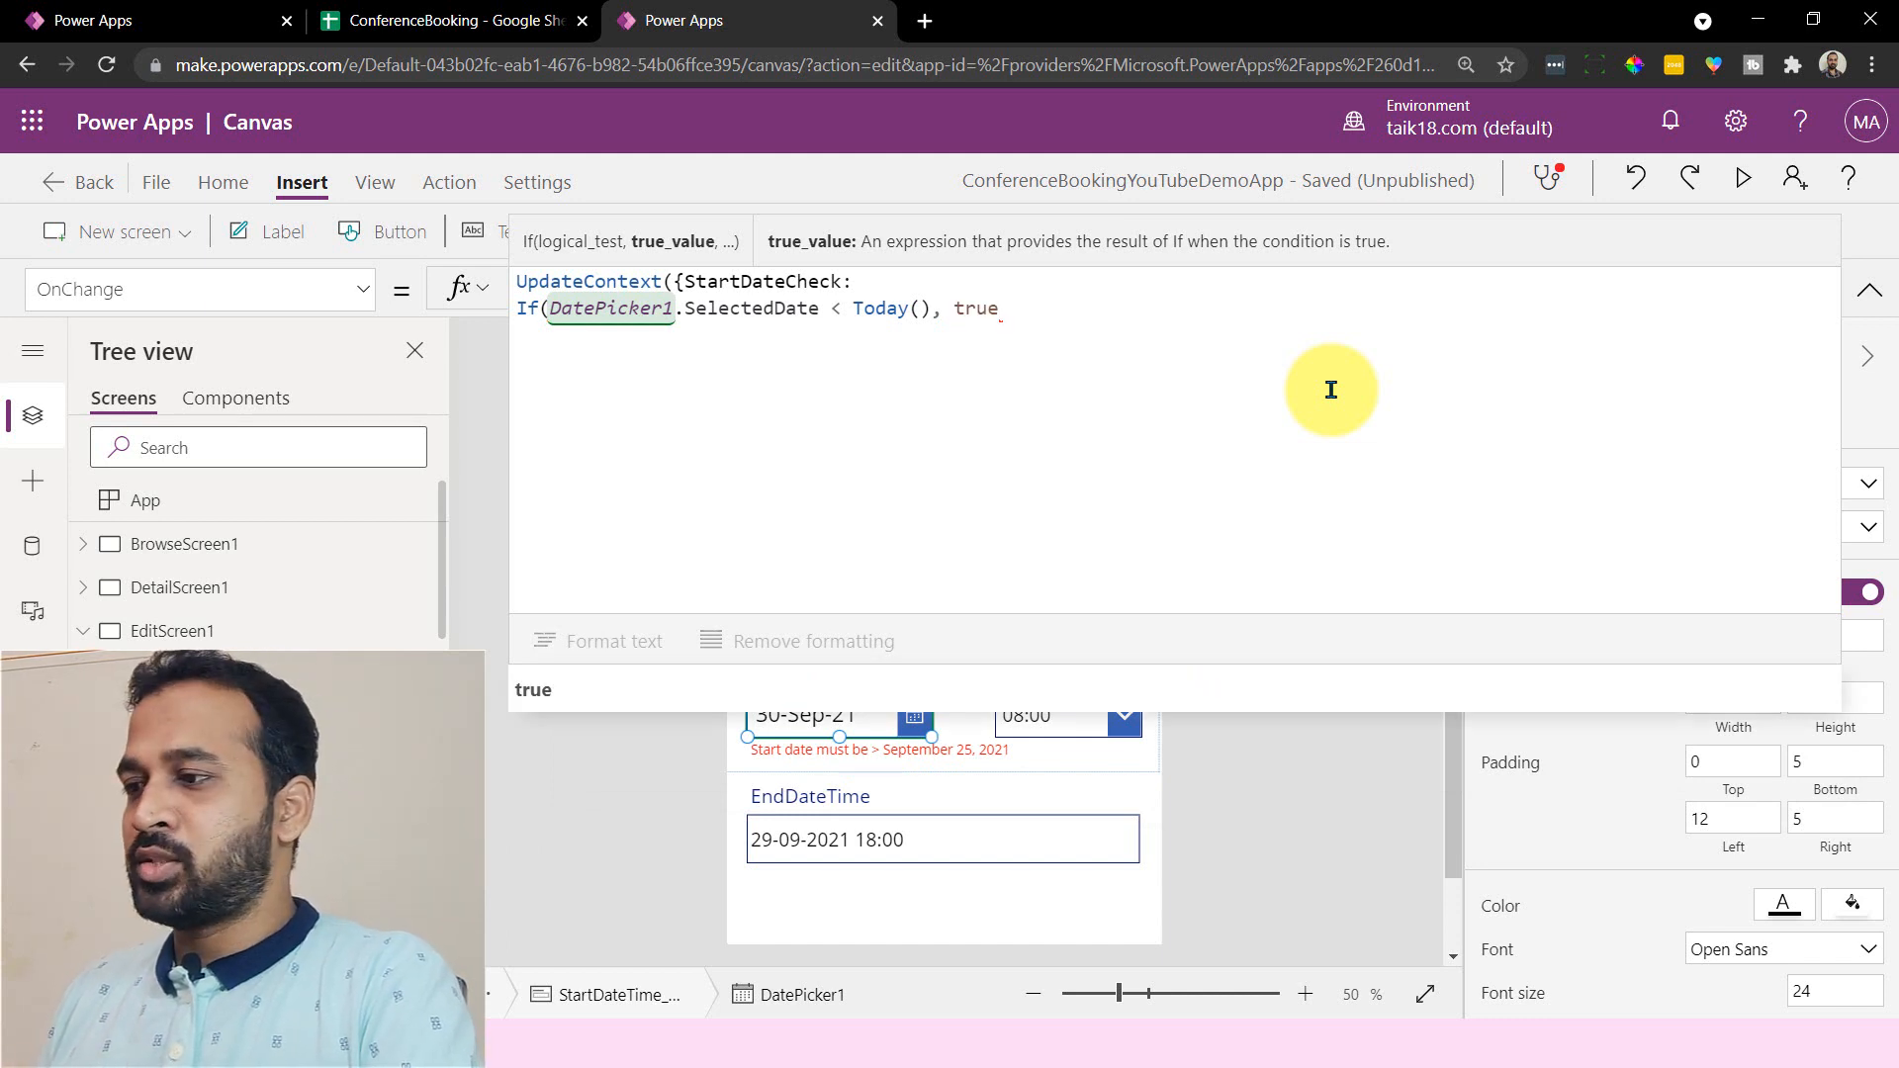
type(",fals")
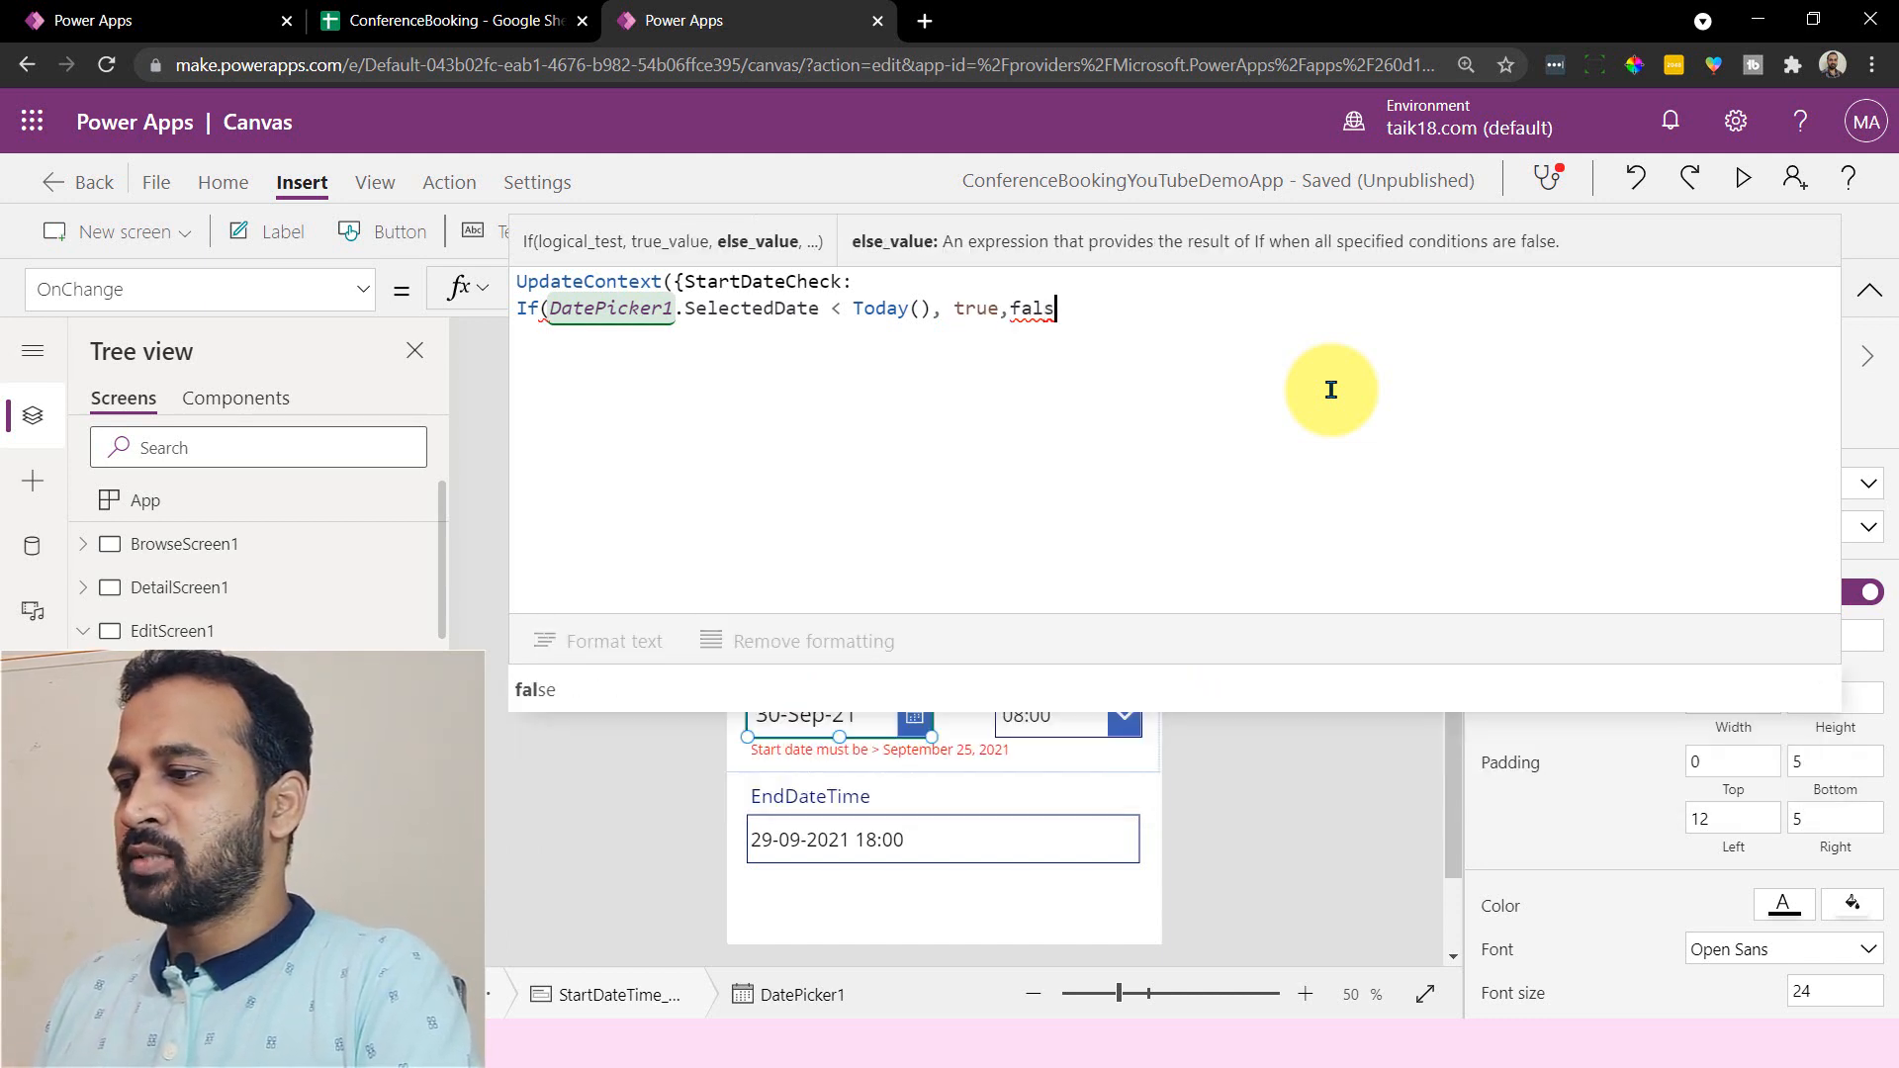
type(")")
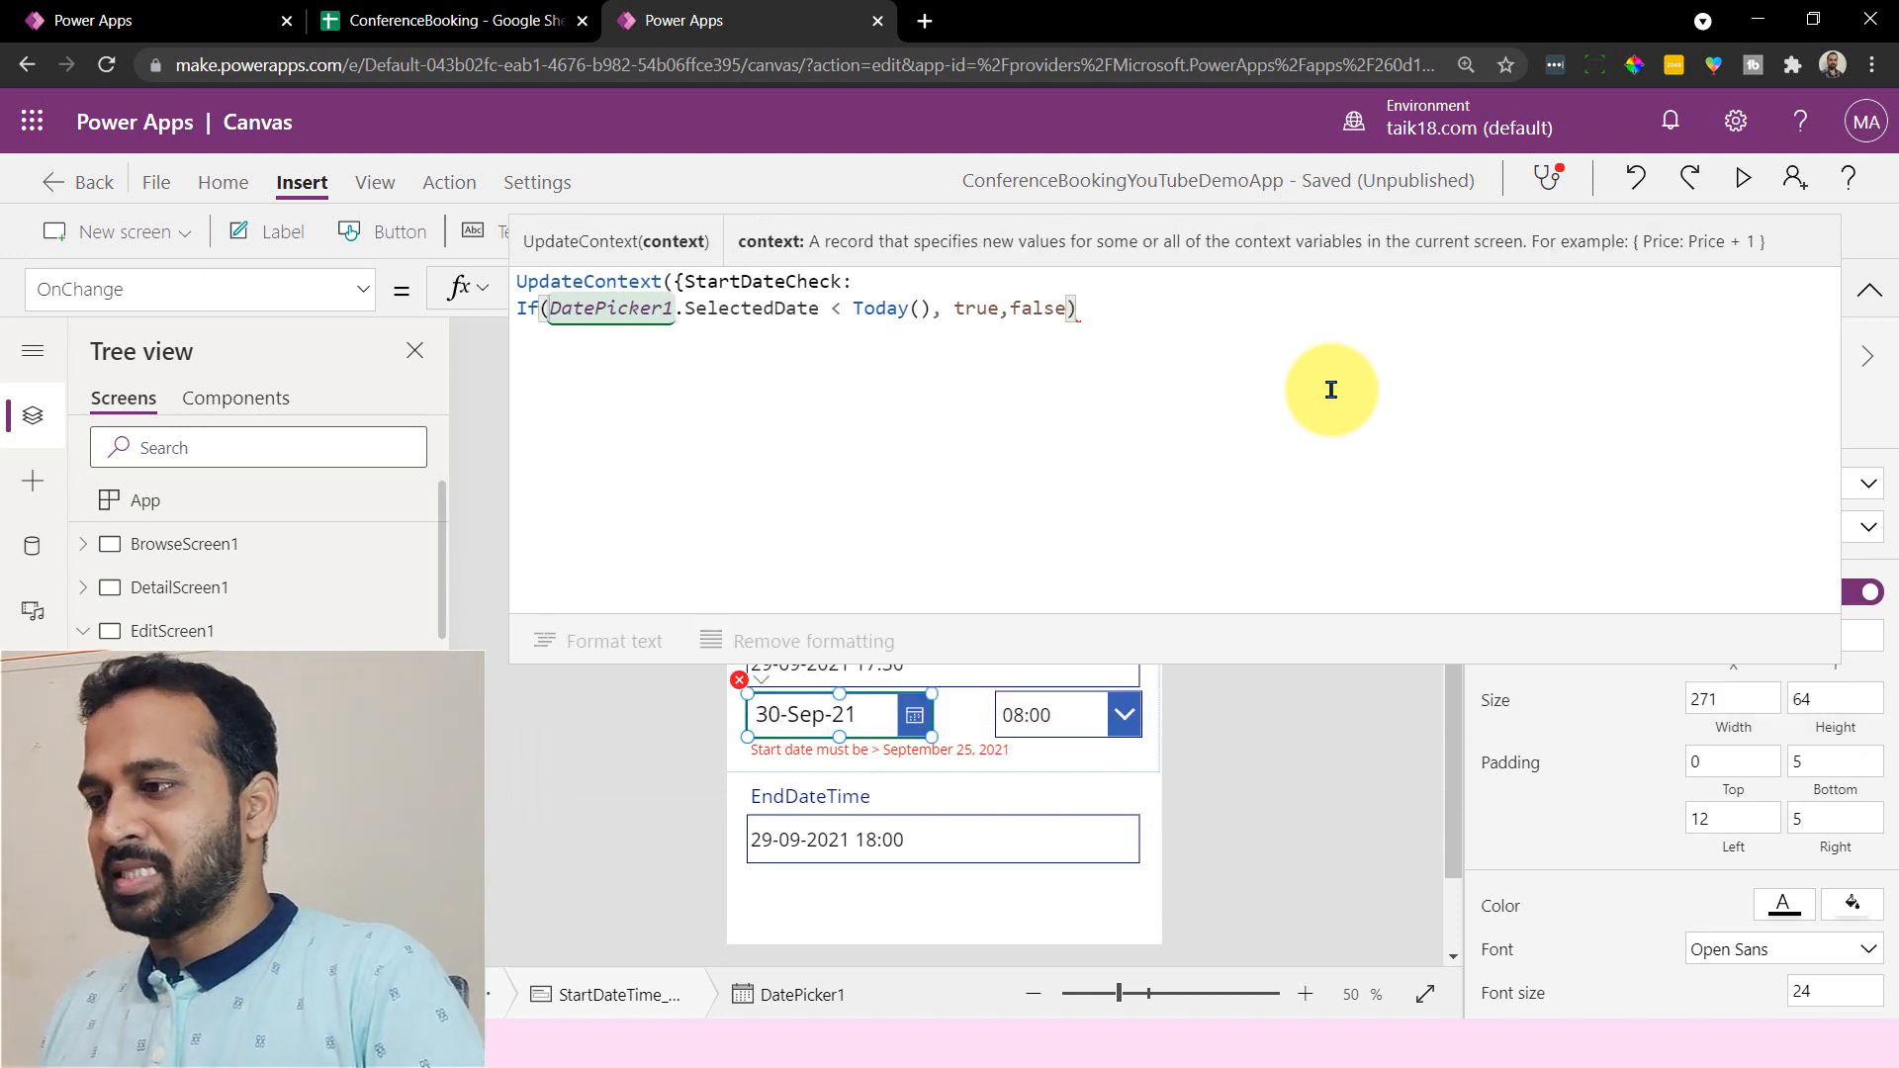
type("}")
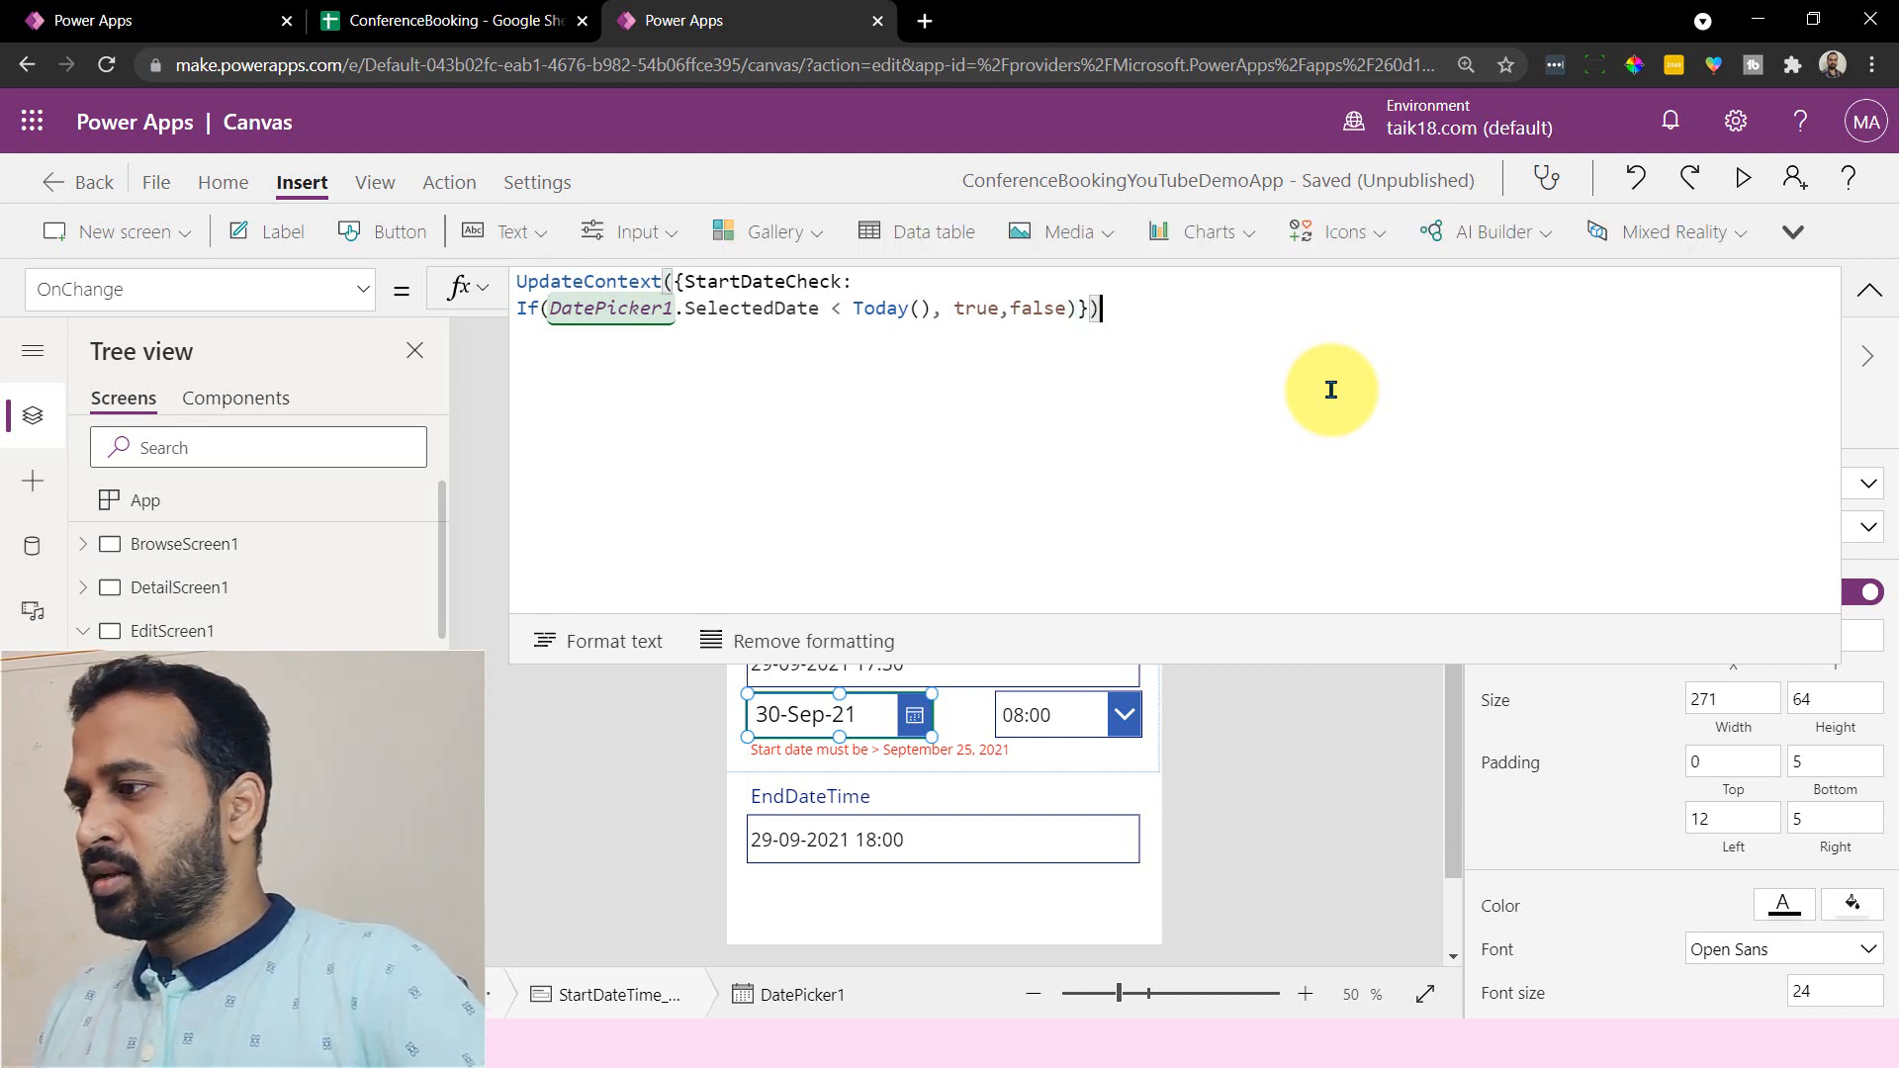
mouse_move(1078, 570)
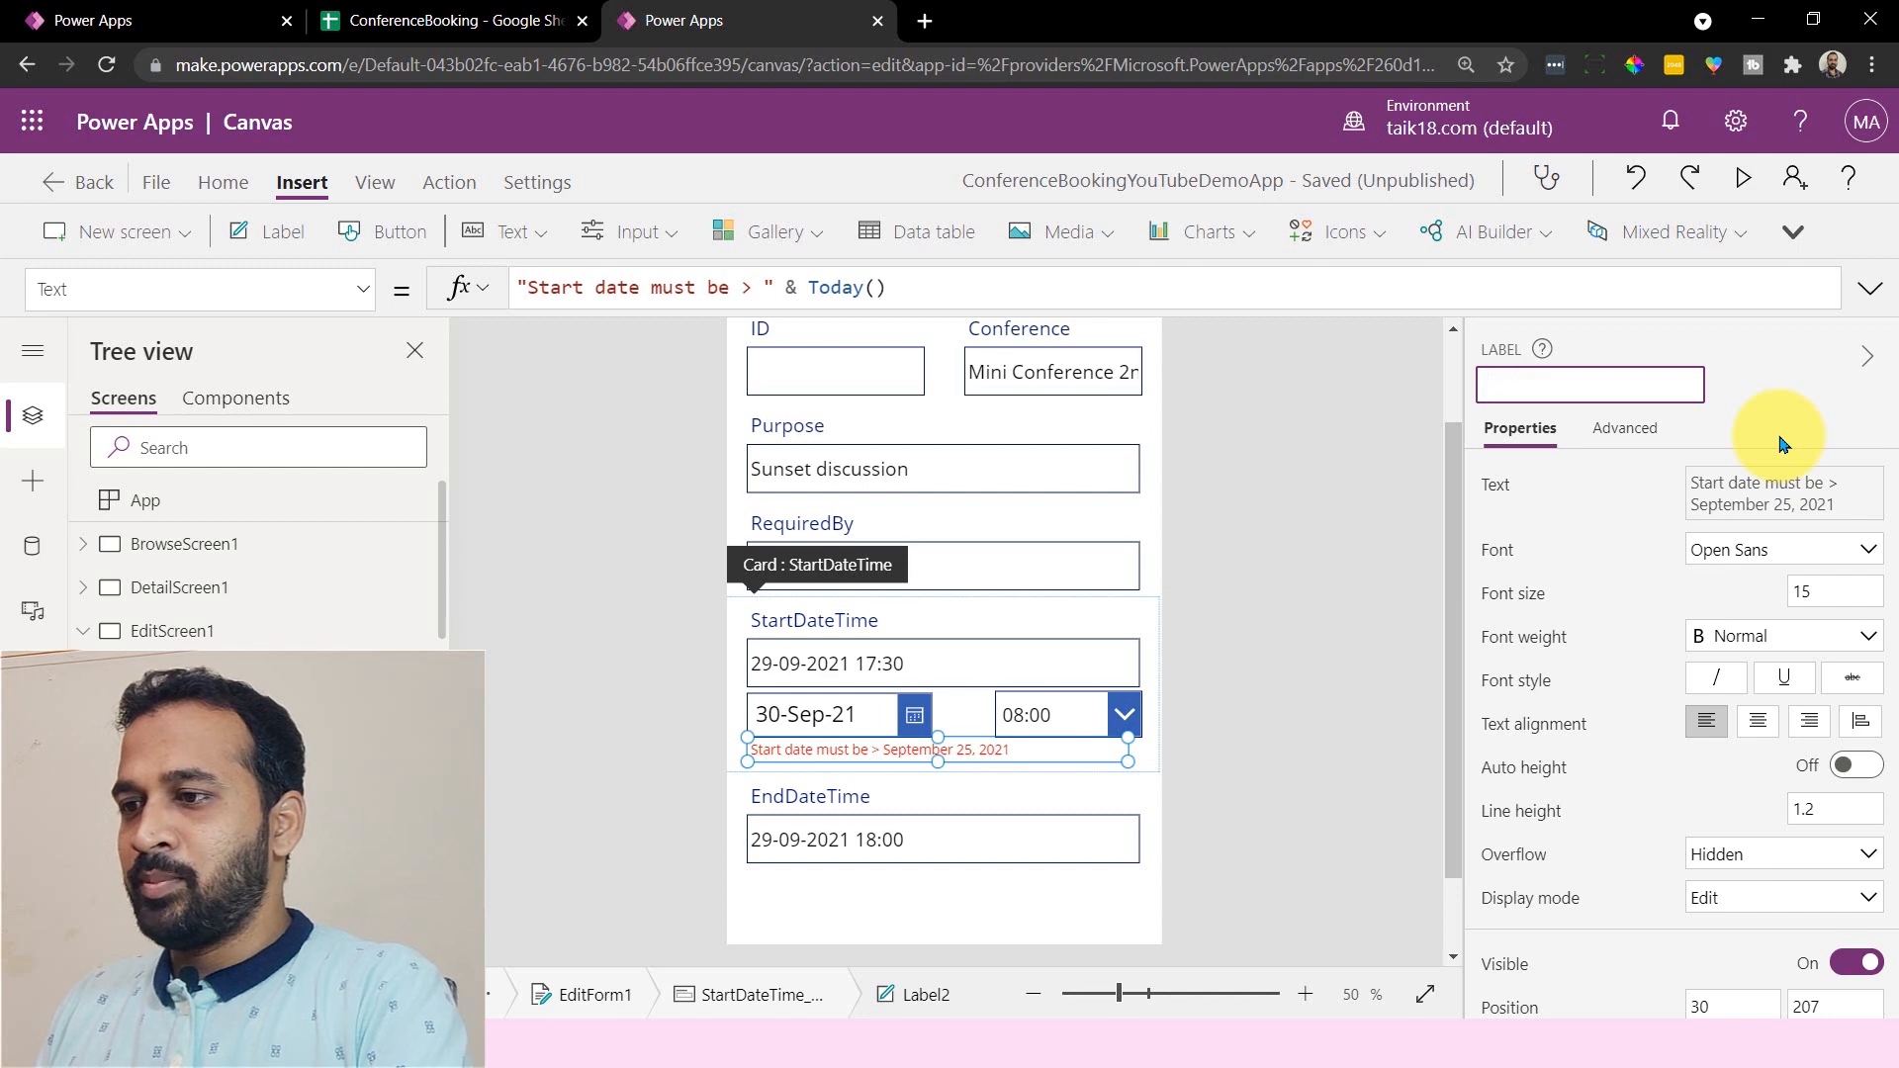
- Rename the red error label to LblDatePicker1Error
type("LblSaet")
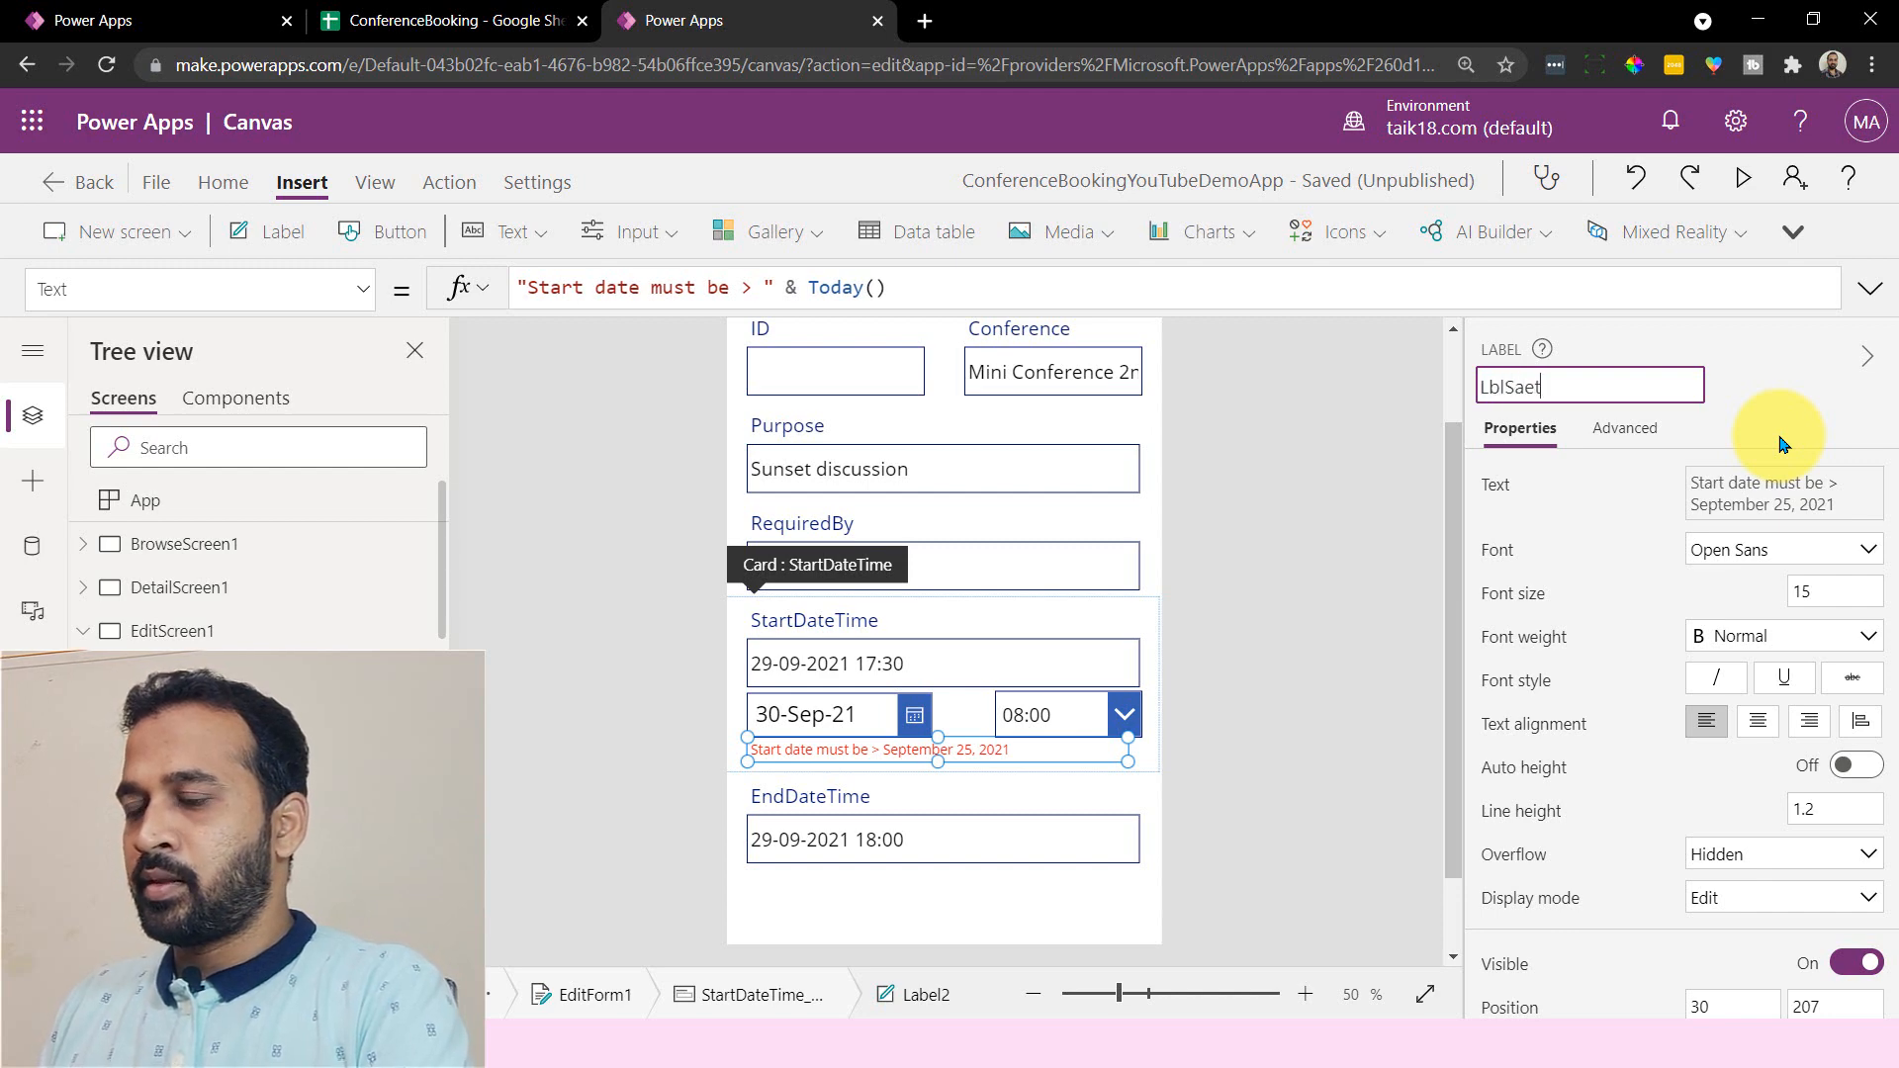
type("LblDatePicker1Error")
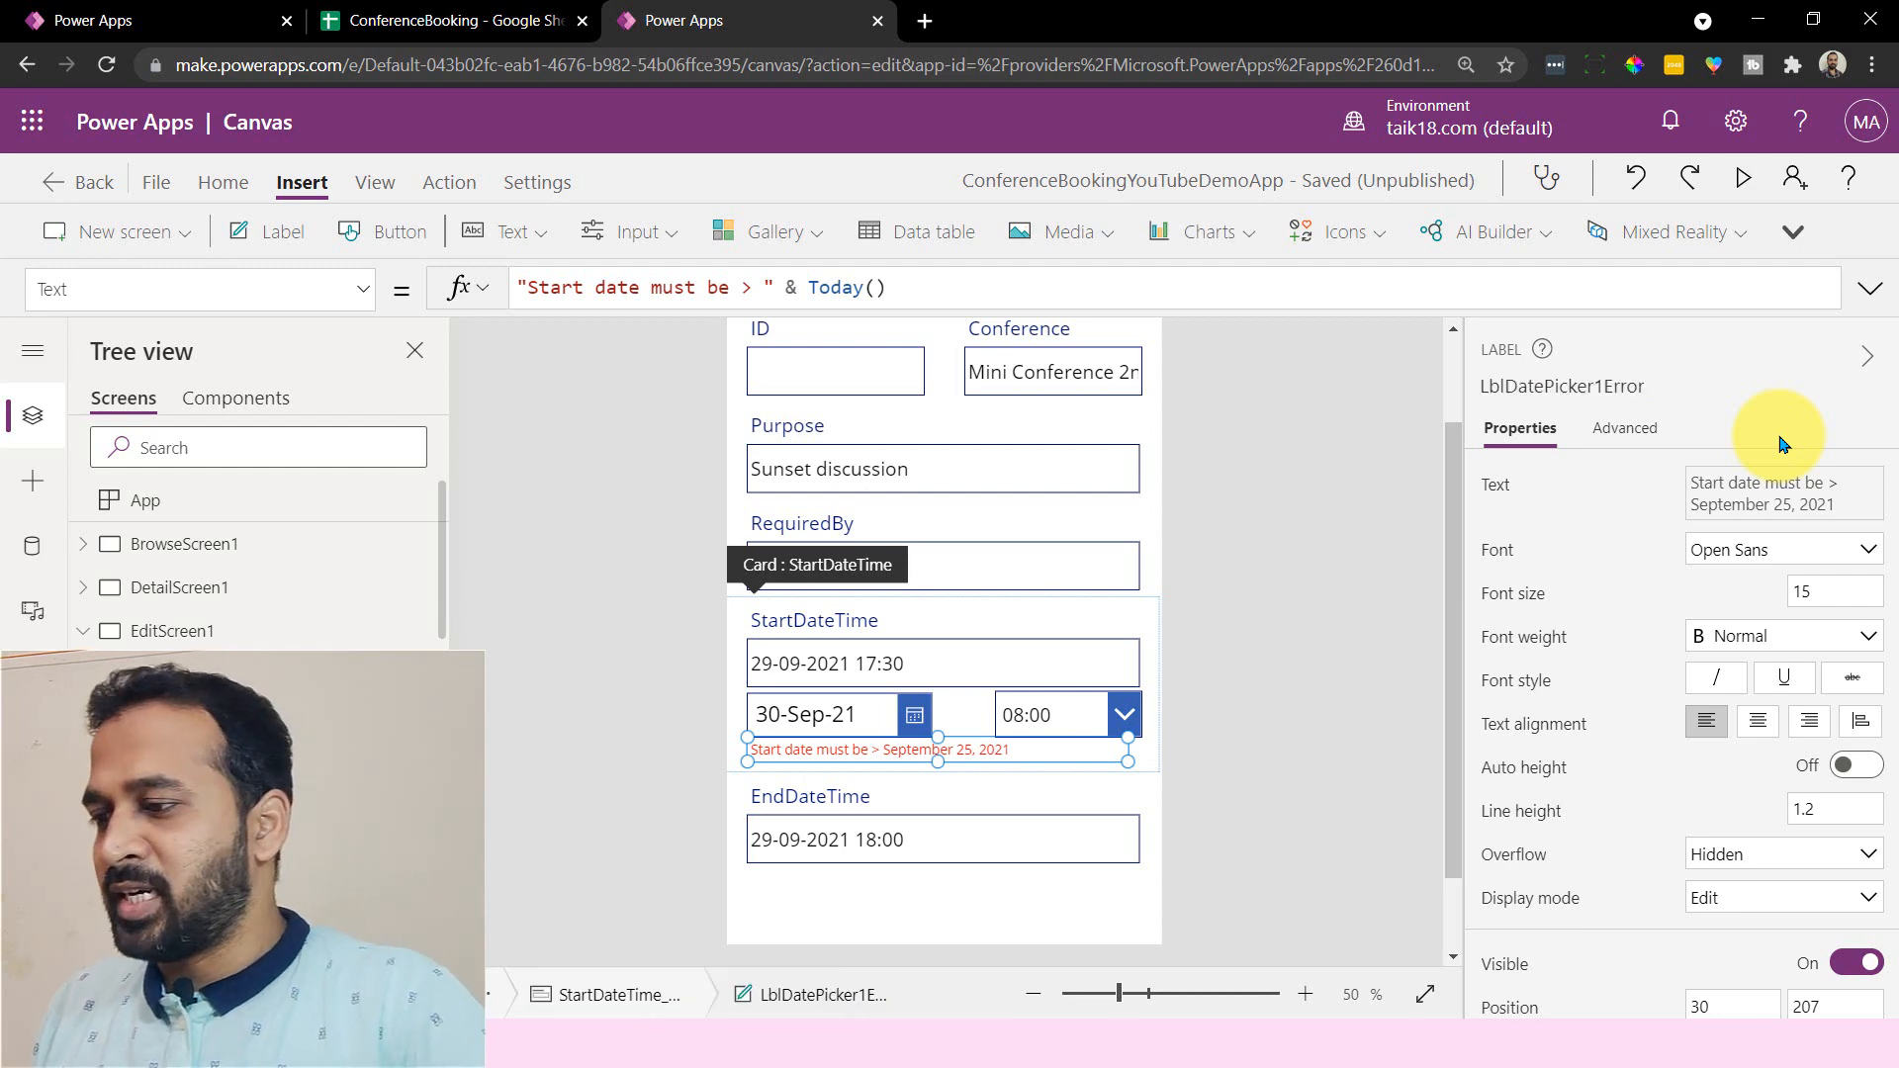
mouse_move(910, 706)
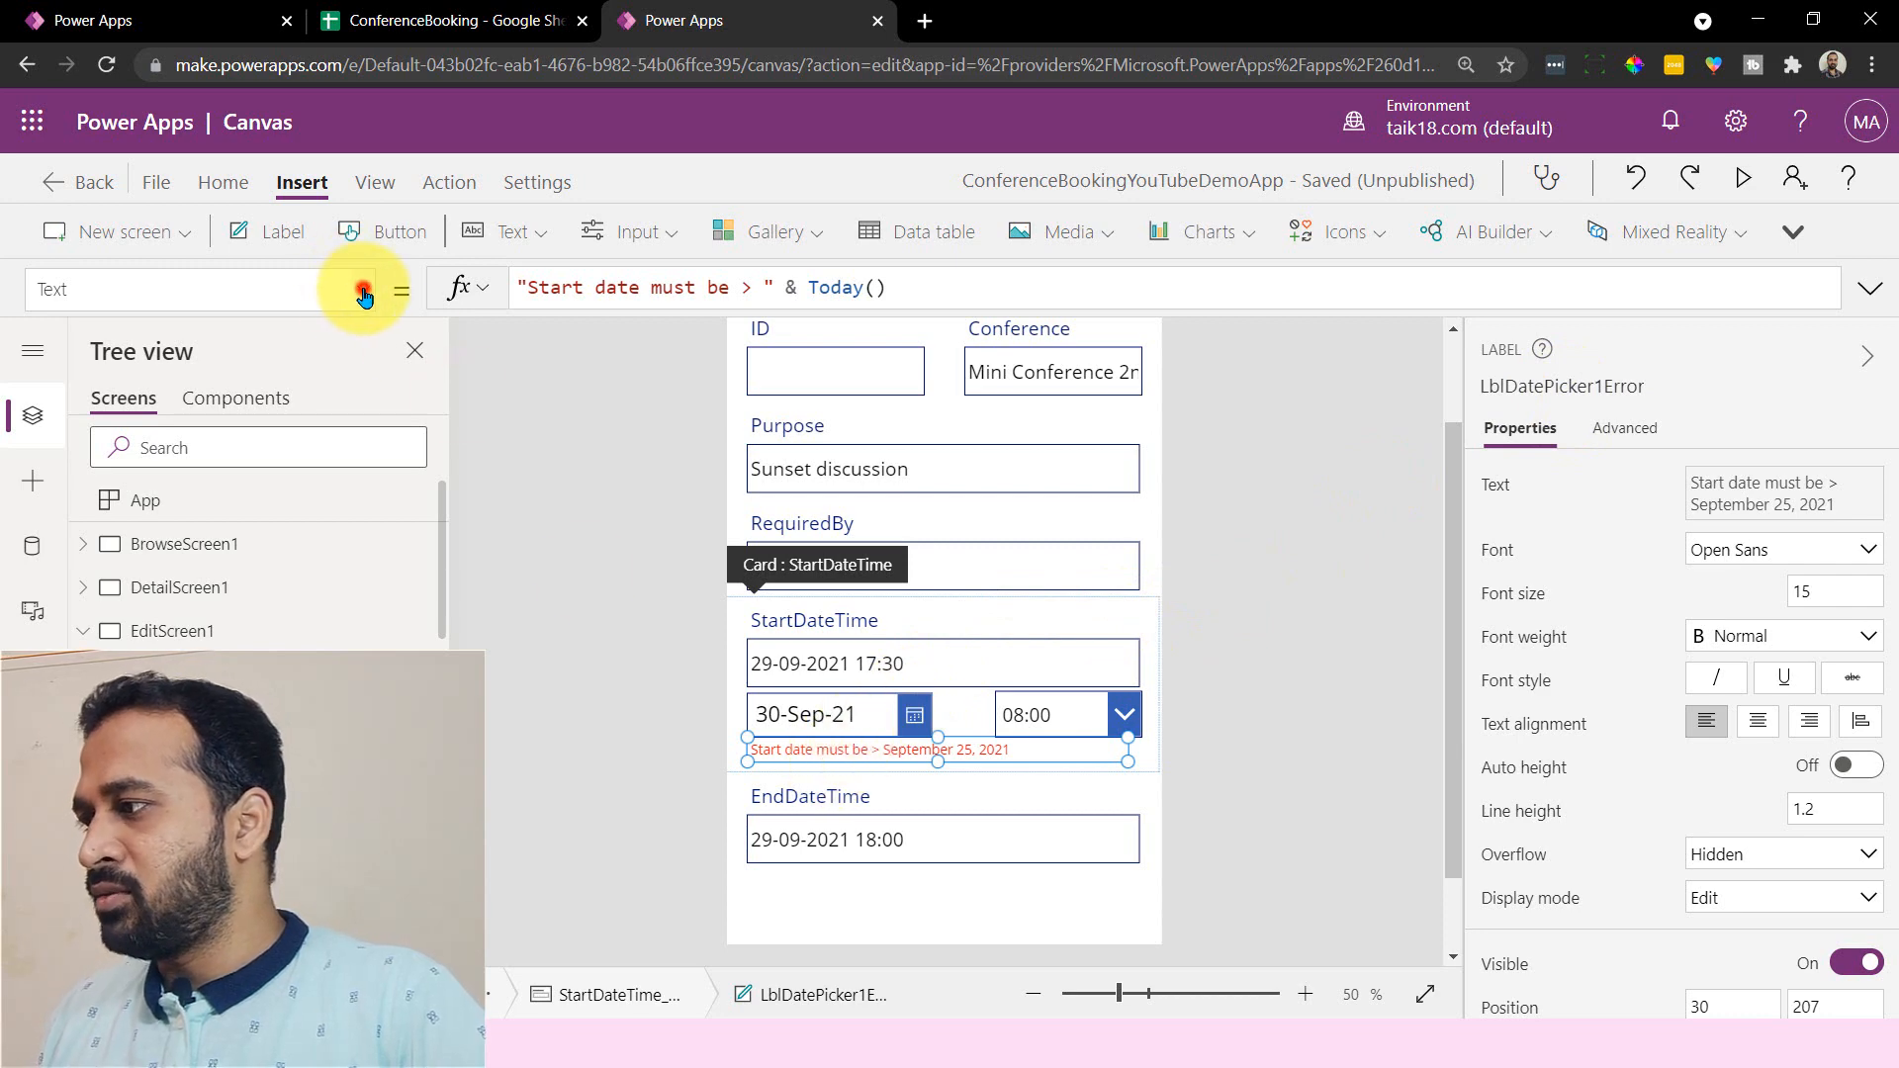
left_click(360, 290)
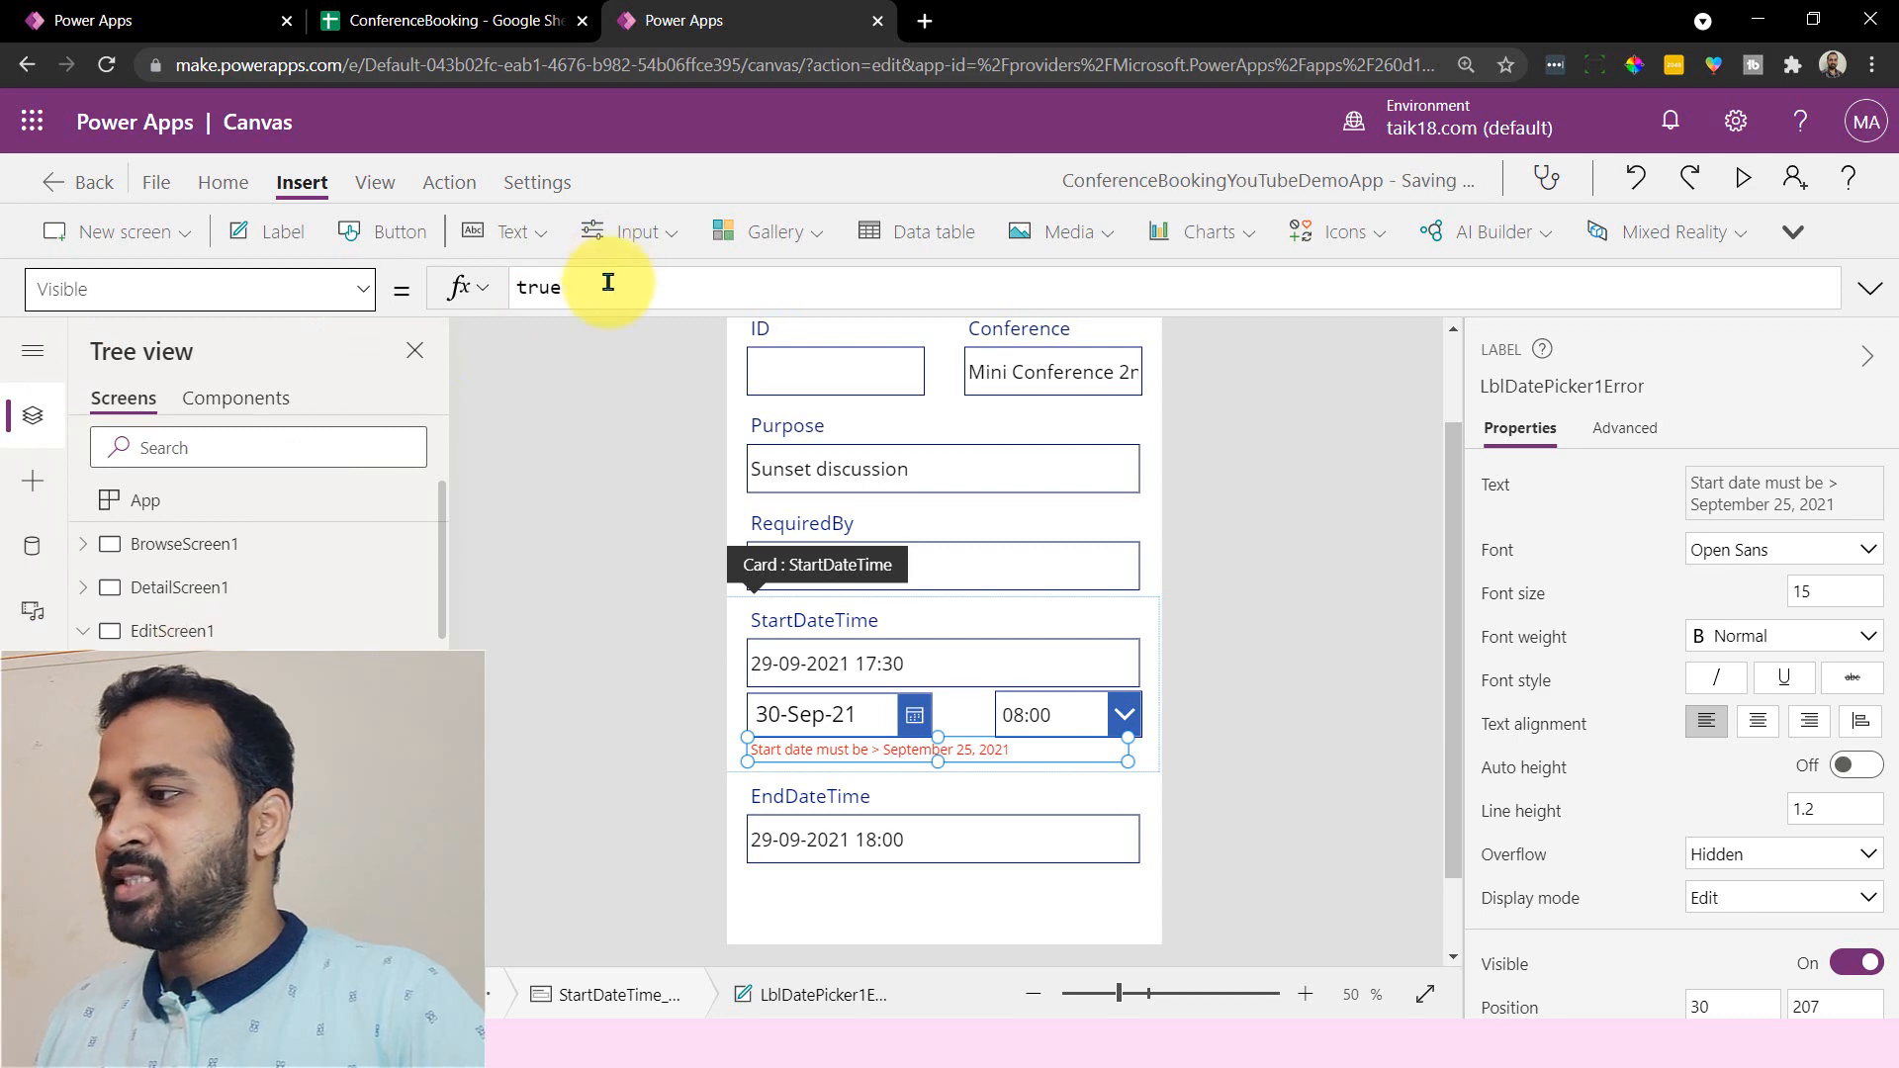
- Replace the red error label's Visible value true with StartDateCheck
left_click(538, 287)
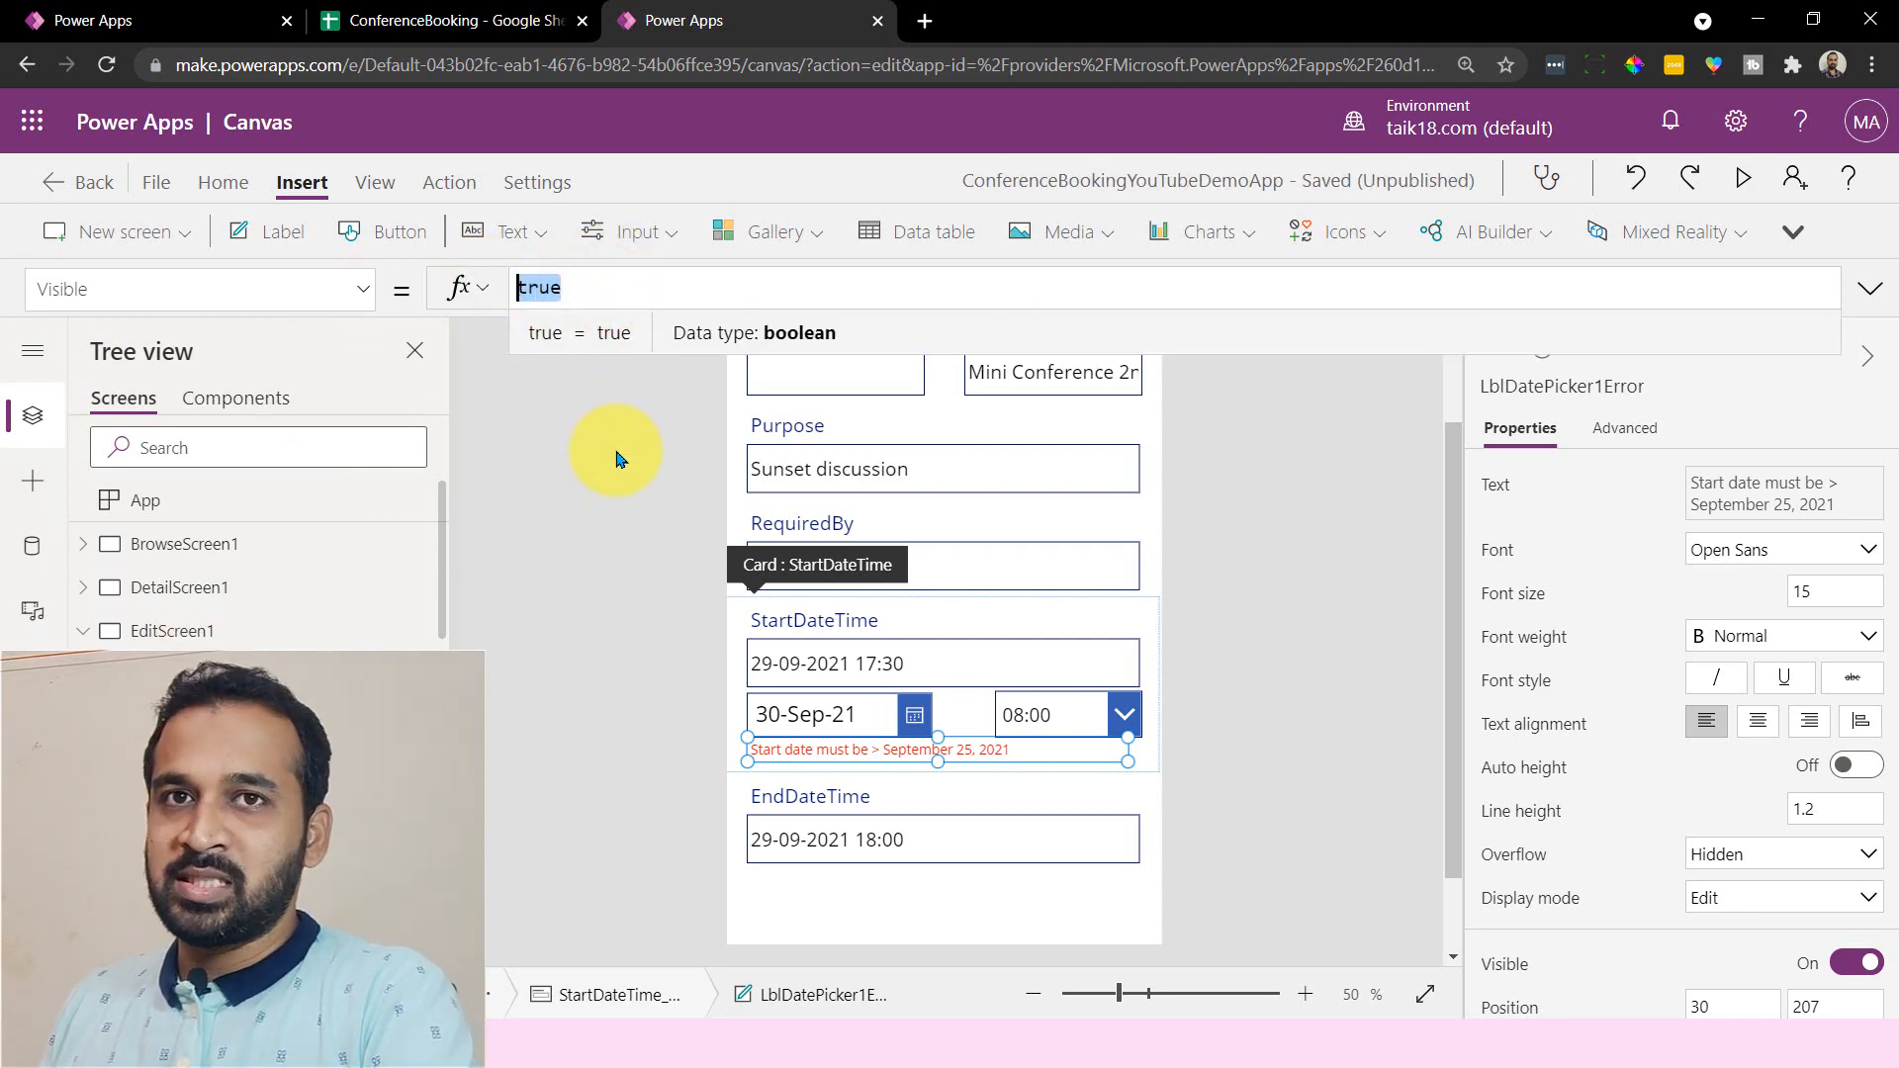
type("datepi")
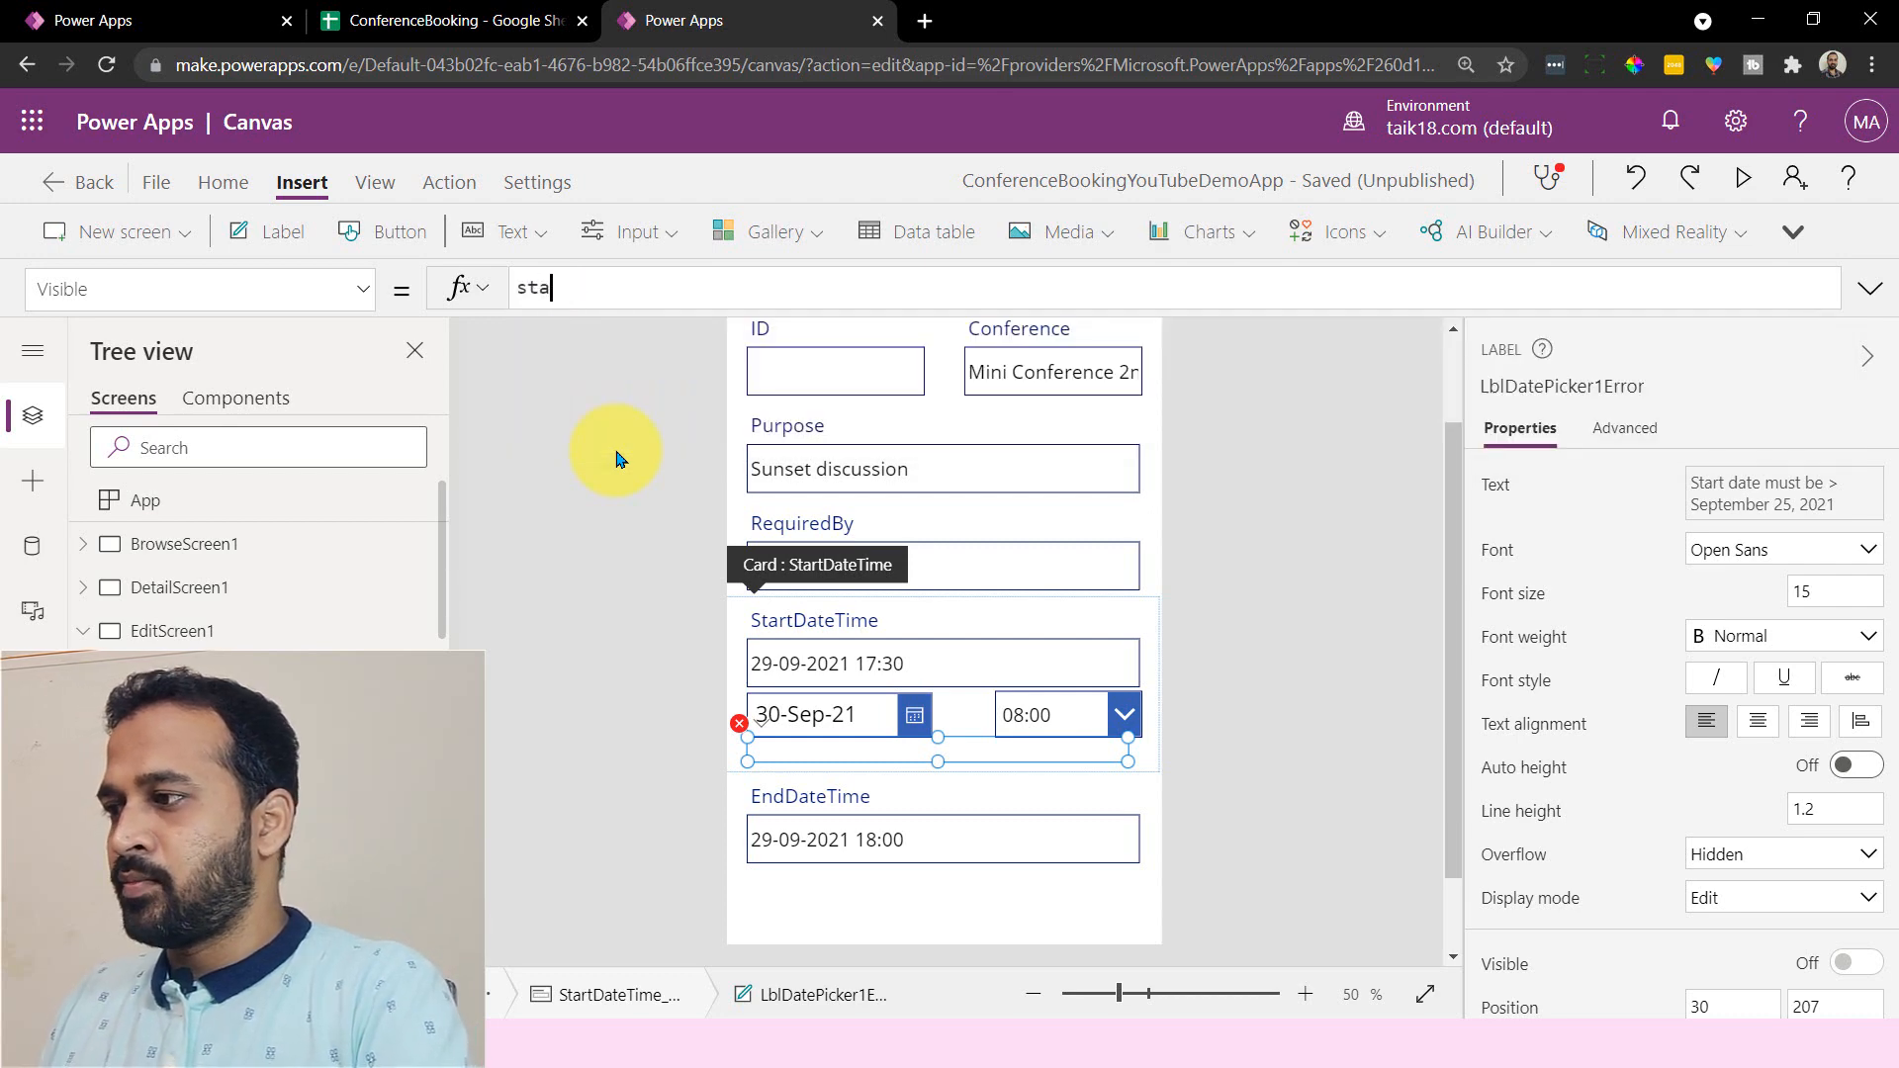
type("StartDateCheck")
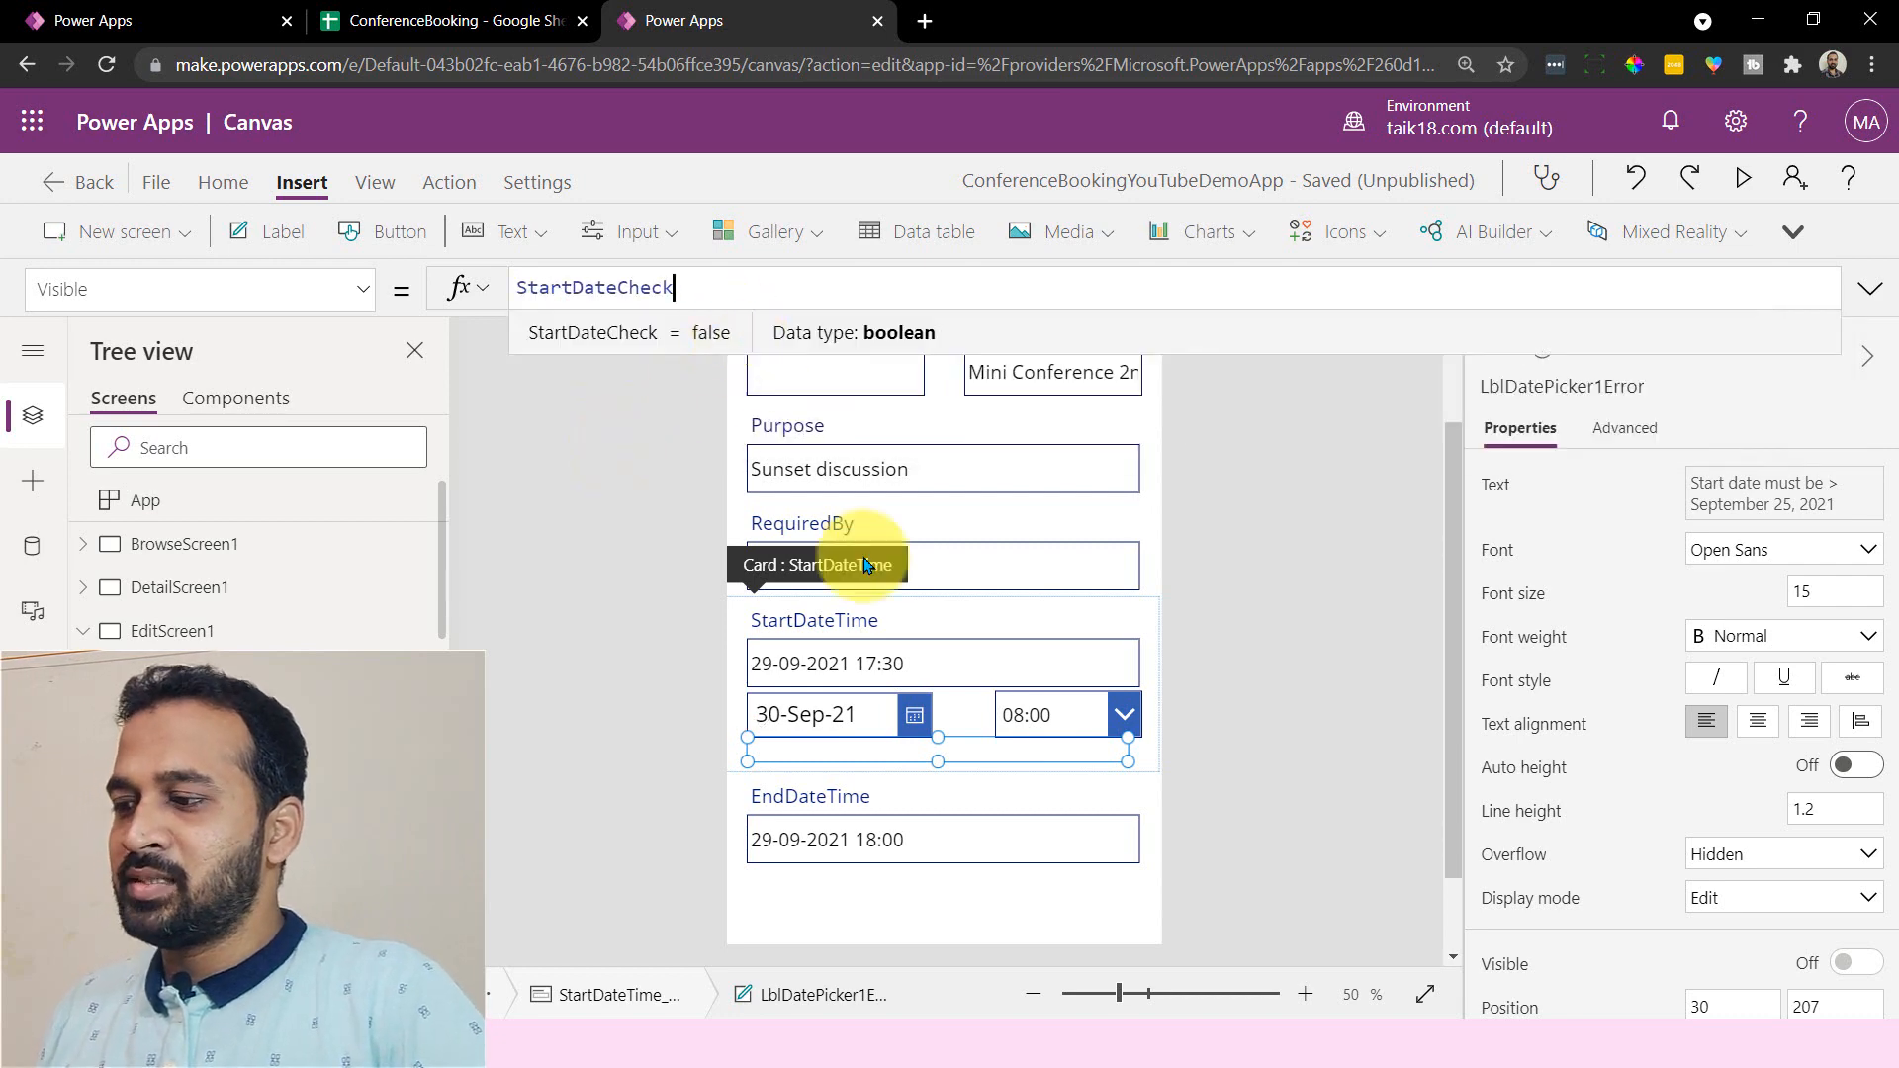
mouse_move(1004, 745)
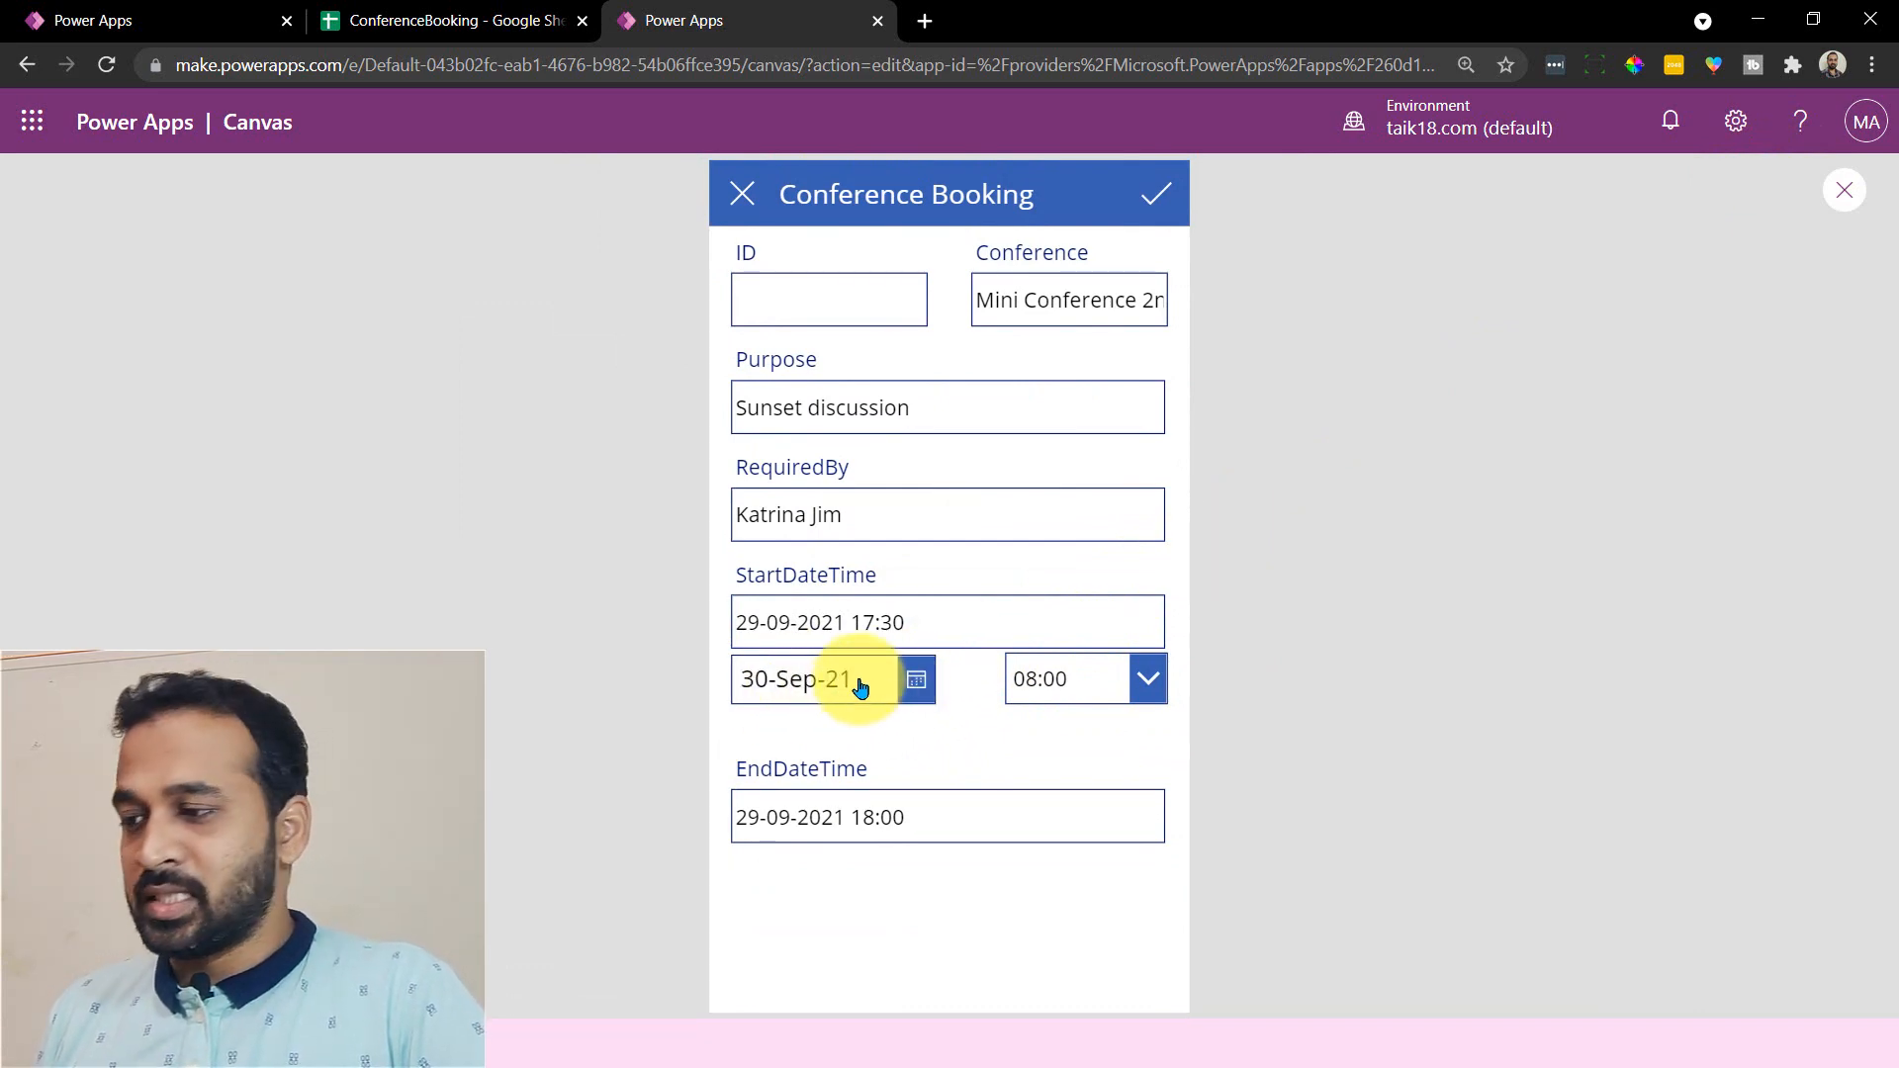
- In preview, pick start date 15 Sep to show the warning, then 25 Sep to clear it
left_click(811, 678)
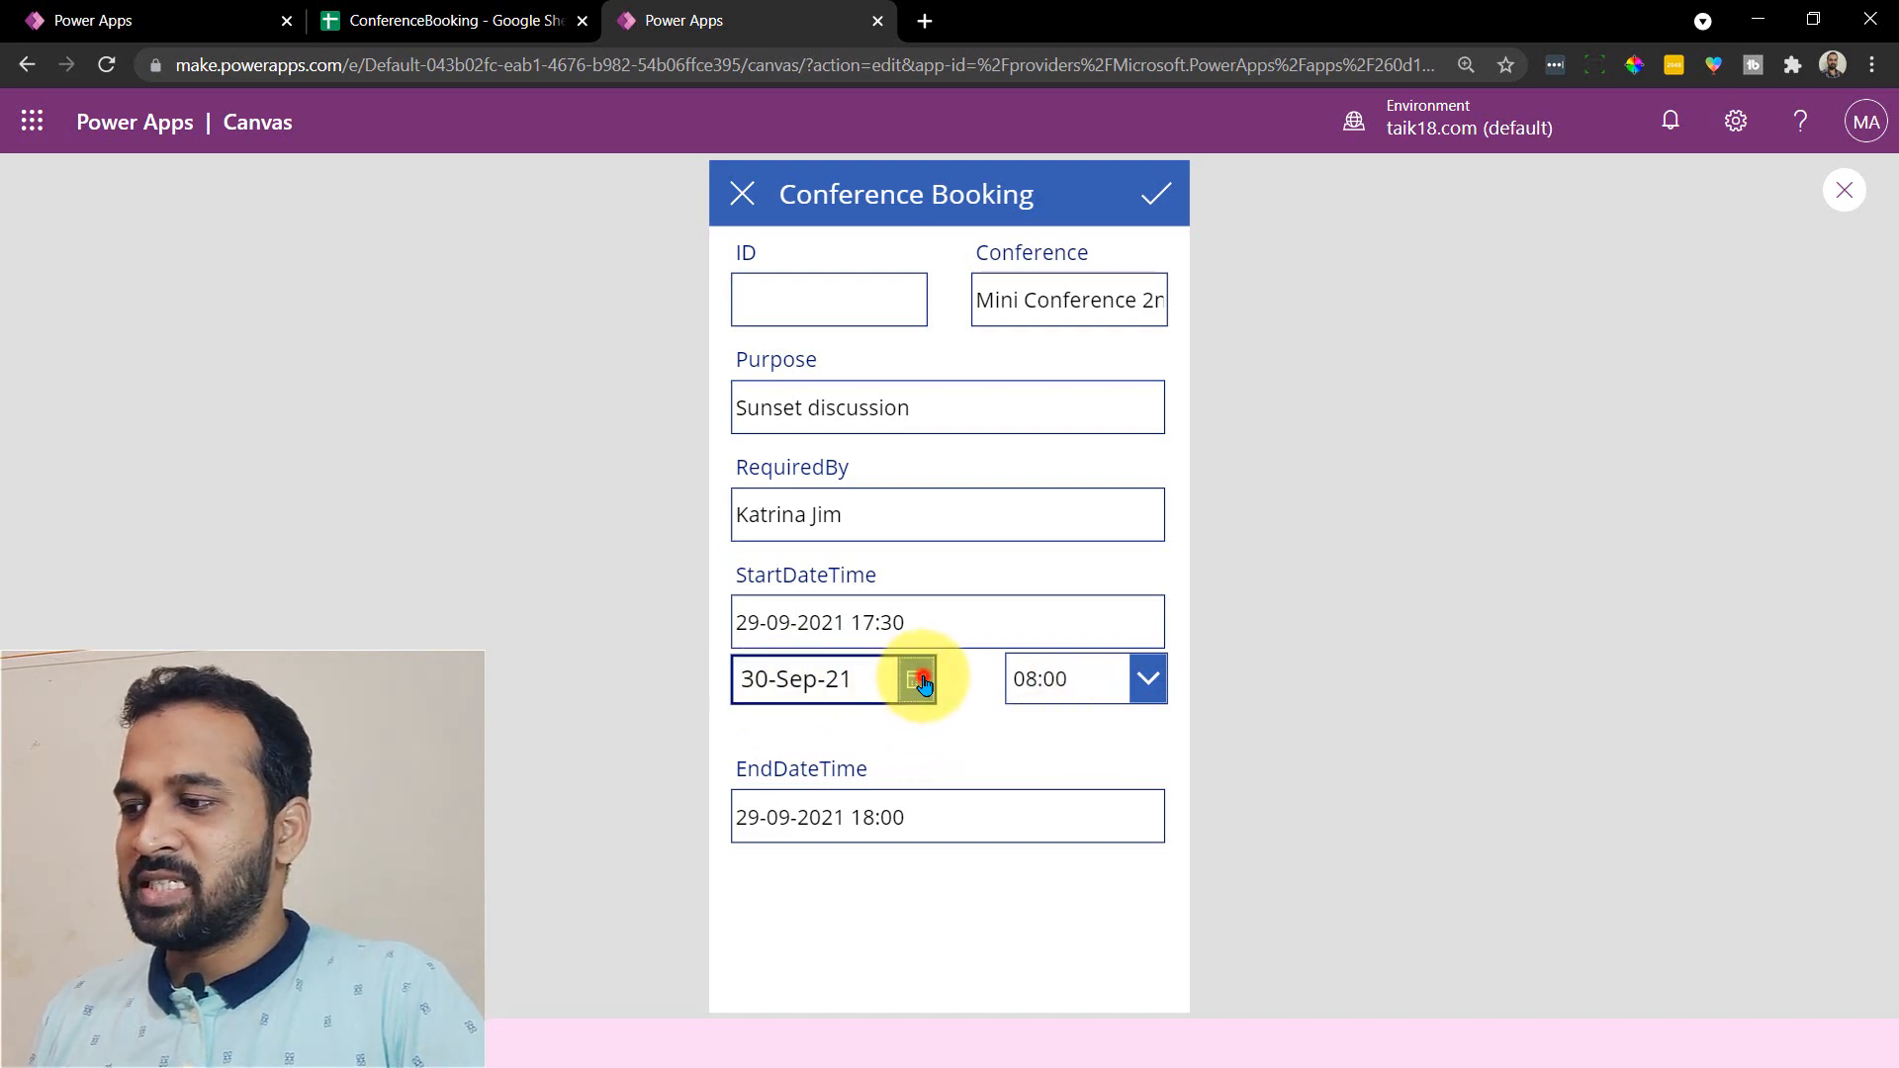
left_click(917, 678)
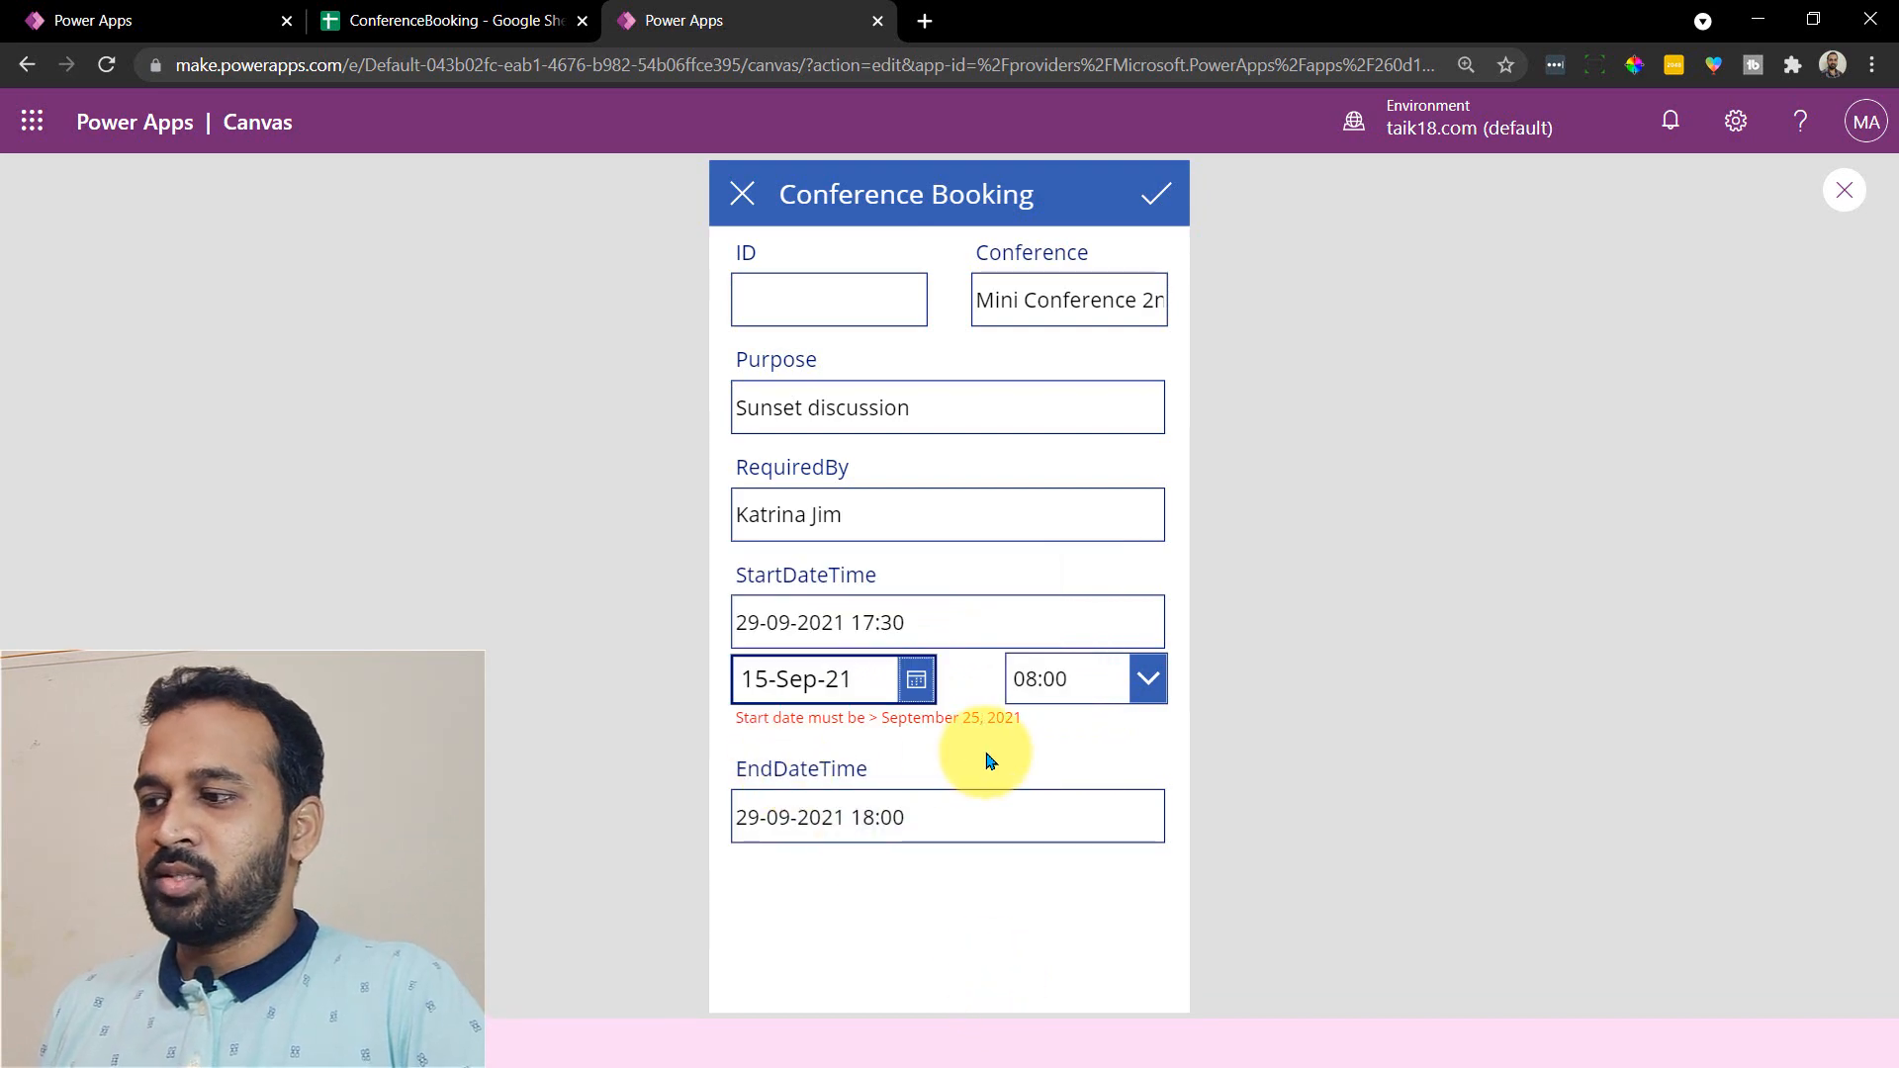
mouse_move(811, 739)
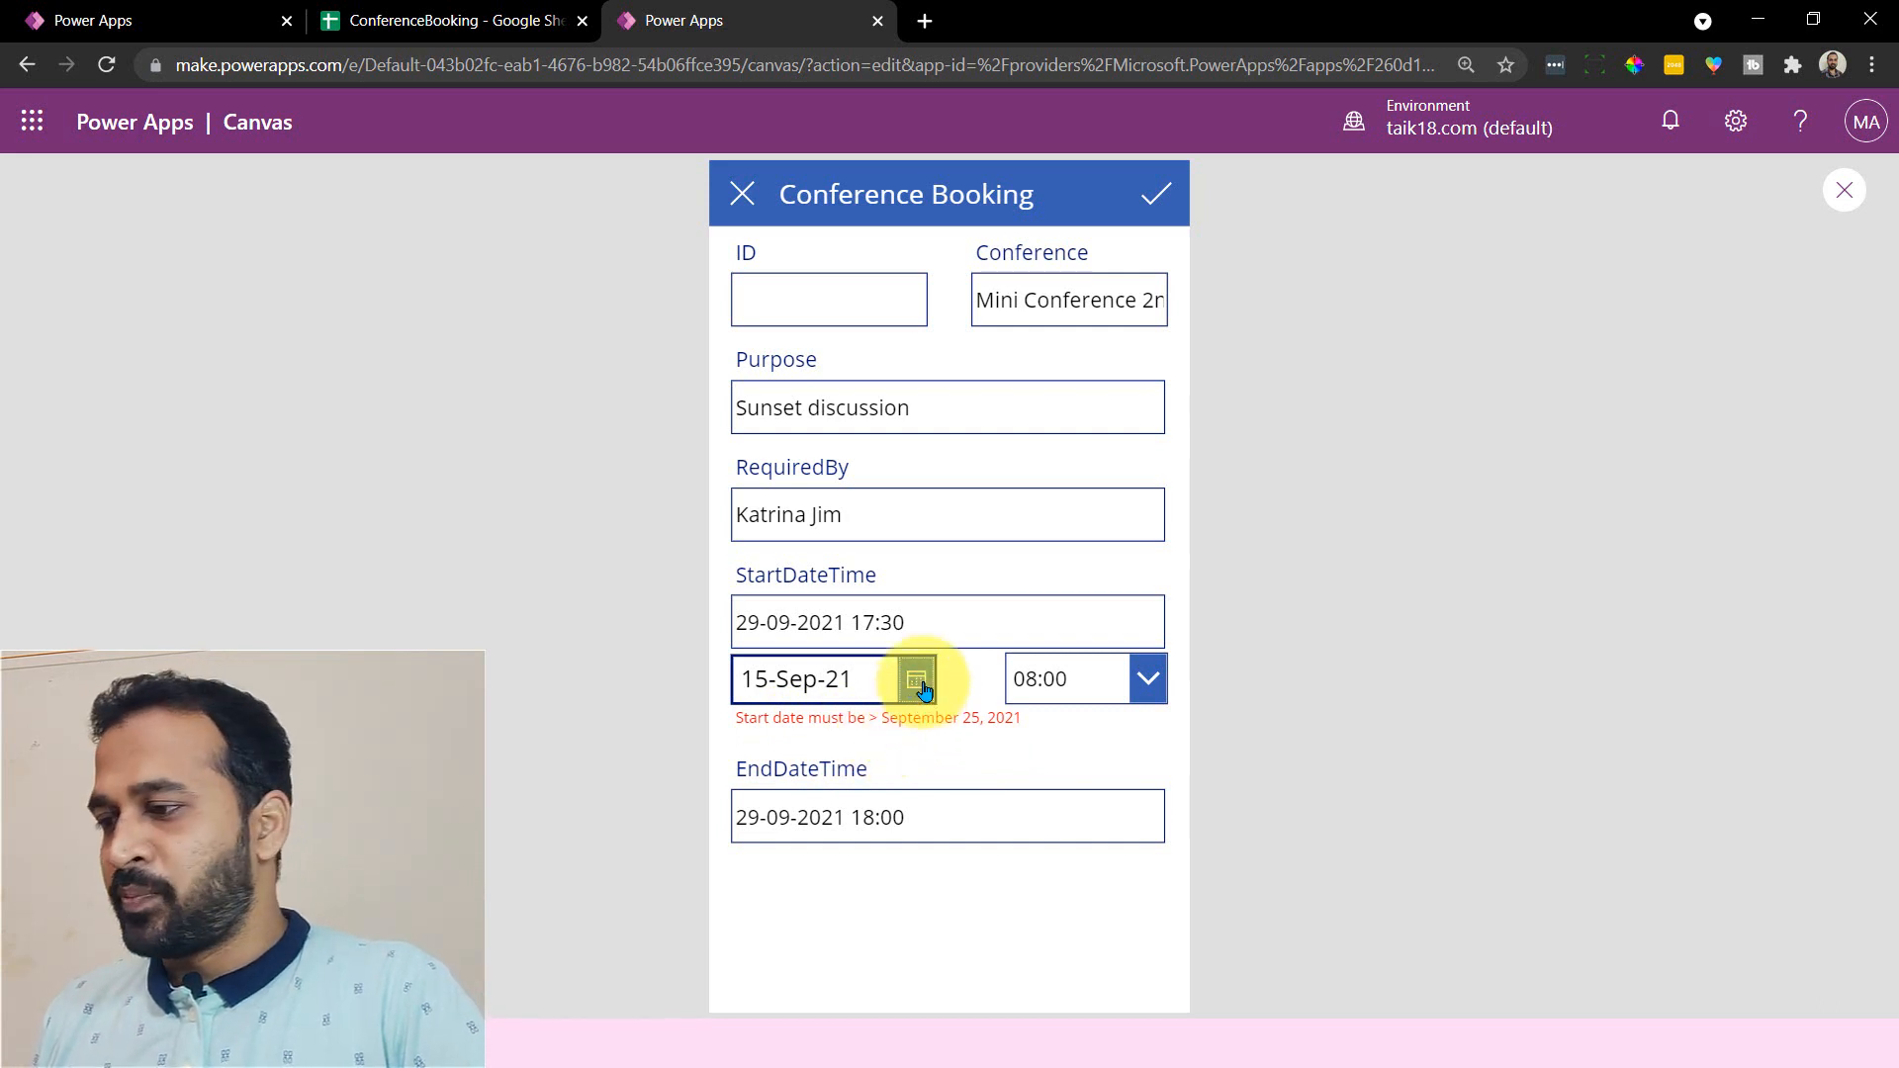
left_click(913, 678)
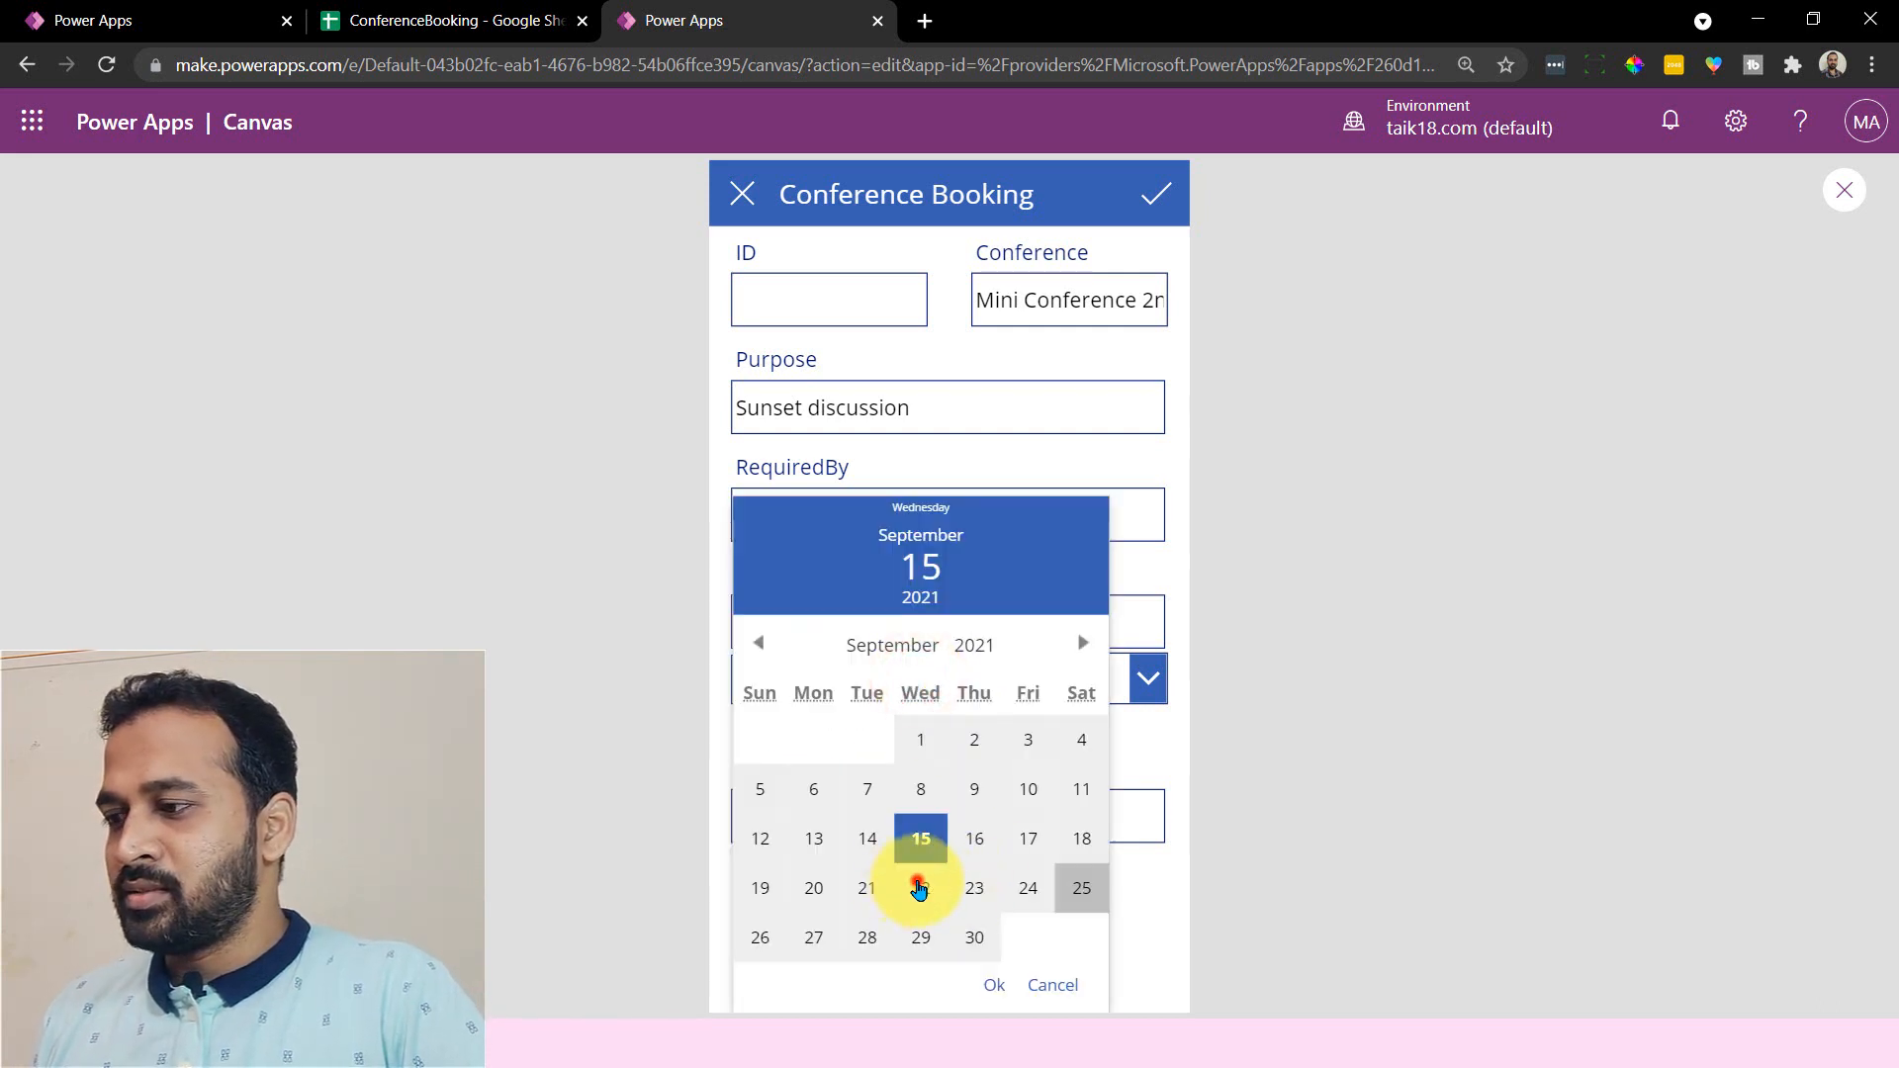
left_click(992, 985)
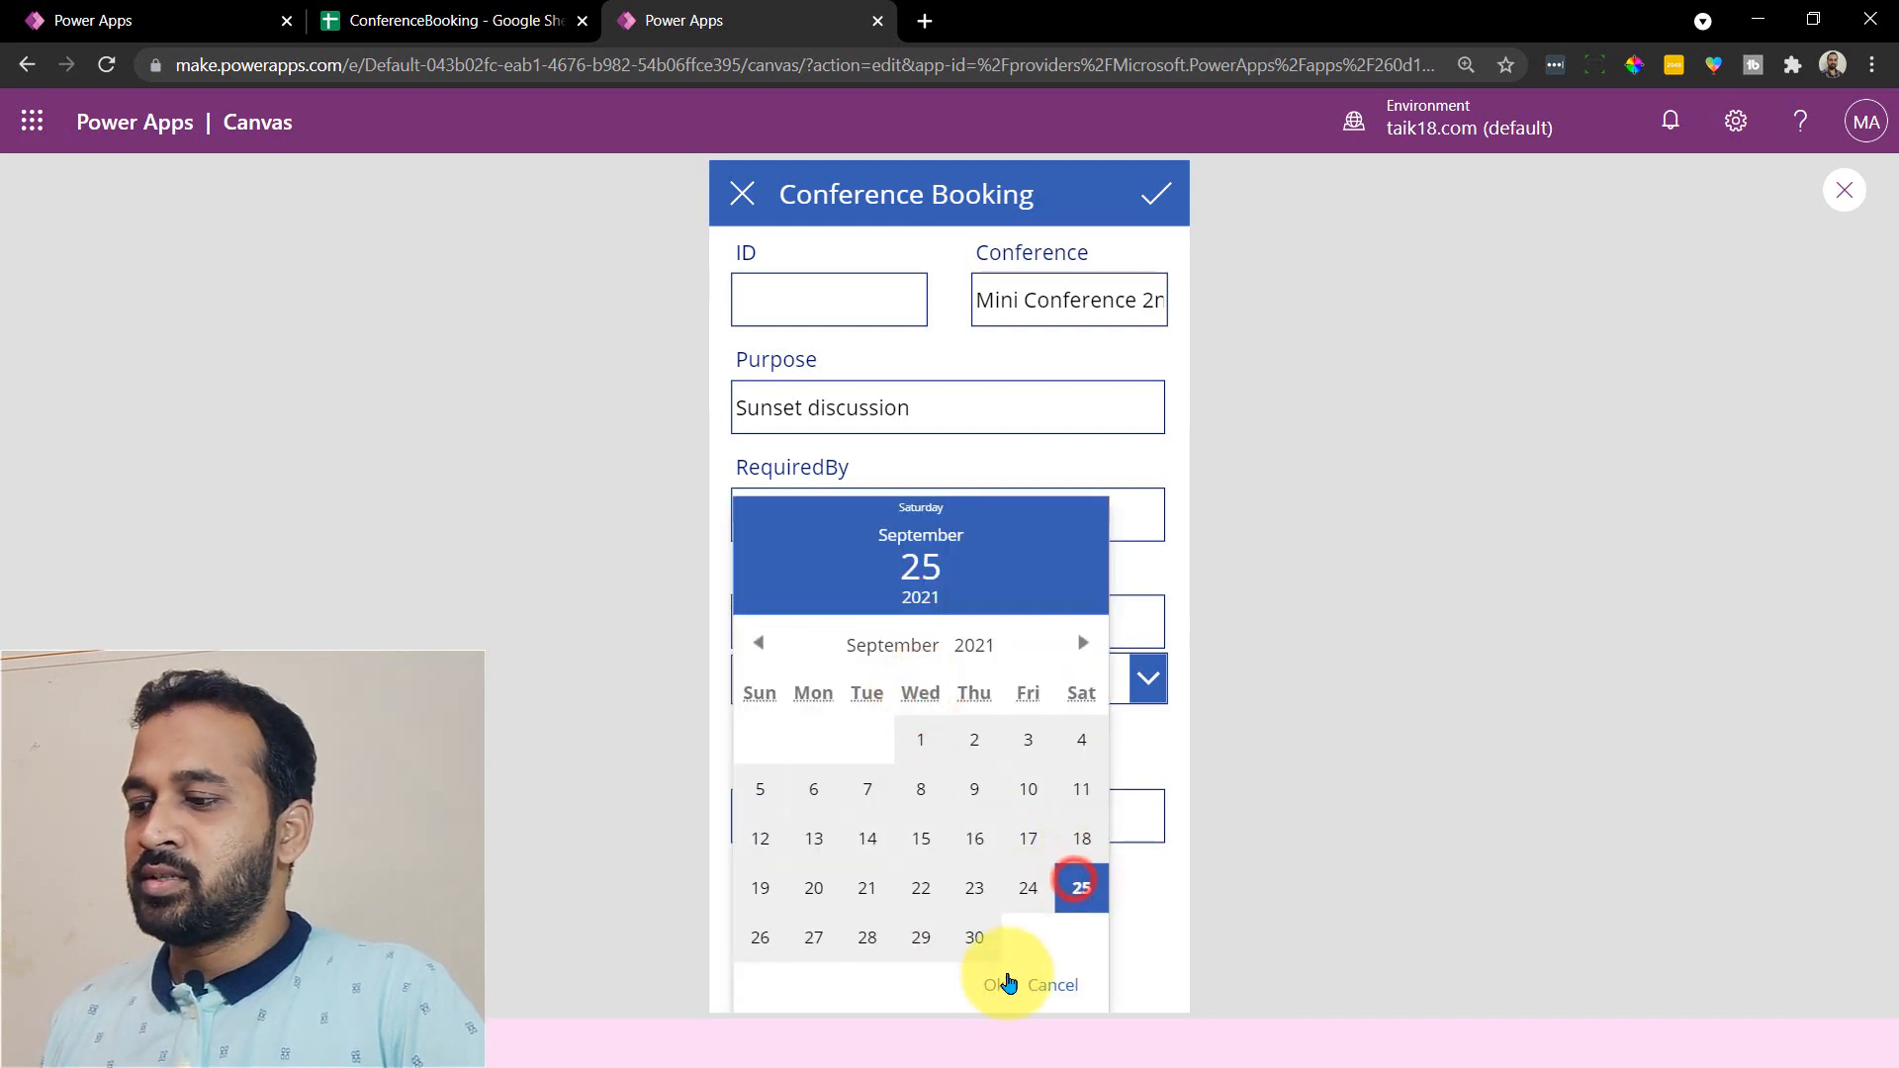
left_click(993, 985)
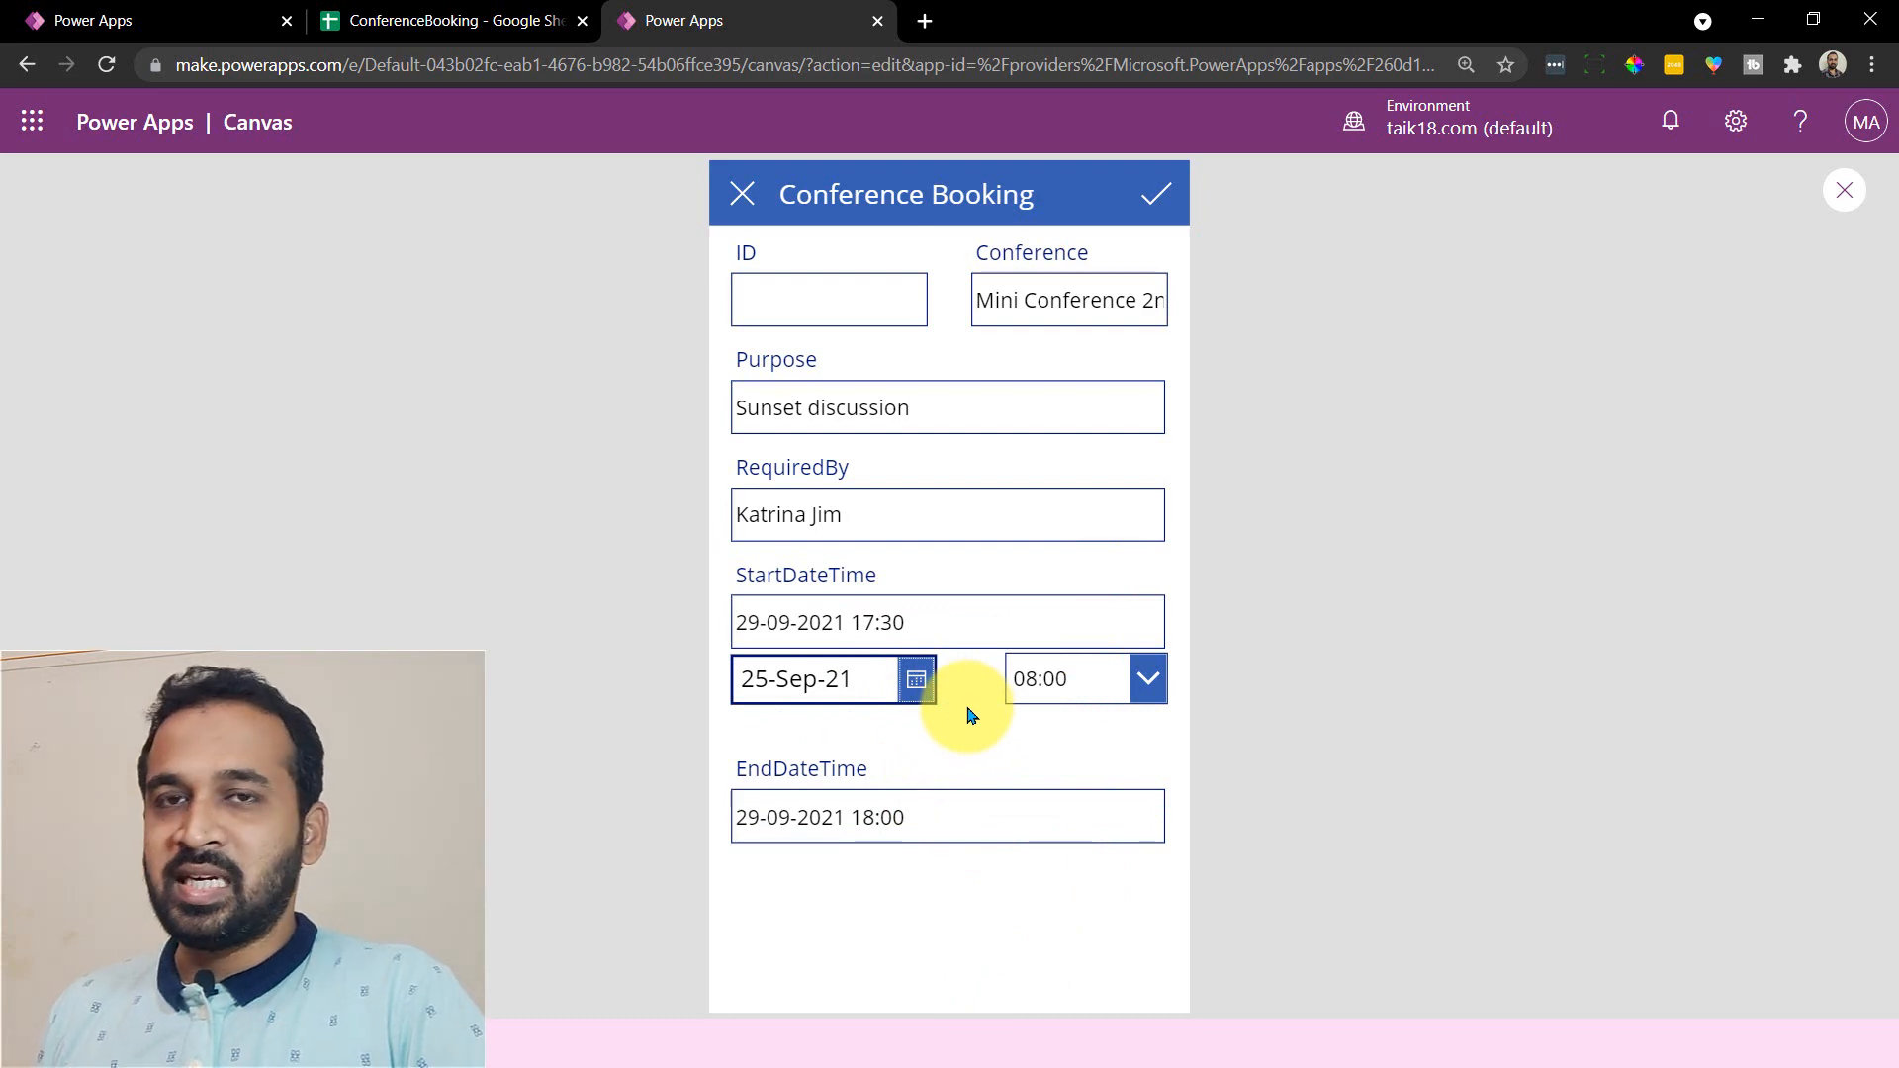
mouse_move(916, 678)
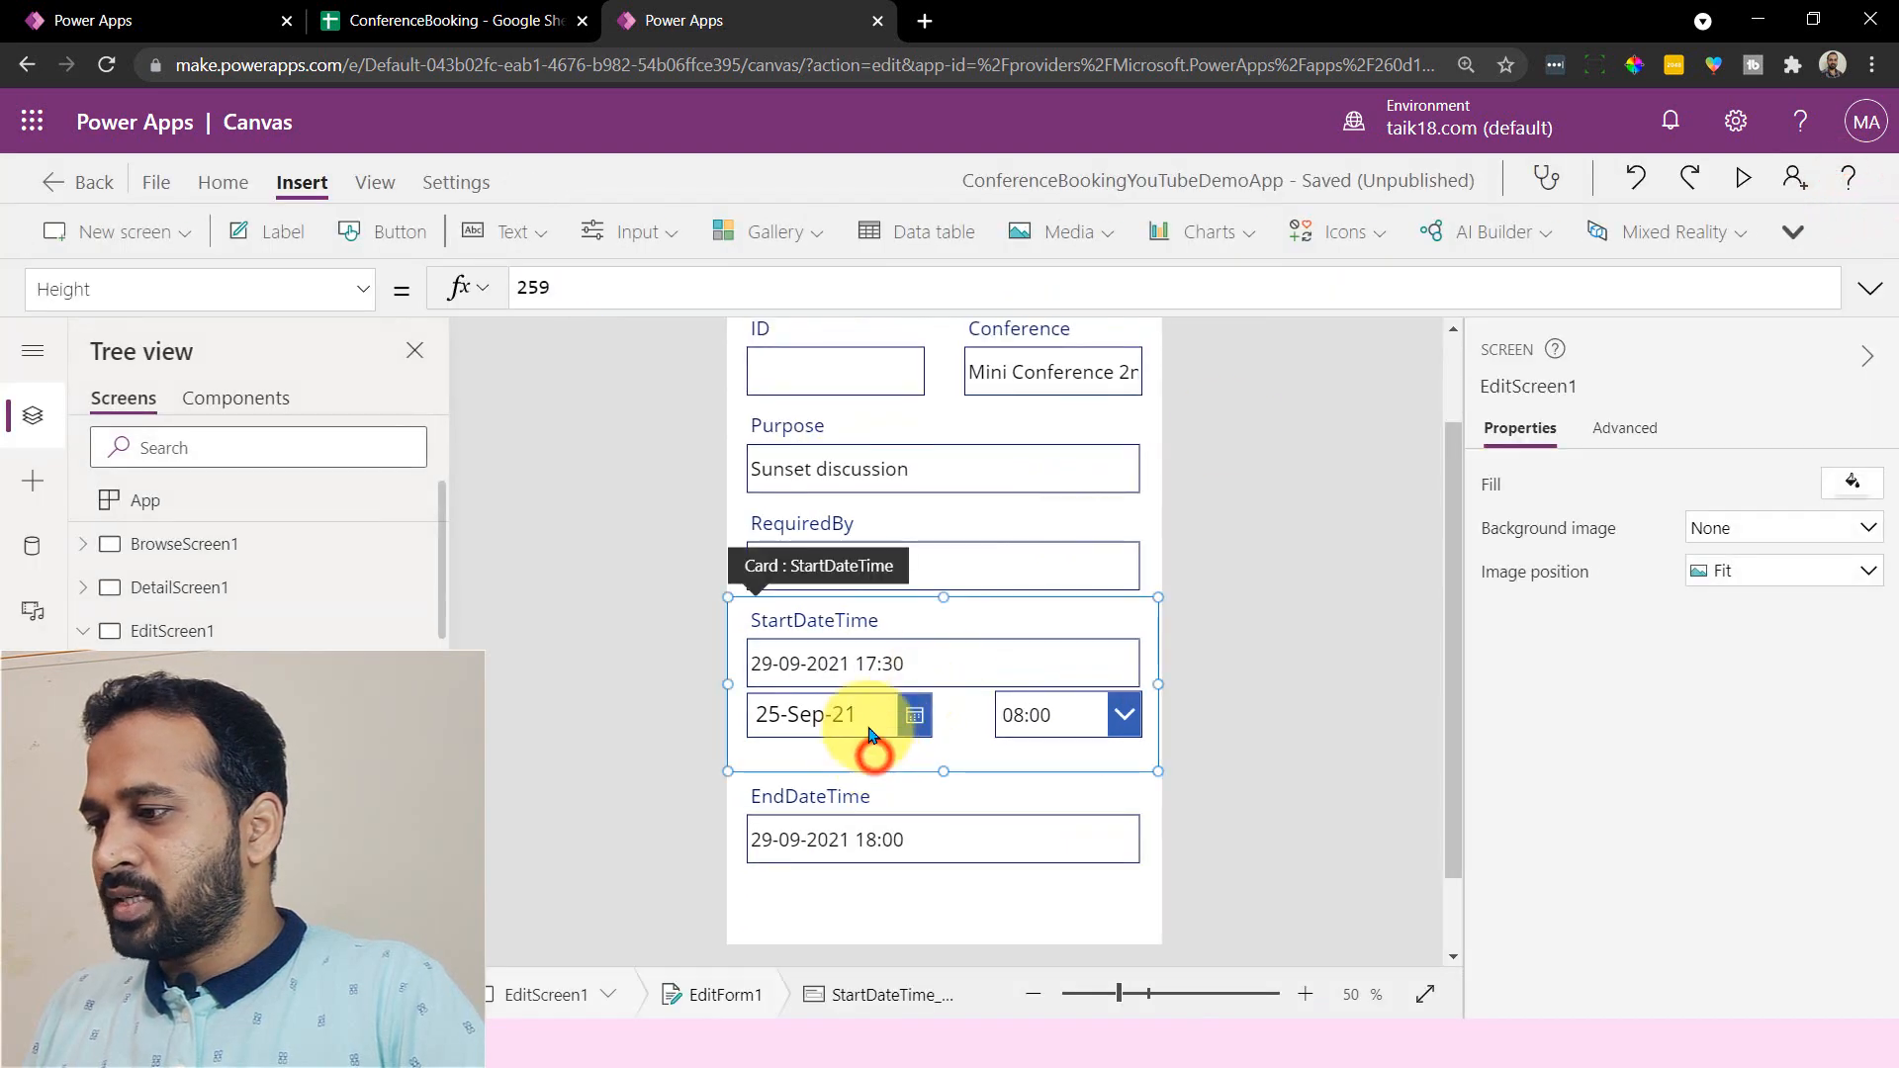
- Scroll to the top and select the IconAccept1 save checkmark in the form header
left_click(818, 713)
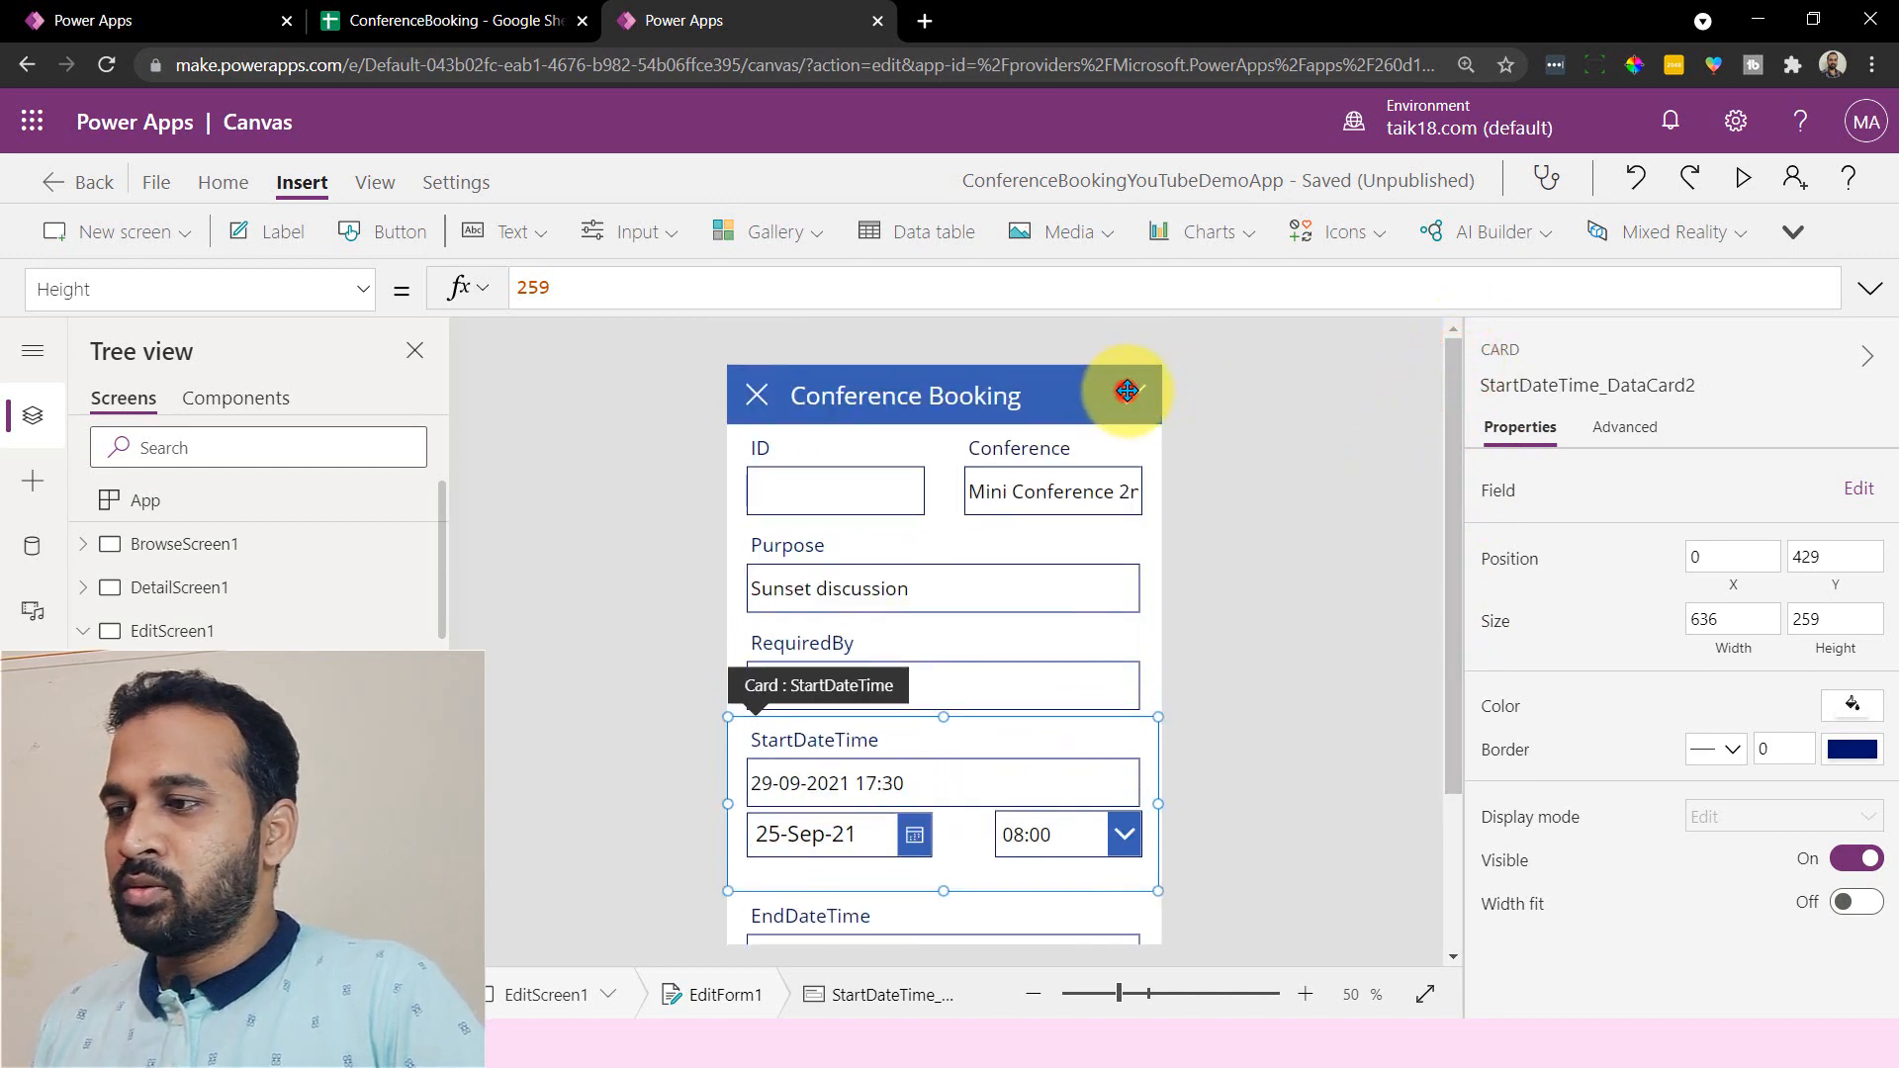
left_click(1126, 390)
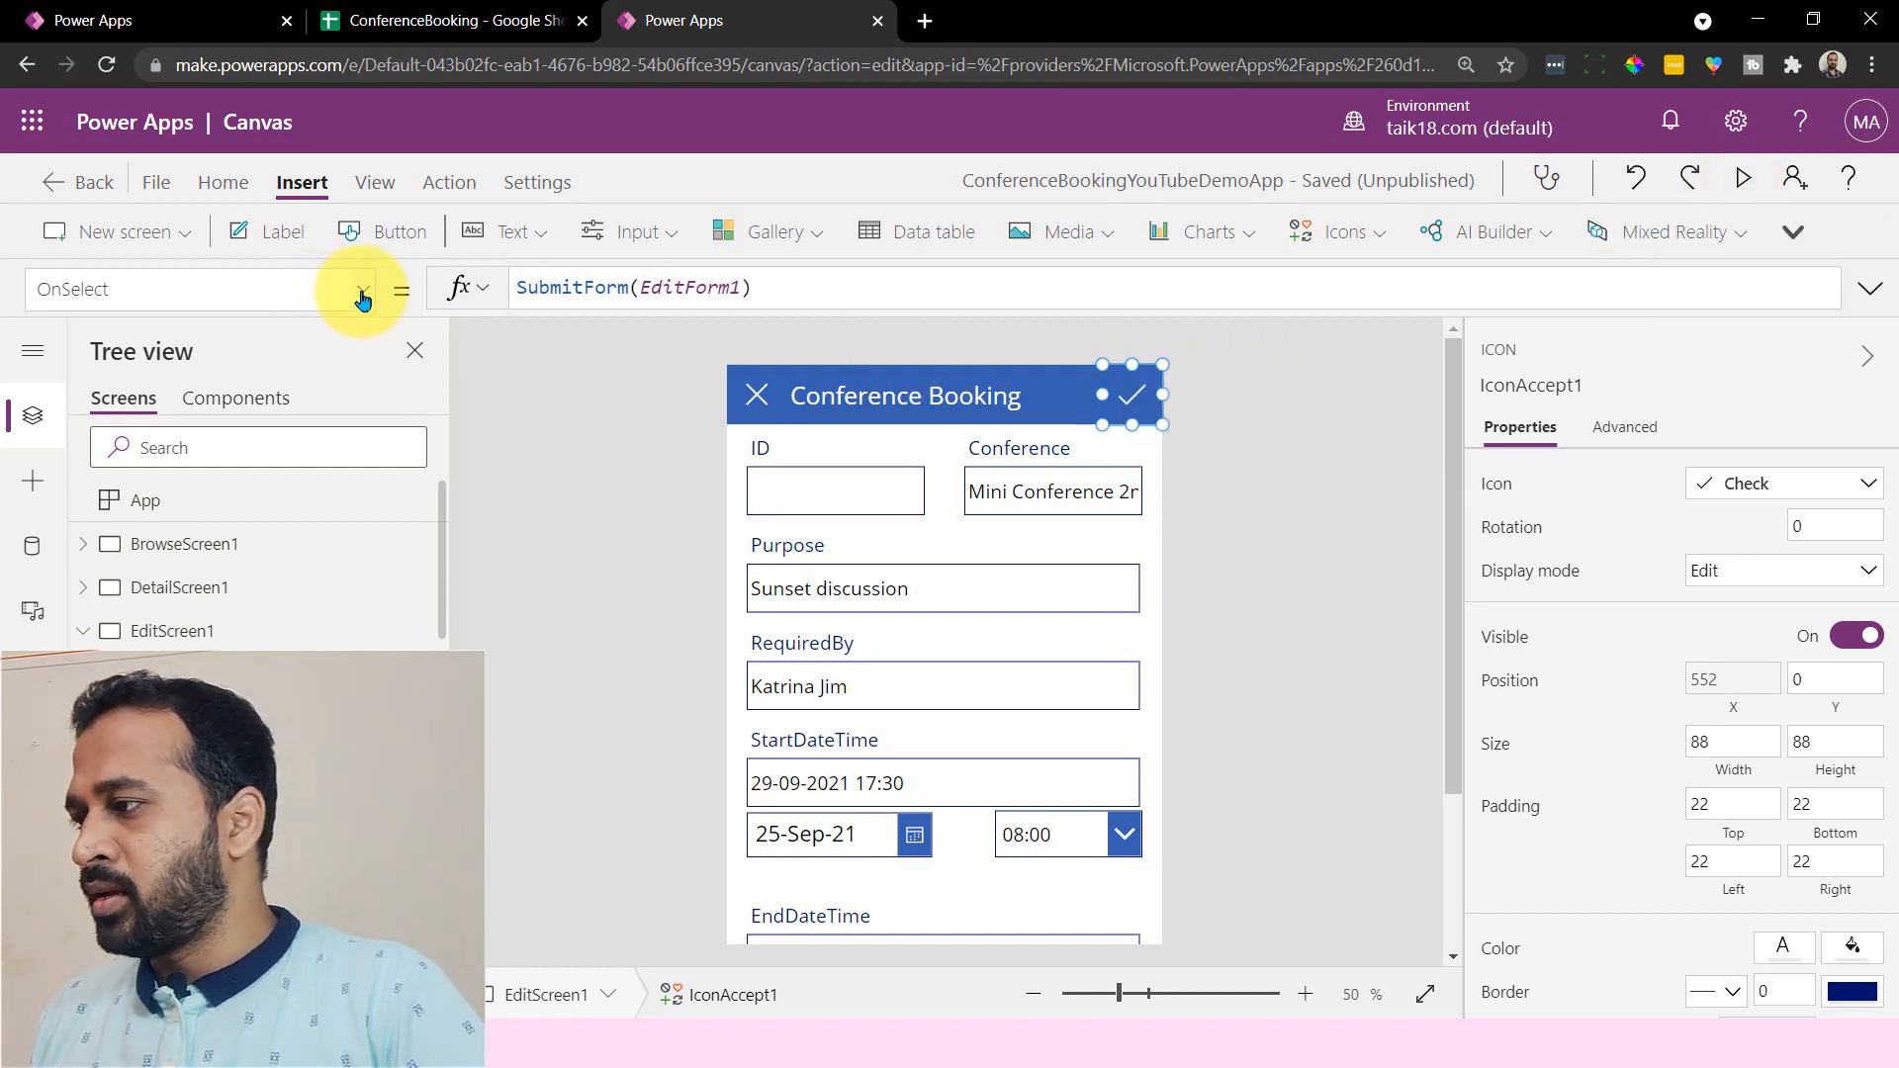
- Set the checkmark's DisplayMode to If(StartDateCheck=true, Edit, Disabled)
left_click(362, 288)
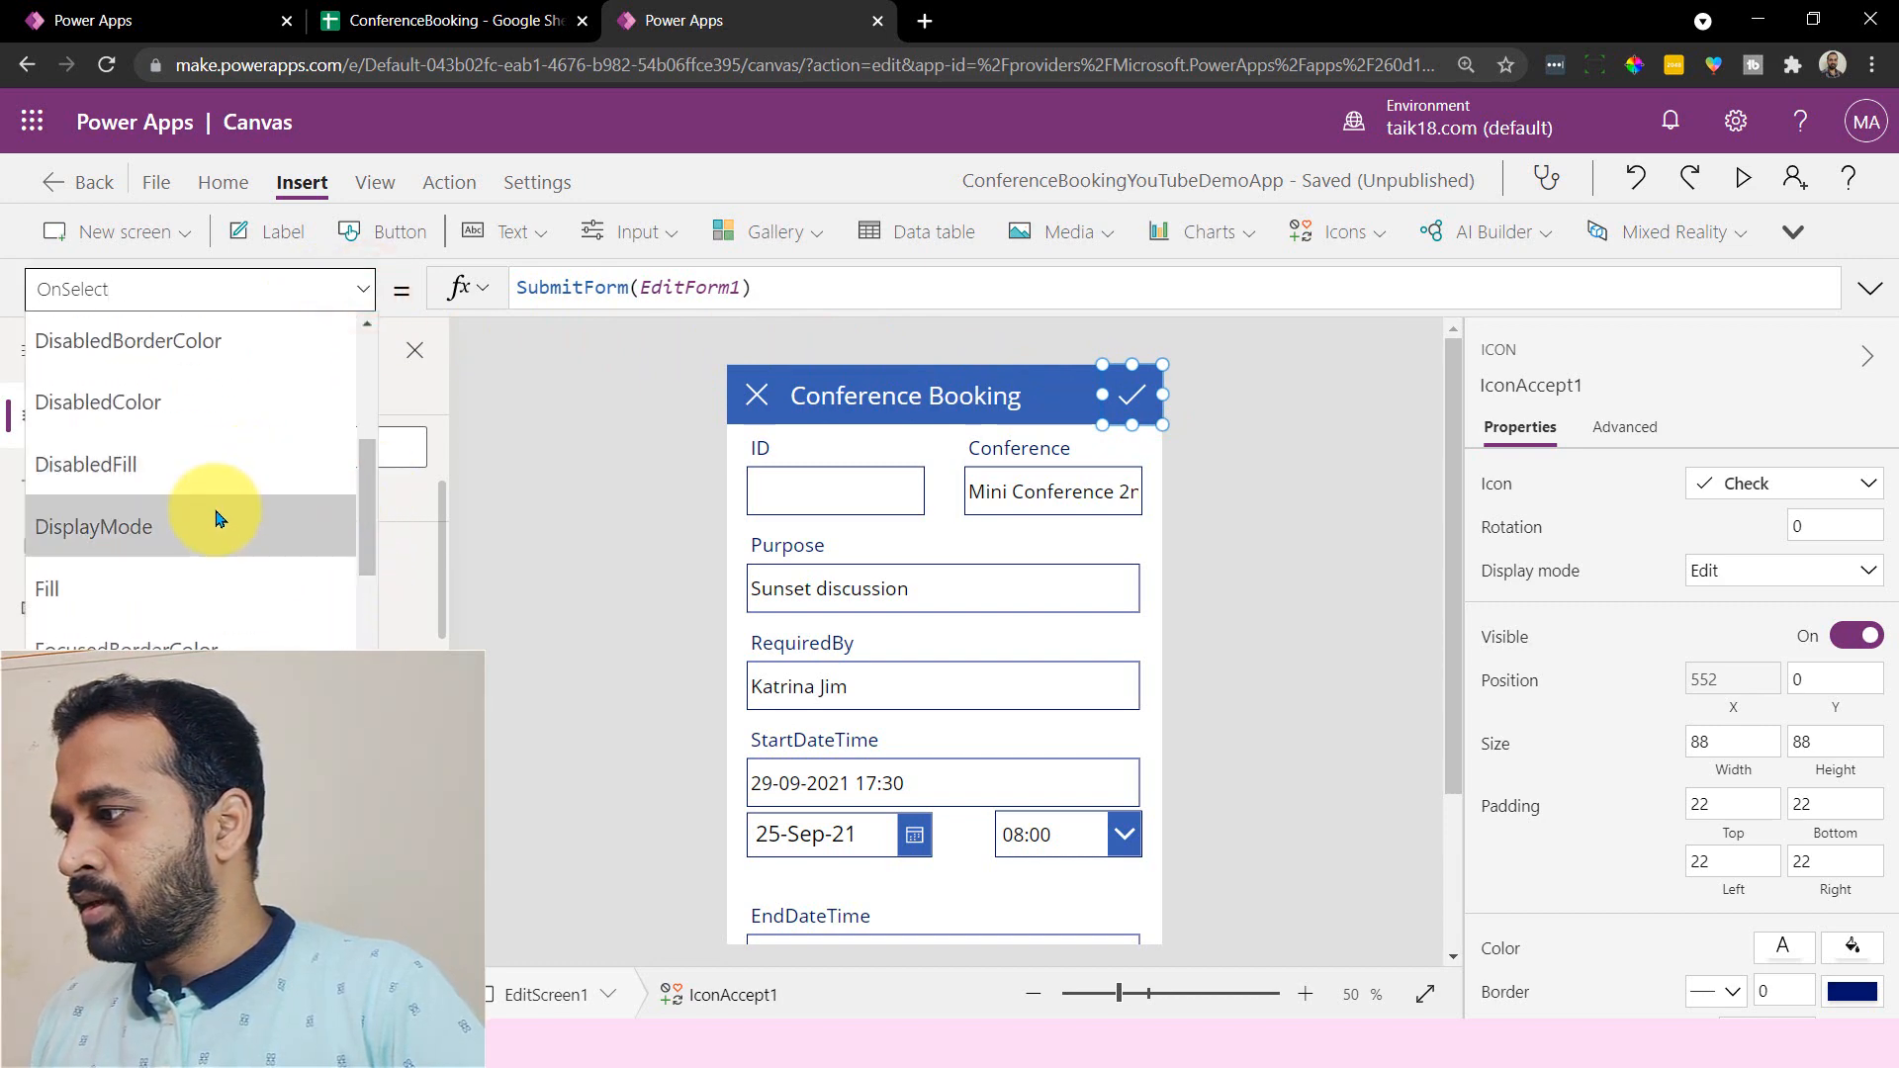
left_click(92, 525)
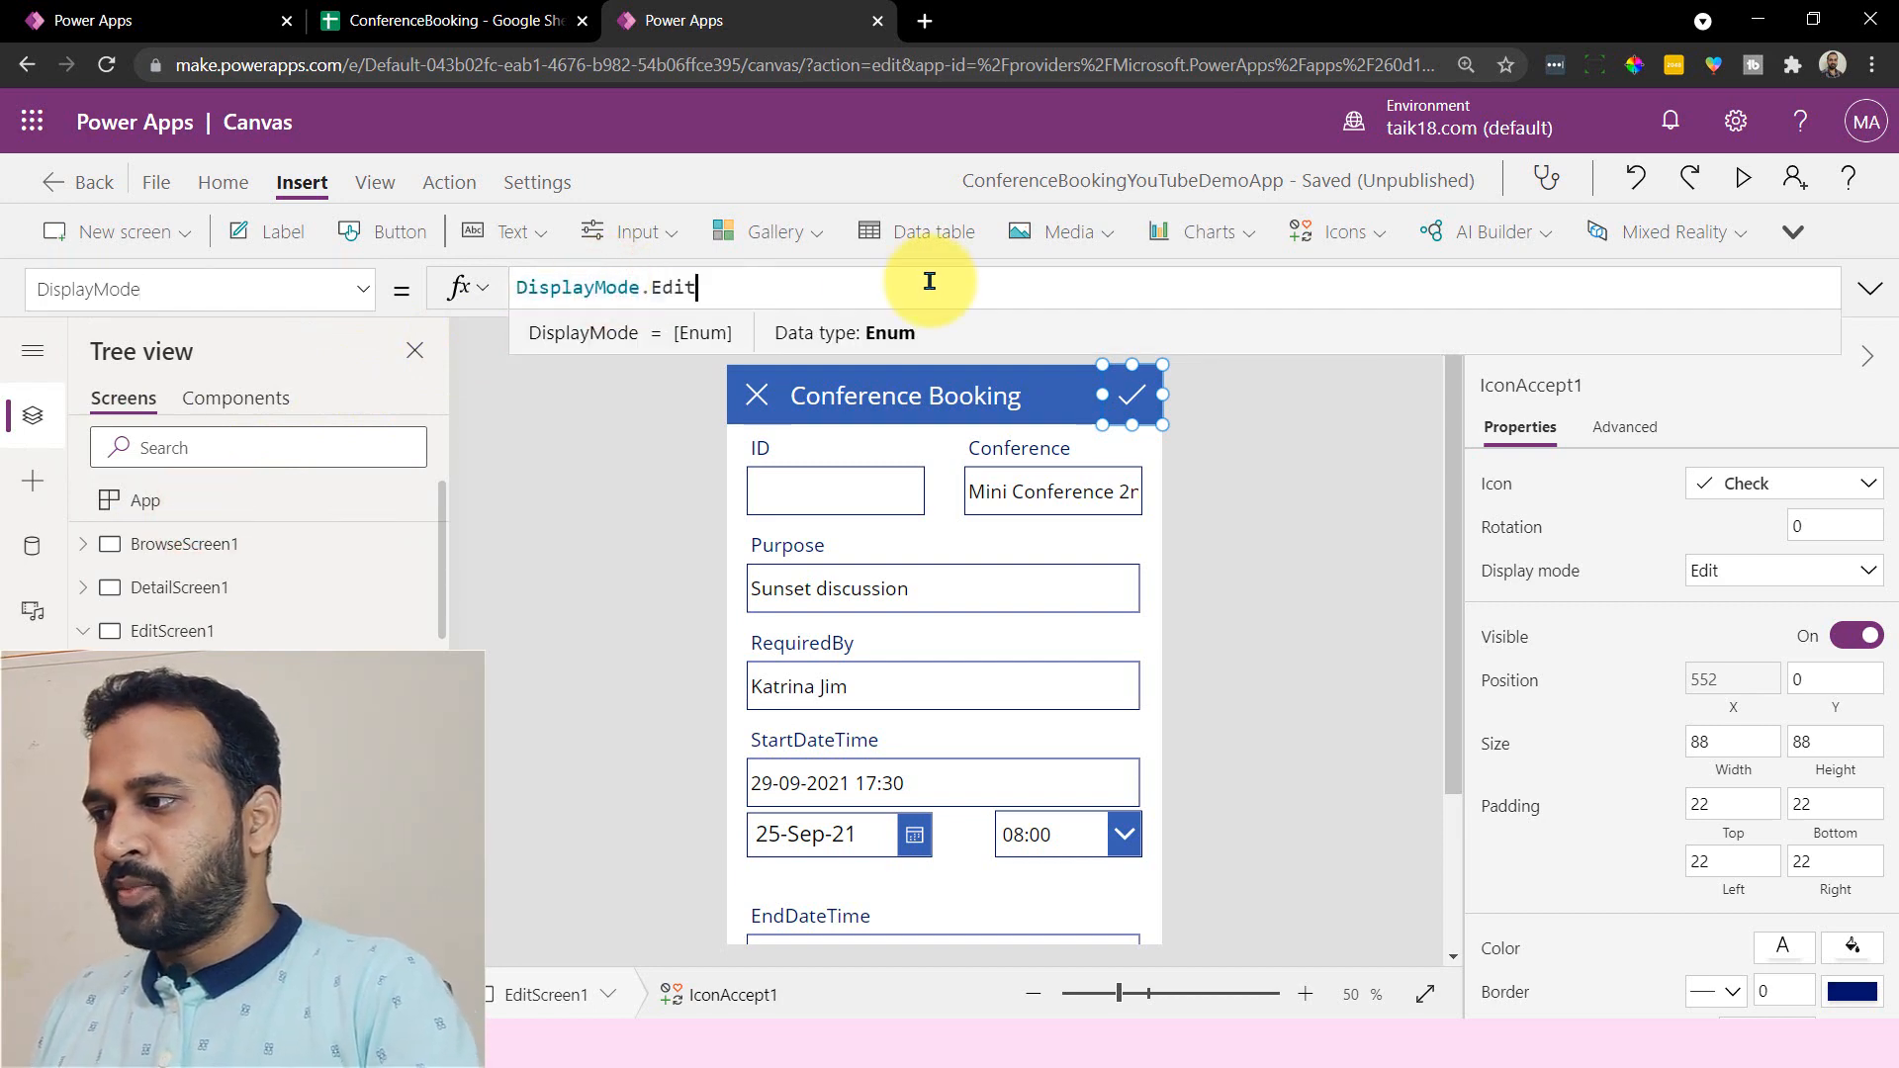
type("if")
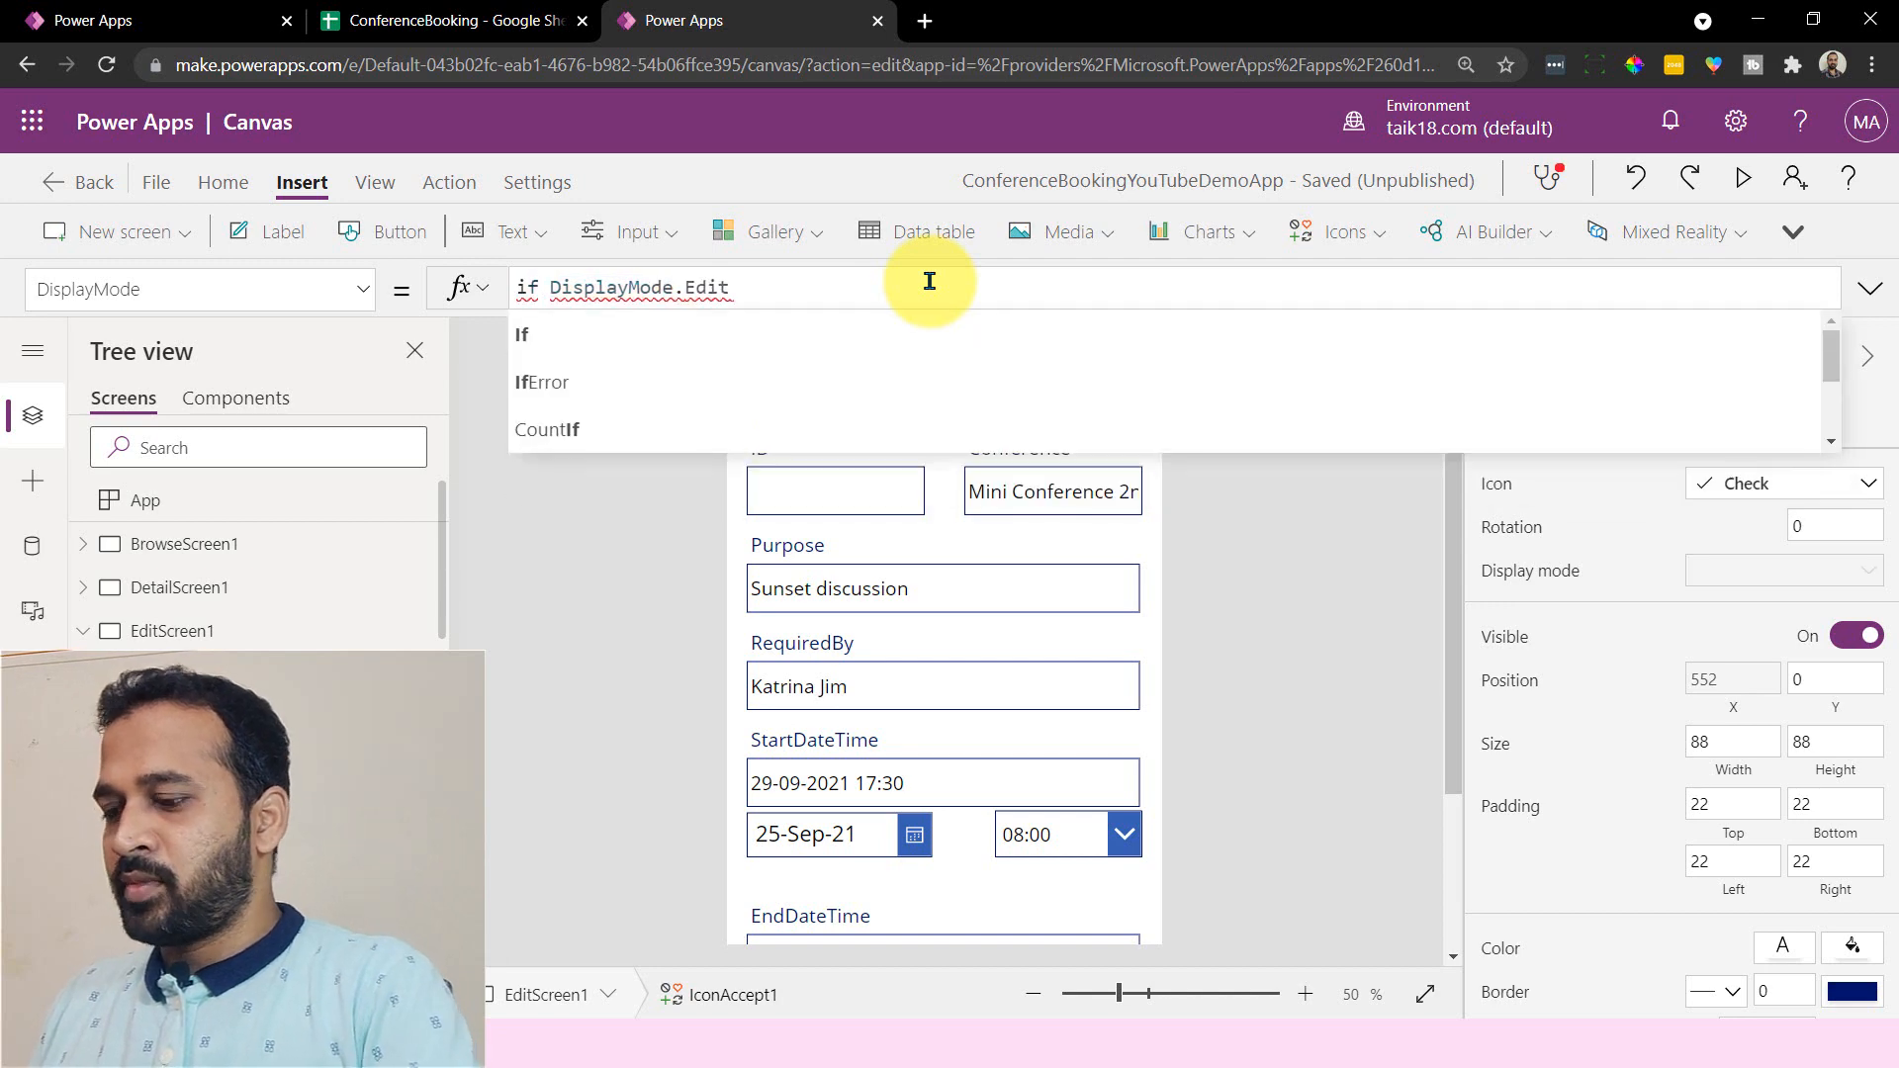
type("(")
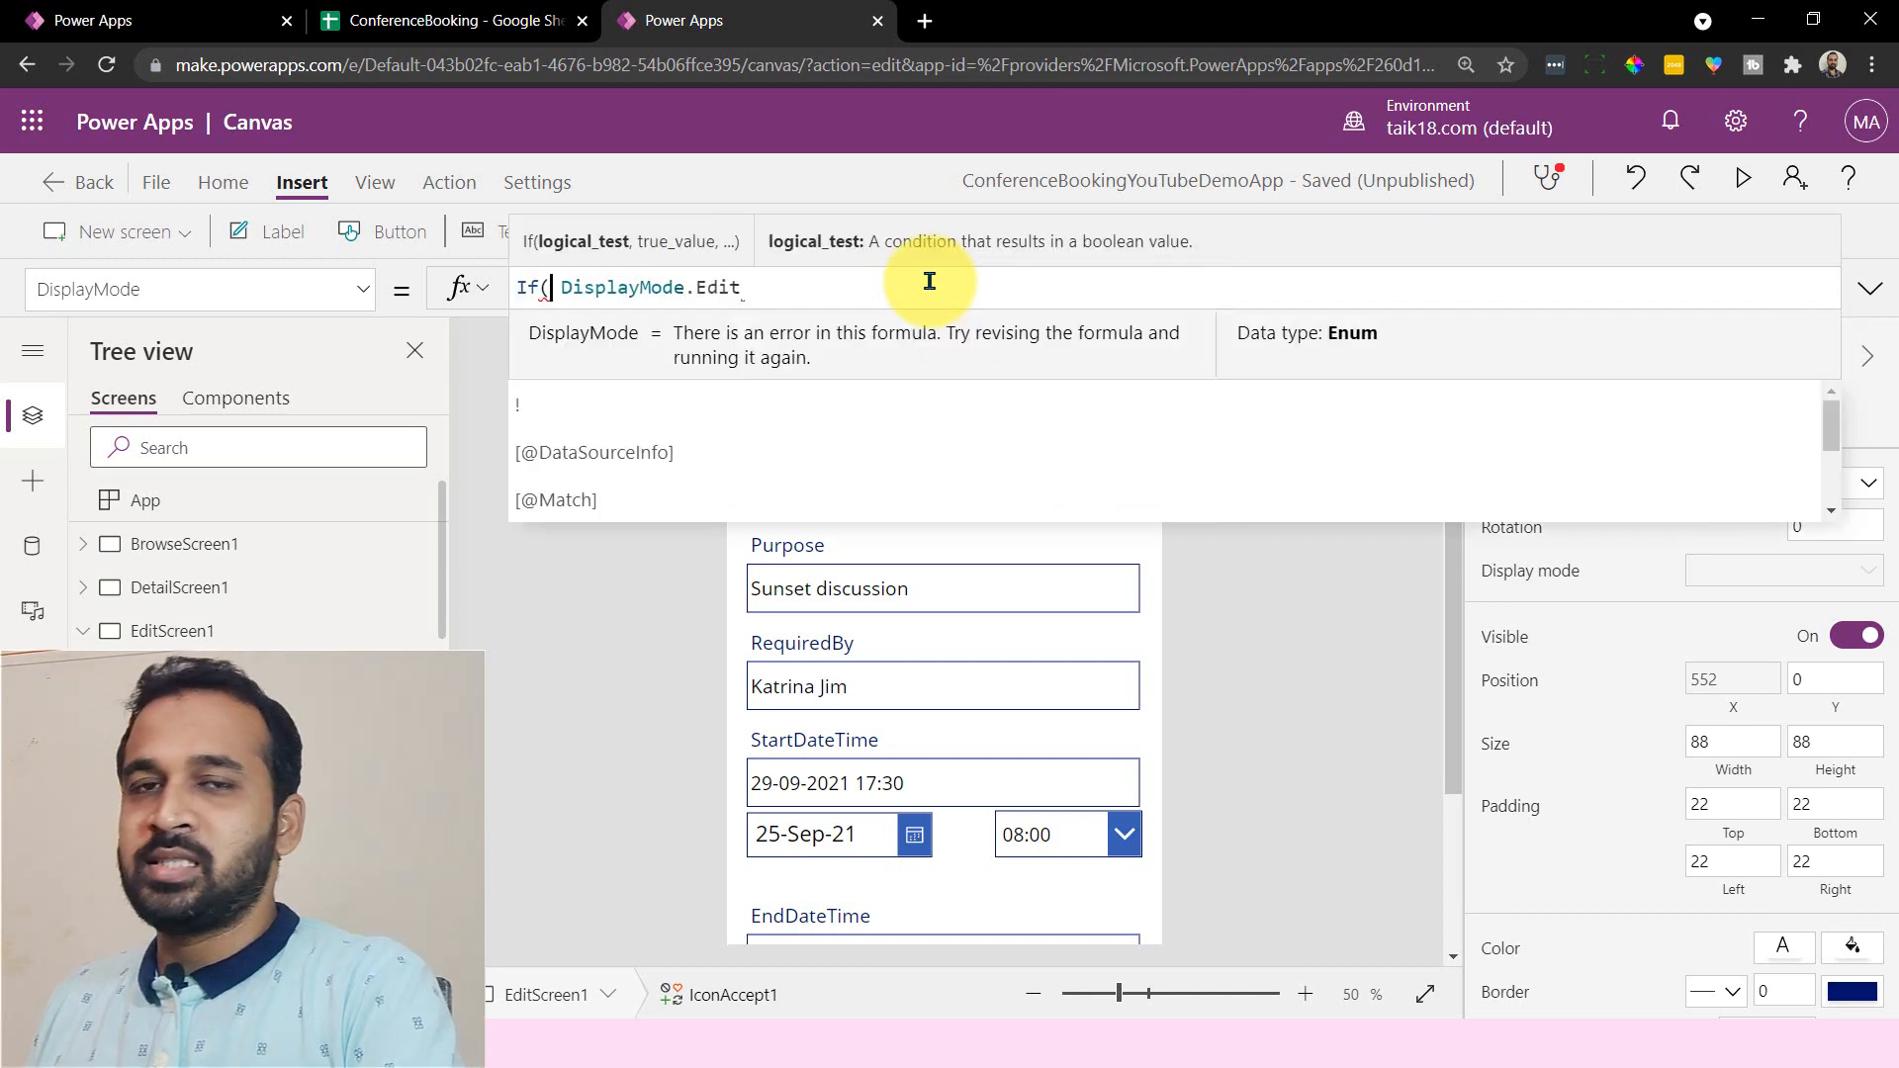
type("start")
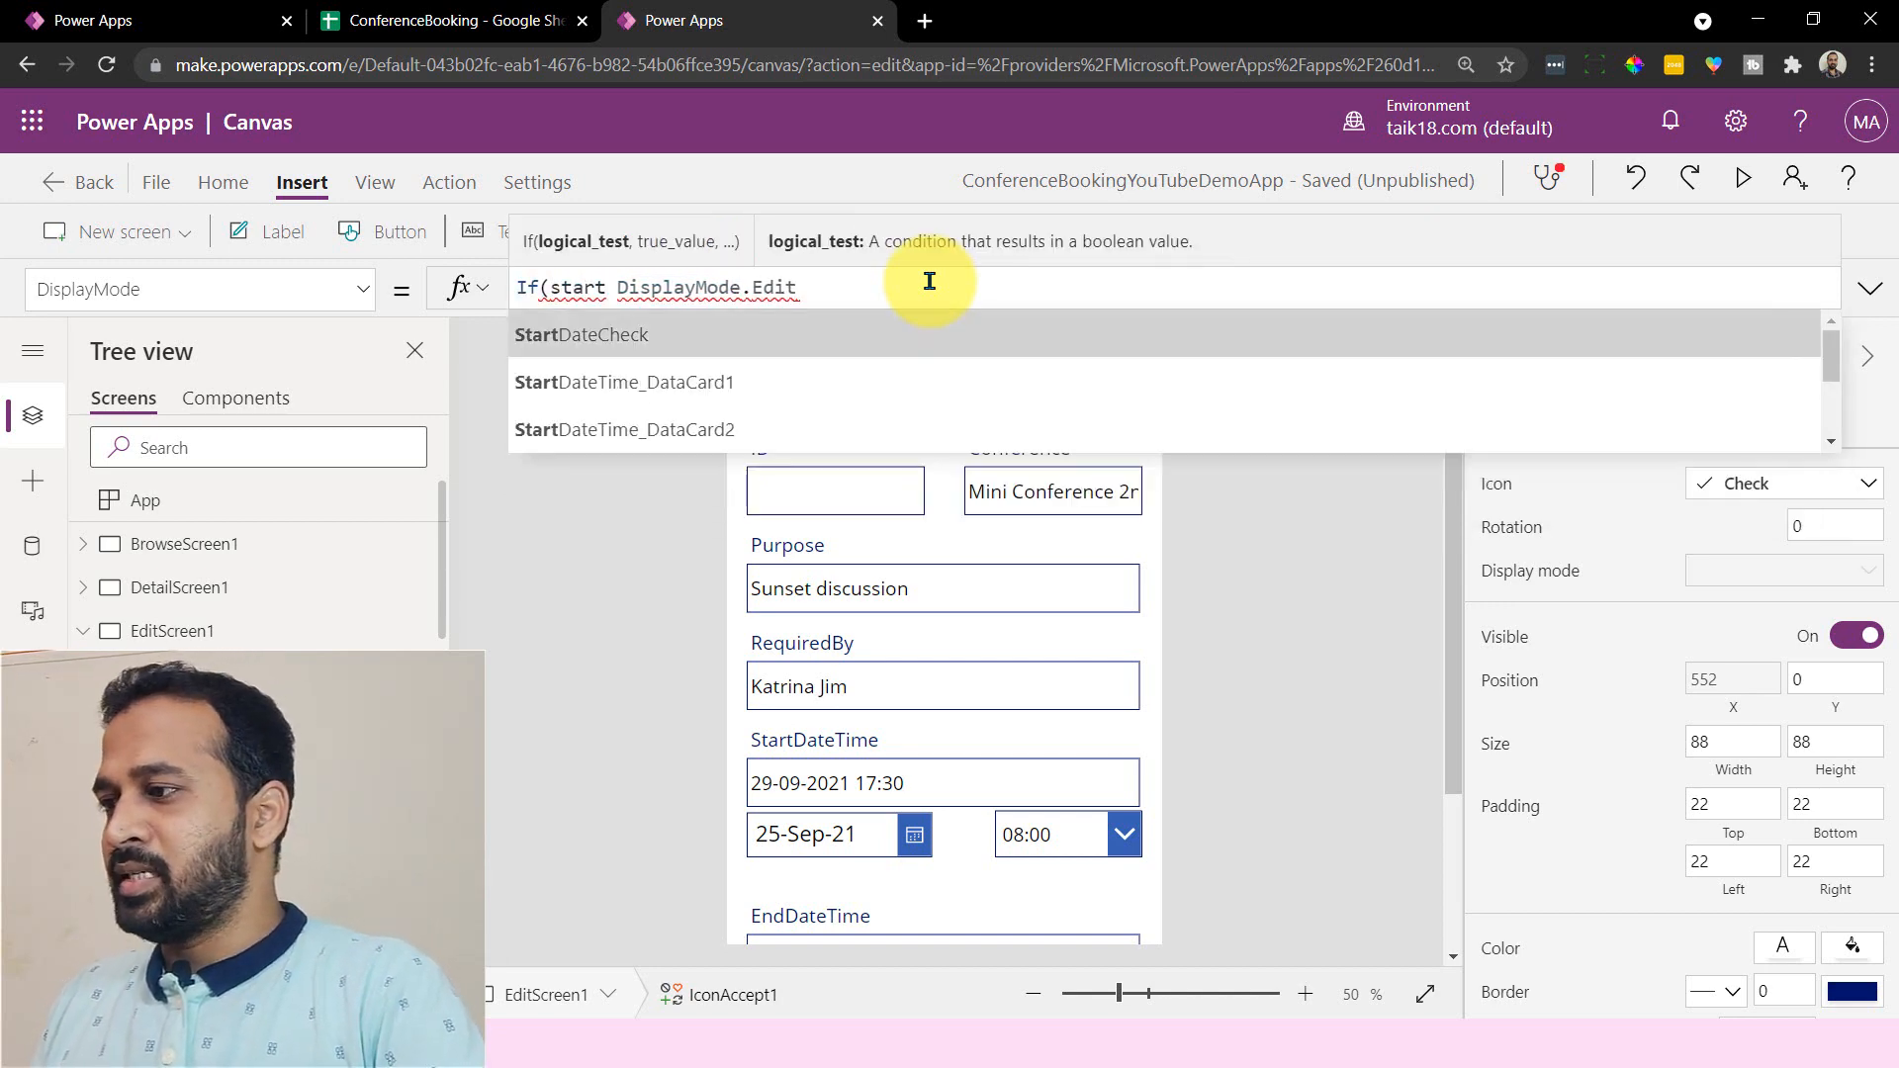
type("StartDateCheck=true,")
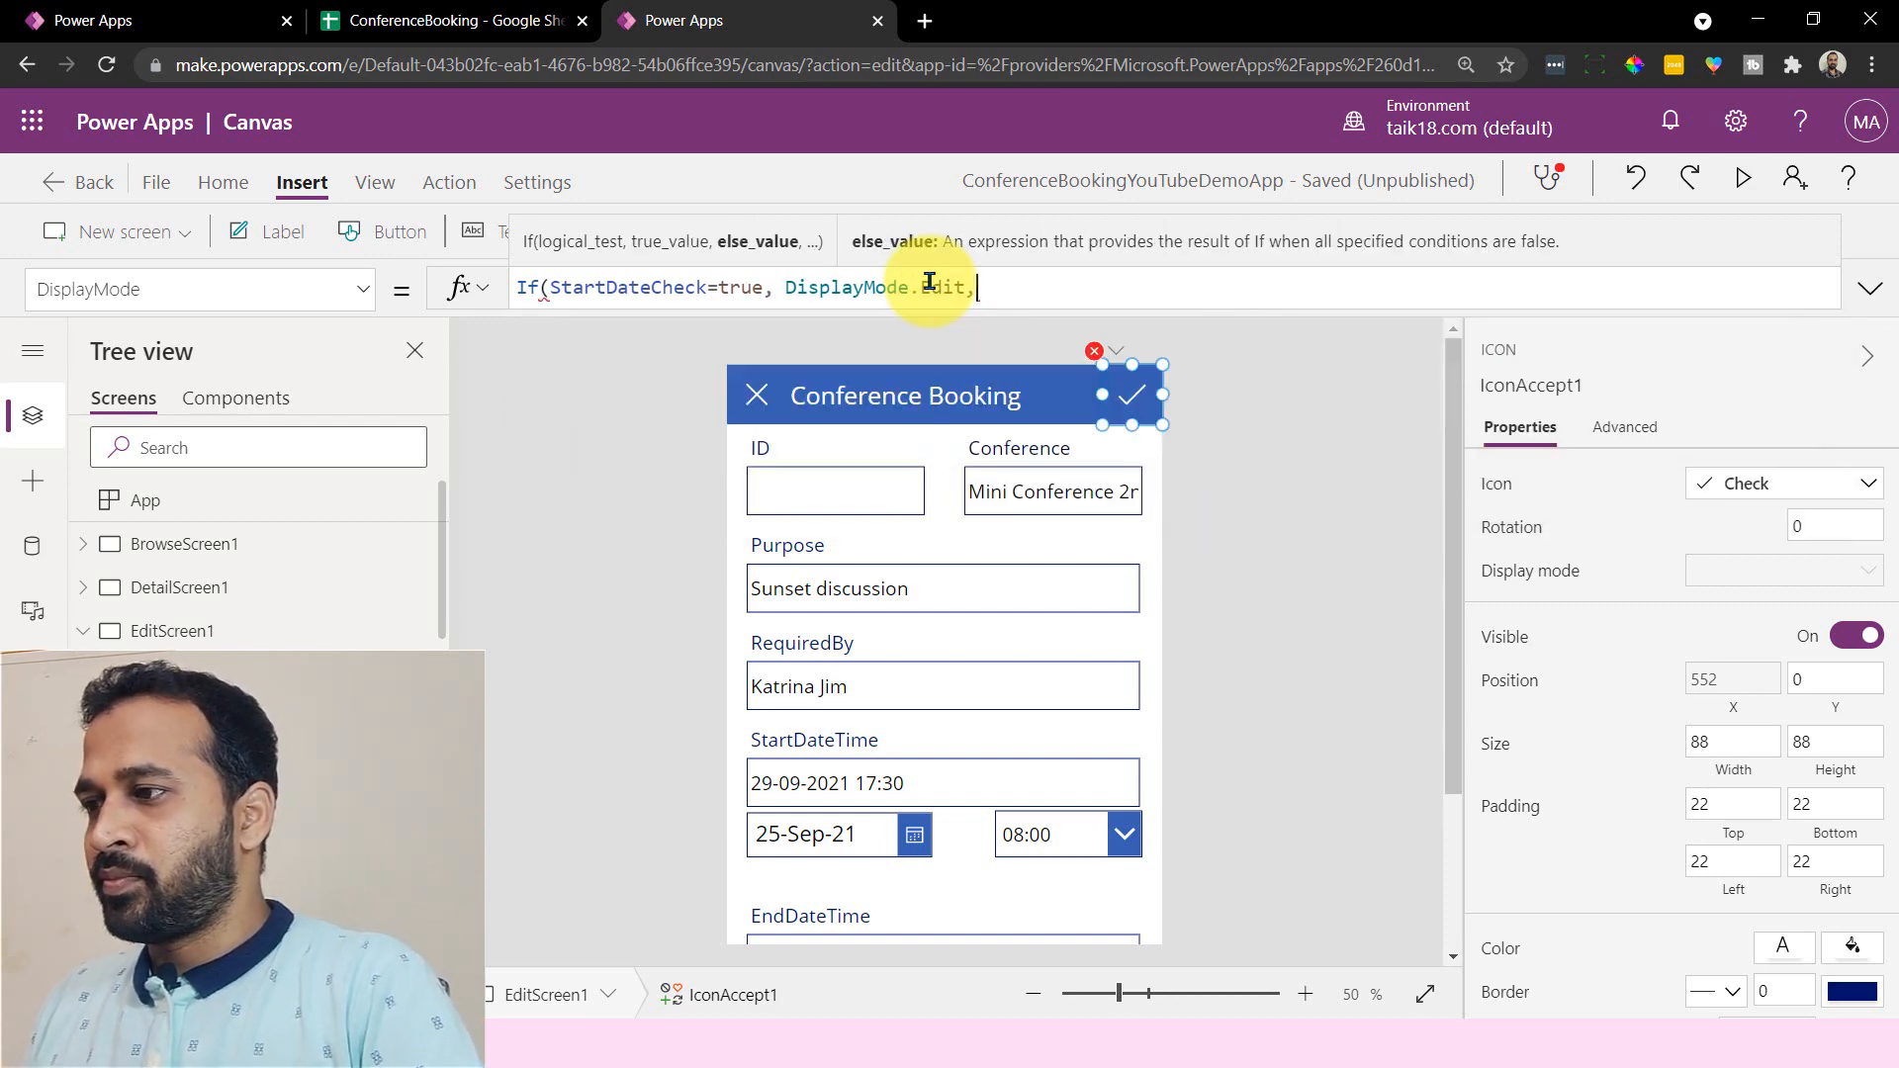
type("dis")
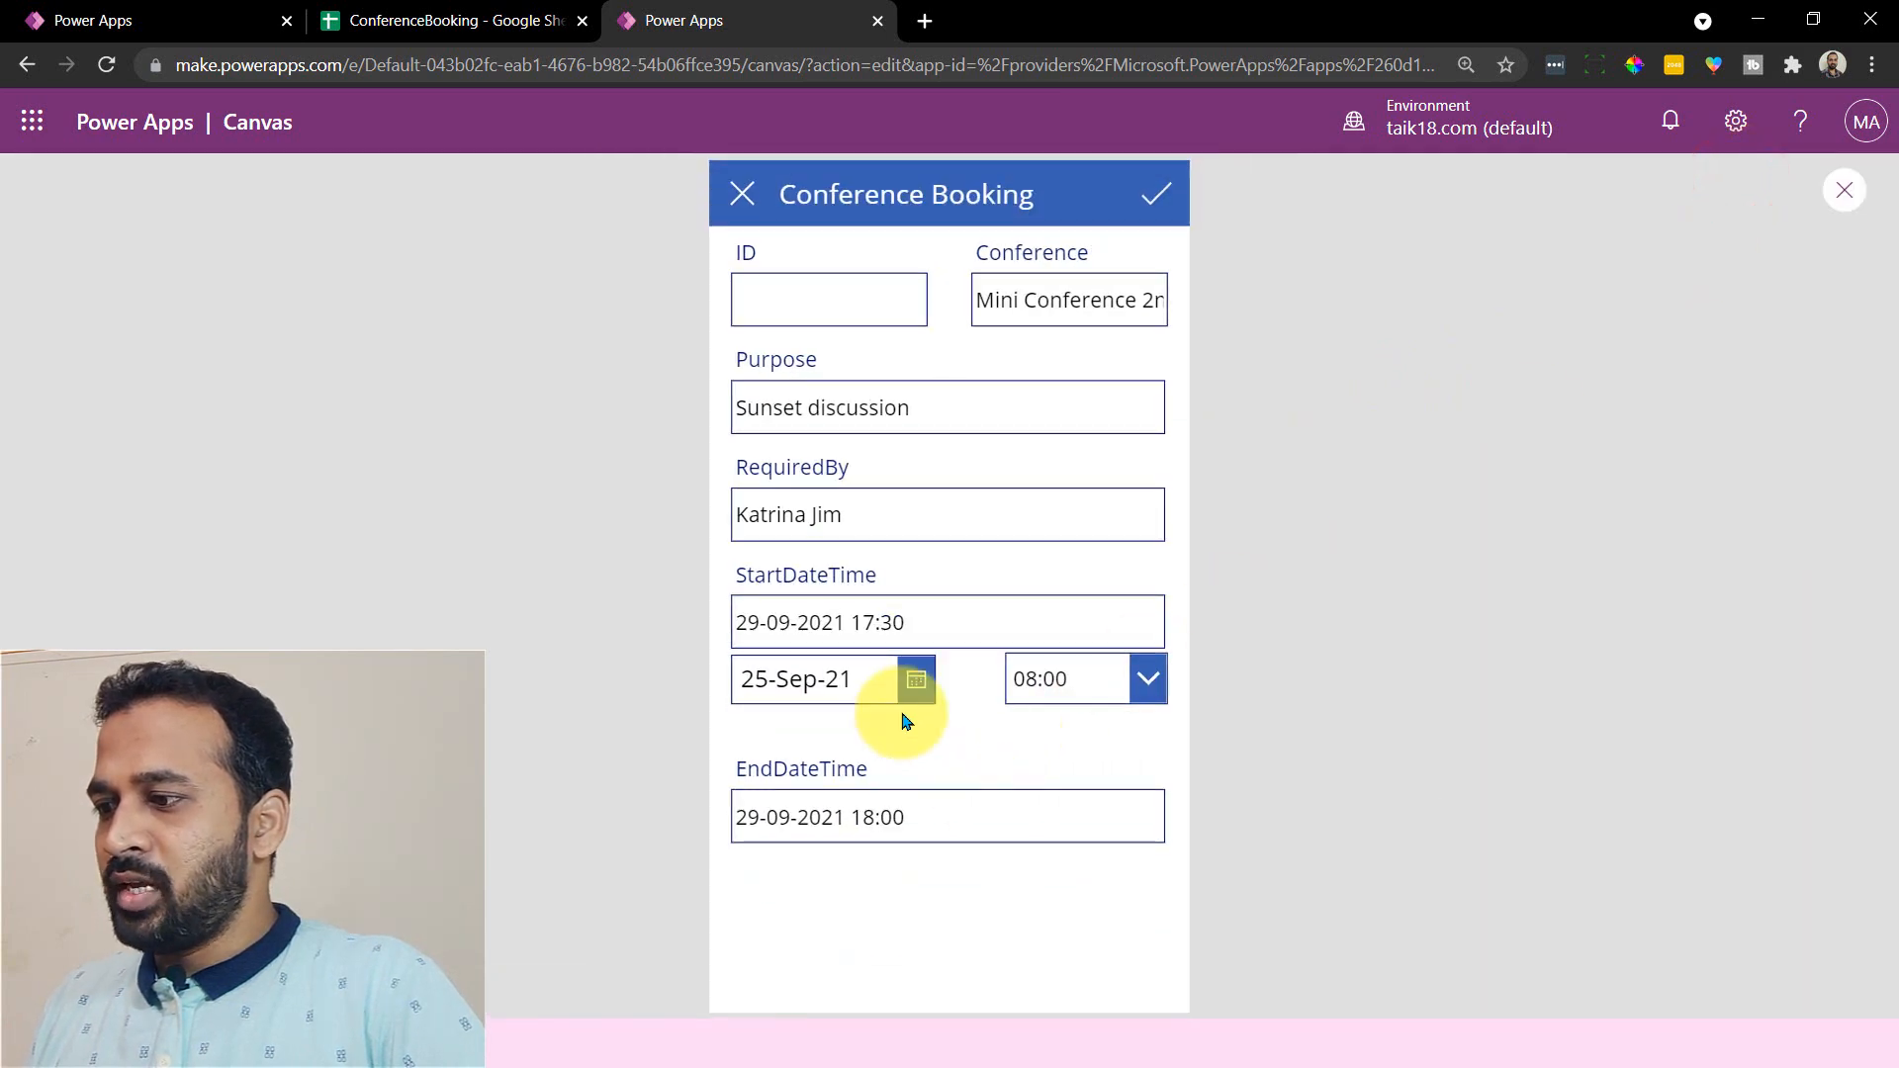
- In preview, try start date 22 Sep to trigger the error, then set 30 Sep
left_click(916, 679)
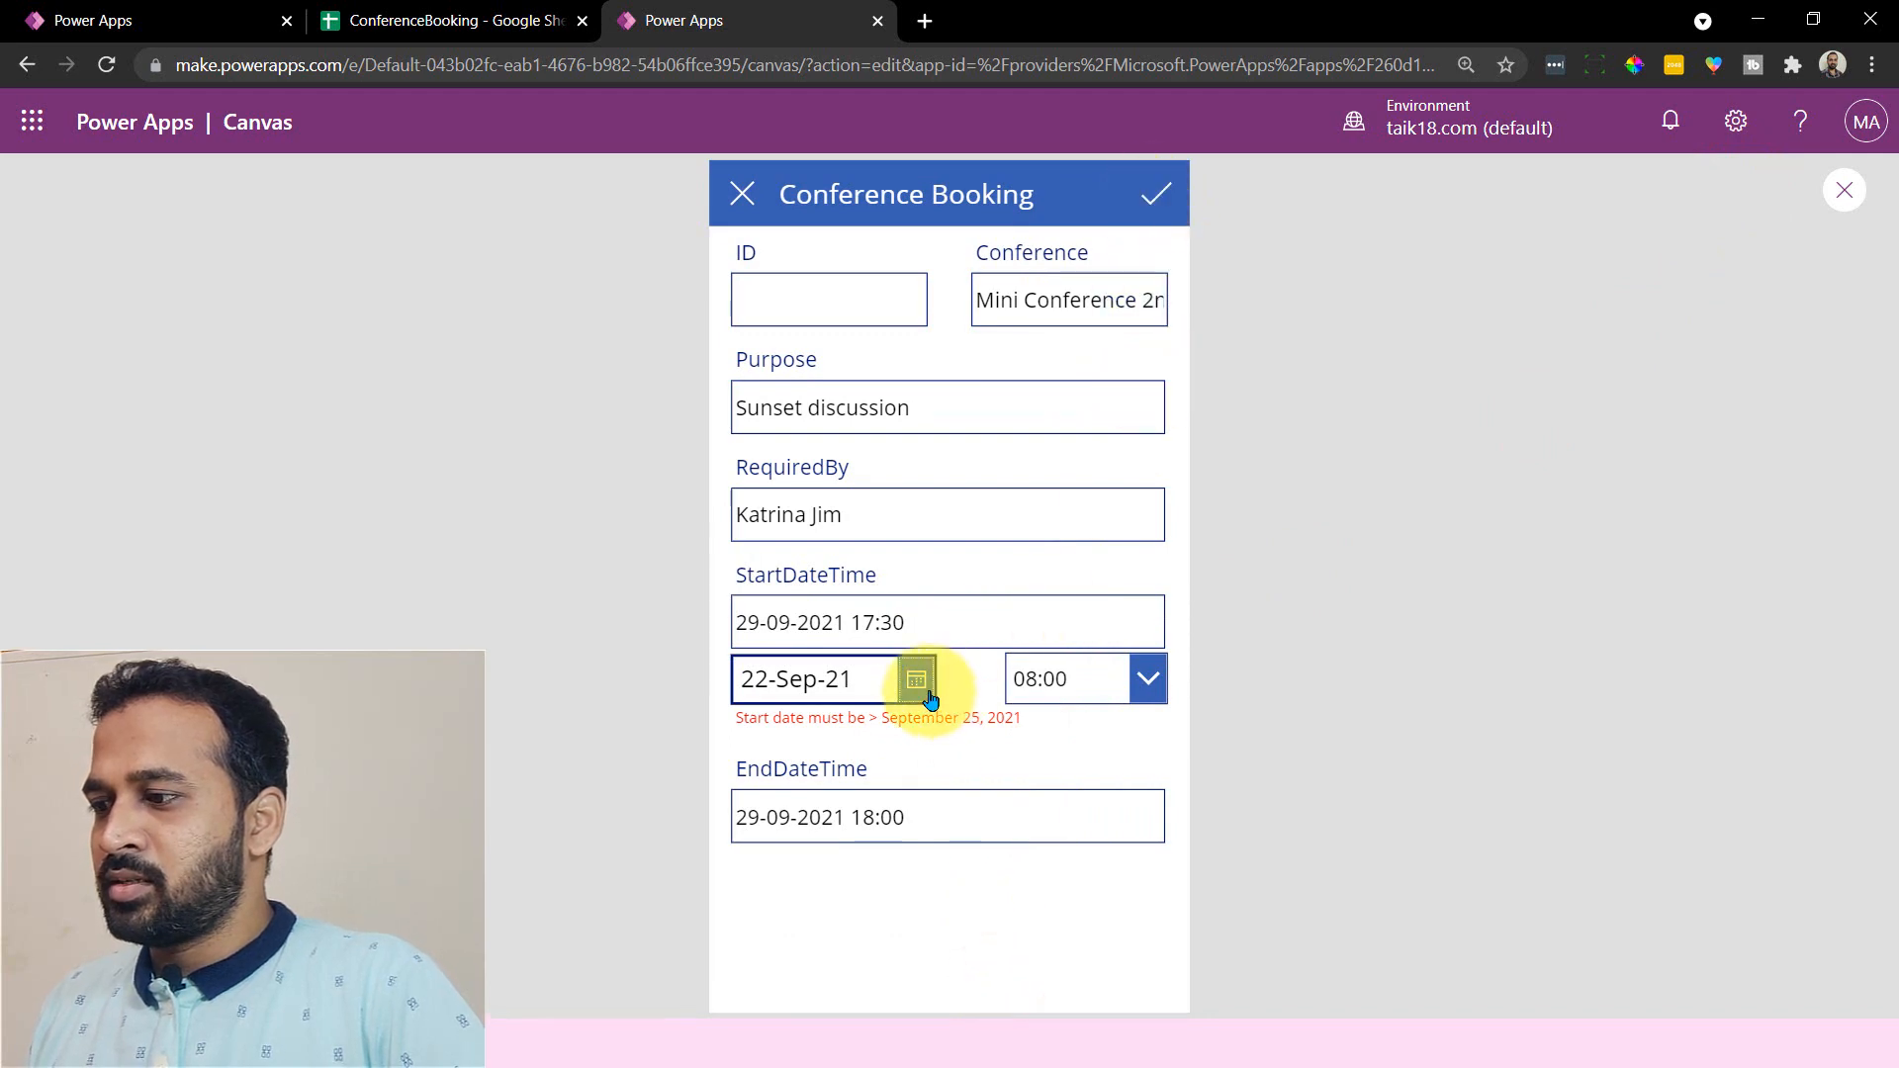
left_click(918, 679)
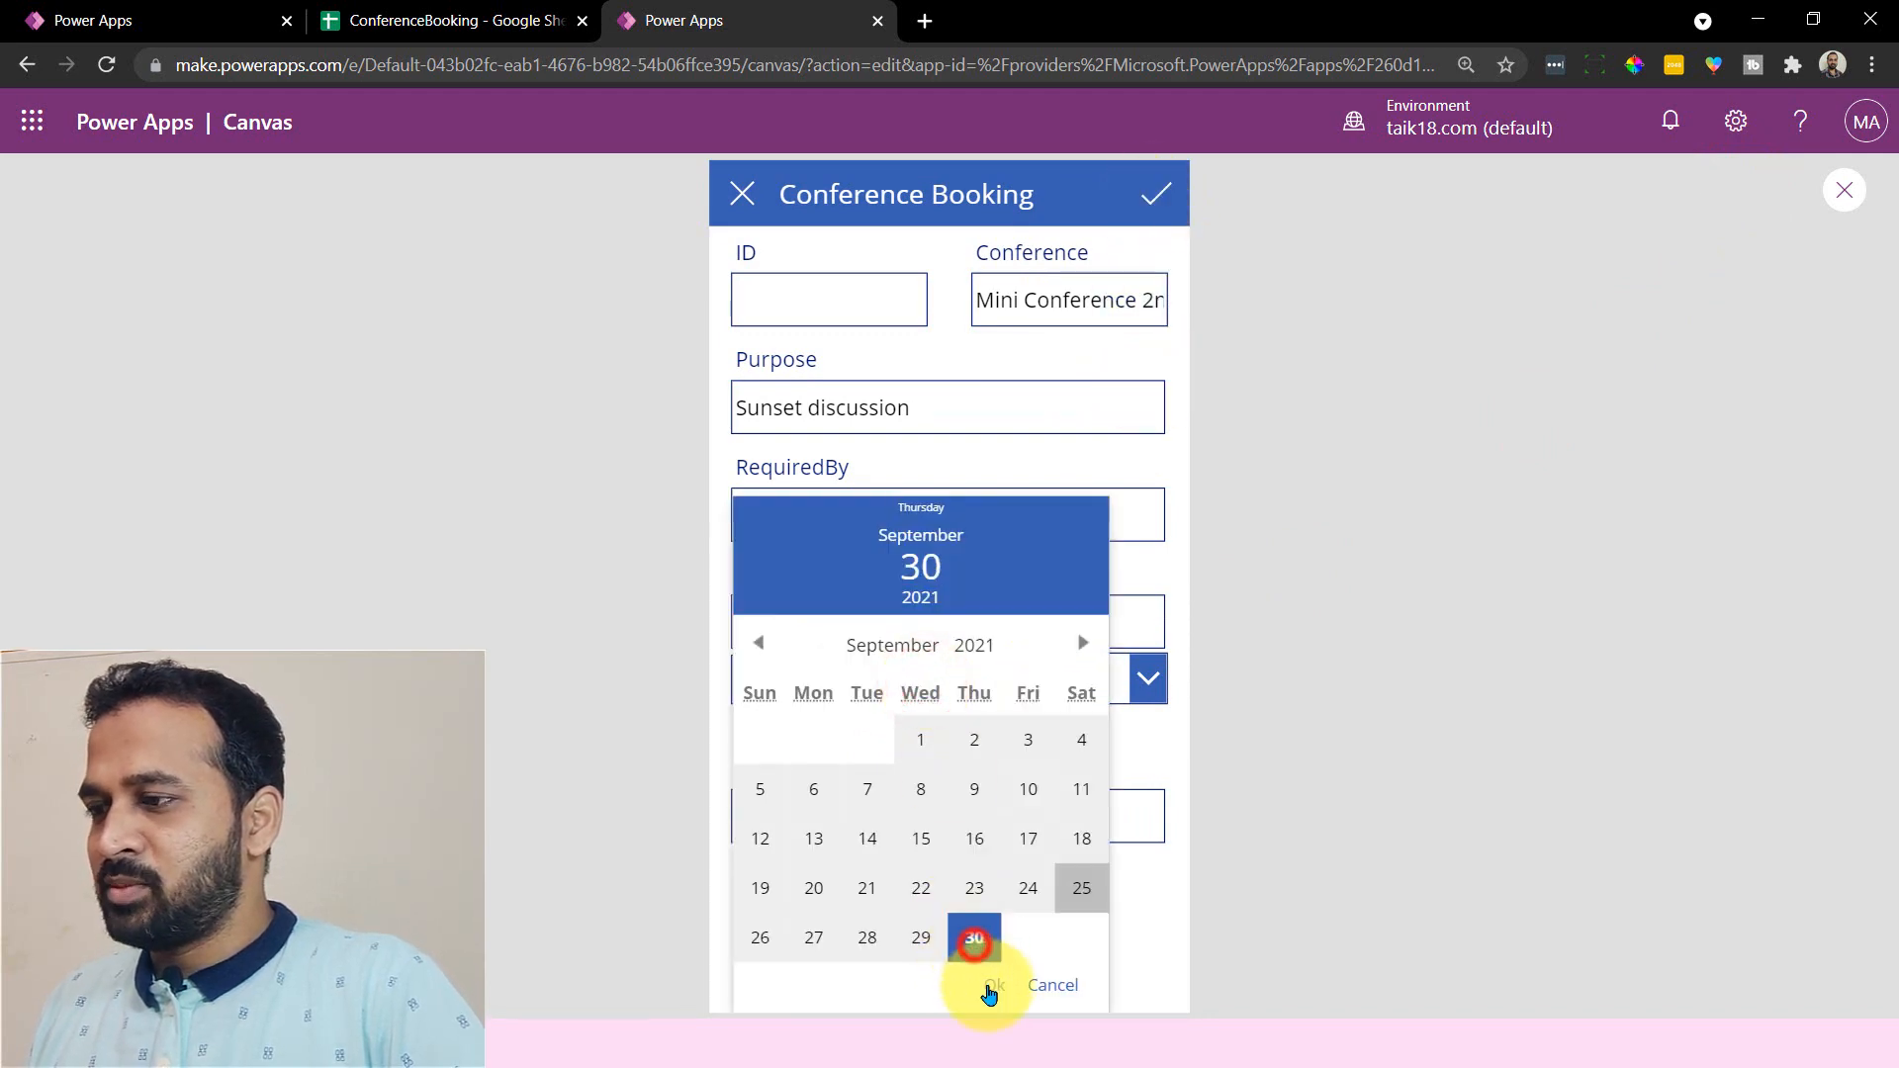
left_click(992, 985)
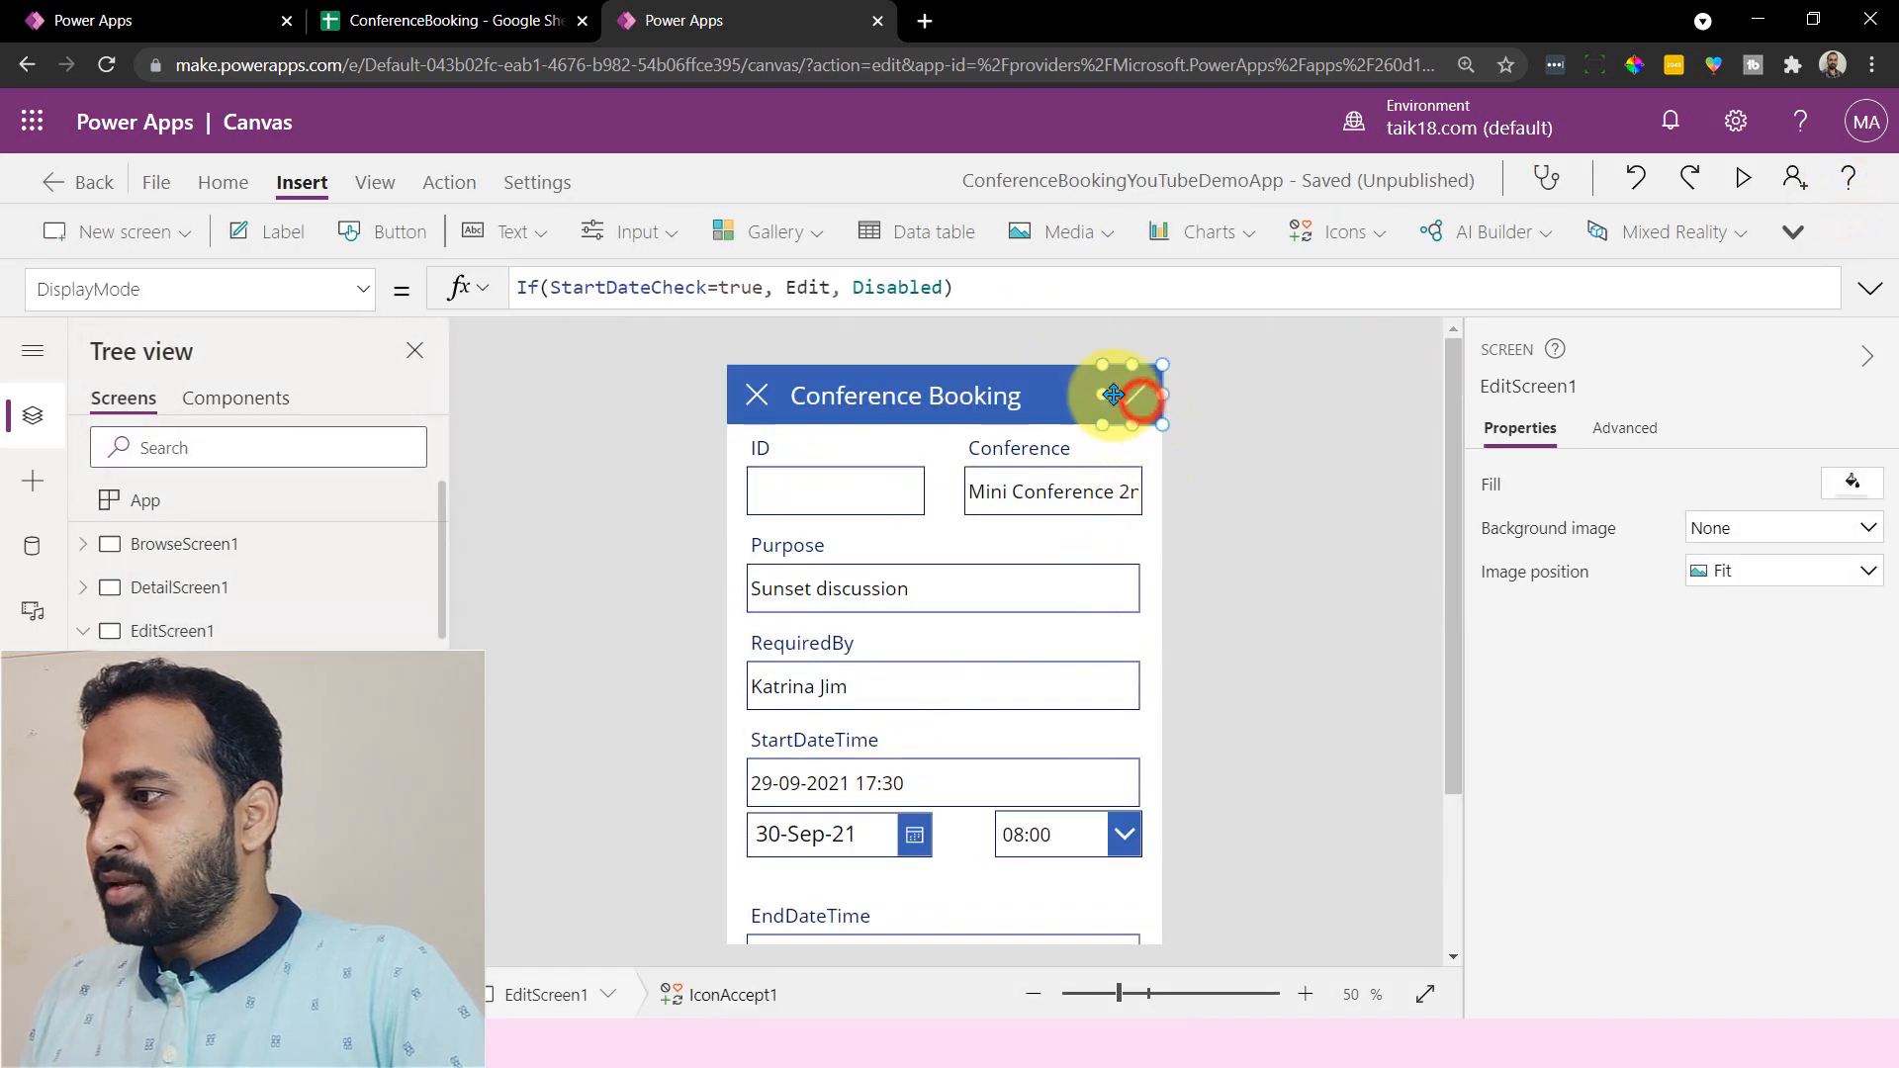
- Select the save checkmark icon to inspect it
left_click(1136, 395)
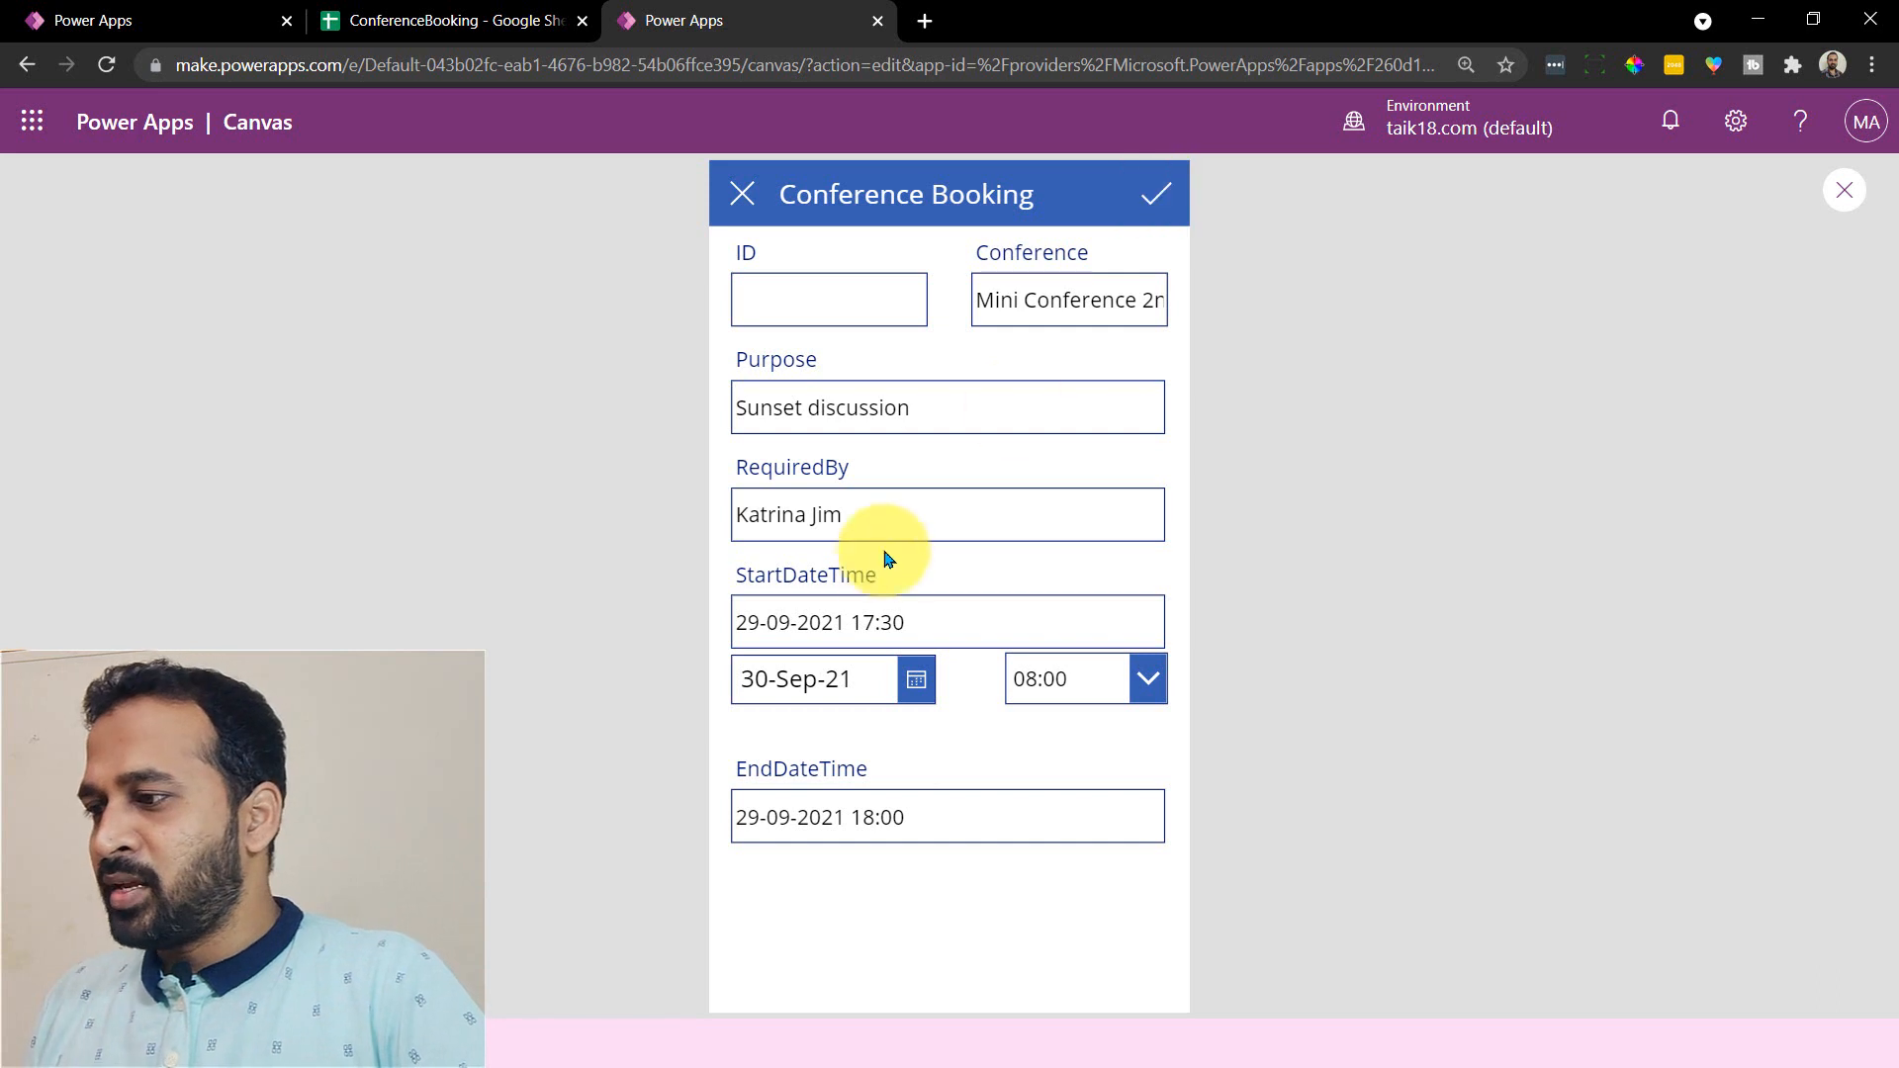
- Set the start date to 22 Sep, showing the red warning, then exit preview
left_click(914, 678)
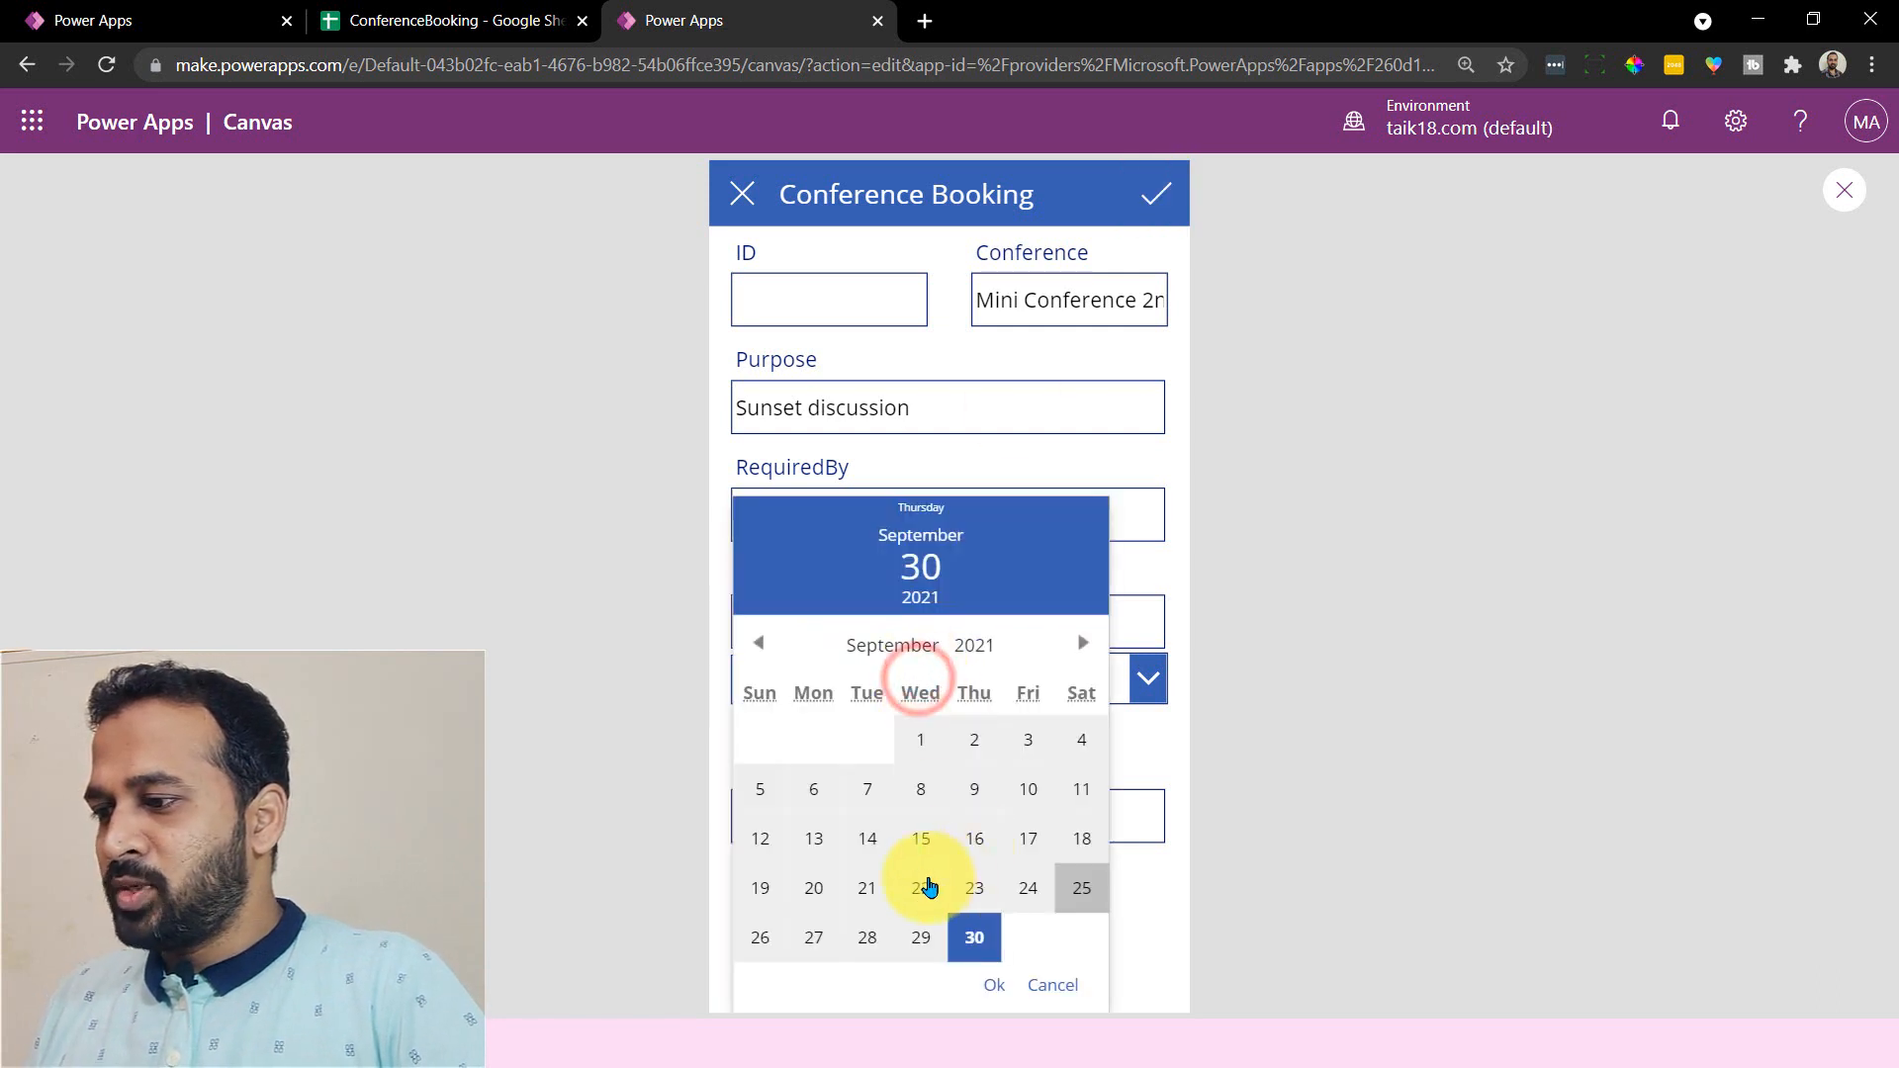
left_click(992, 983)
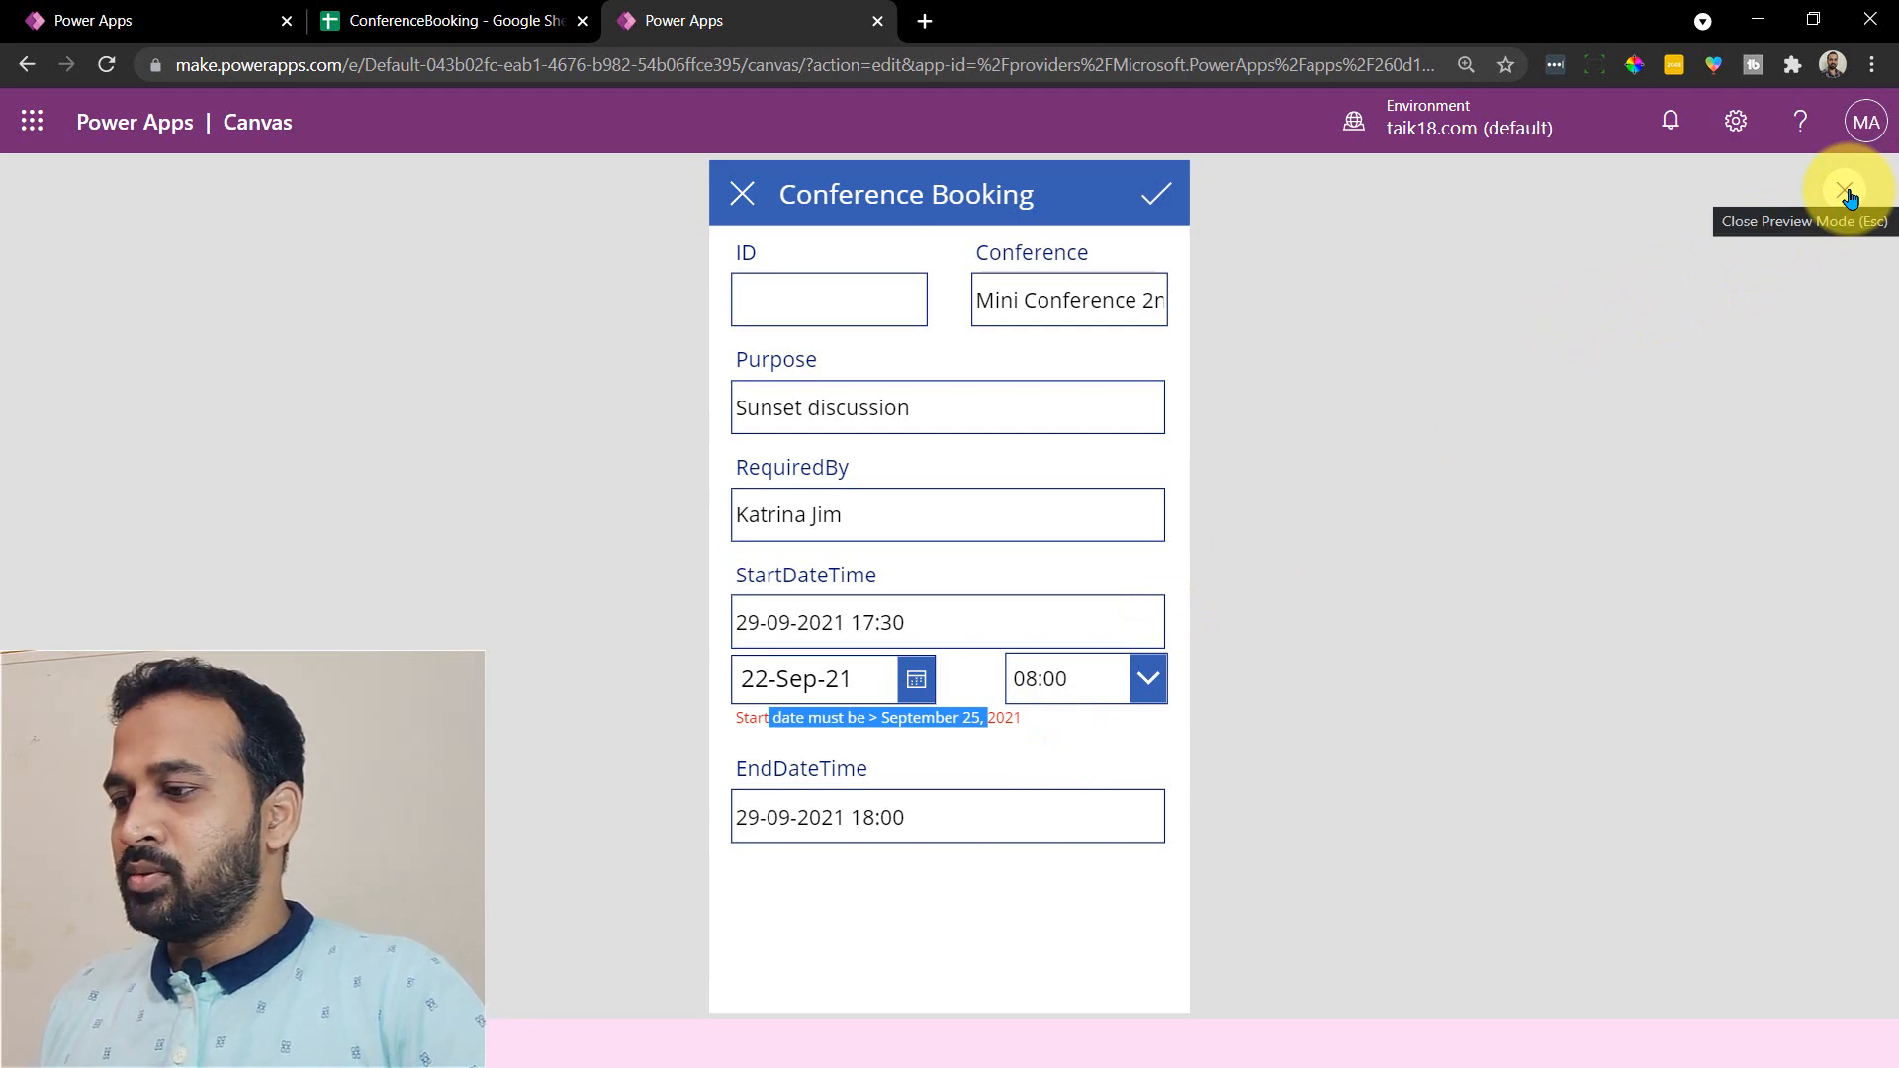
left_click(1846, 194)
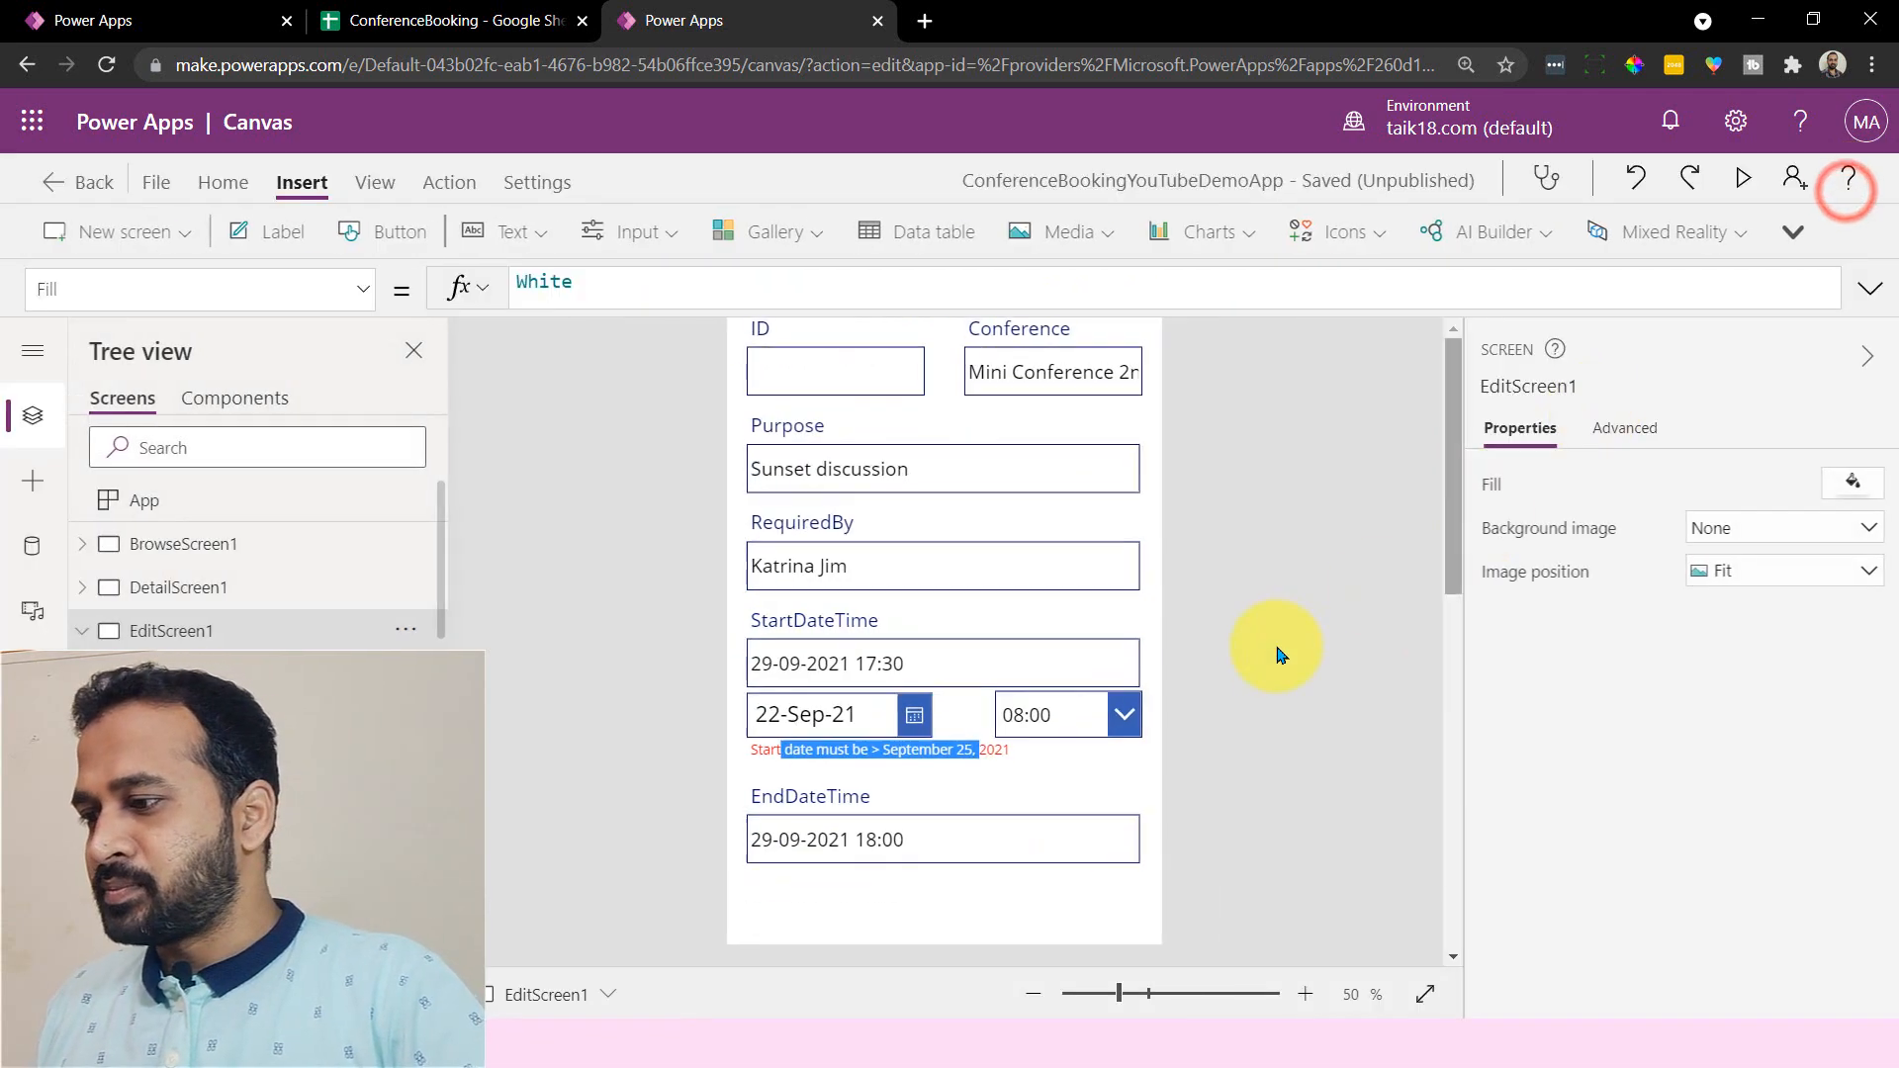
- Paste the copied date picker and time dropdown into the unlocked EndDateTime card
scroll("down", 3)
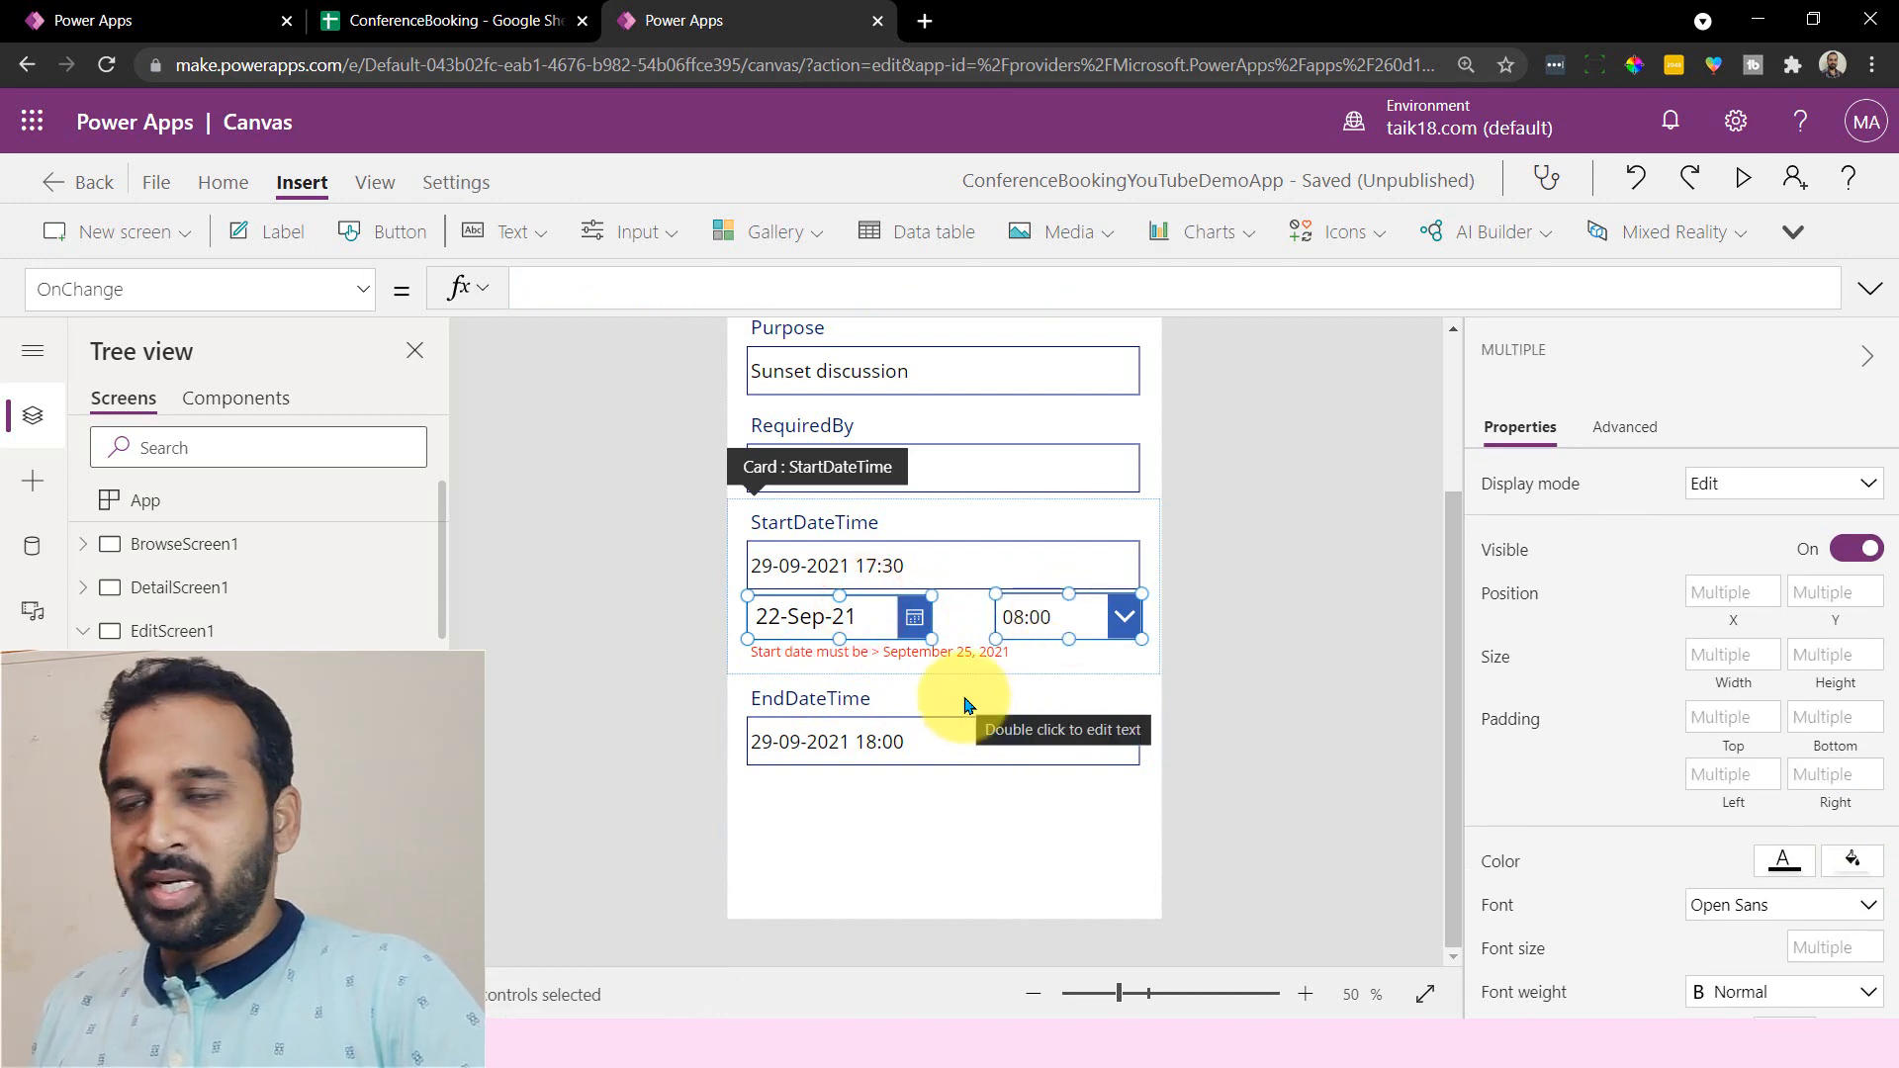
left_click(890, 832)
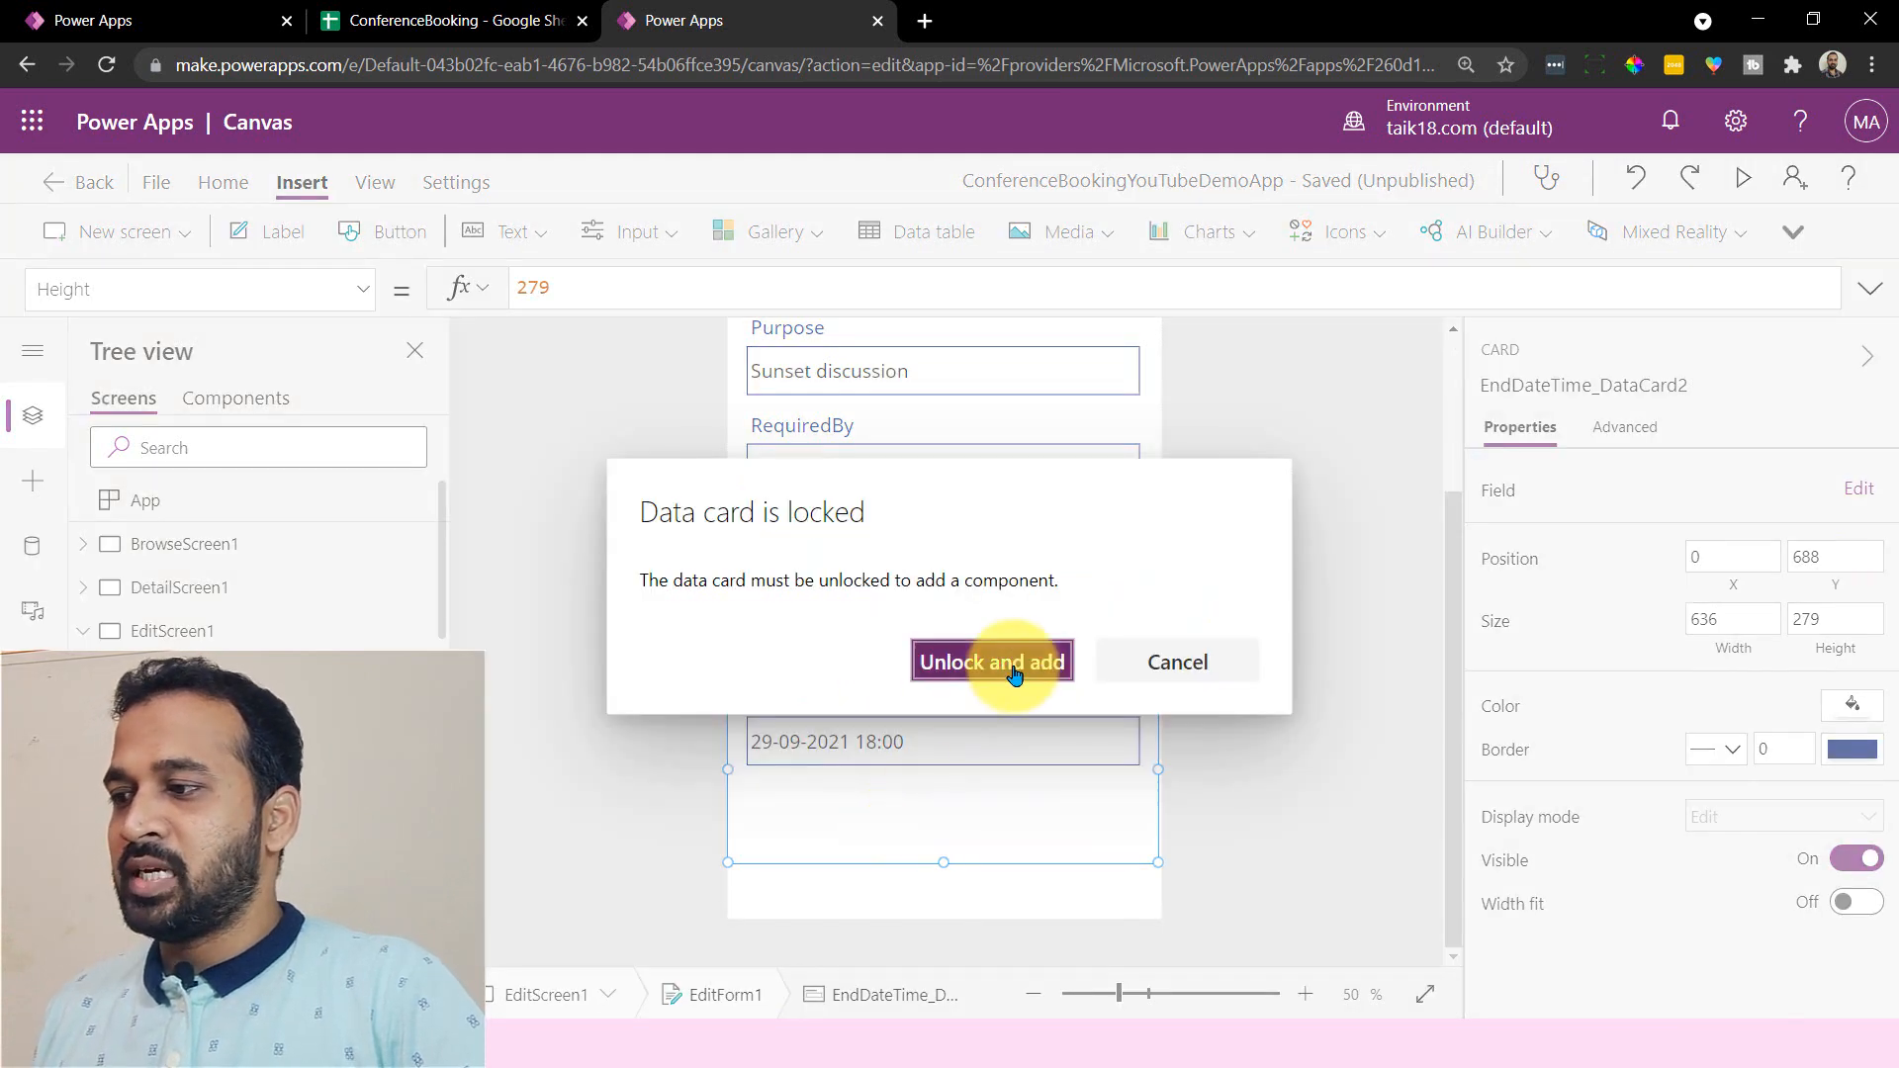
left_click(989, 662)
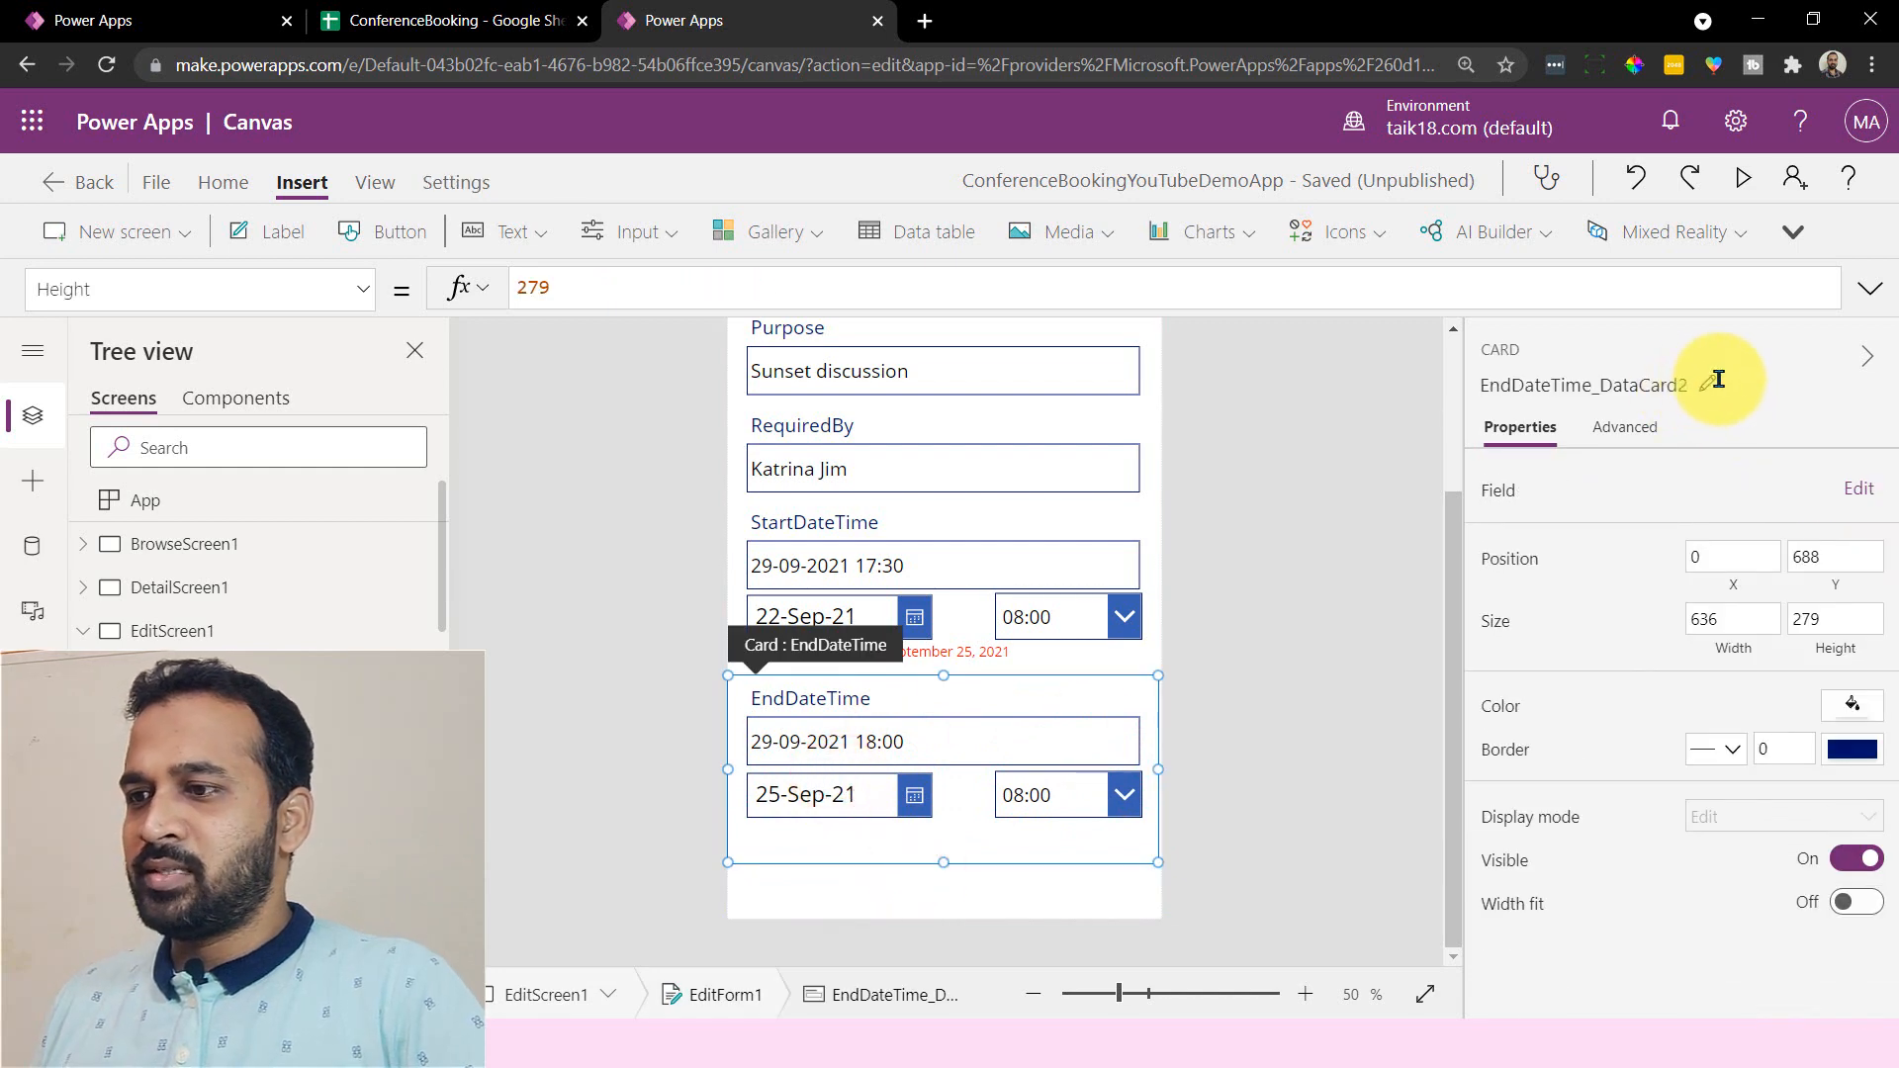
- Rename the start time dropdown to TimePicker1 and select the start date error label
left_click(808, 794)
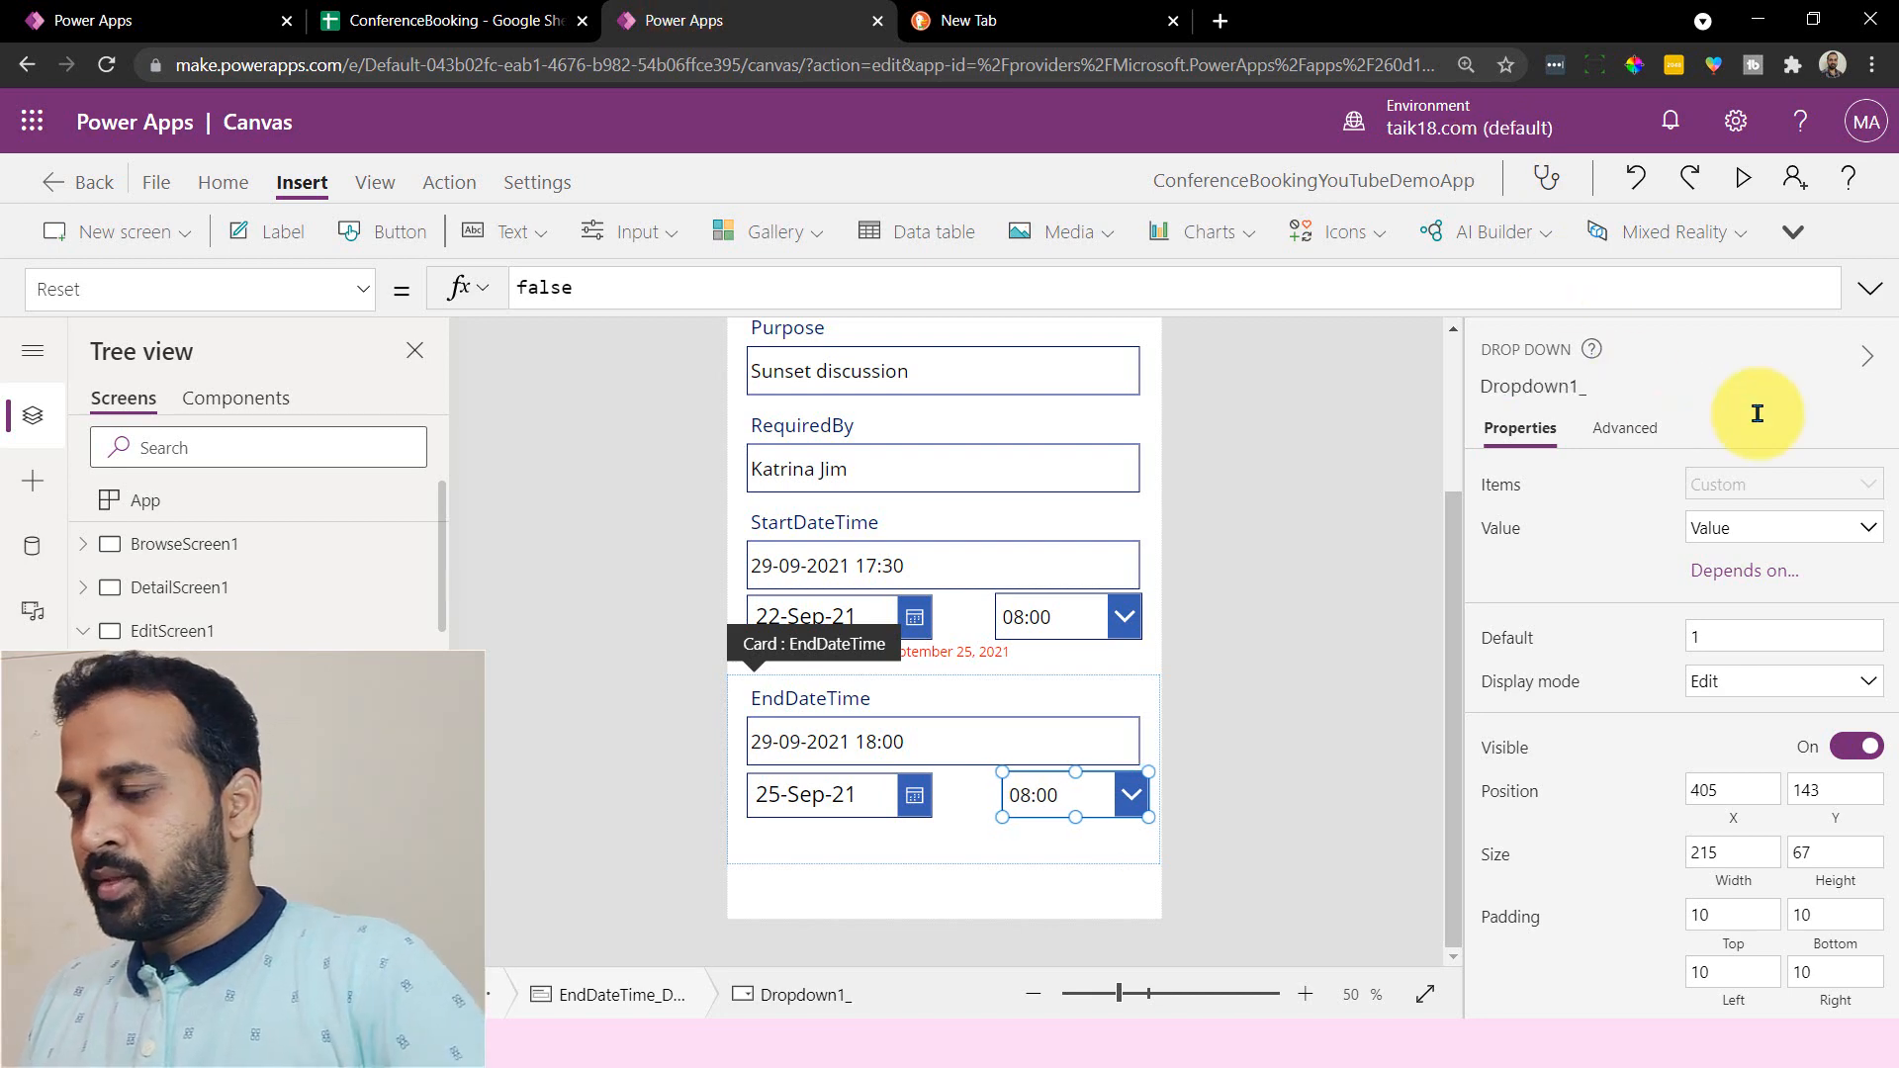
type("Time")
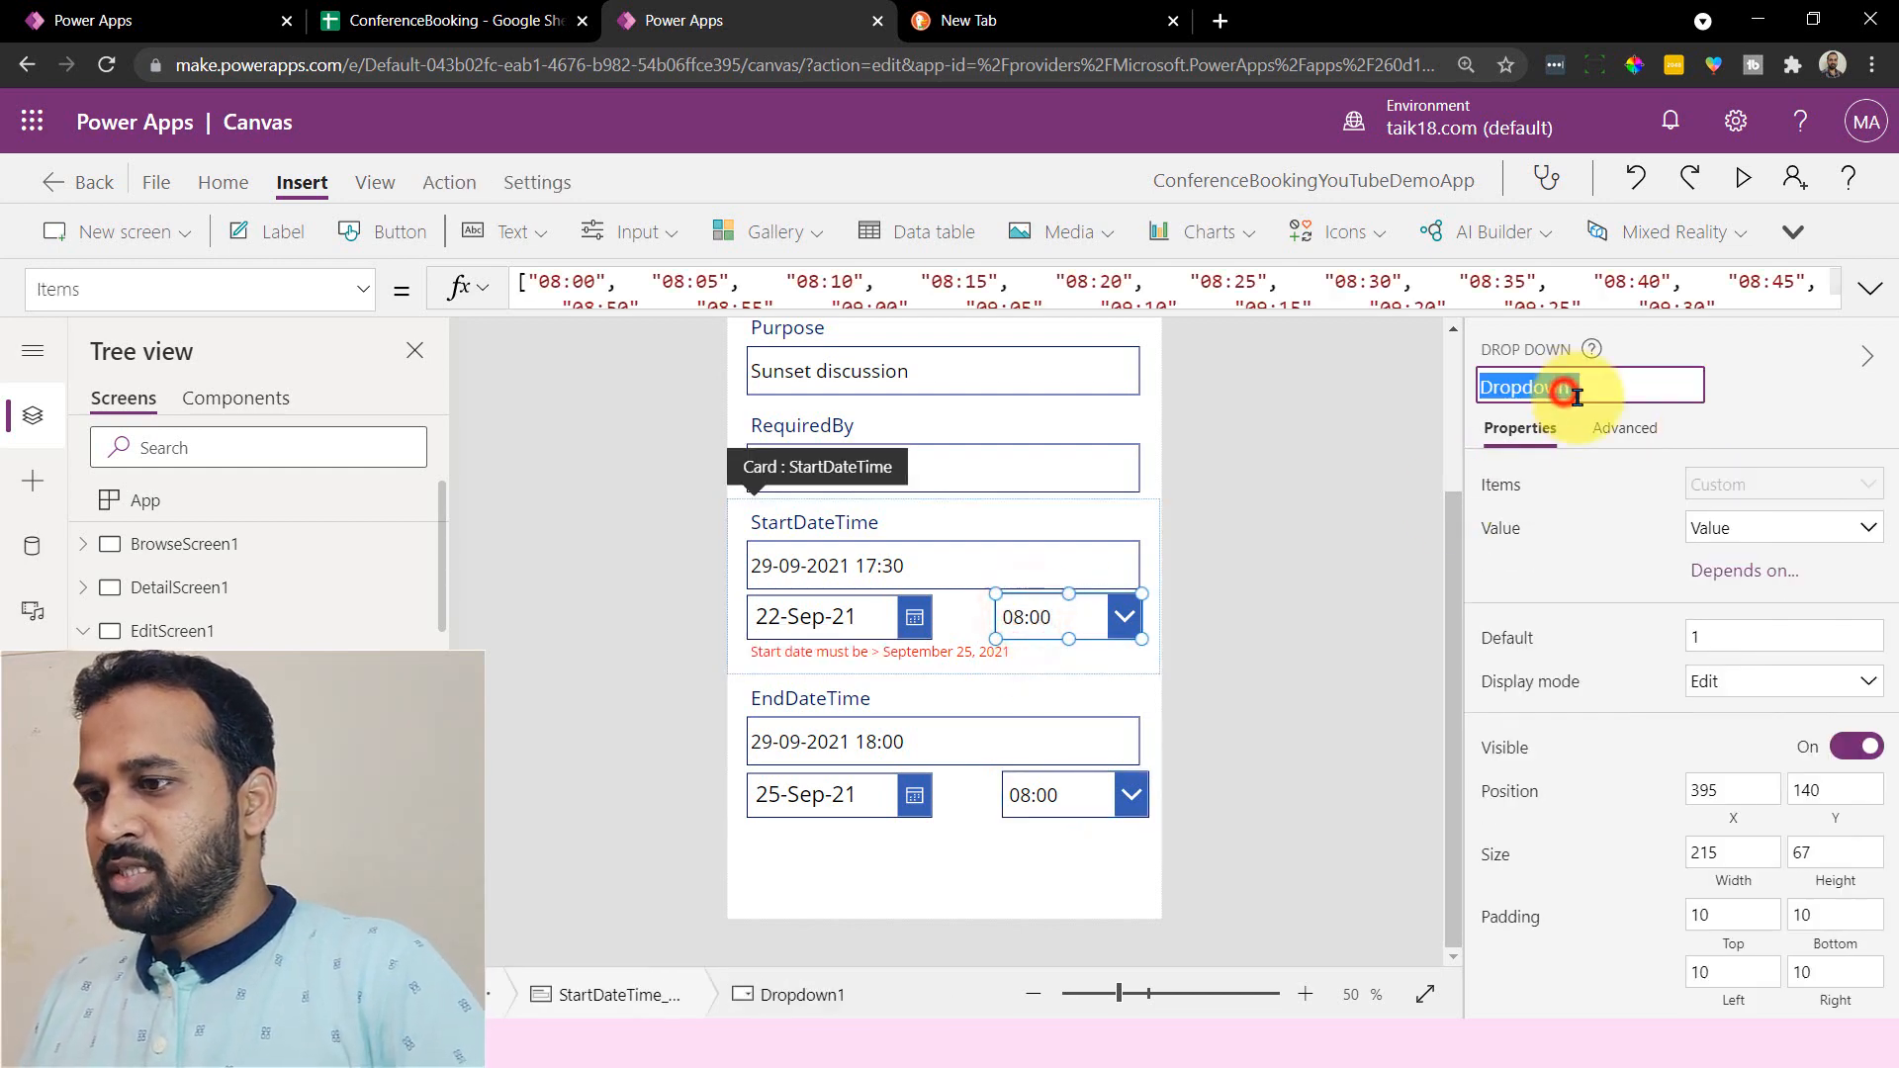
type("TimePicker1")
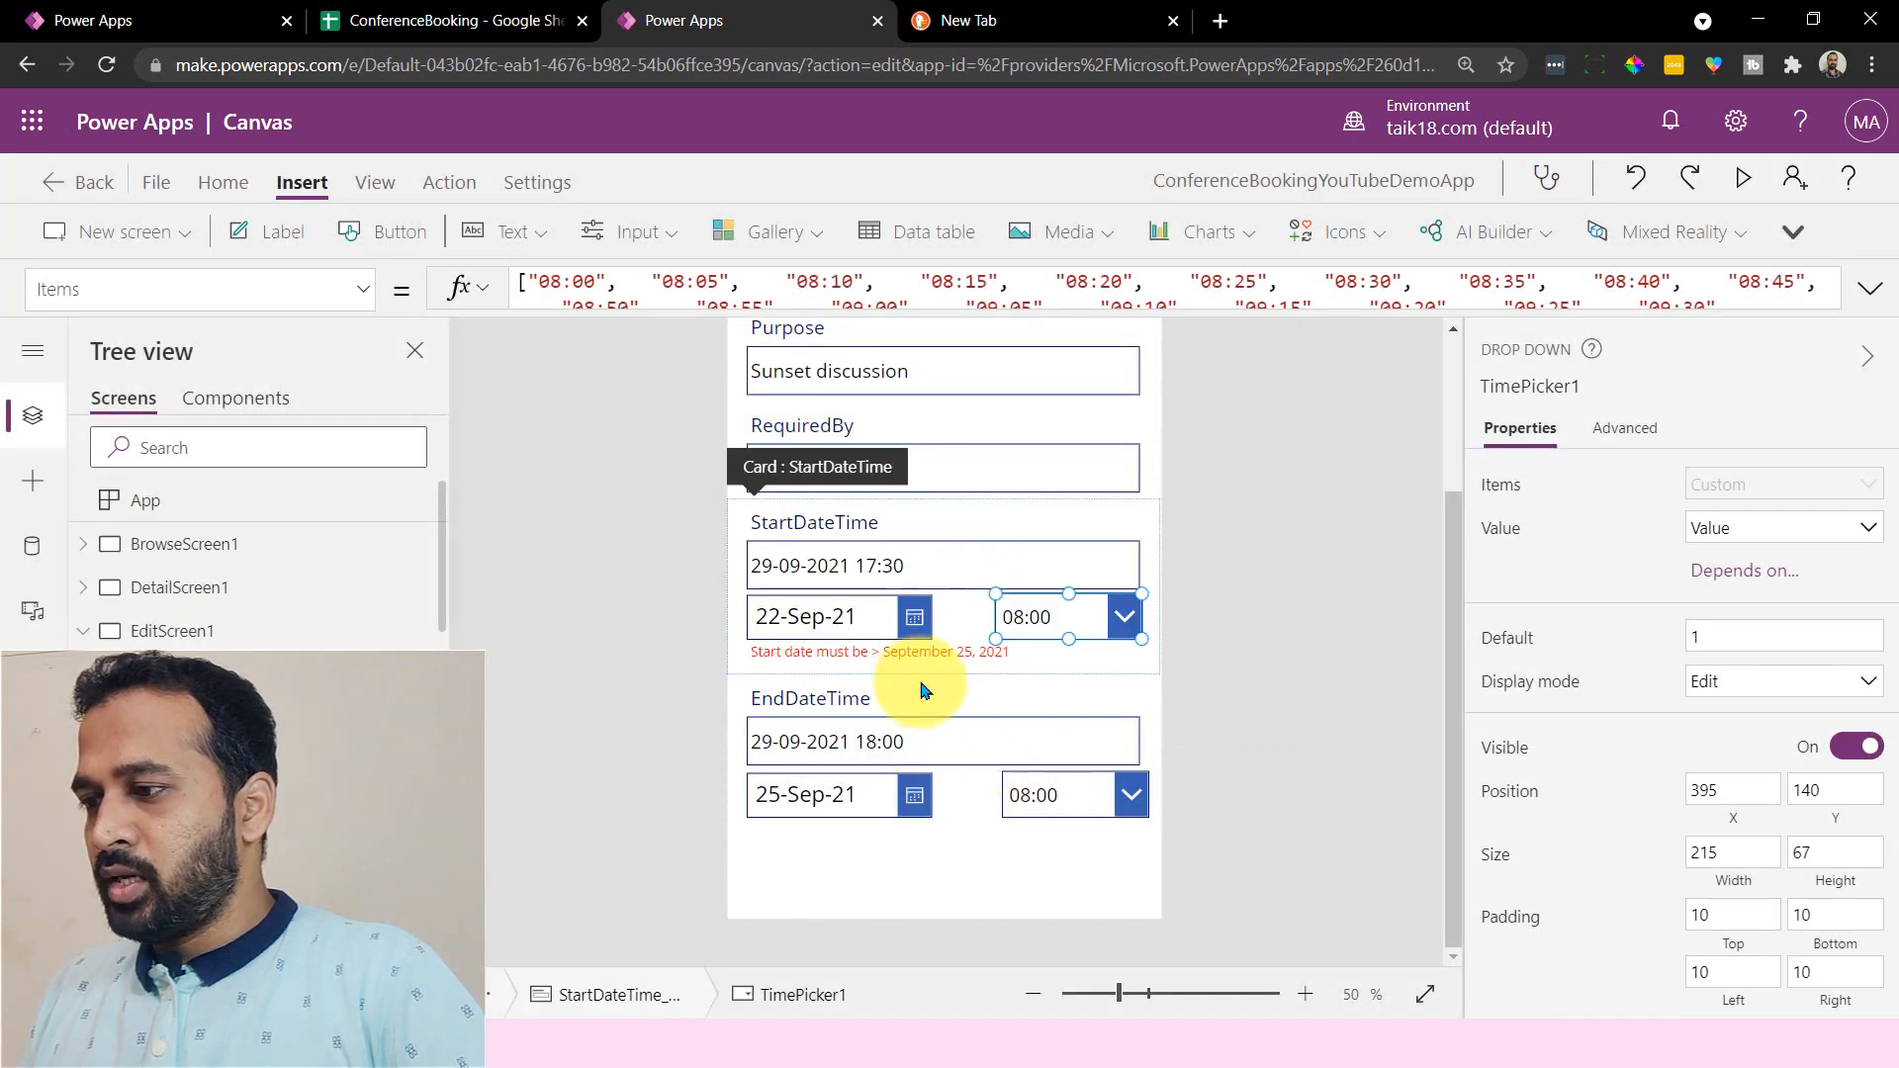
left_click(875, 652)
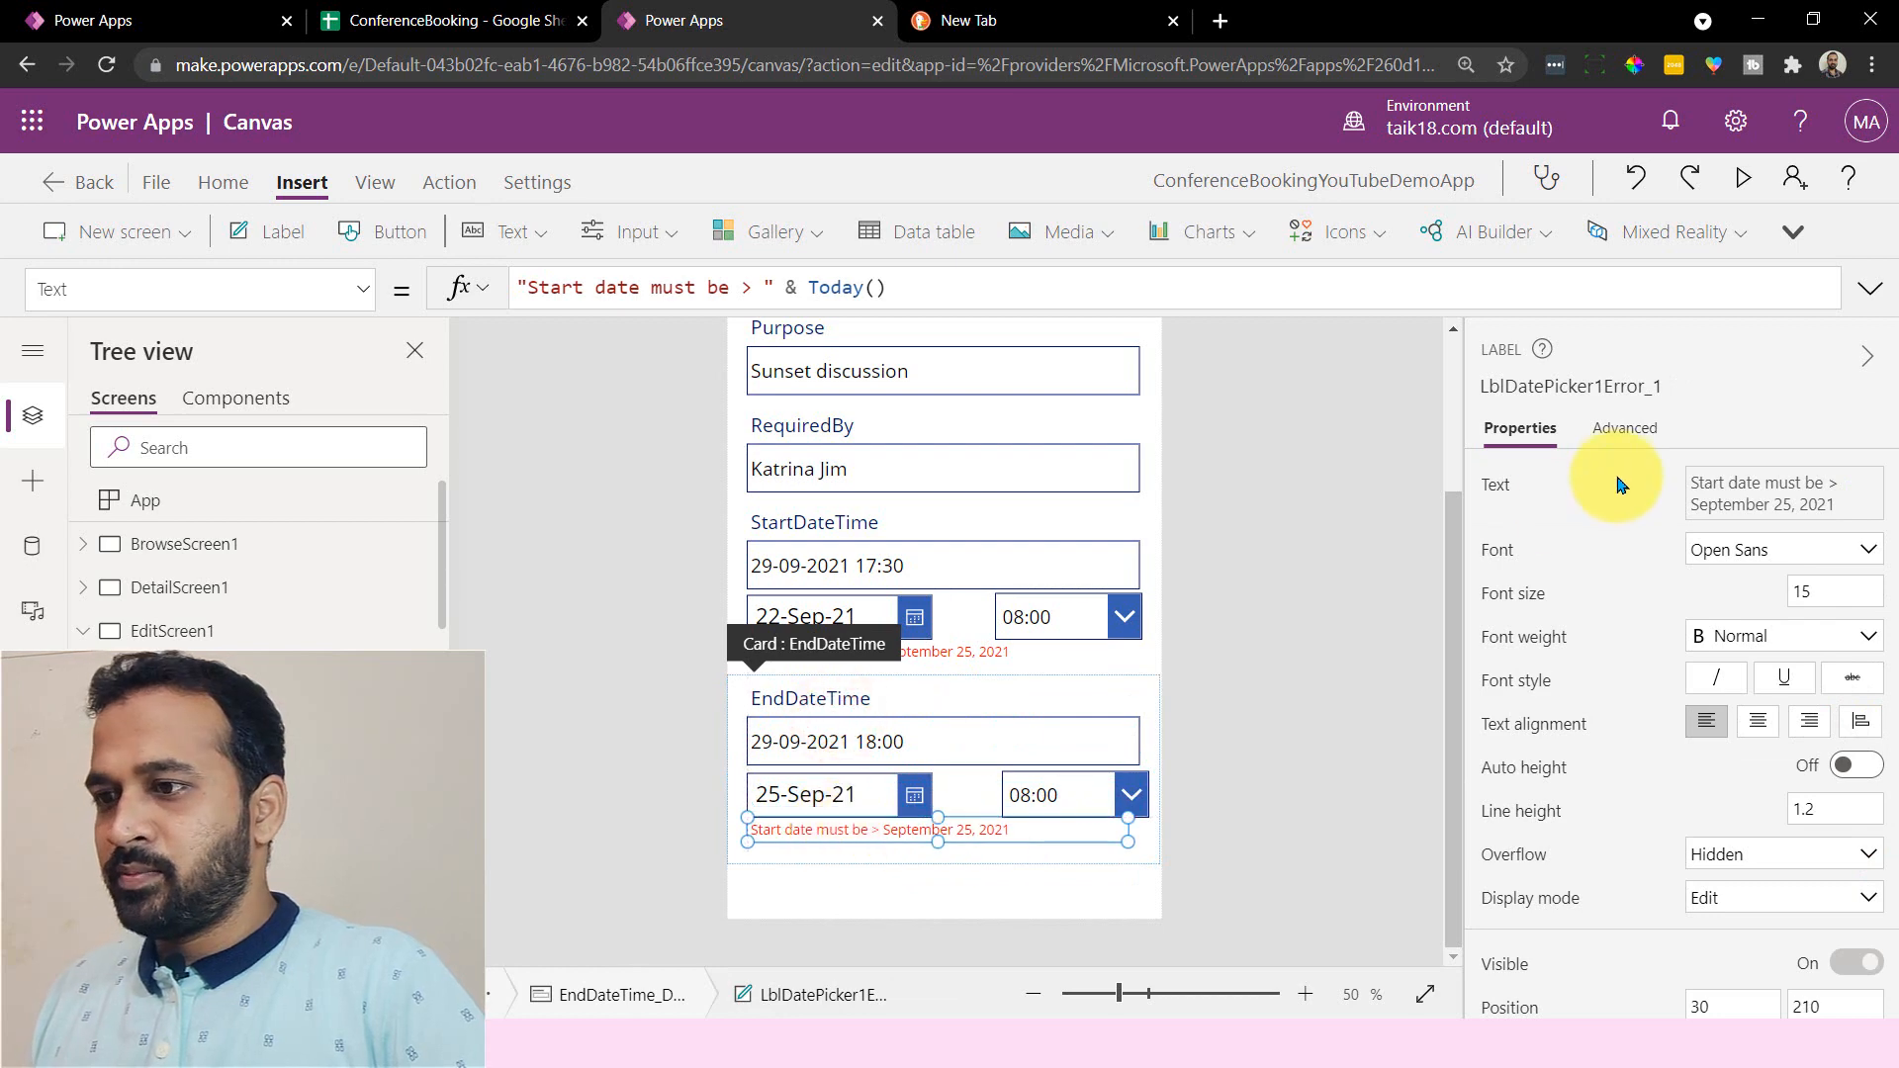
- Change the copied label to read 'End date must be > September 25, 2021' and save
left_click(531, 286)
type("End")
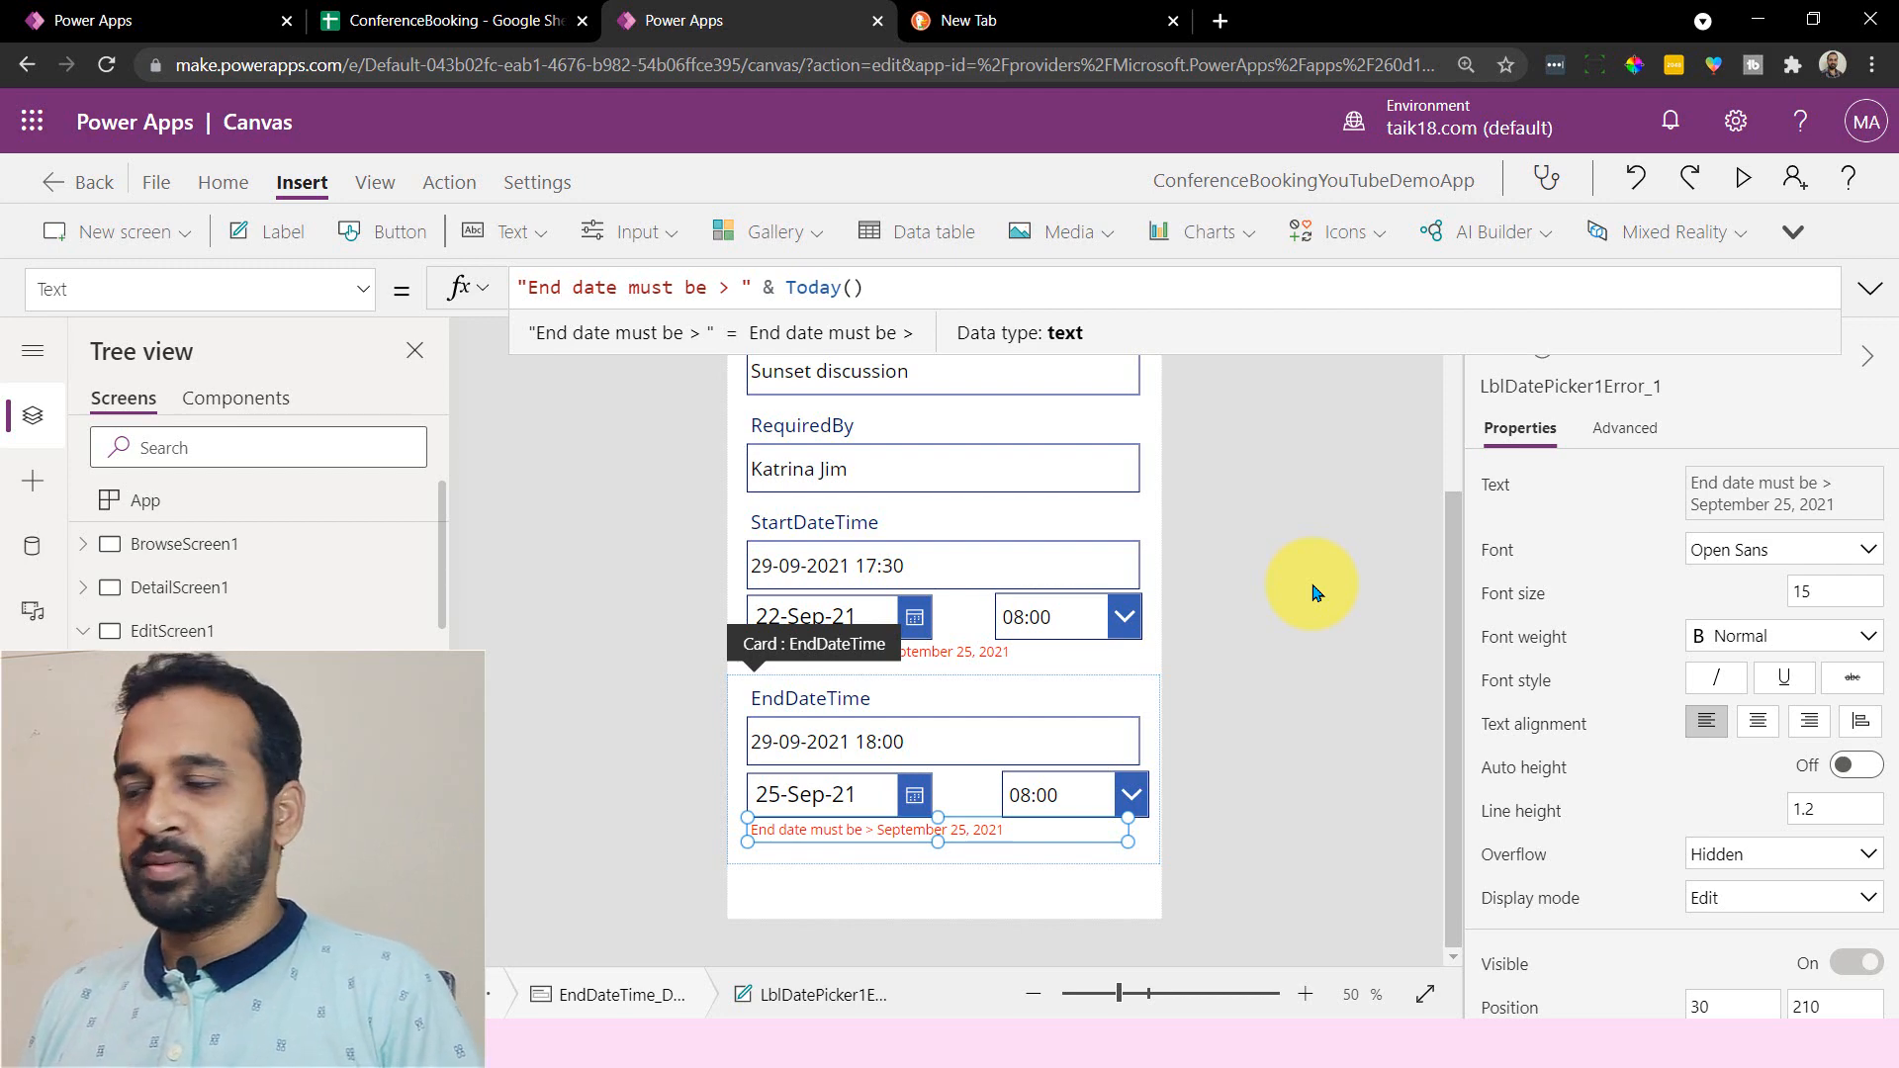
left_click(563, 287)
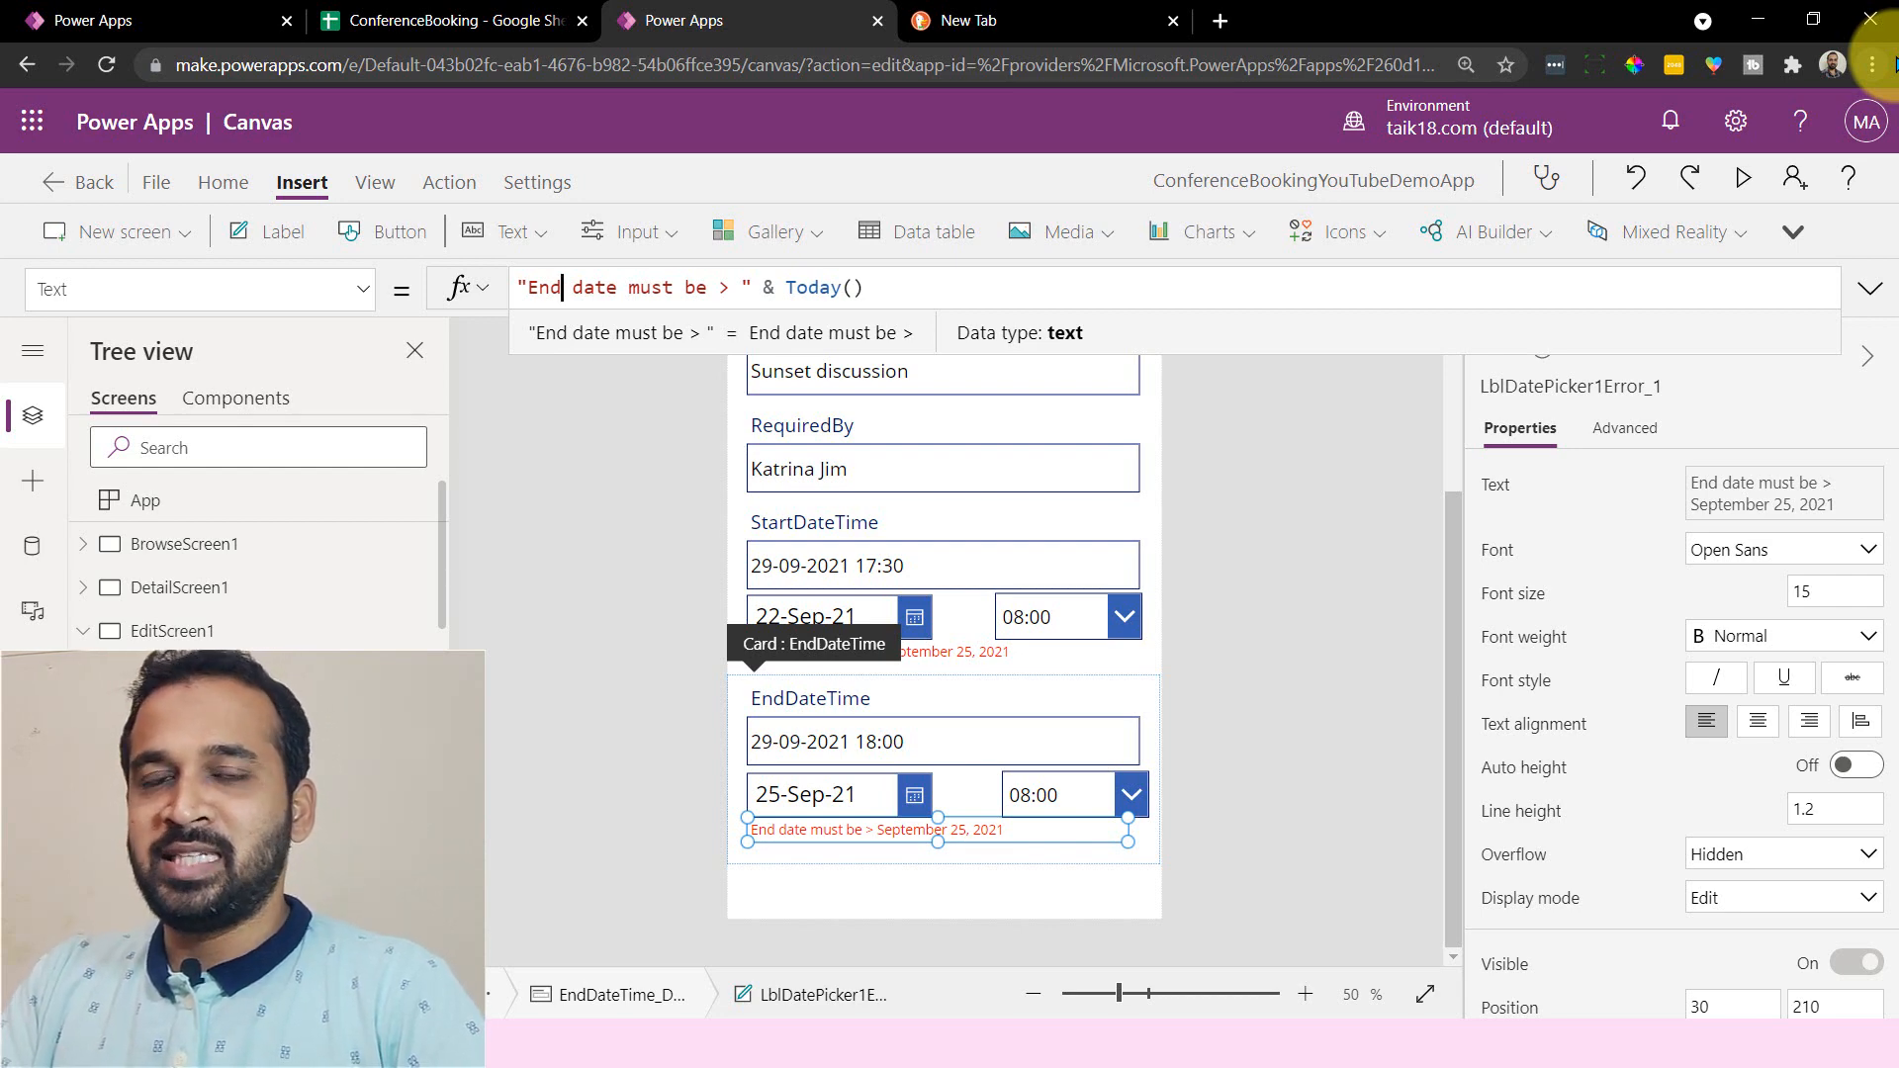
key("ctrl+s")
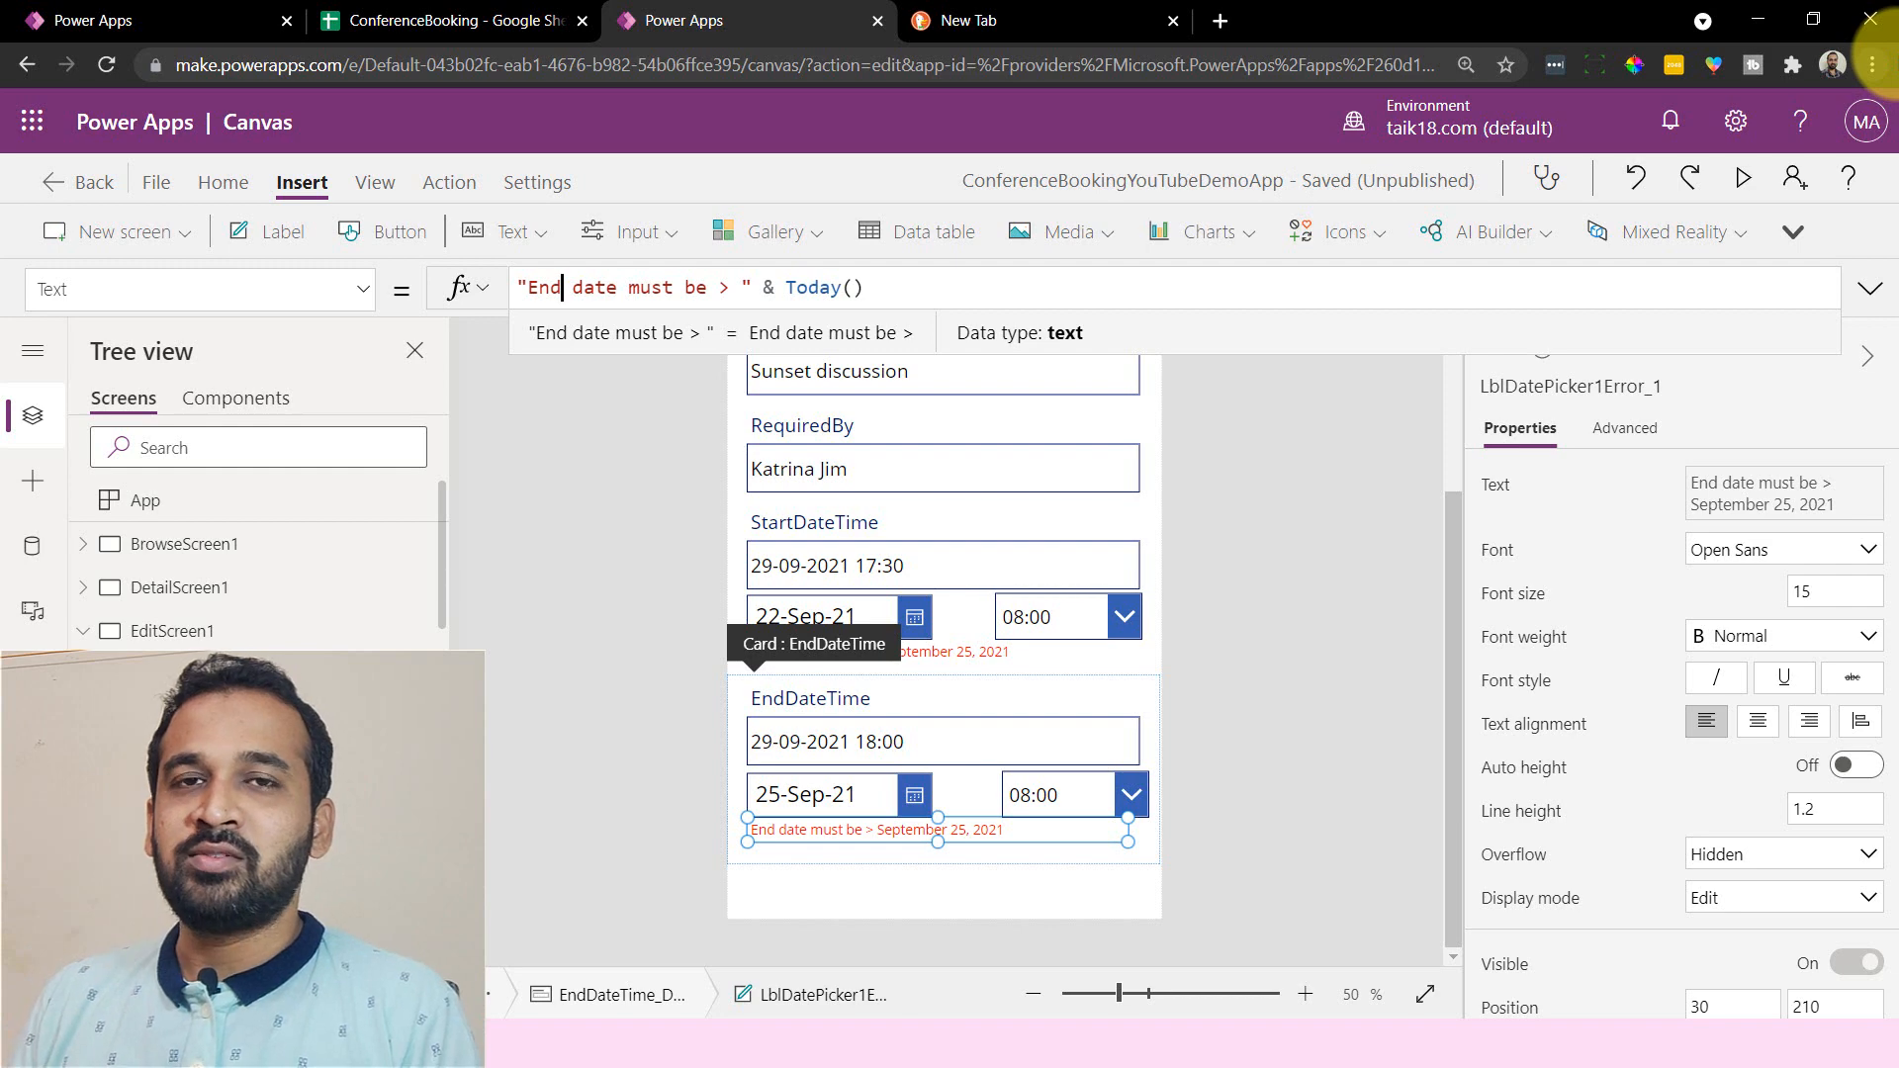